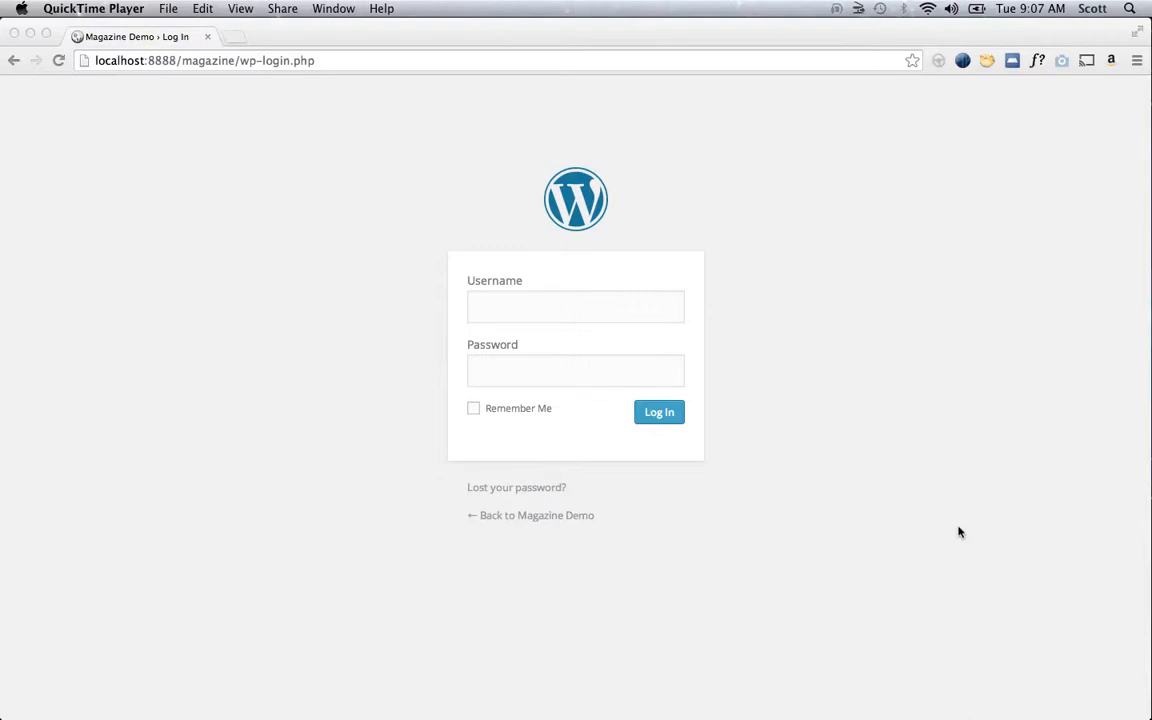
pyautogui.moveTo(756, 388)
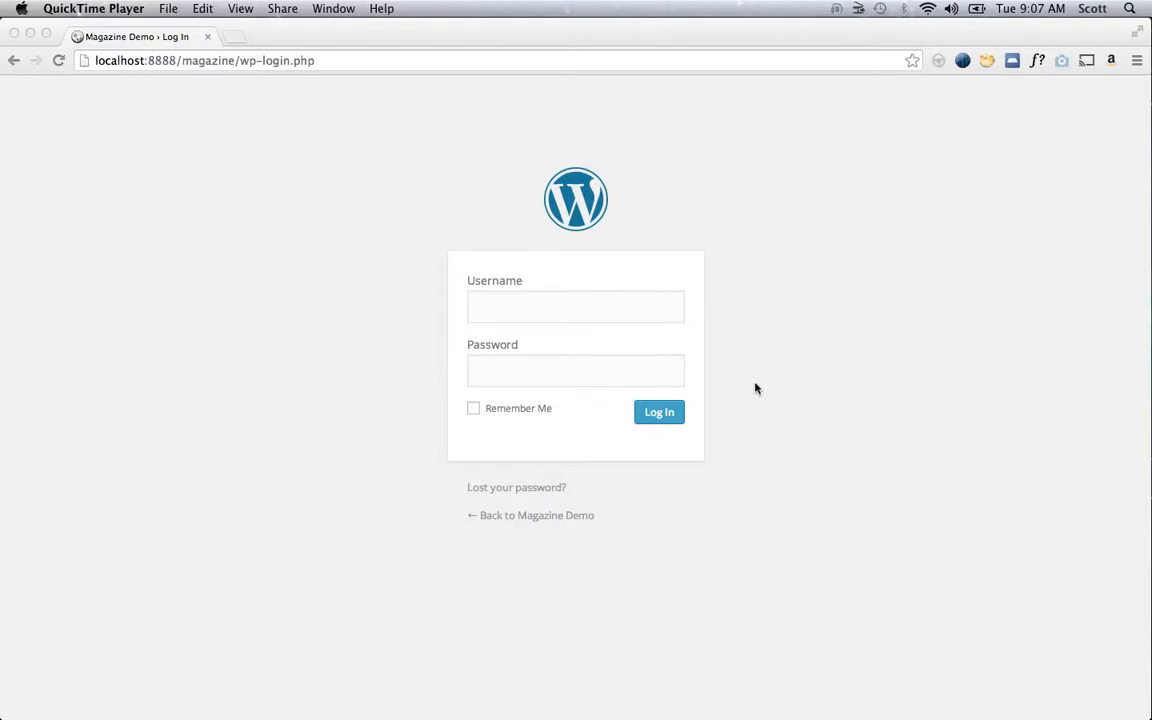
# - Log in to the Magazine Demo admin with username and password, keeping Remember Me ticked
pyautogui.click(576, 308)
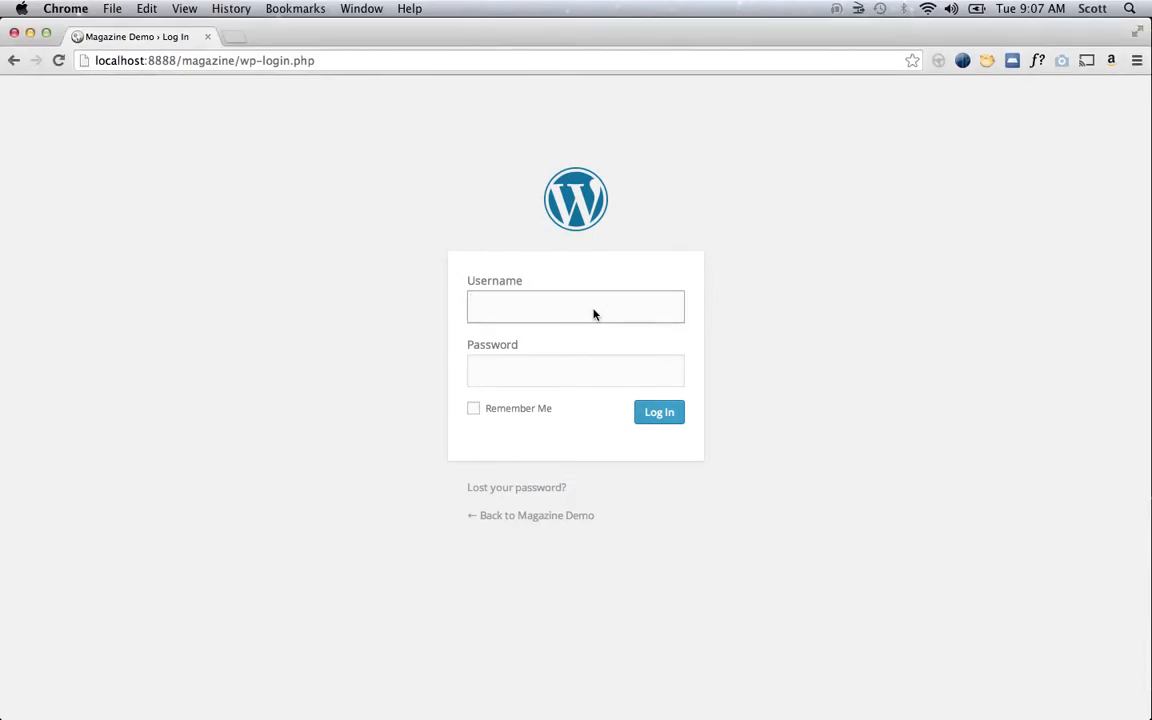
pyautogui.click(576, 308)
pyautogui.write('admin')
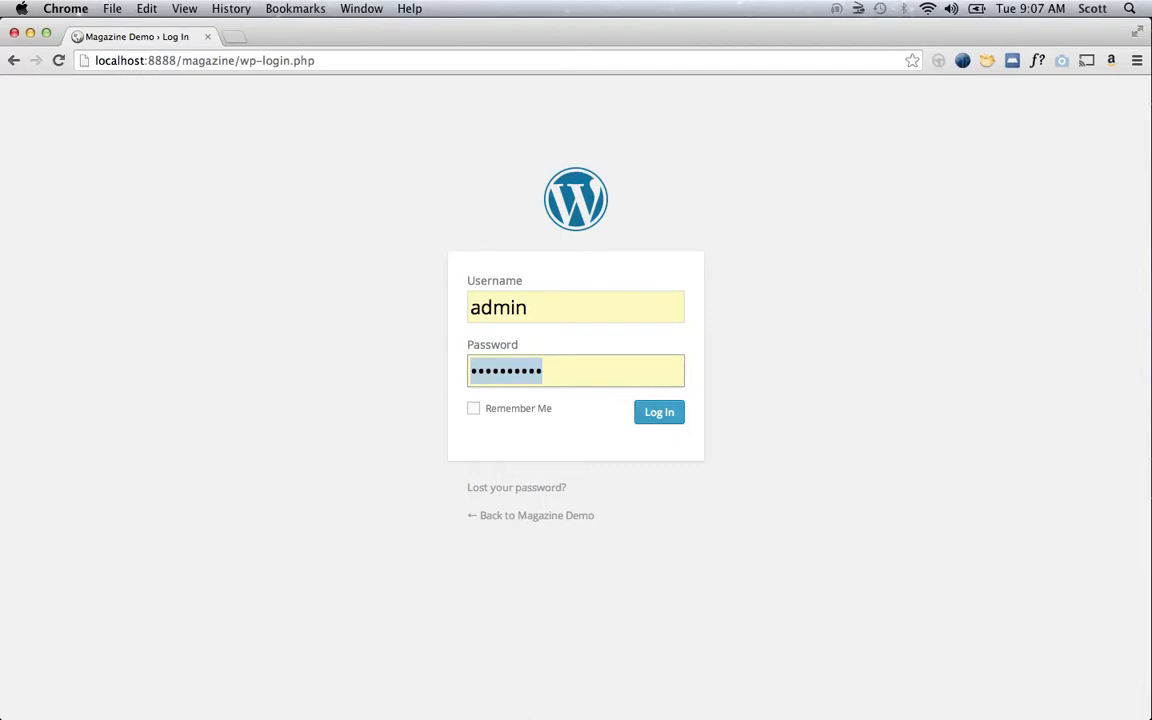
pyautogui.click(472, 408)
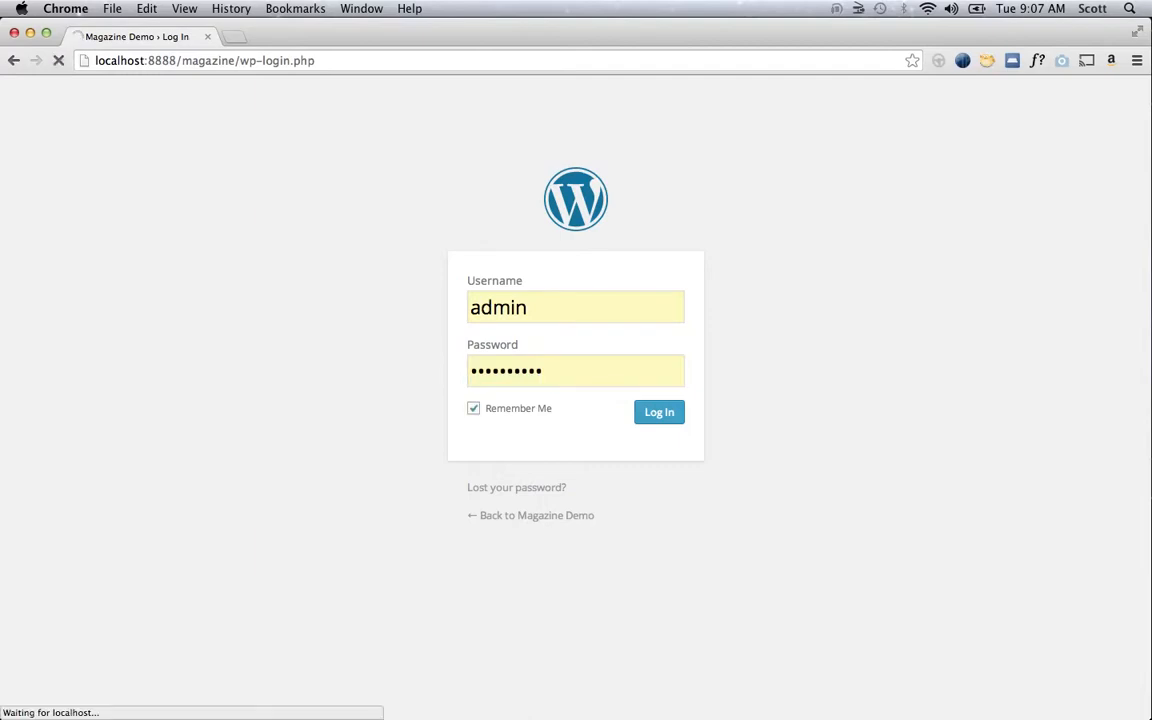
pyautogui.click(658, 412)
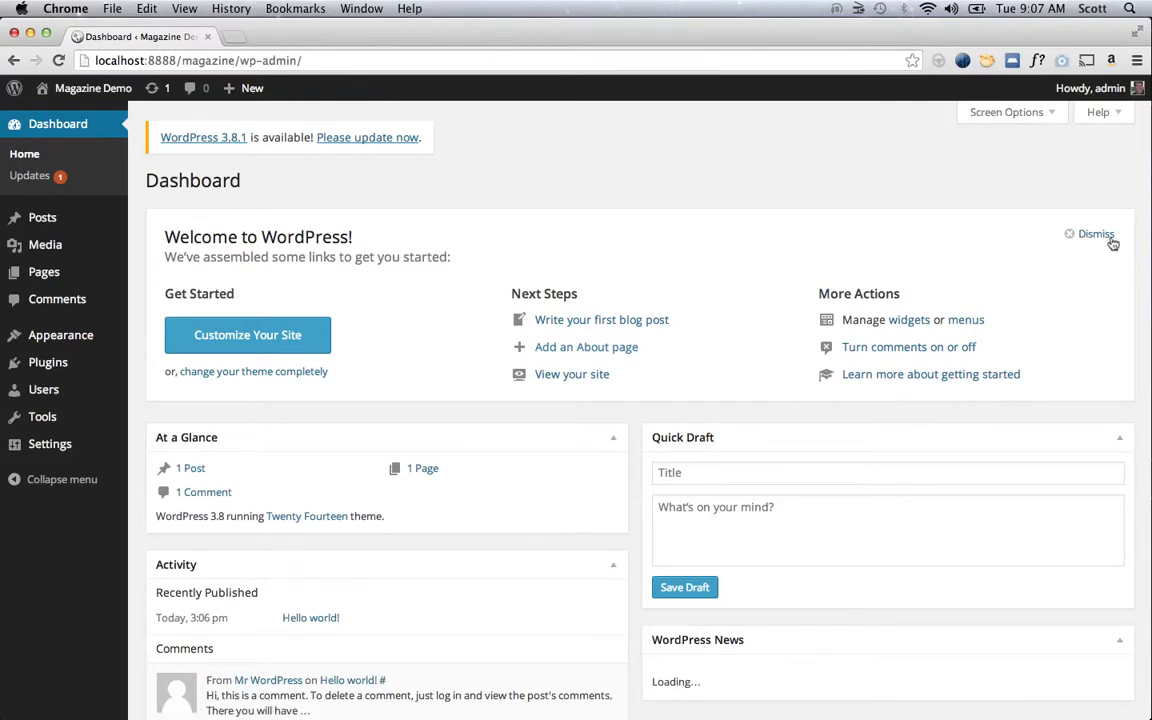
# - Dismiss the welcome panel and update WordPress from 3.8 to 3.8.1 via 'Please update now'
pyautogui.click(1096, 232)
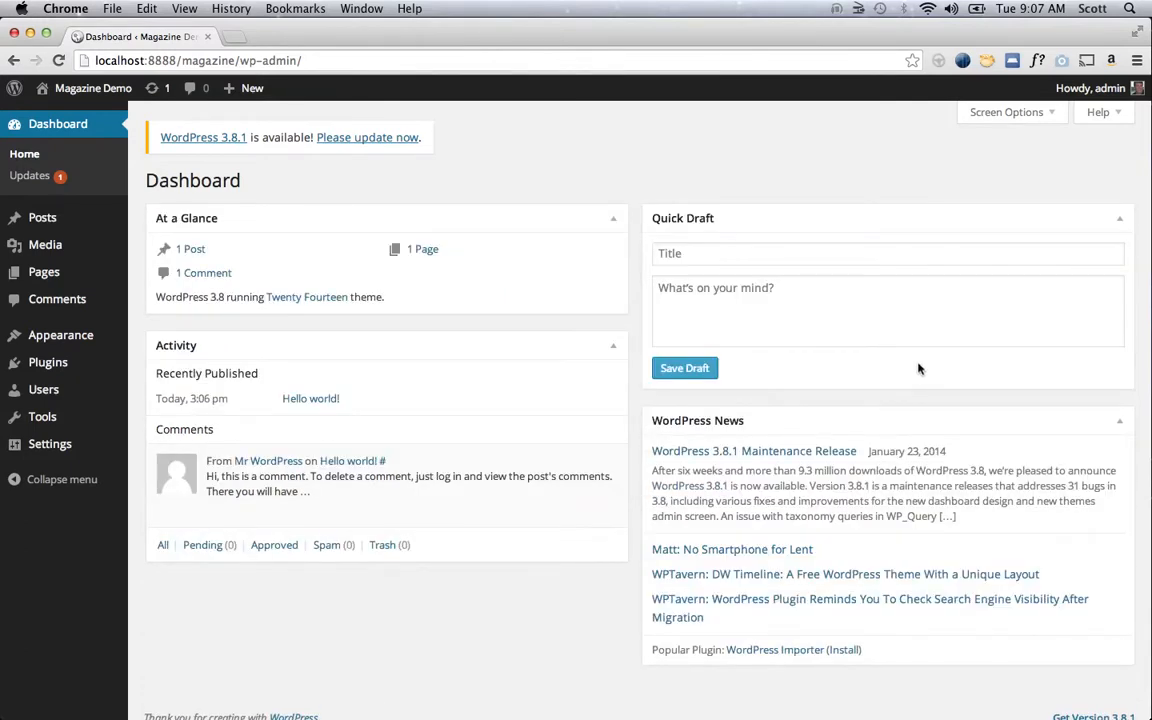
pyautogui.click(368, 136)
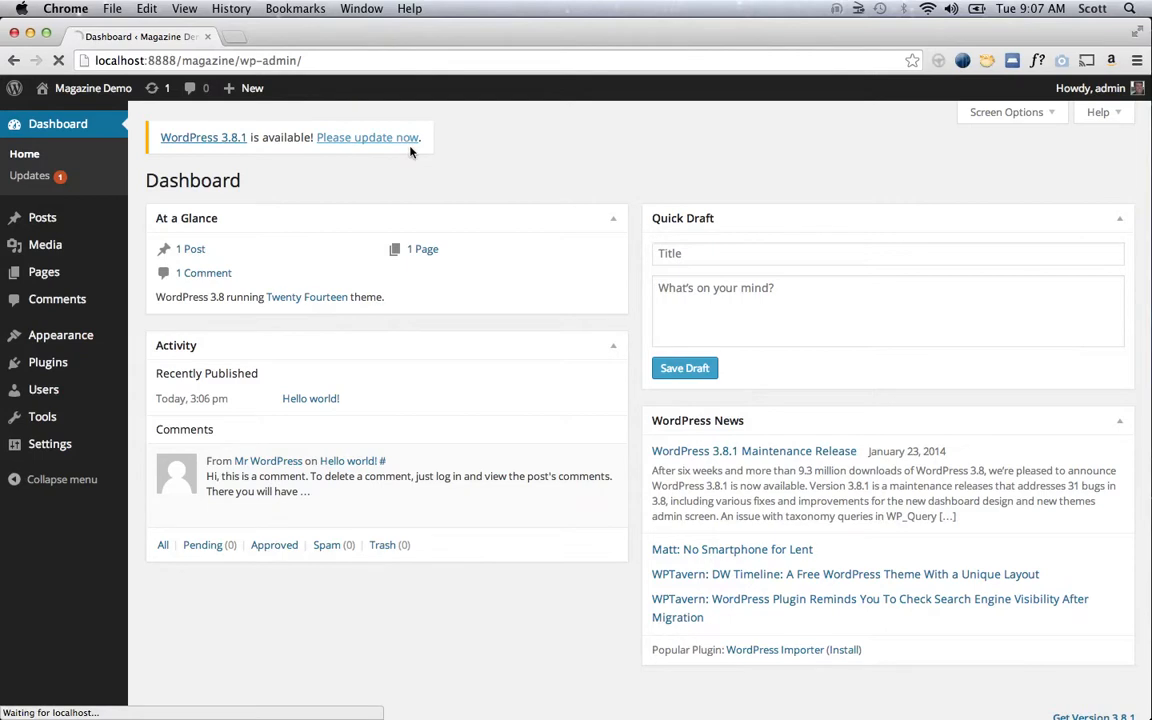
pyautogui.click(368, 136)
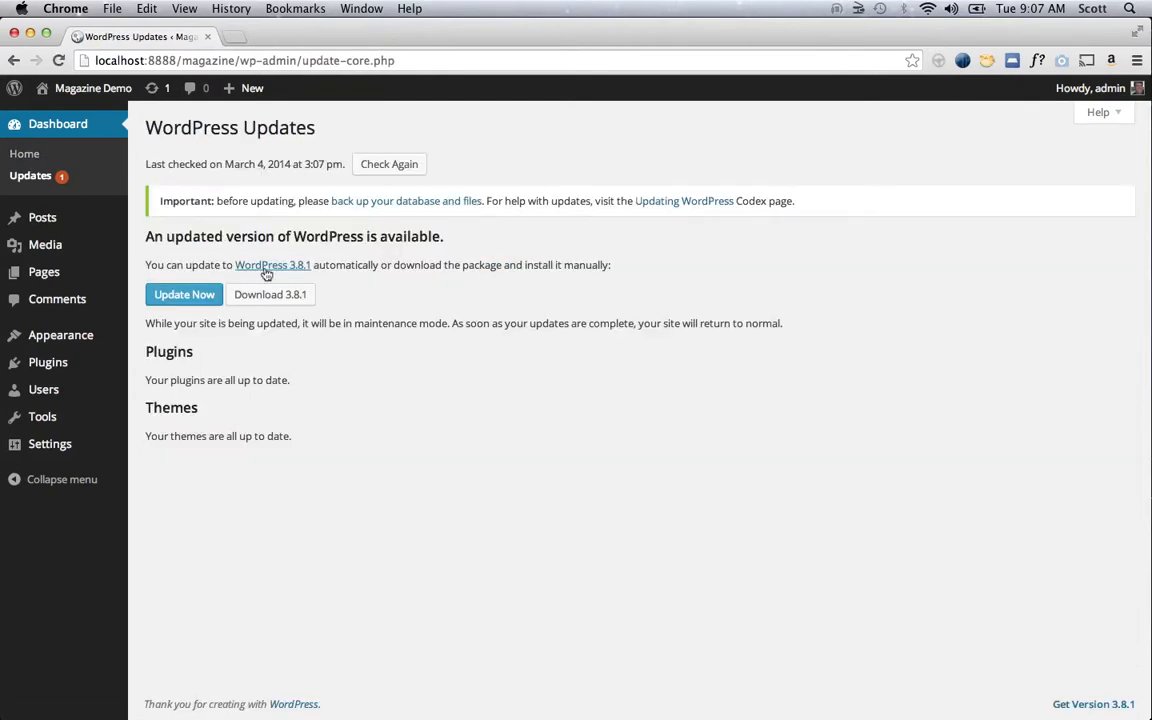
pyautogui.click(184, 294)
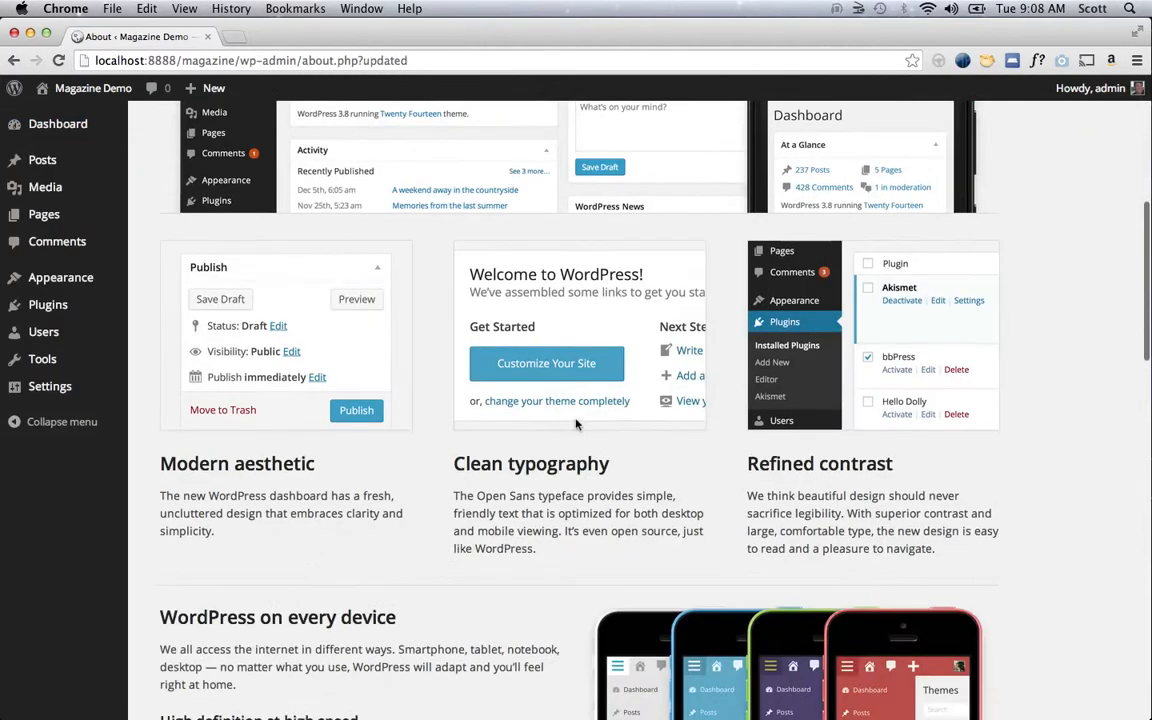
pyautogui.scroll(-3)
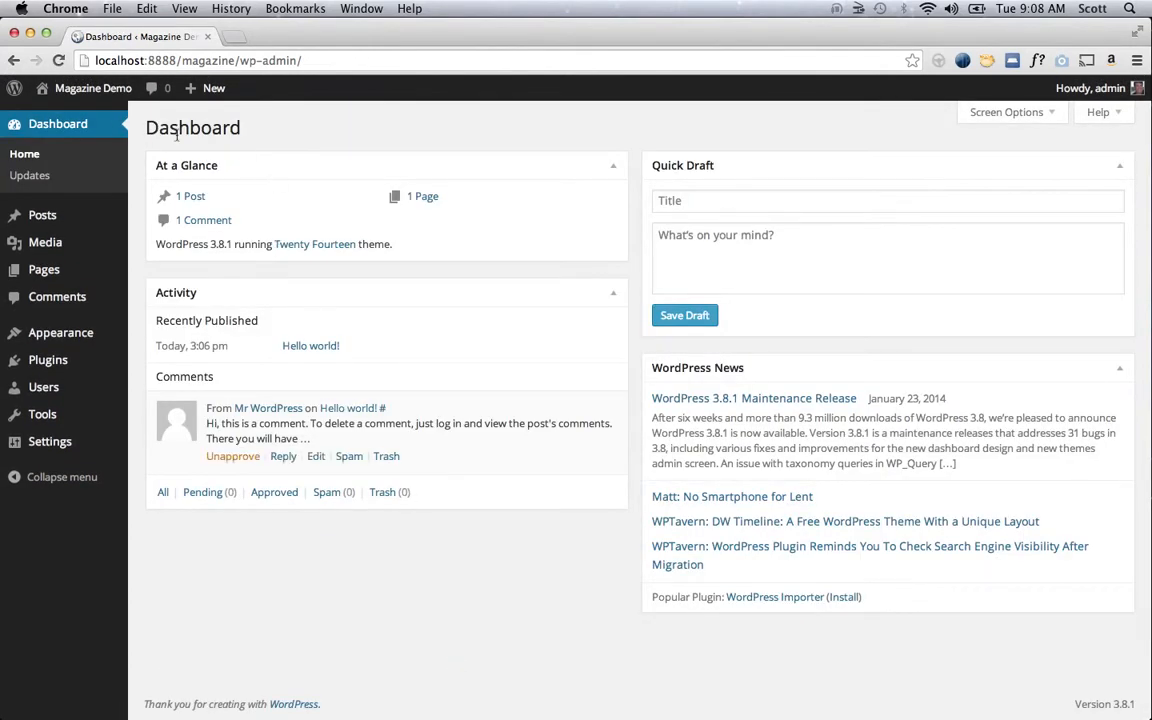
# - Open the Magazine Demo front page in a new tab from the site name, then return to the dashboard
pyautogui.rightClick(56, 114)
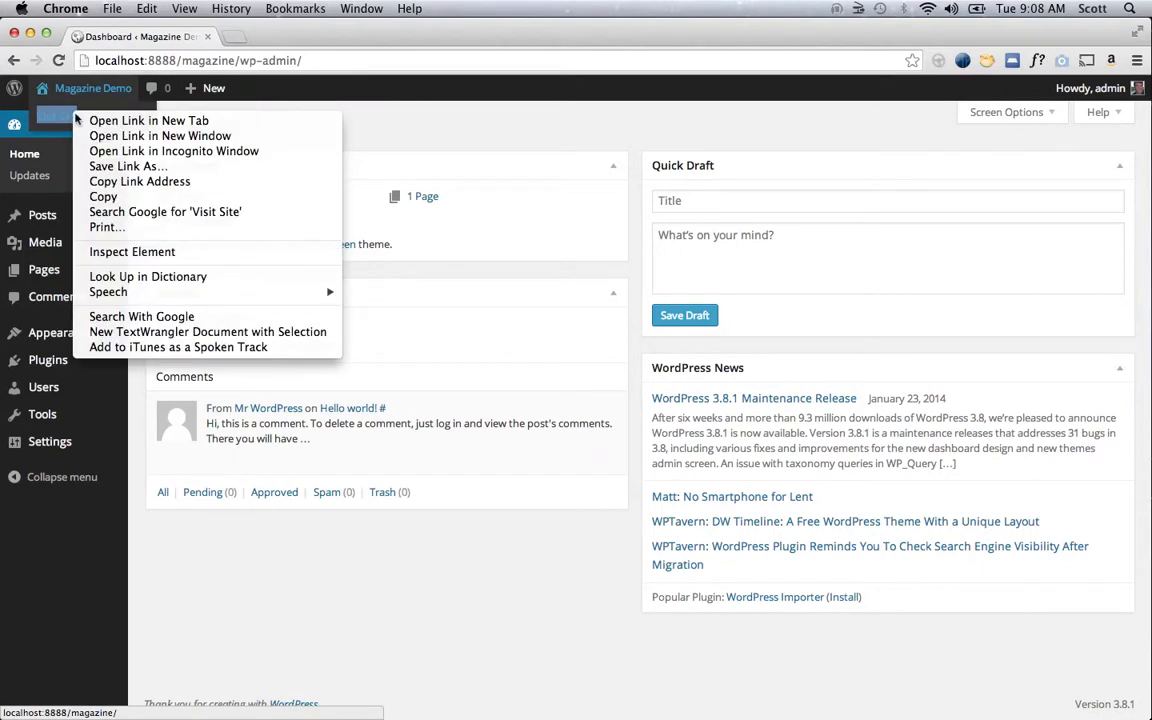
pyautogui.click(148, 120)
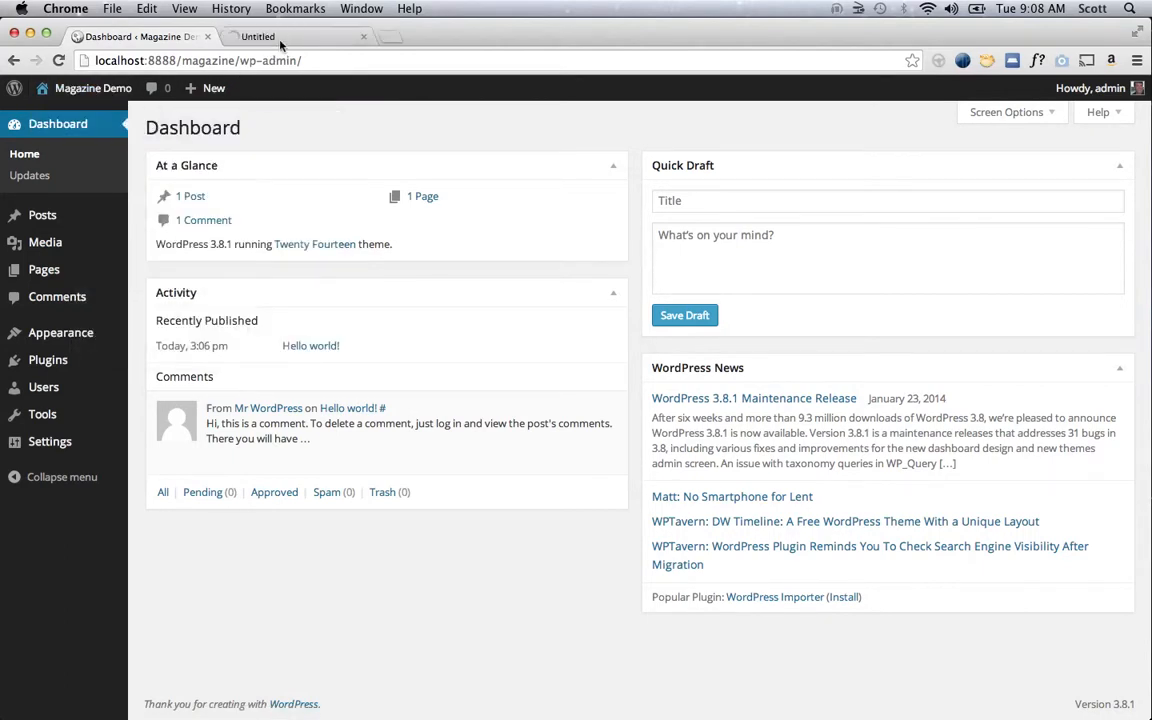
pyautogui.click(296, 36)
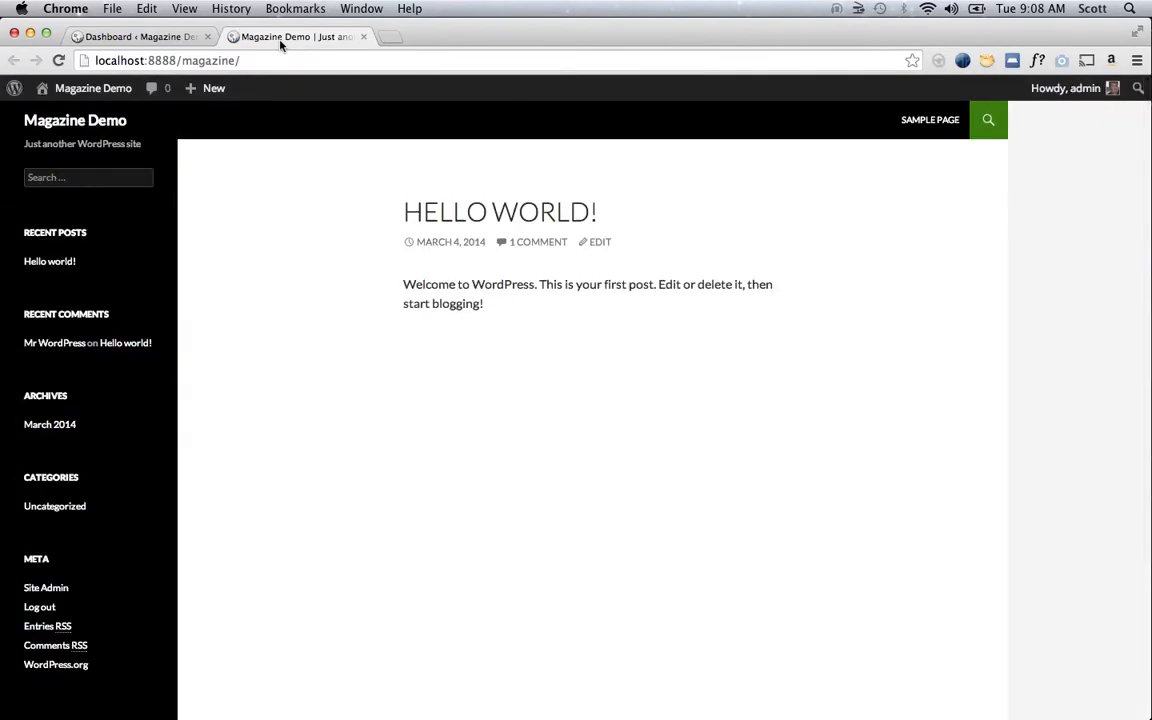
pyautogui.click(140, 36)
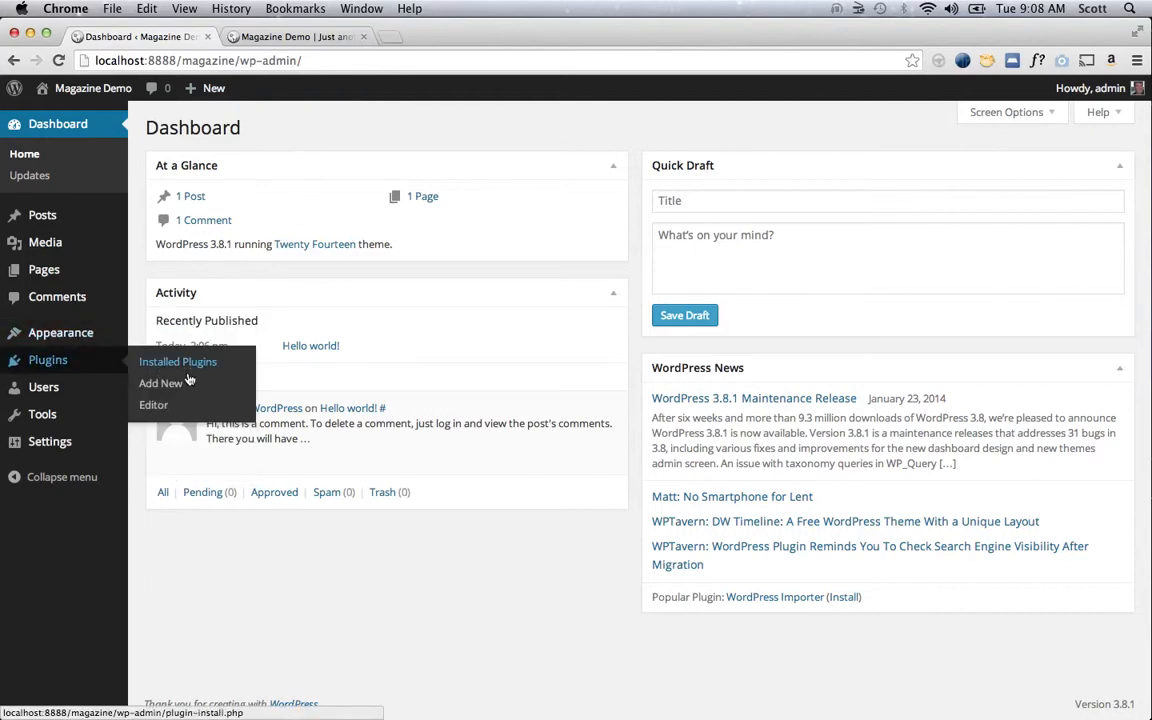
# - Go to Plugins > Add New > Upload and start browsing for a plugin zip
pyautogui.click(160, 384)
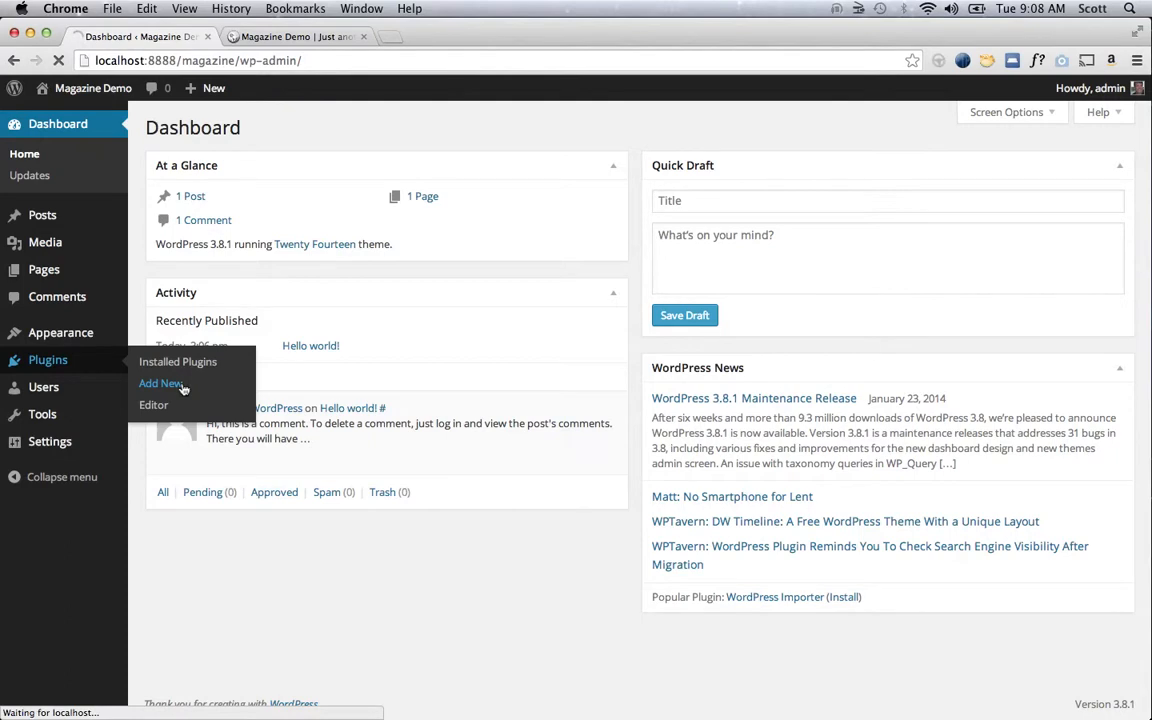
pyautogui.click(160, 384)
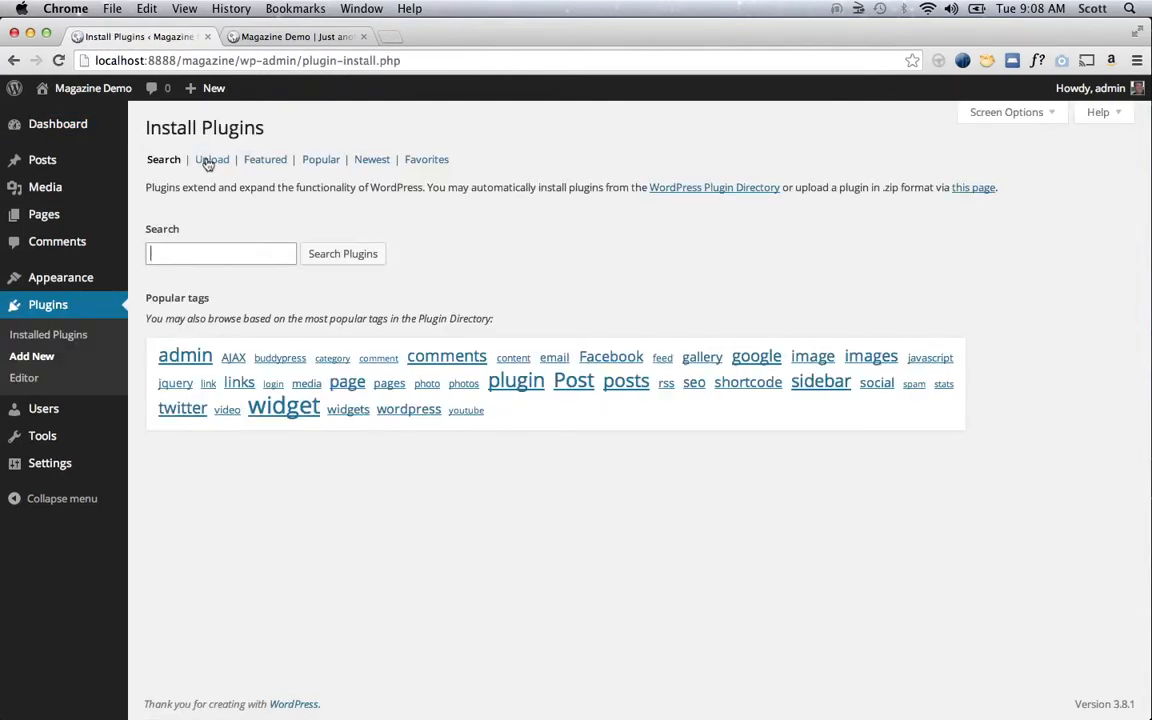
pyautogui.click(212, 160)
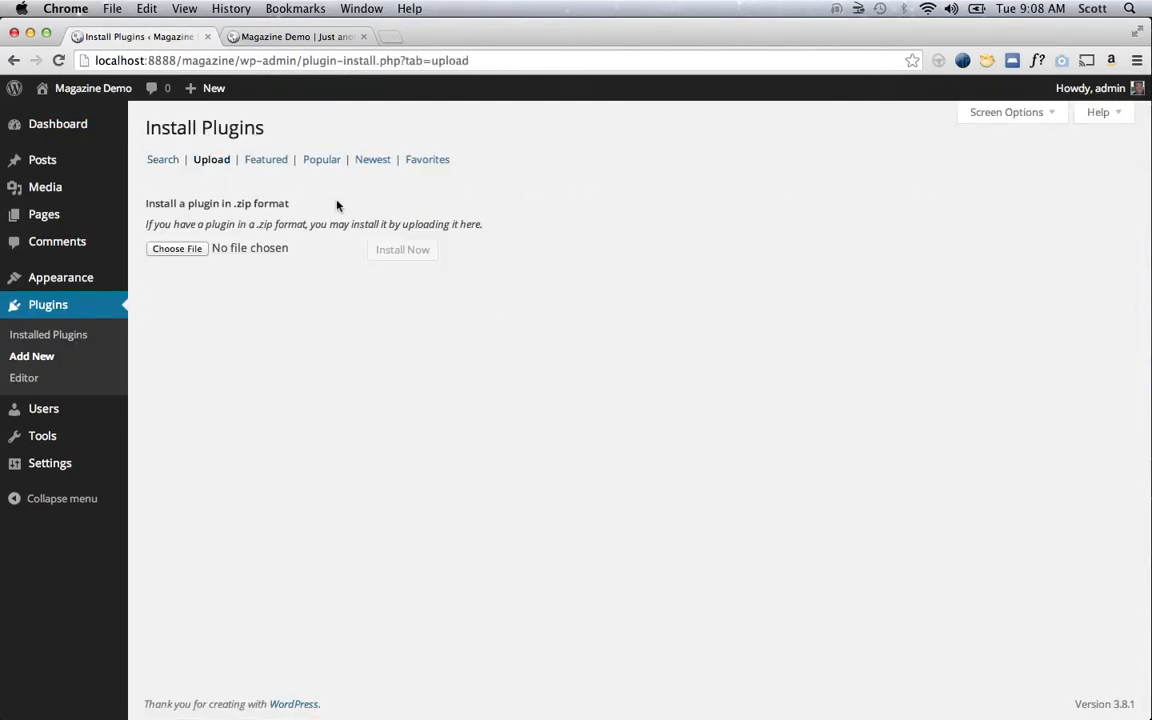
pyautogui.click(176, 248)
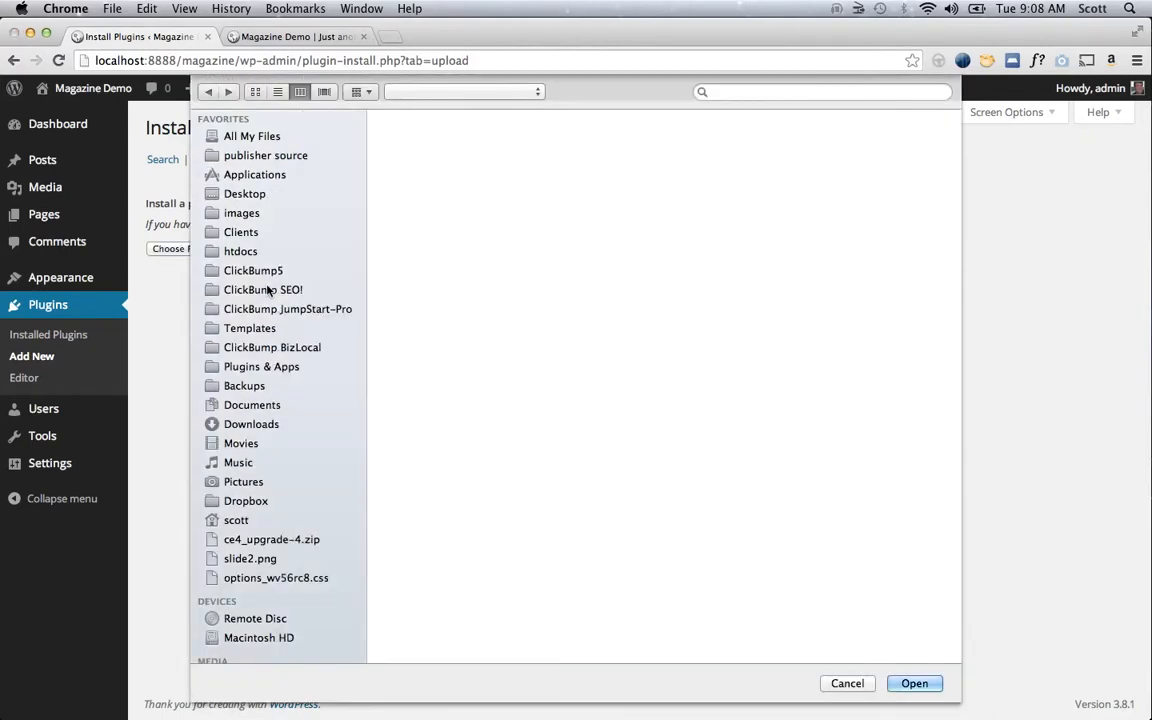
# - Select jumpstart-pro.zip from ClickBump JumpStart-Pro > version 6.8 as the upload file
pyautogui.click(288, 308)
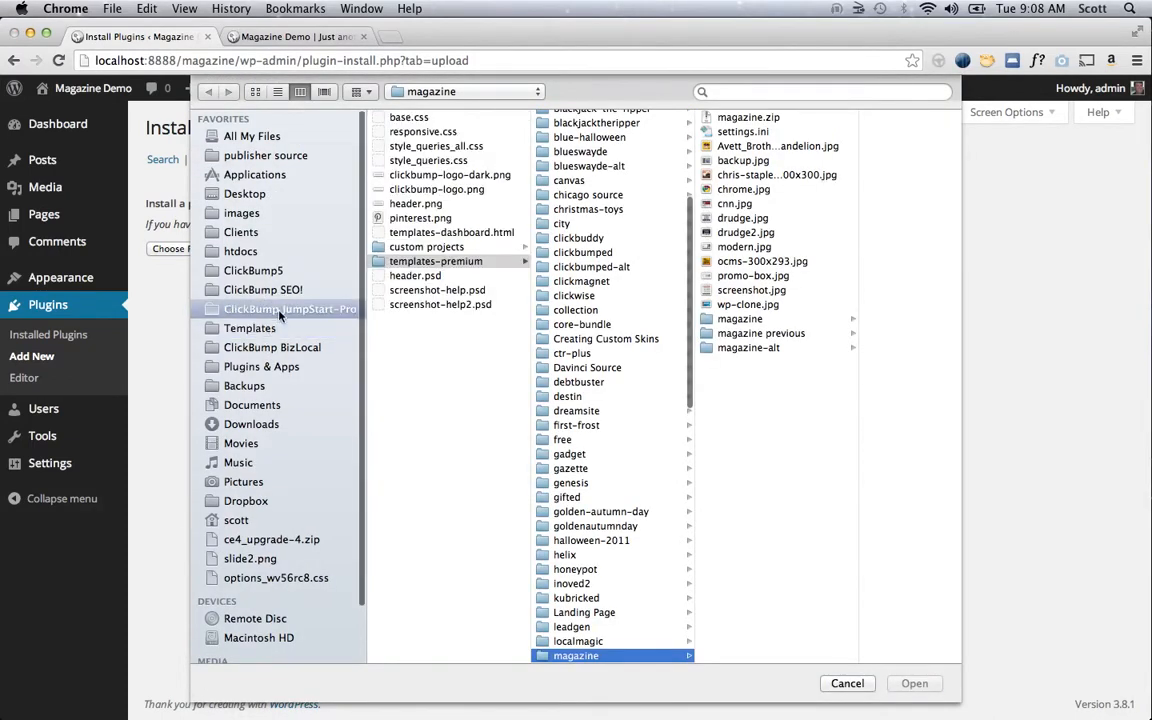
pyautogui.click(290, 308)
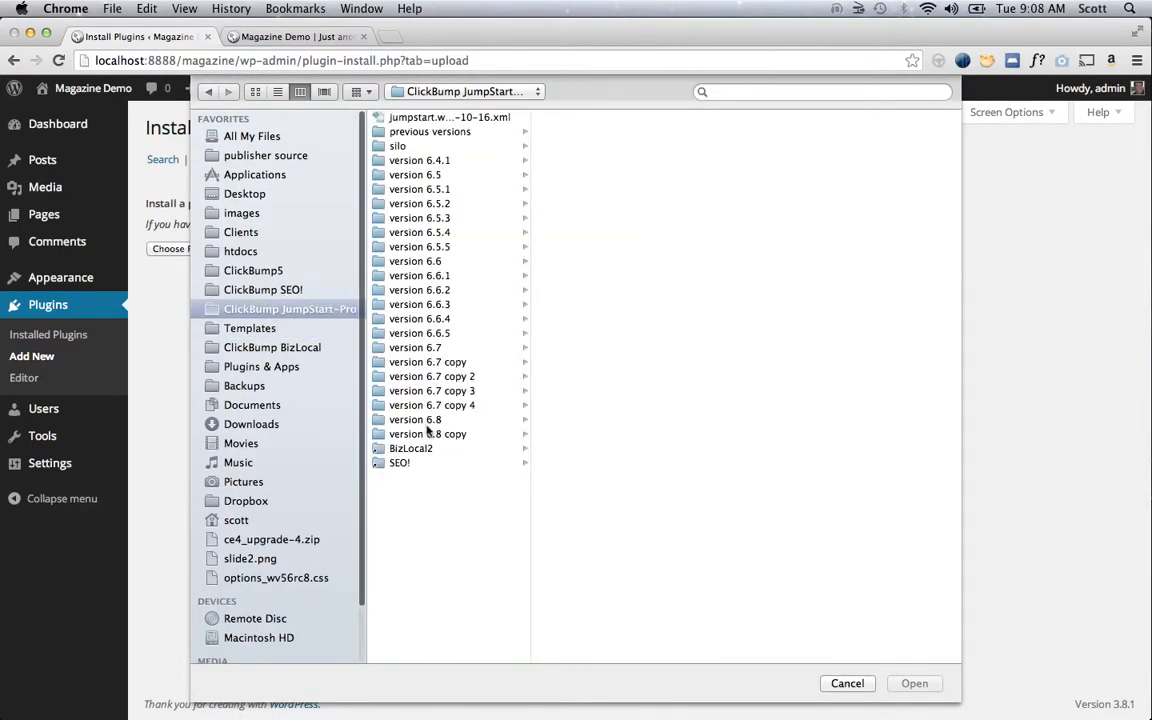
pyautogui.click(416, 420)
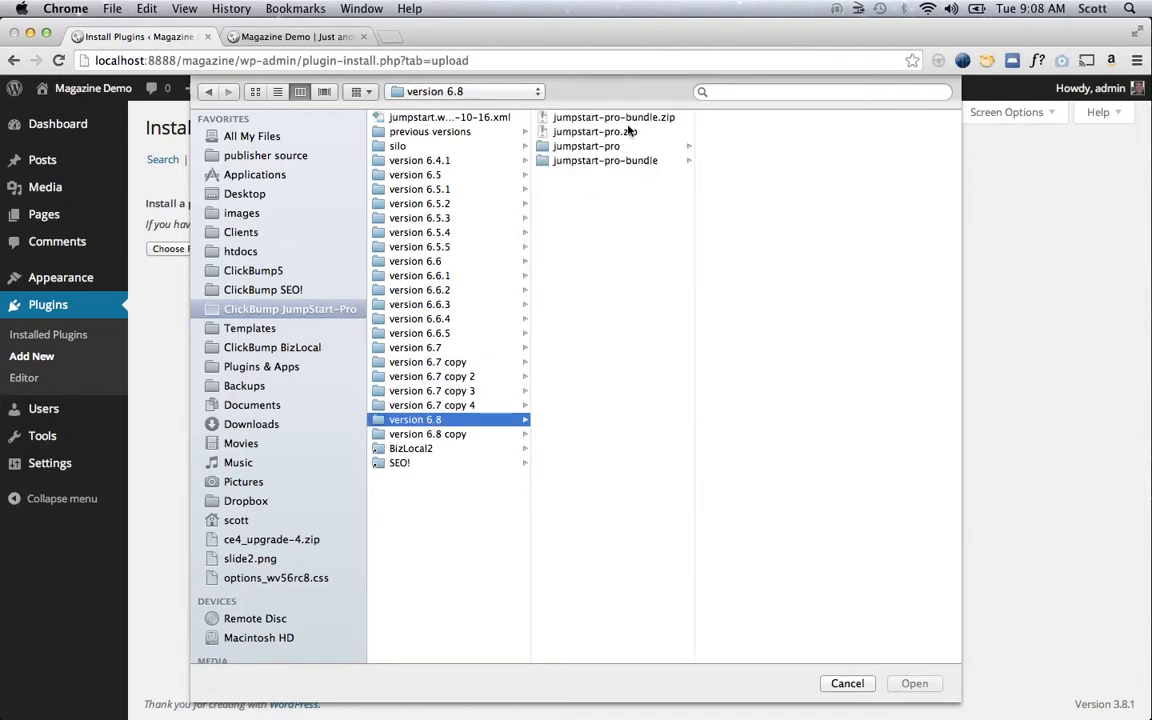
pyautogui.click(594, 132)
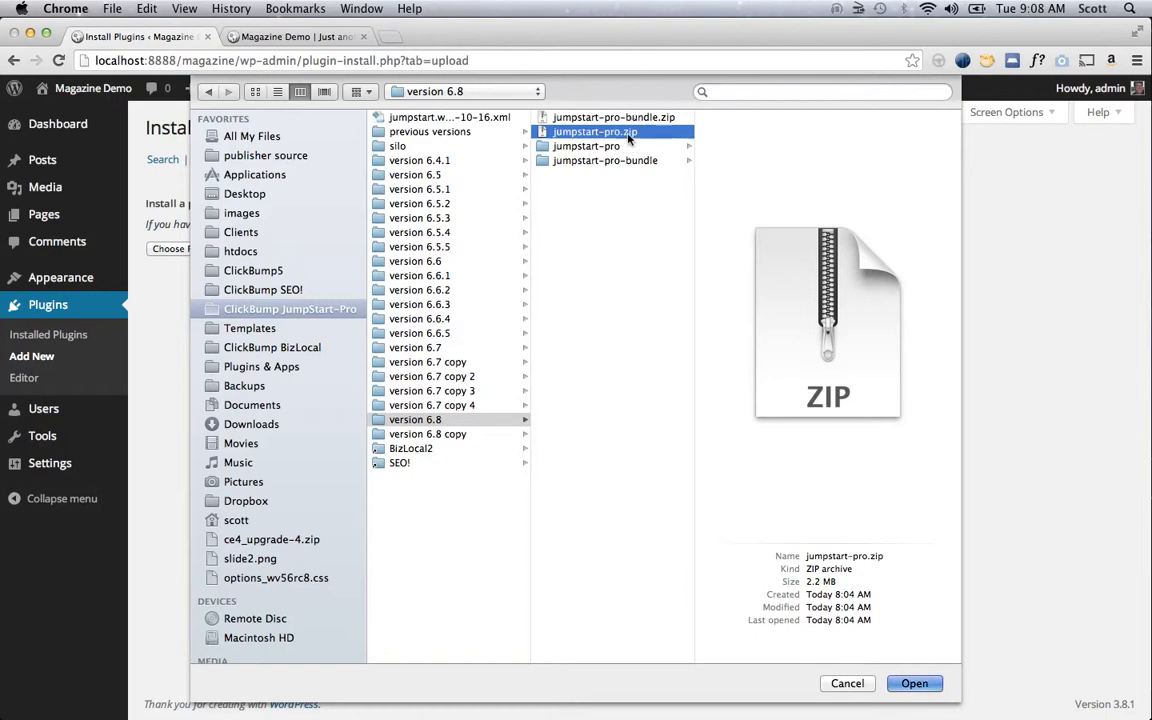
pyautogui.click(912, 684)
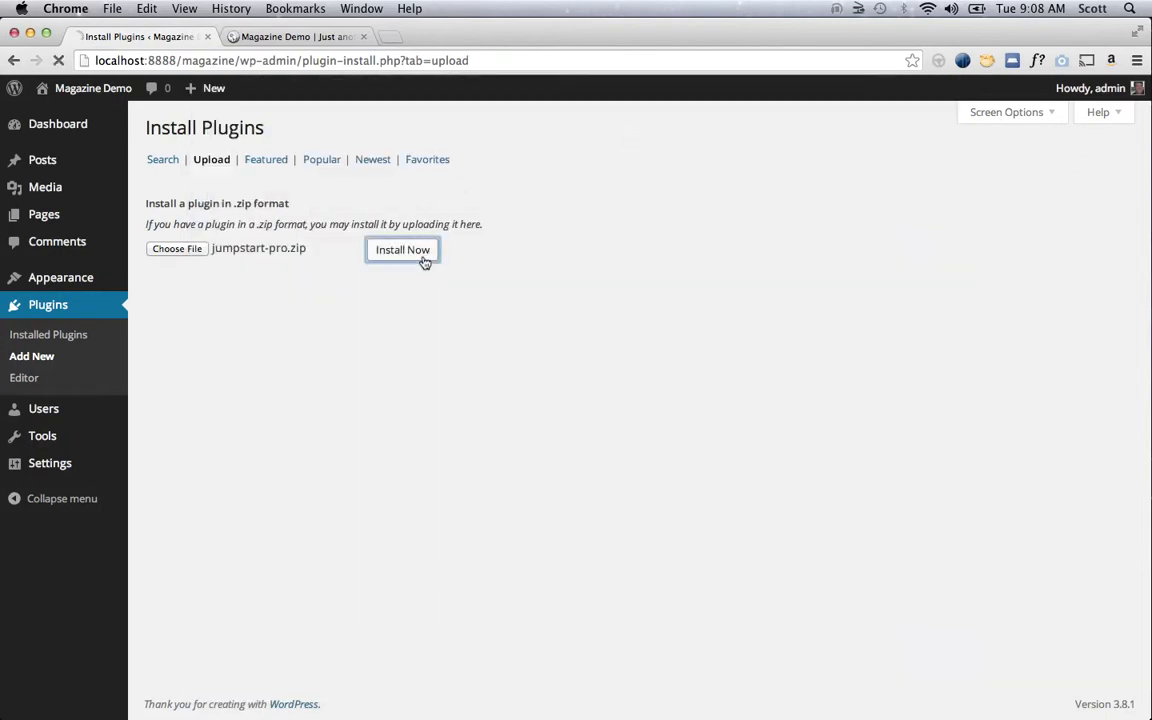
# - Install and activate JumpStart Pro, apply the ClickBump settings, then view the public site
pyautogui.click(402, 248)
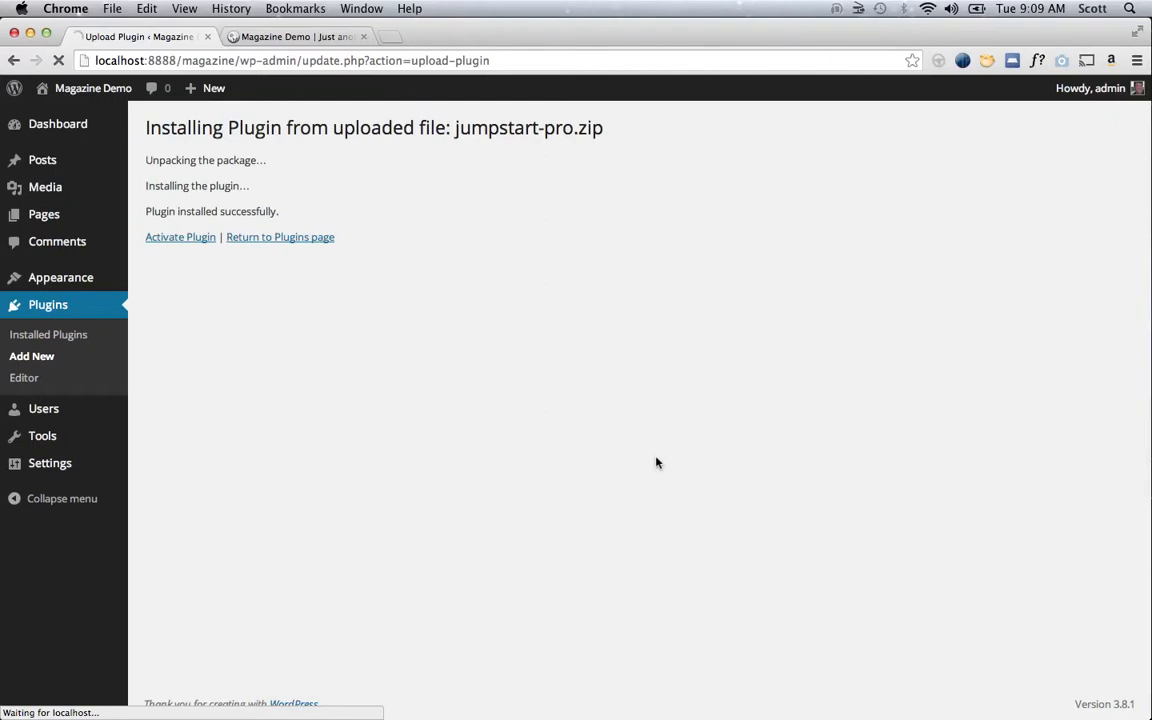
pyautogui.click(180, 236)
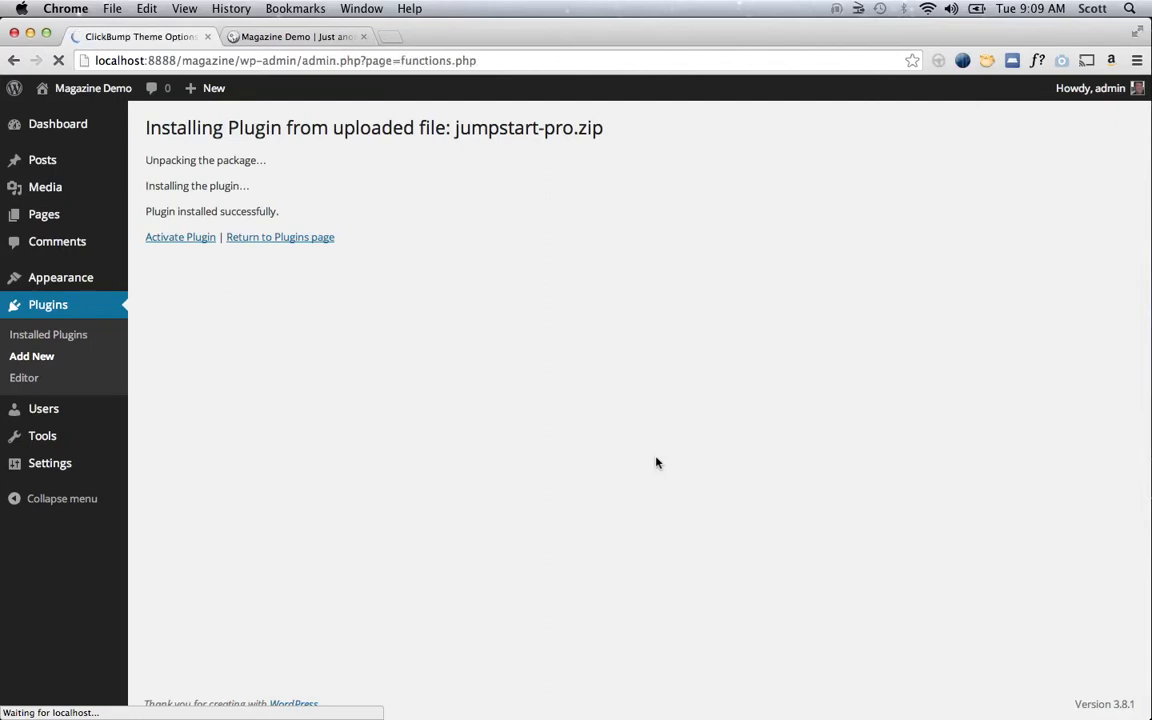
pyautogui.click(180, 236)
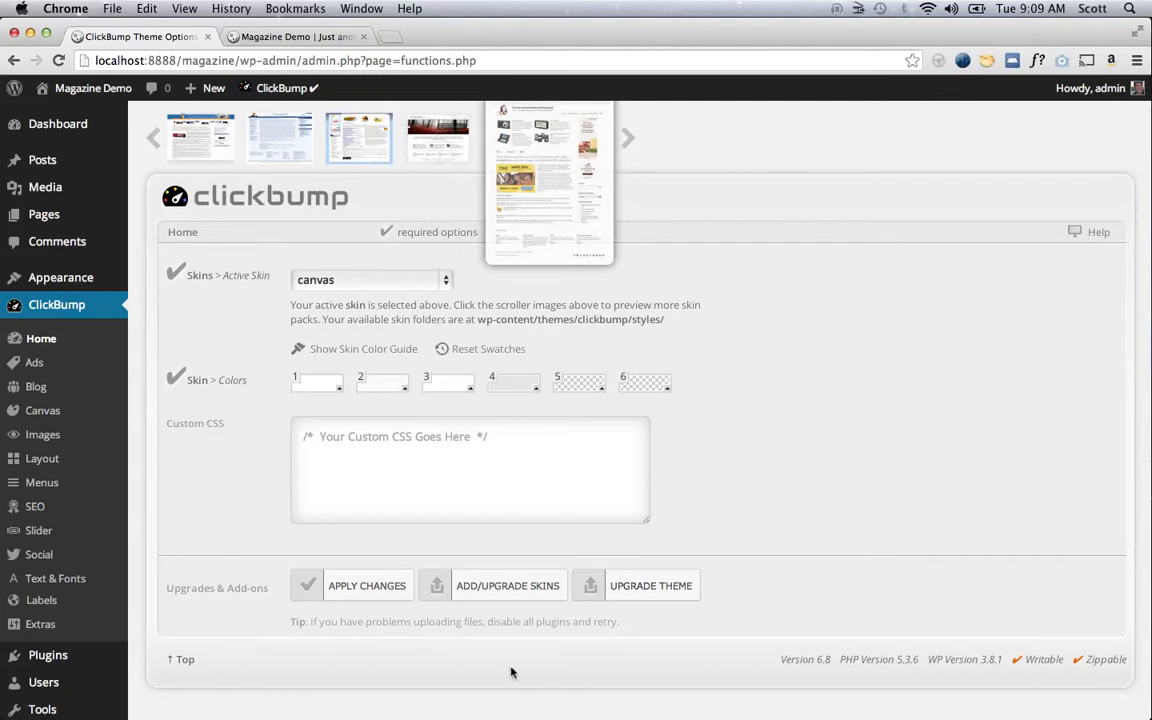
pyautogui.click(368, 584)
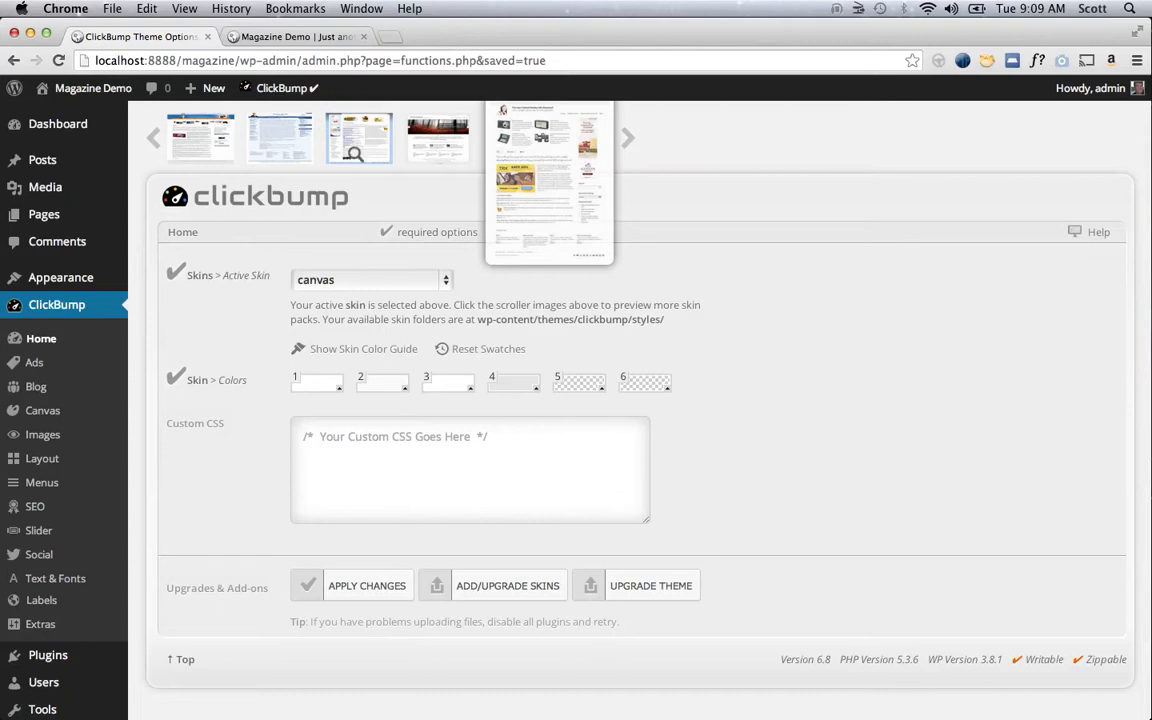
pyautogui.click(296, 36)
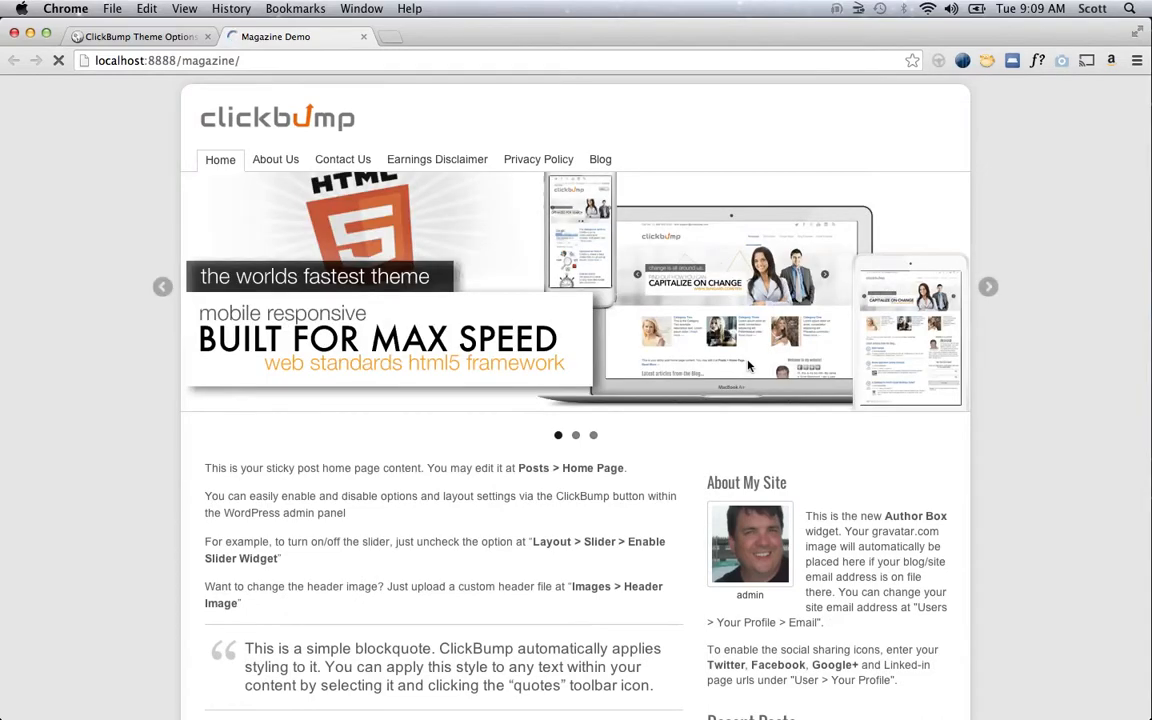
pyautogui.scroll(-3)
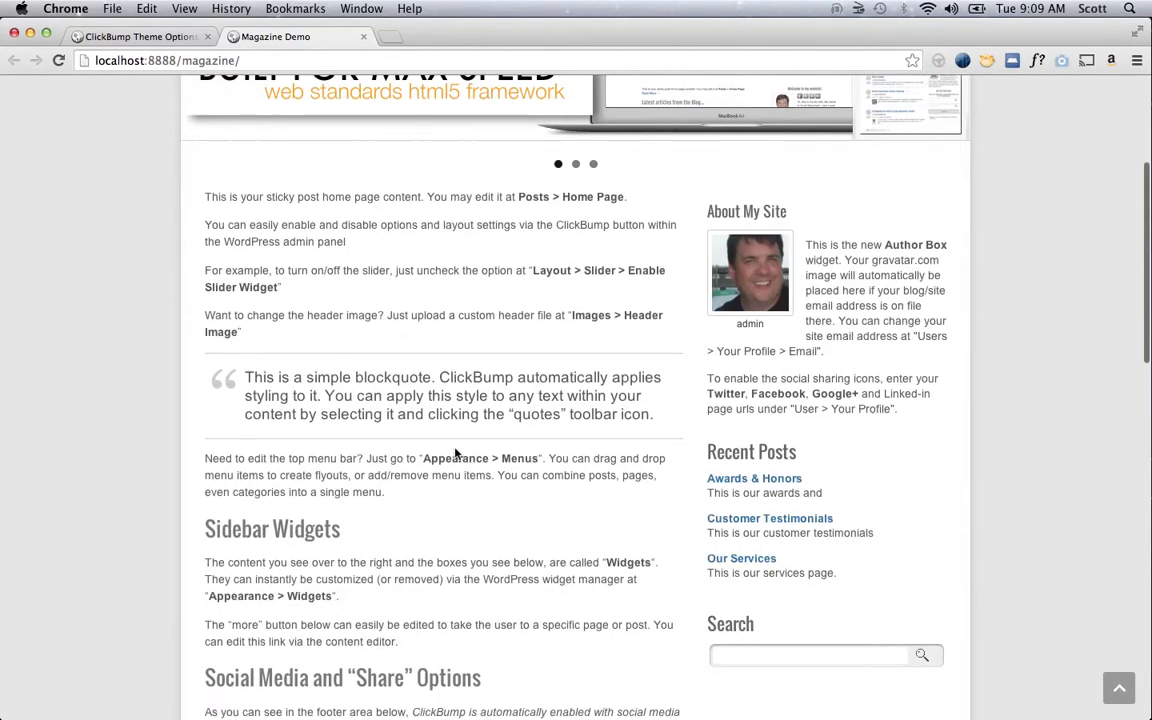
pyautogui.scroll(-3)
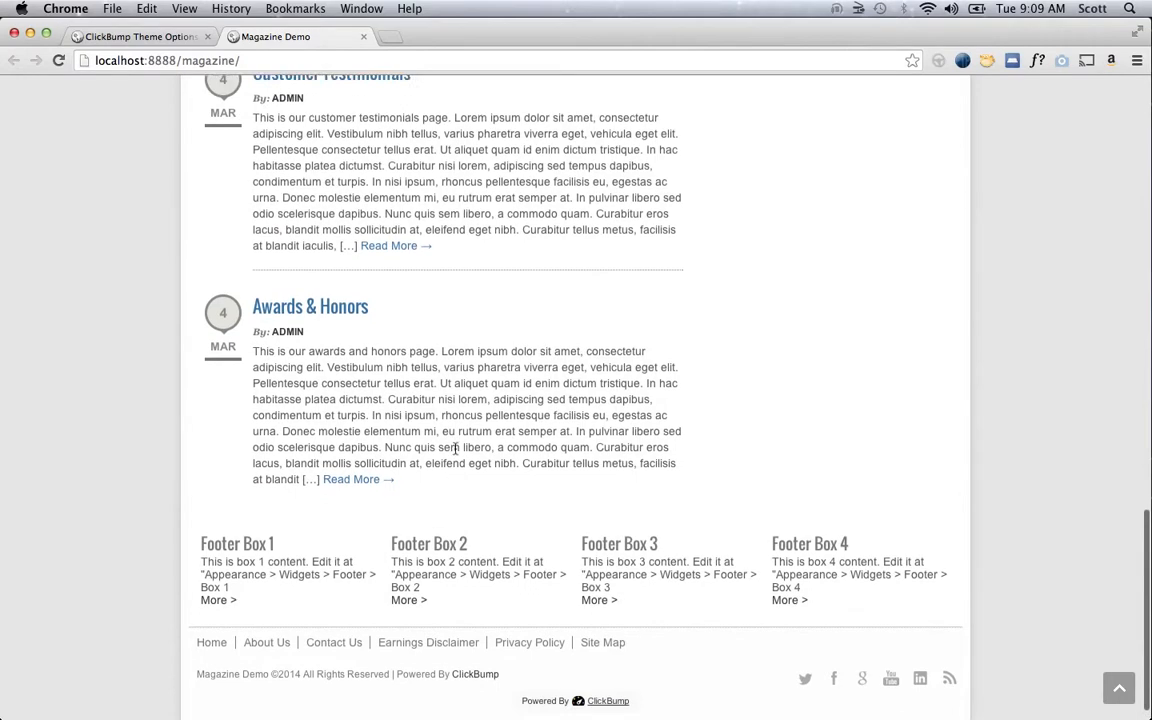
pyautogui.scroll(3)
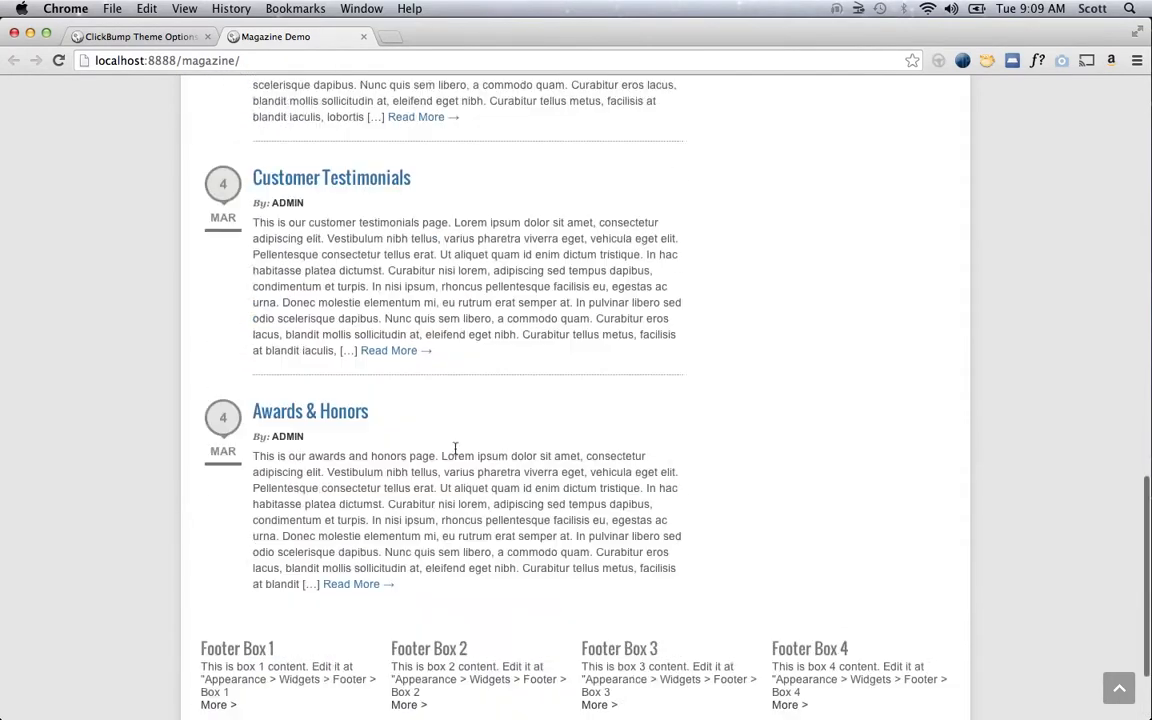
pyautogui.scroll(-3)
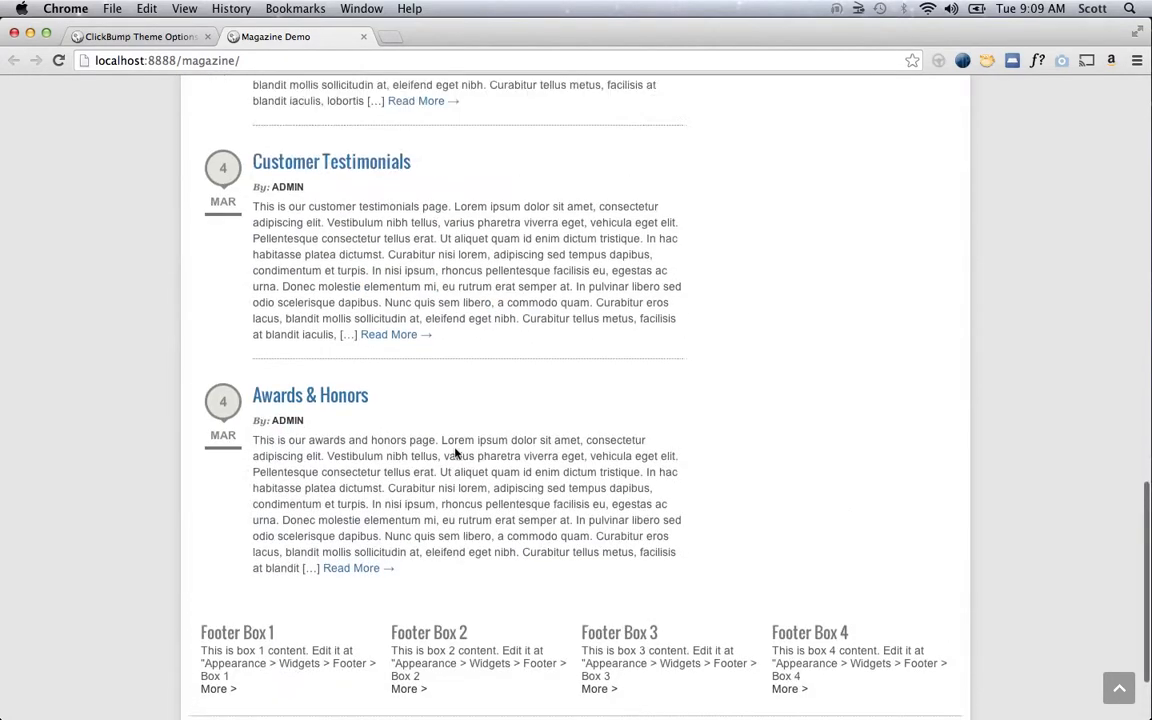
pyautogui.scroll(3)
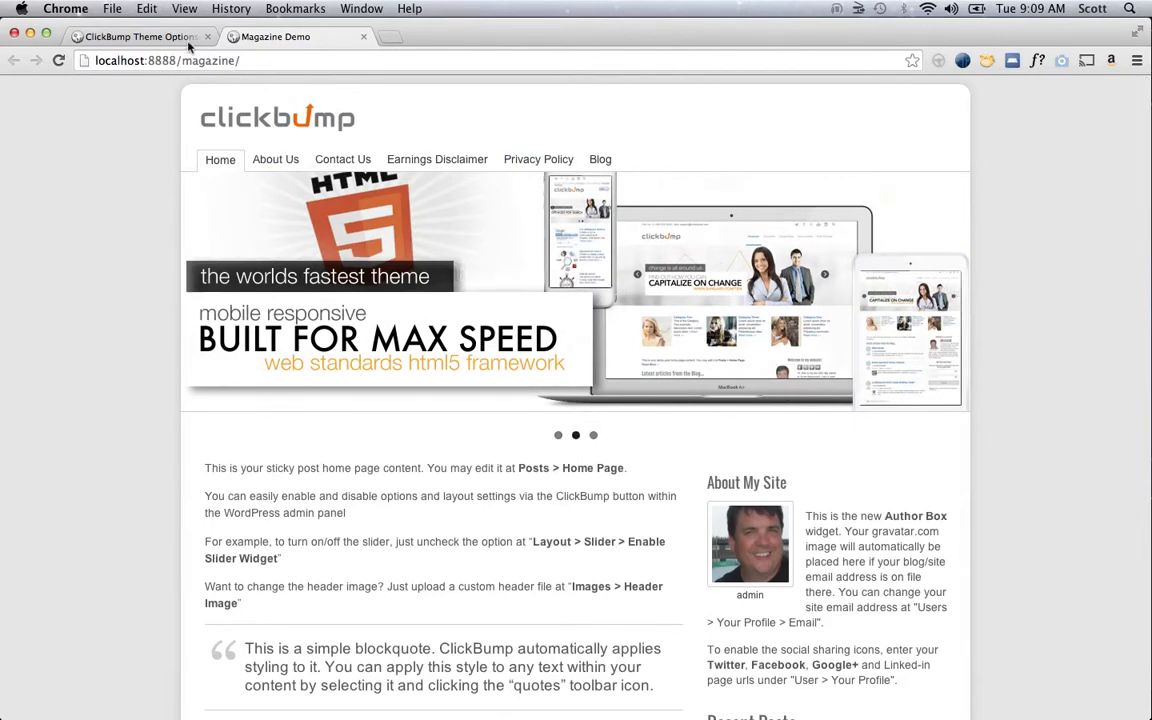
# - Return to ClickBump Theme Options and check the Active Skin list, leaving canvas active
pyautogui.click(136, 36)
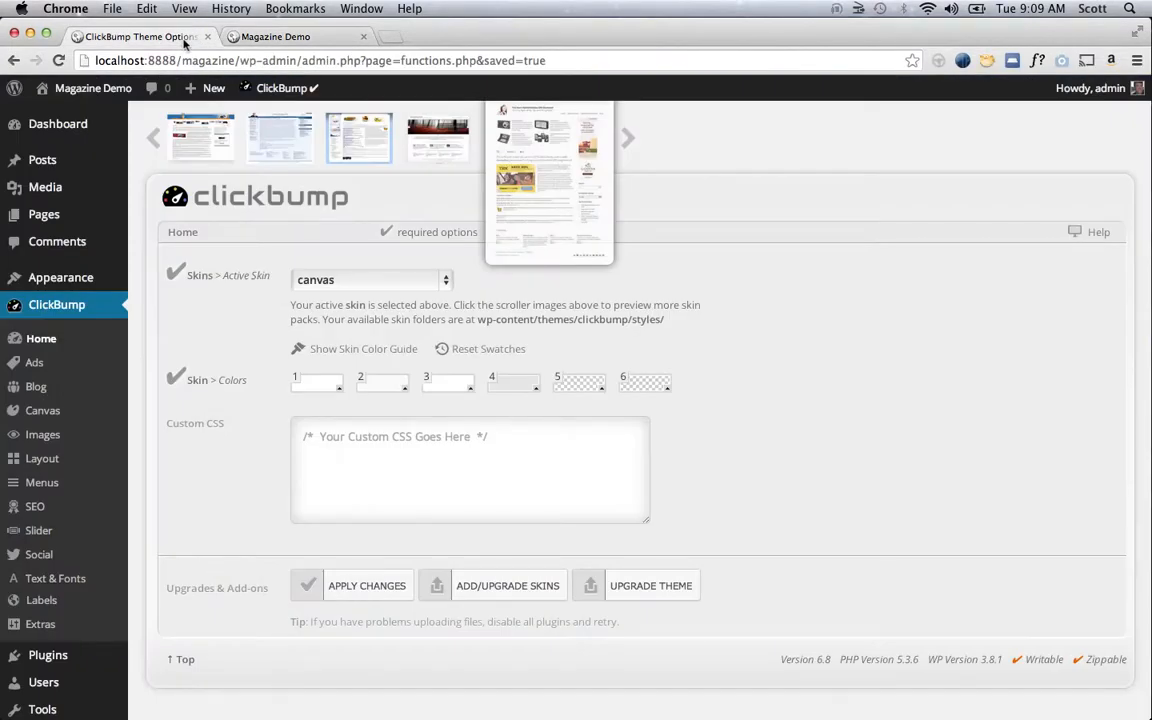
pyautogui.moveTo(504, 320)
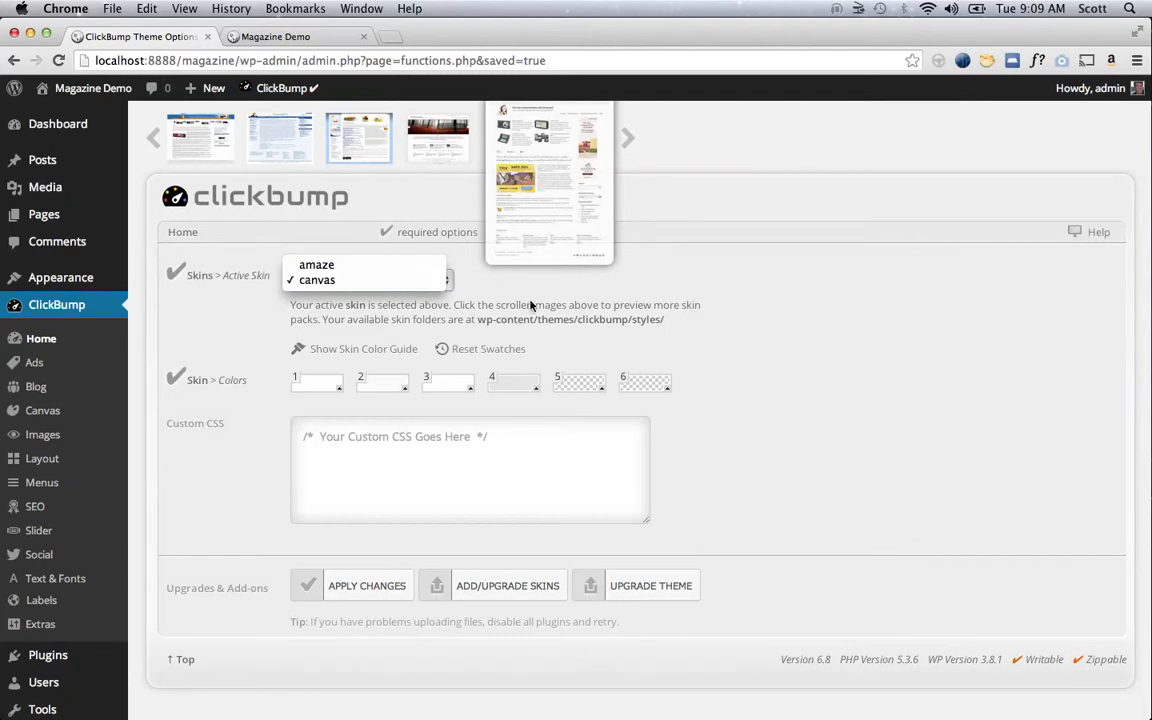
pyautogui.click(316, 280)
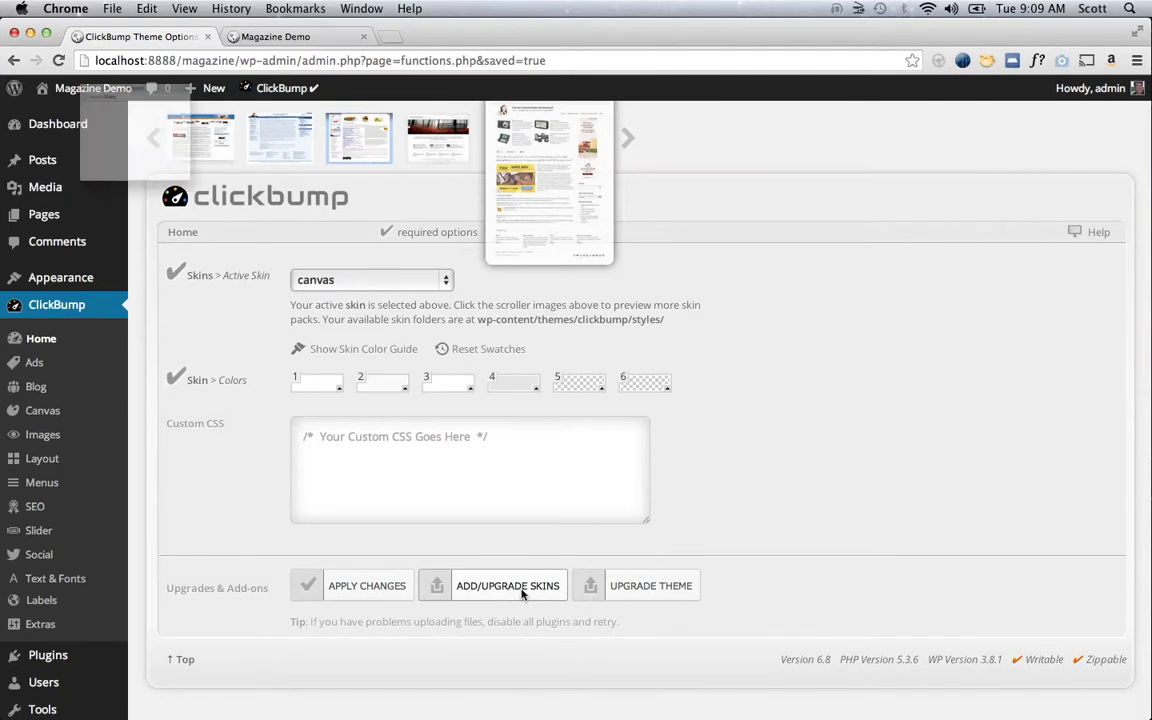
# - Under Add/Upgrade Skins, choose magazine.zip from Templates > templates-premium
pyautogui.click(508, 584)
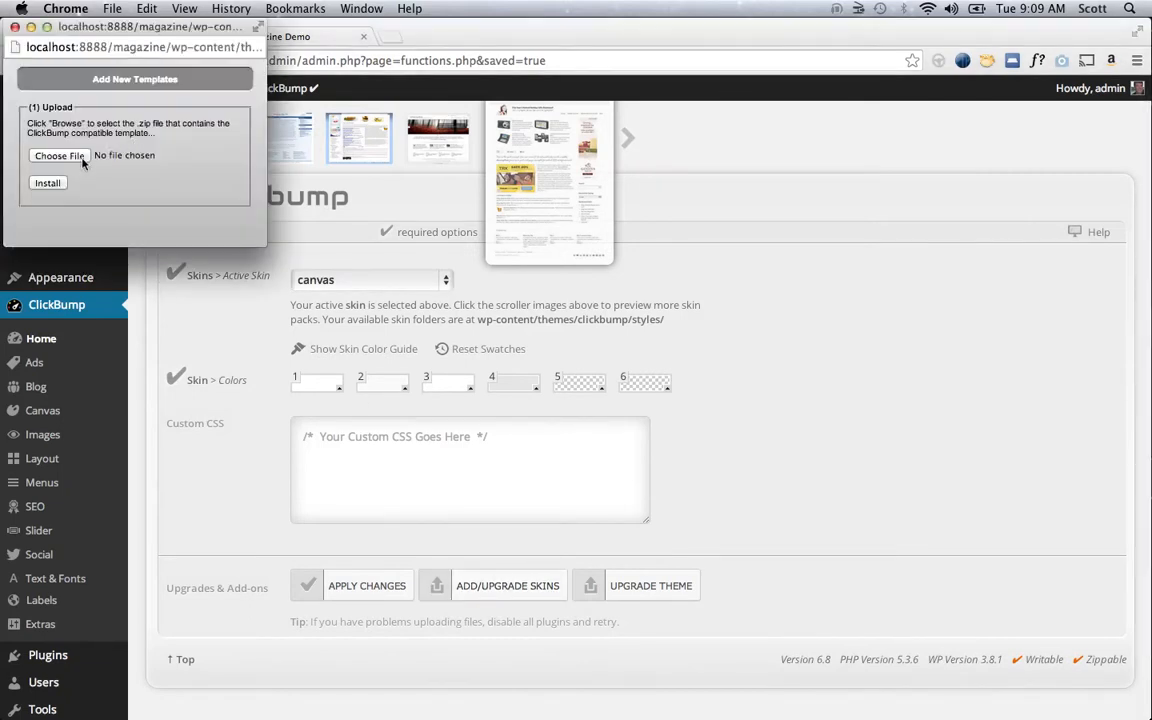
pyautogui.click(60, 156)
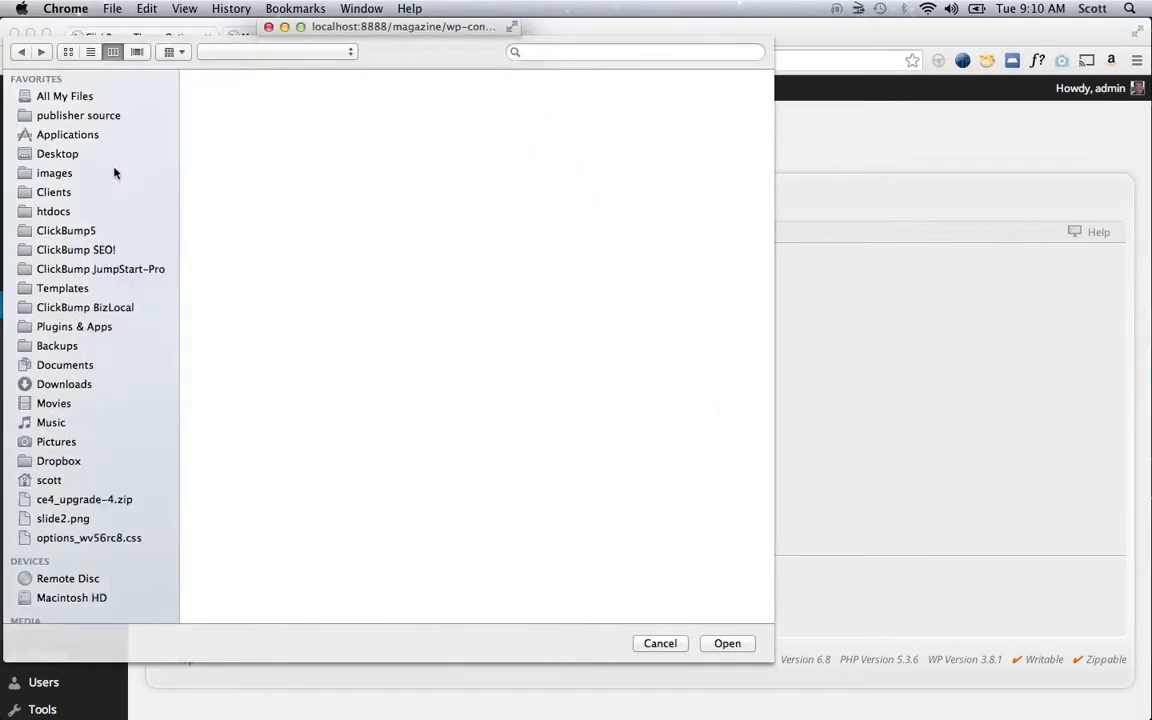
pyautogui.click(62, 288)
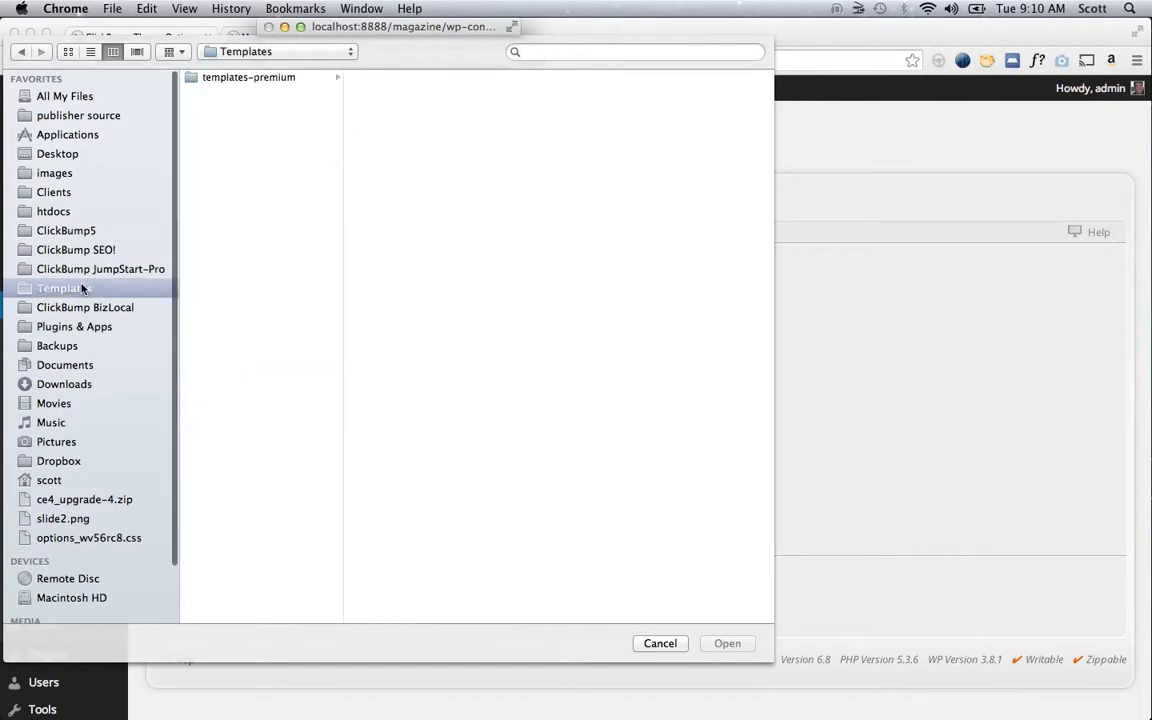
pyautogui.click(248, 76)
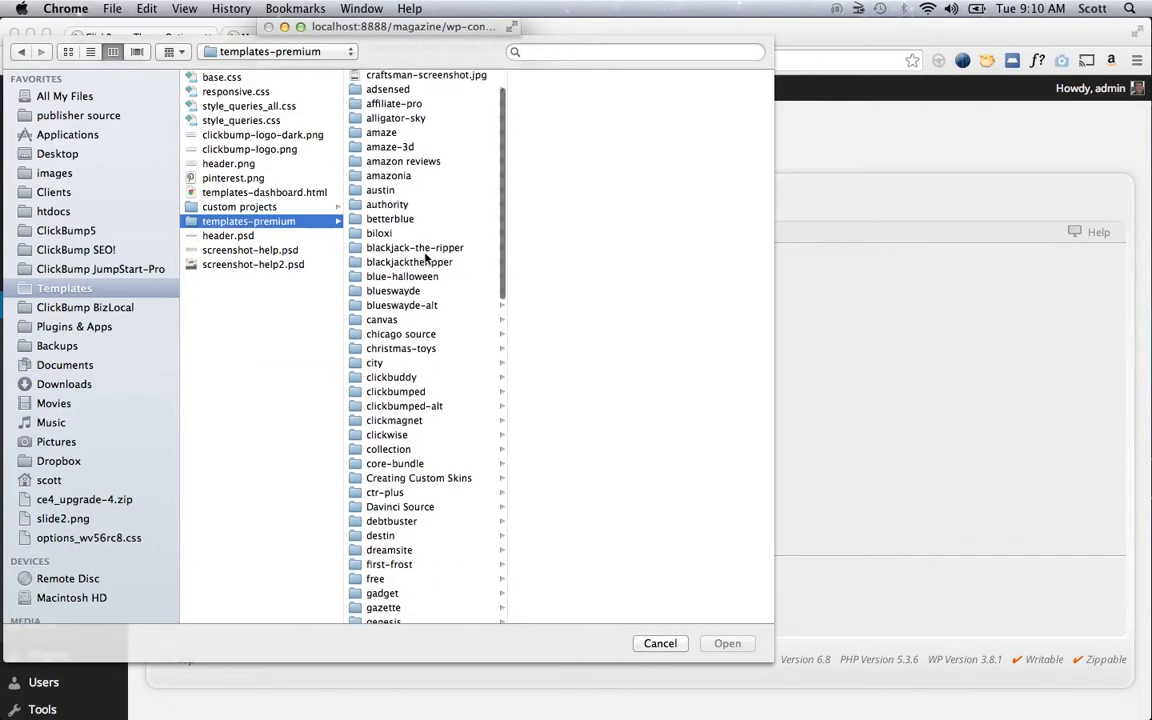
pyautogui.scroll(-3)
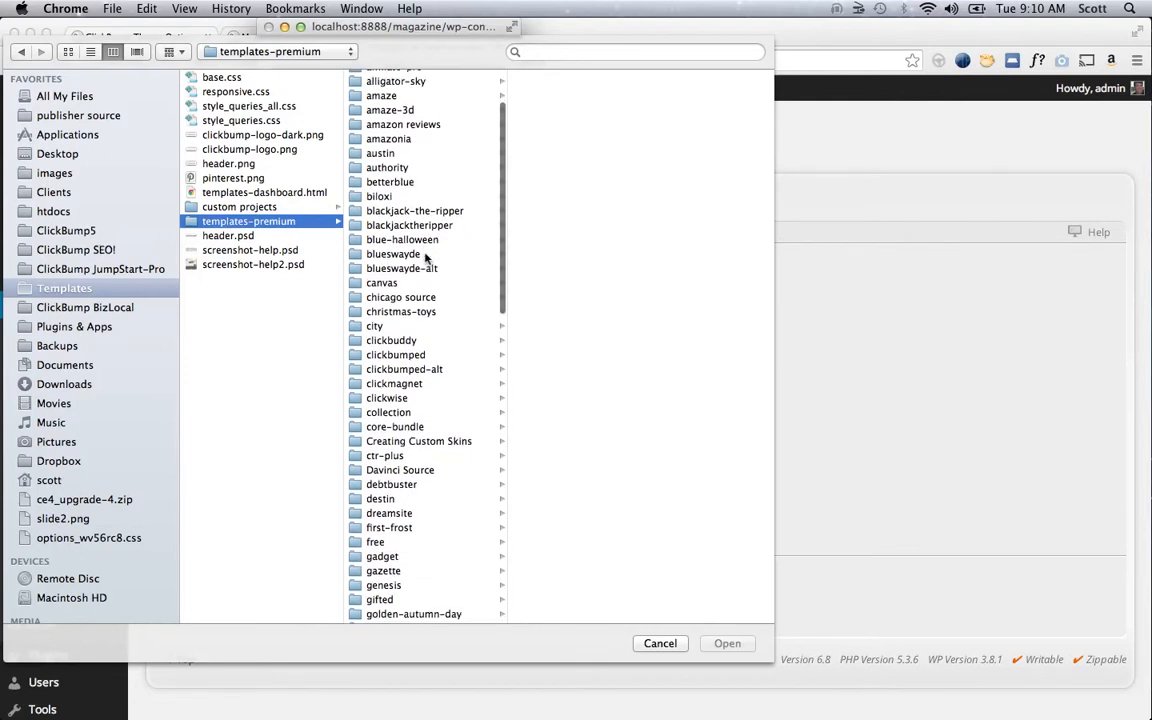
pyautogui.scroll(-3)
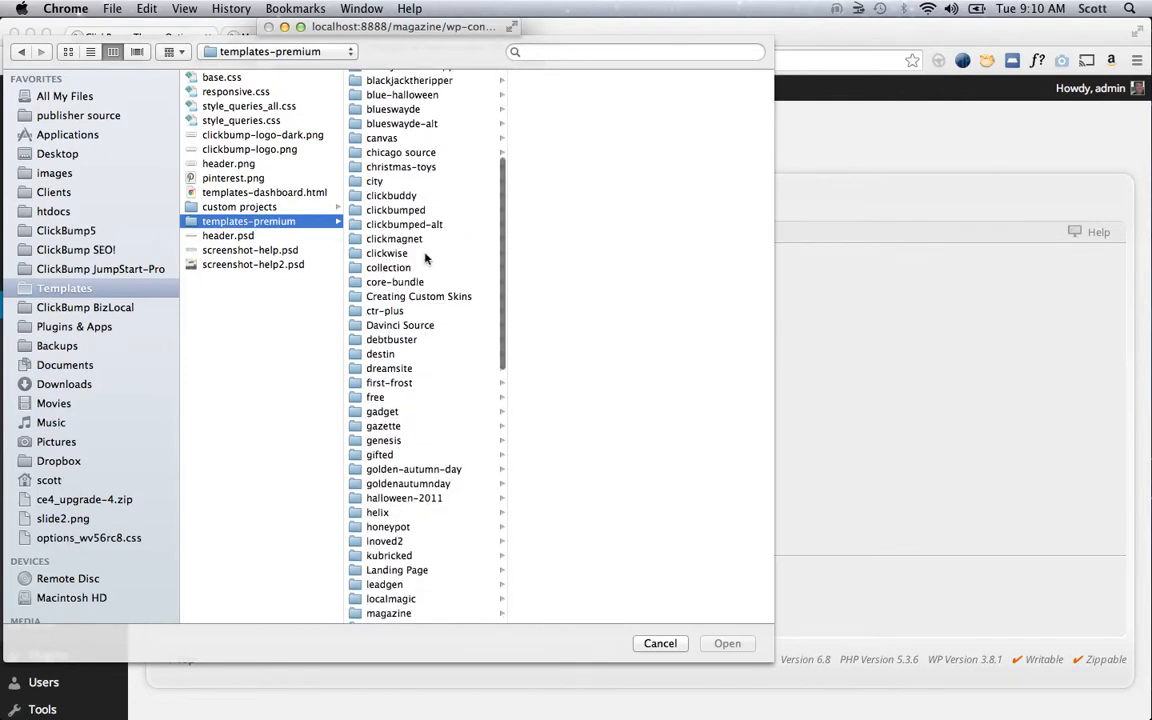
pyautogui.scroll(-3)
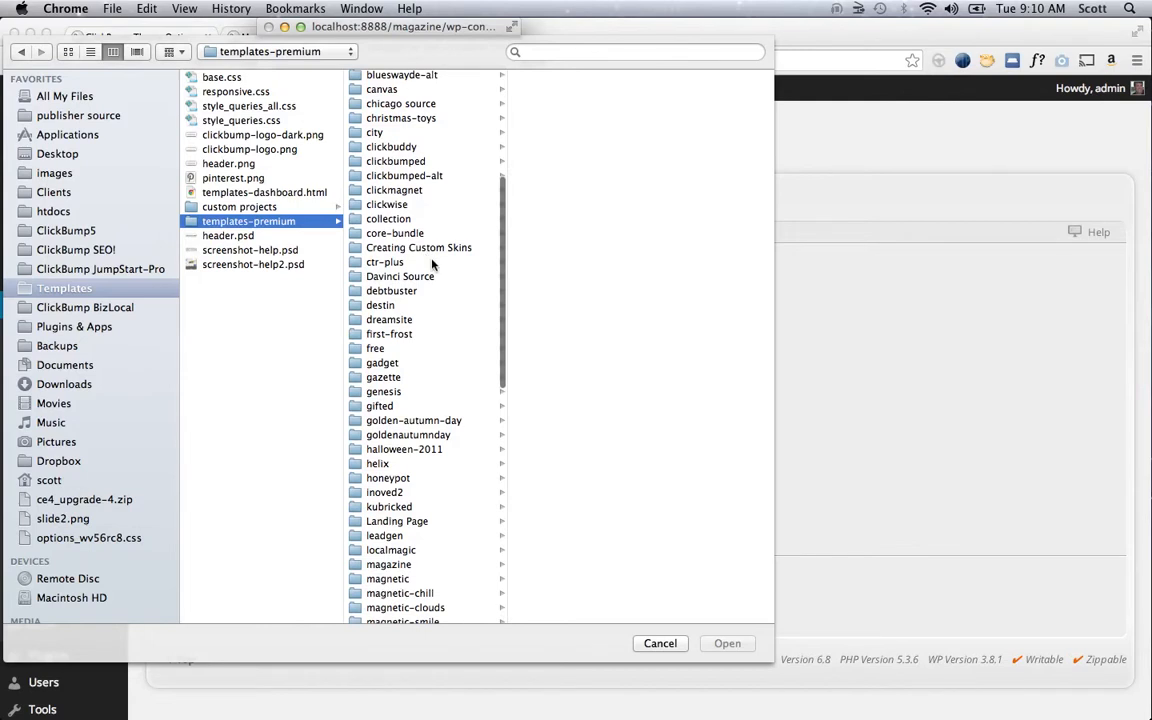
pyautogui.click(388, 564)
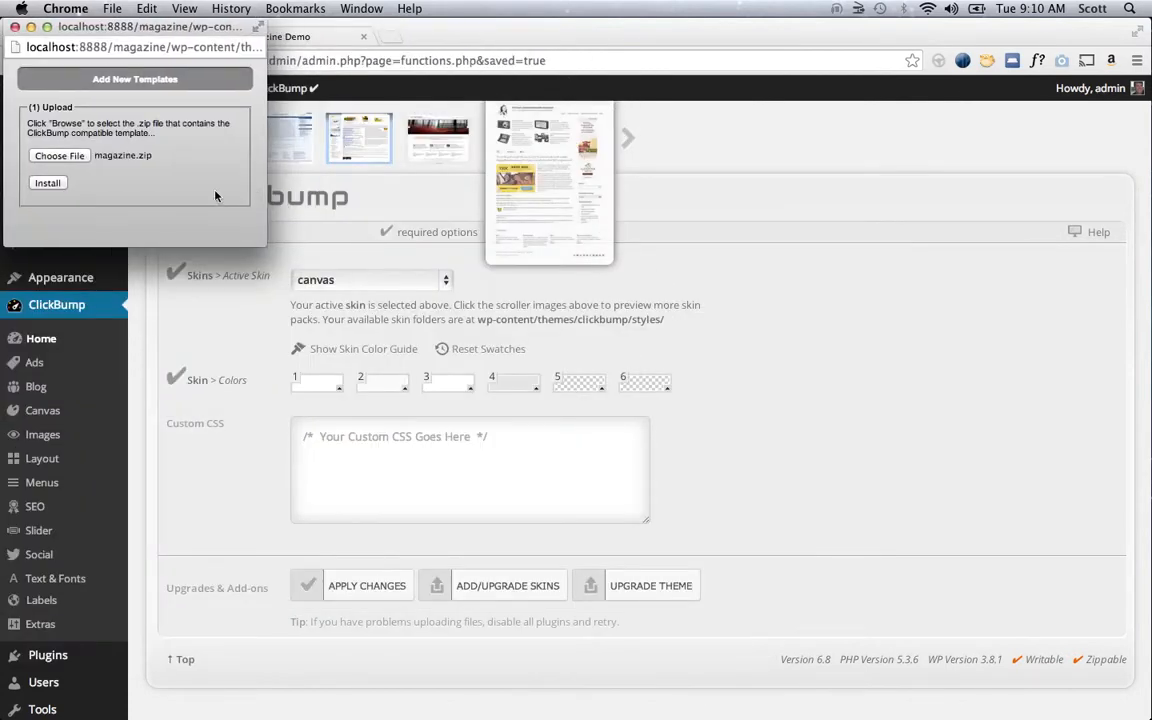
# - Install the chosen magazine.zip skin package and finish the transfer
pyautogui.click(48, 182)
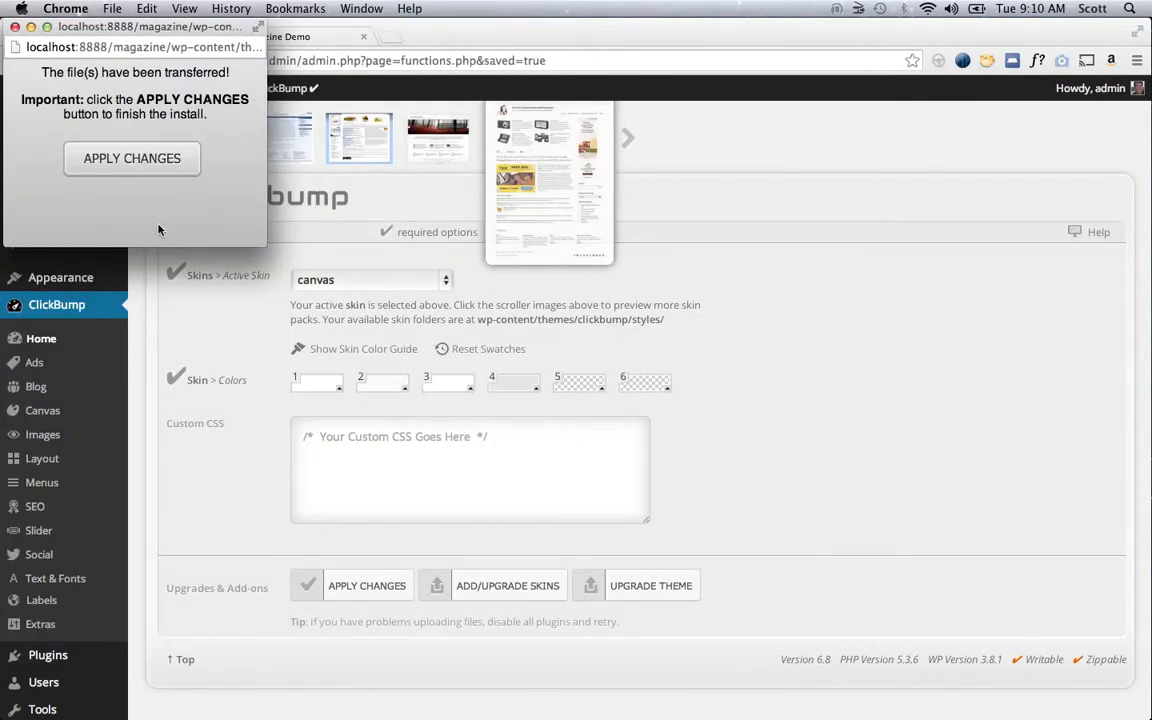
pyautogui.click(132, 158)
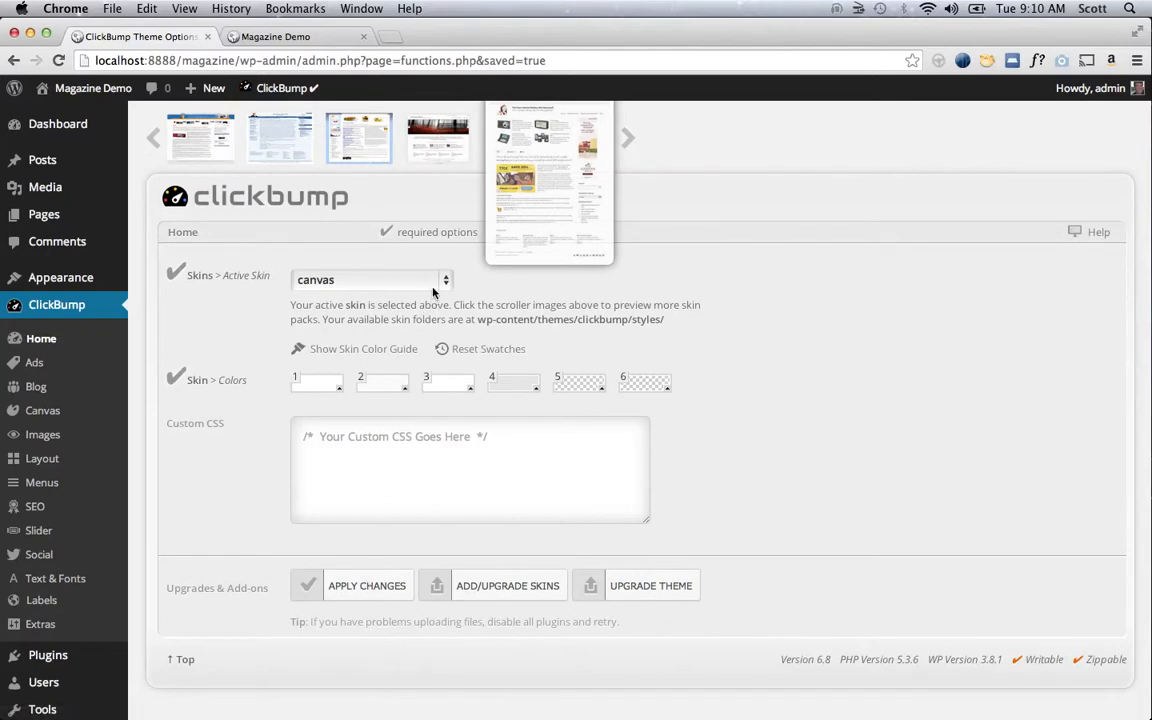
pyautogui.moveTo(436, 284)
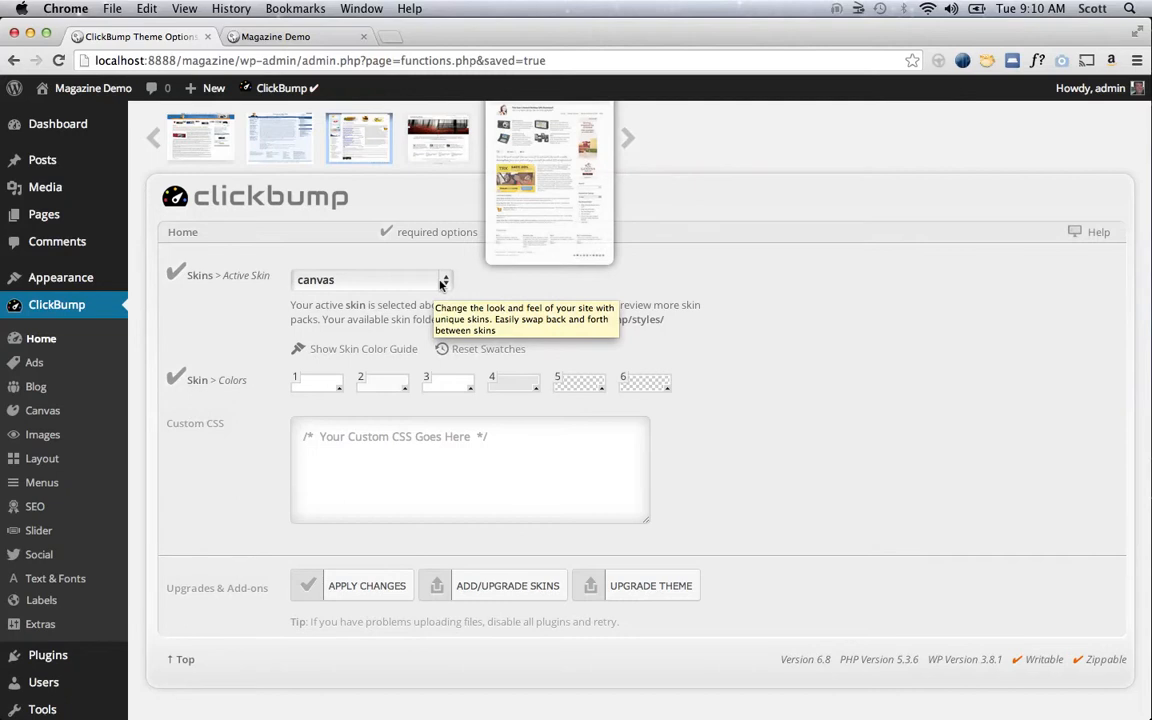
# - Make magazine the active skin, then switch the Active Skin setting to magazine-alt
pyautogui.click(444, 280)
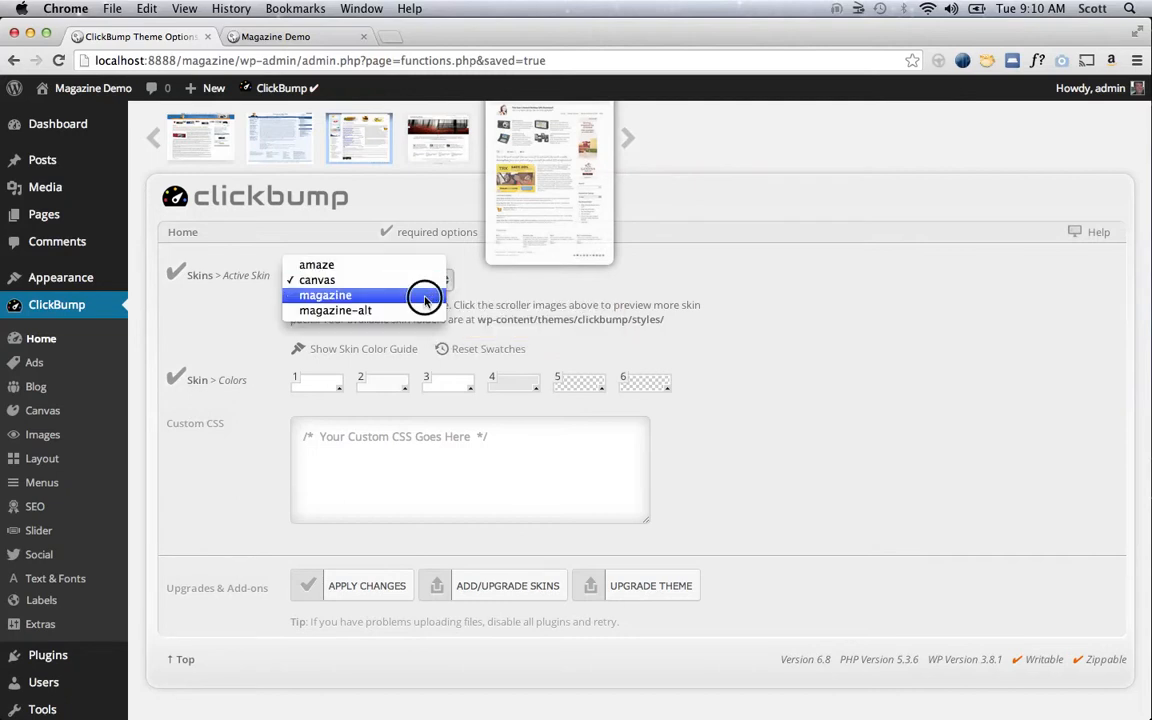
pyautogui.click(324, 296)
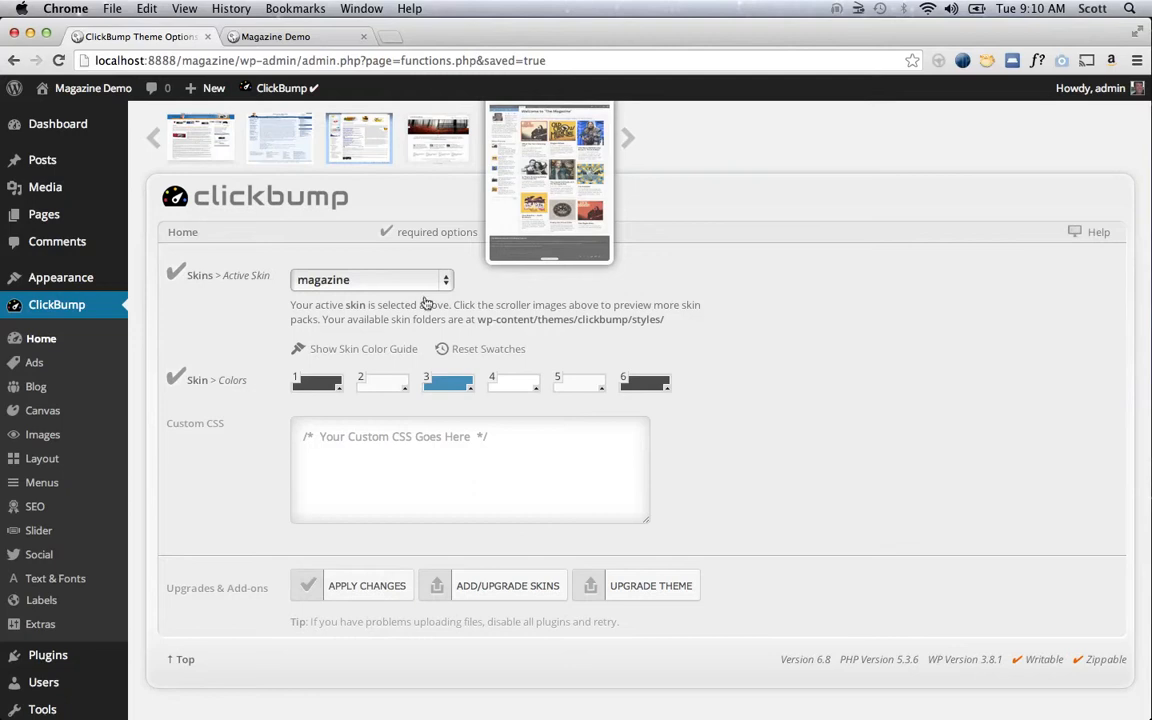
pyautogui.moveTo(362, 378)
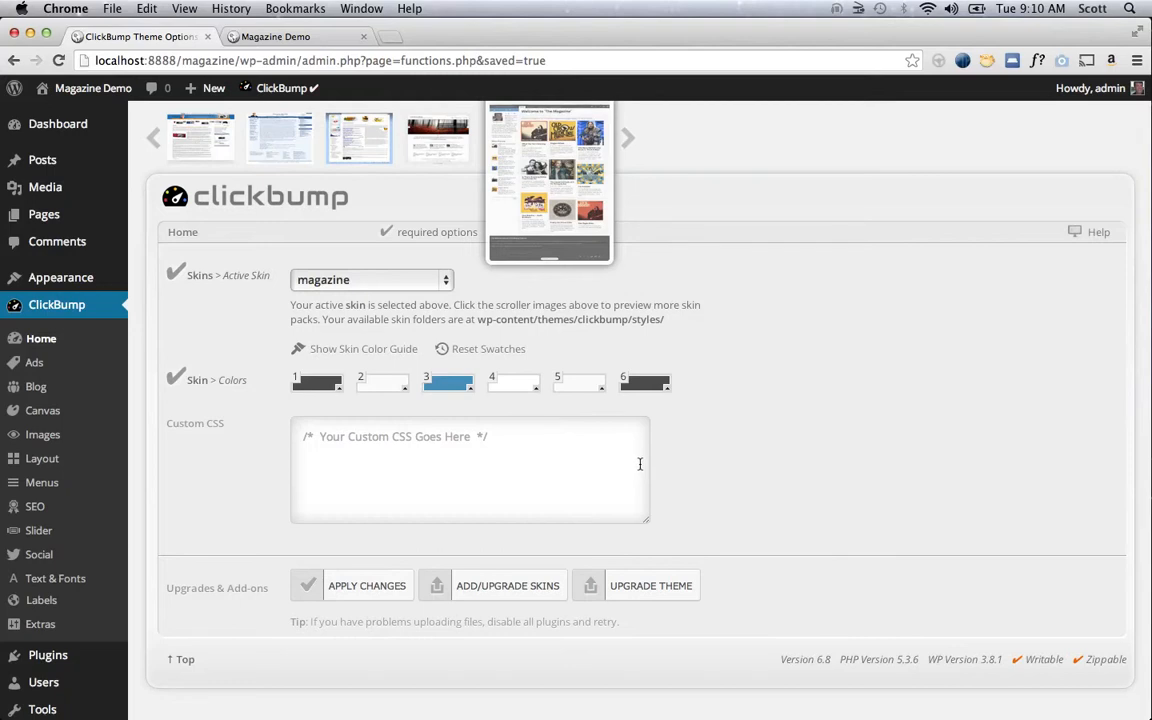
pyautogui.moveTo(388, 550)
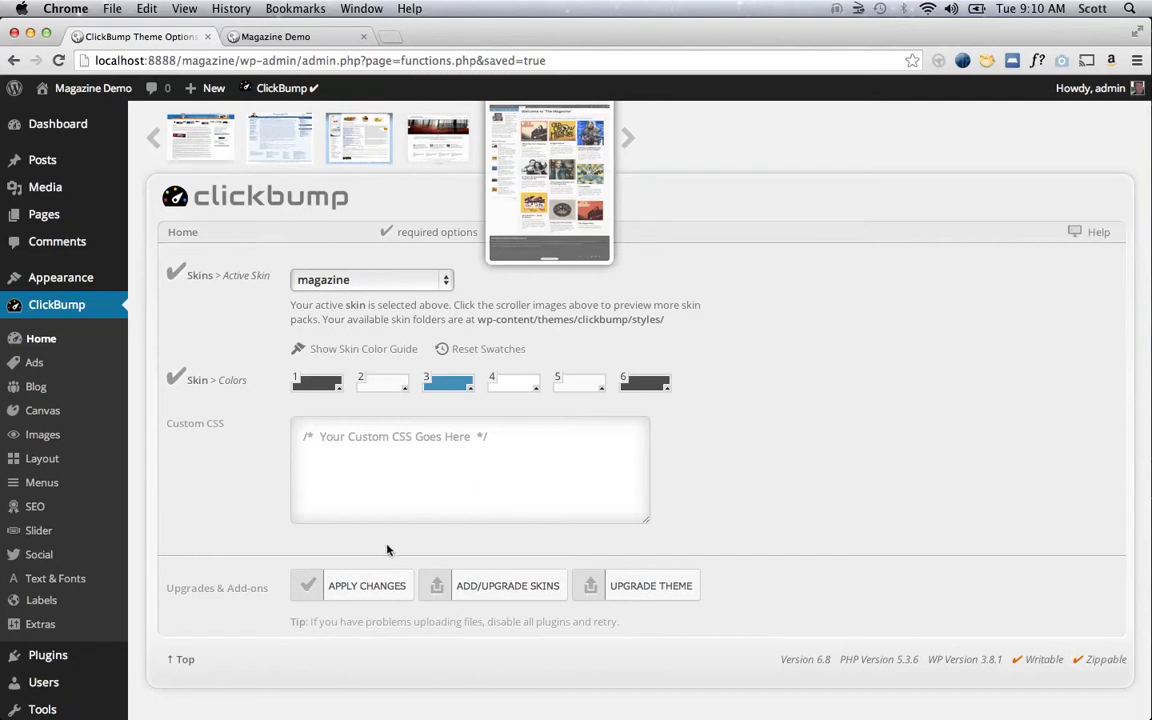
pyautogui.click(370, 280)
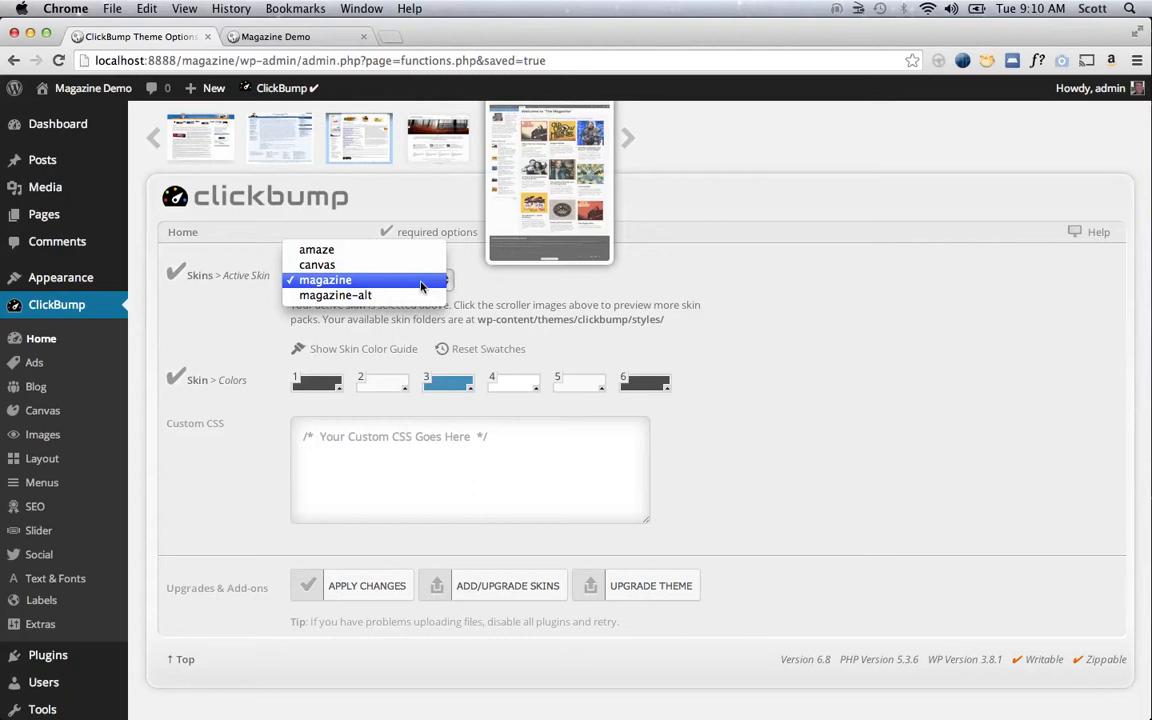
pyautogui.moveTo(504, 282)
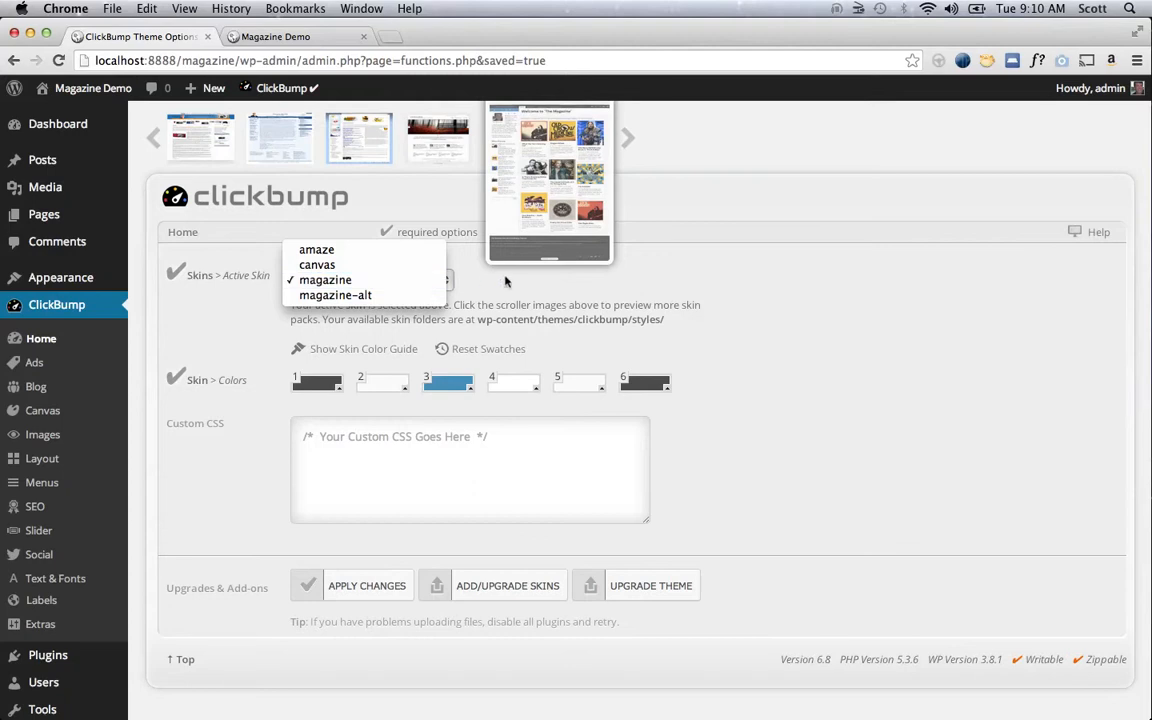
pyautogui.moveTo(612, 324)
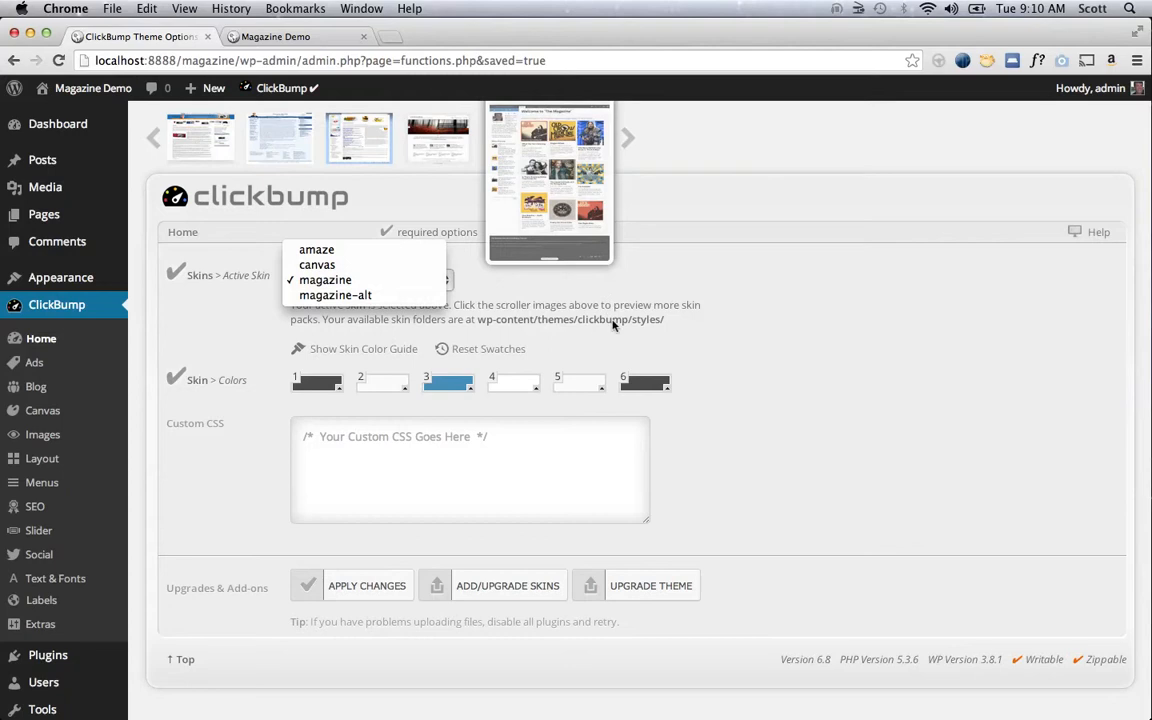
pyautogui.click(326, 280)
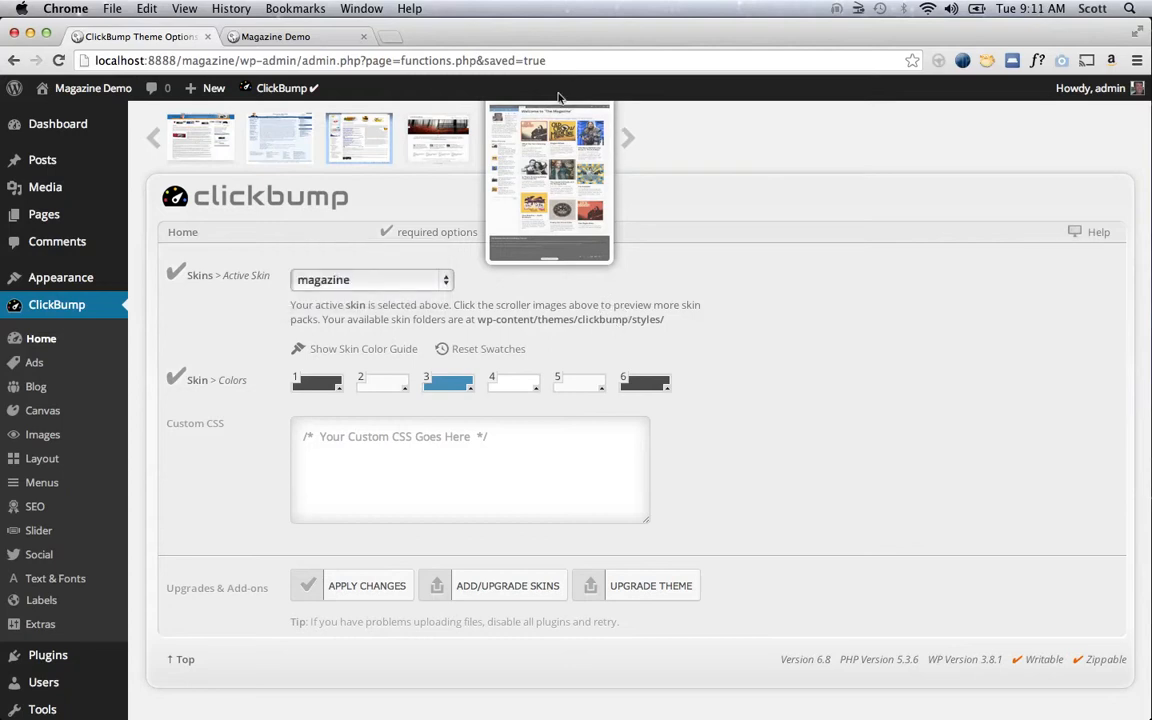
pyautogui.moveTo(440, 312)
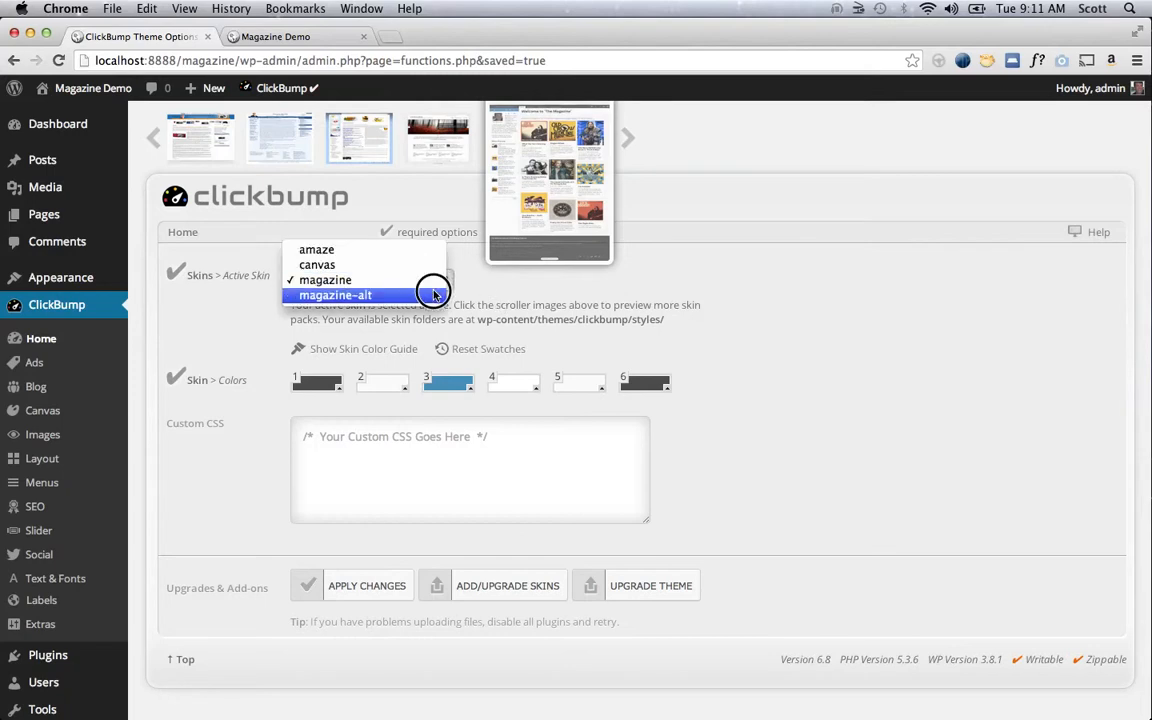
pyautogui.click(336, 296)
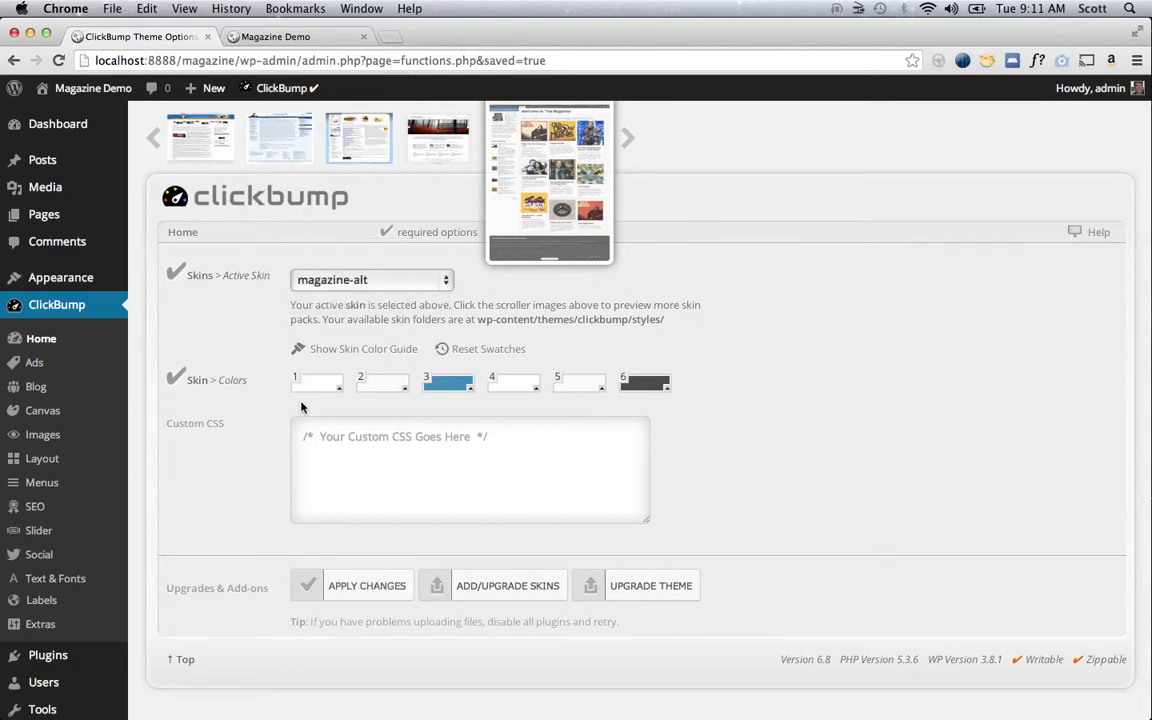
pyautogui.moveTo(318, 384)
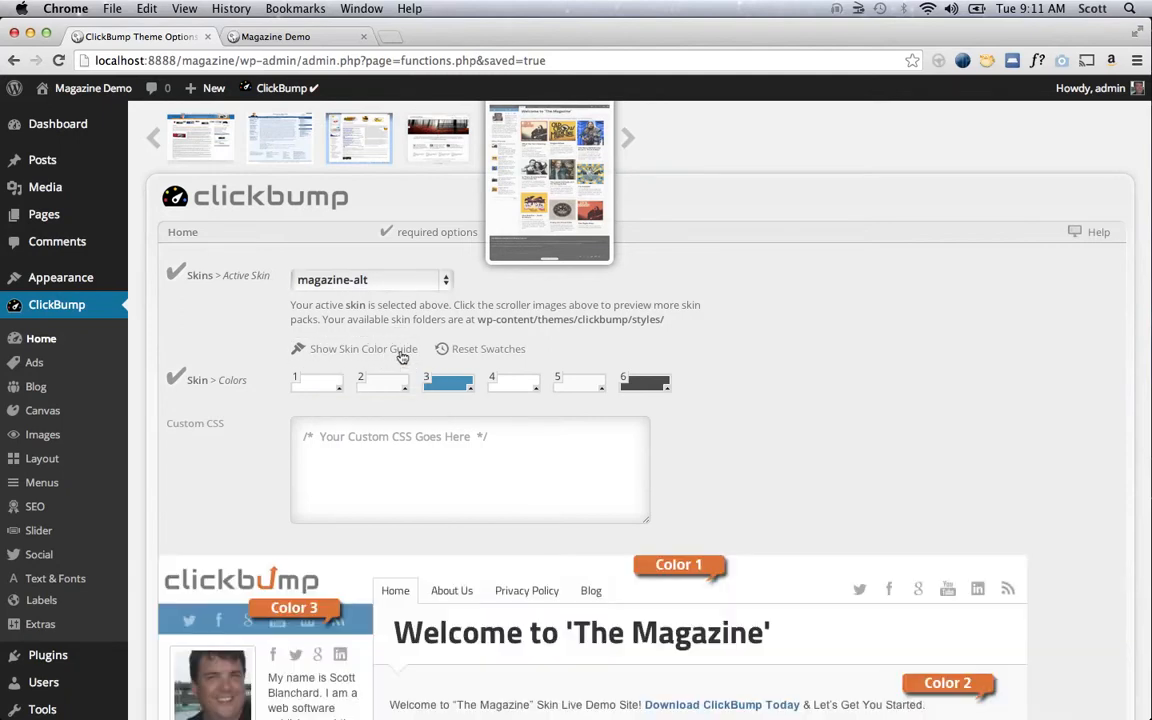
pyautogui.moveTo(530, 584)
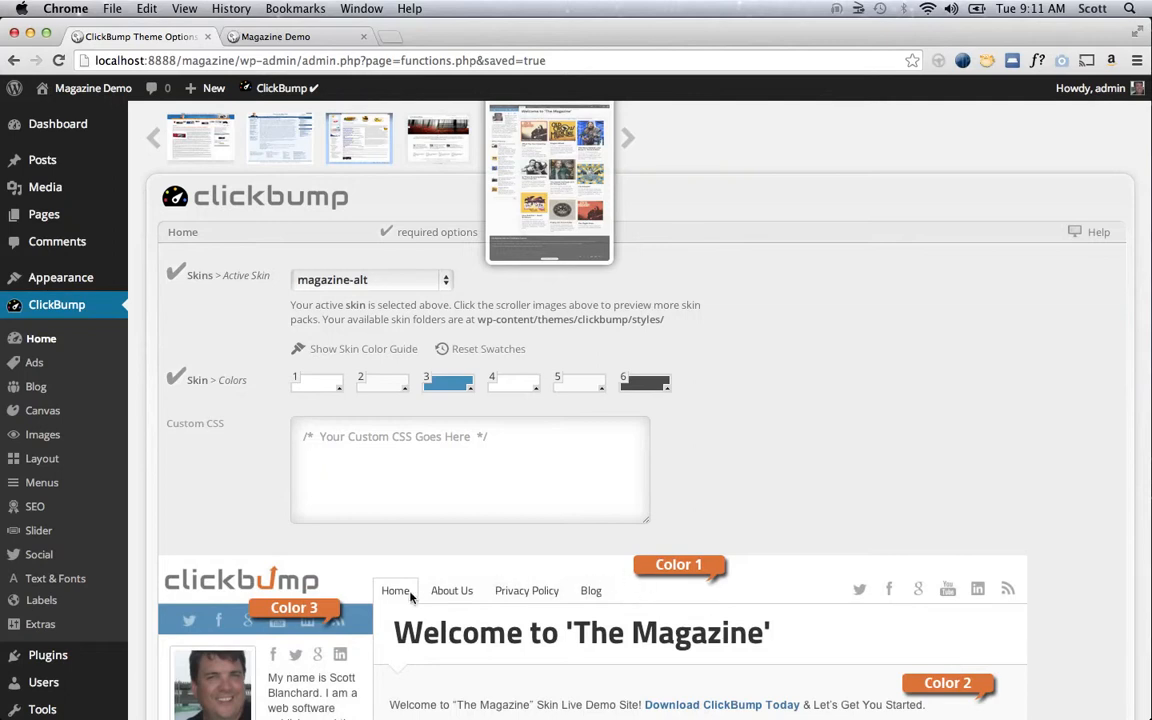
pyautogui.moveTo(452, 596)
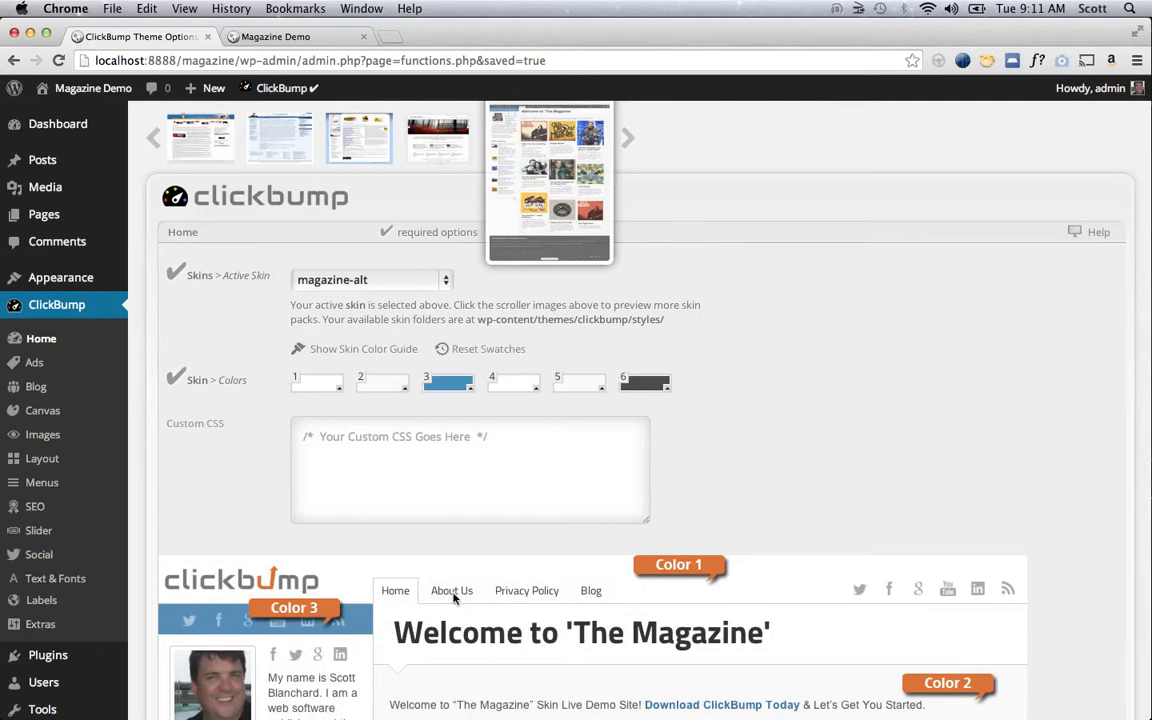
pyautogui.moveTo(428, 372)
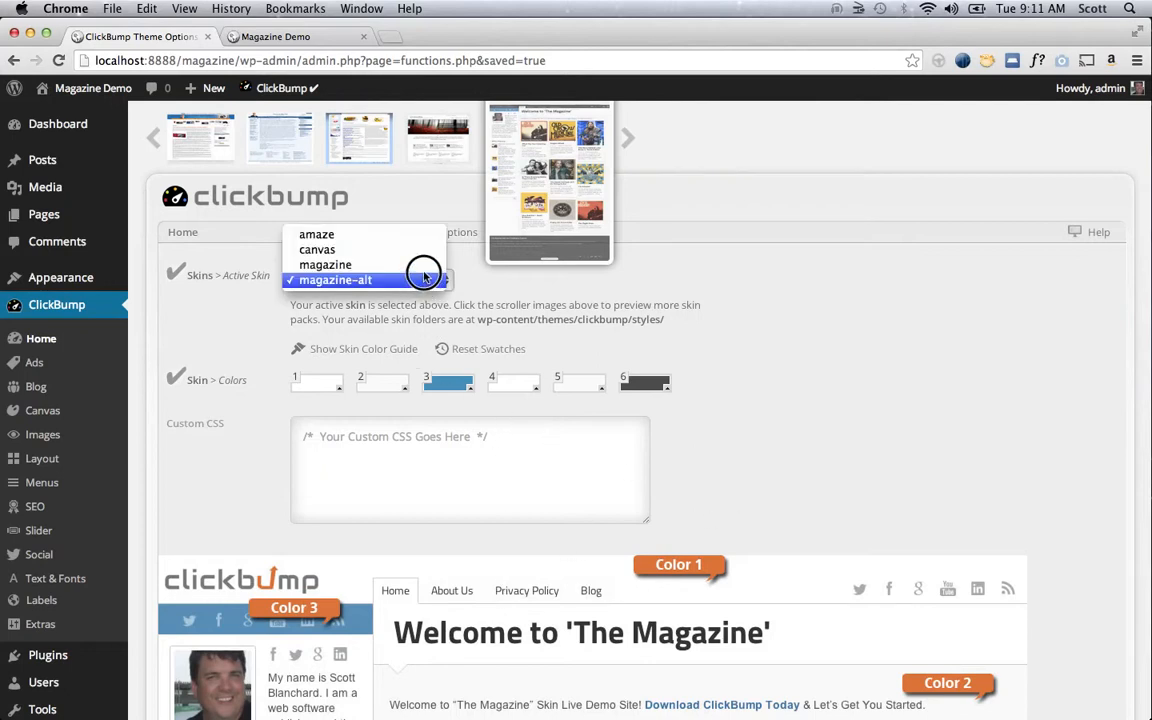
# - Set the skin back to magazine, apply the changes, and switch to the Magazine Demo tab
pyautogui.click(324, 264)
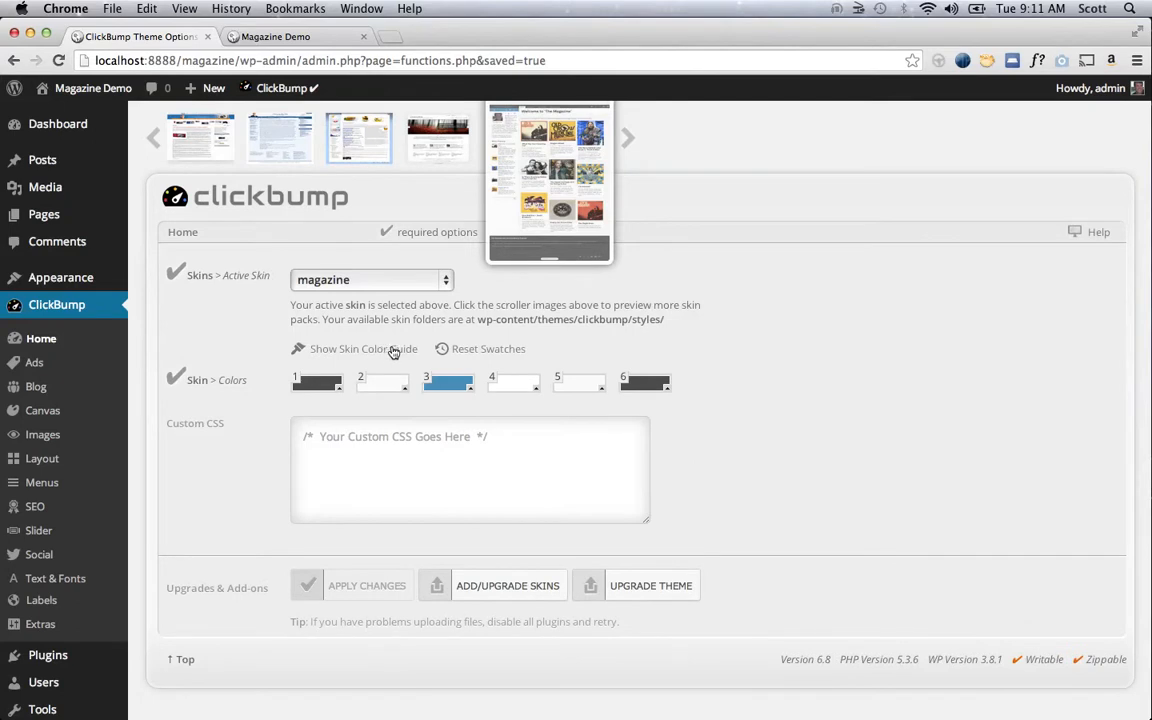
pyautogui.moveTo(368, 584)
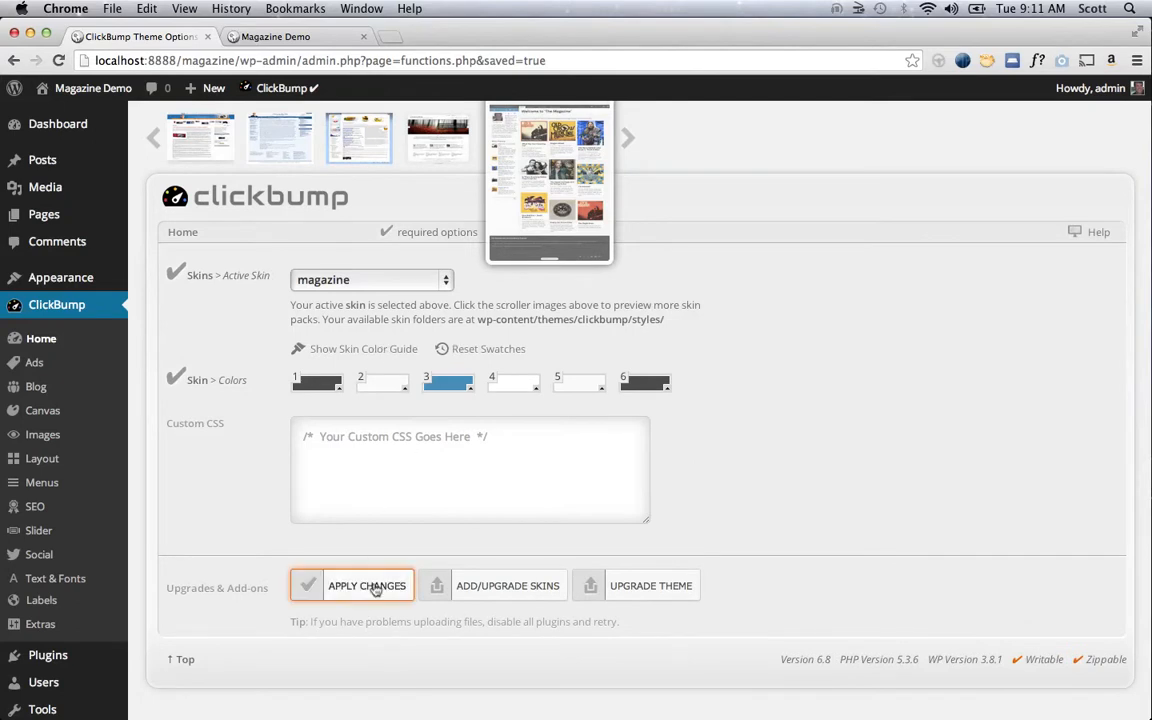
pyautogui.click(366, 586)
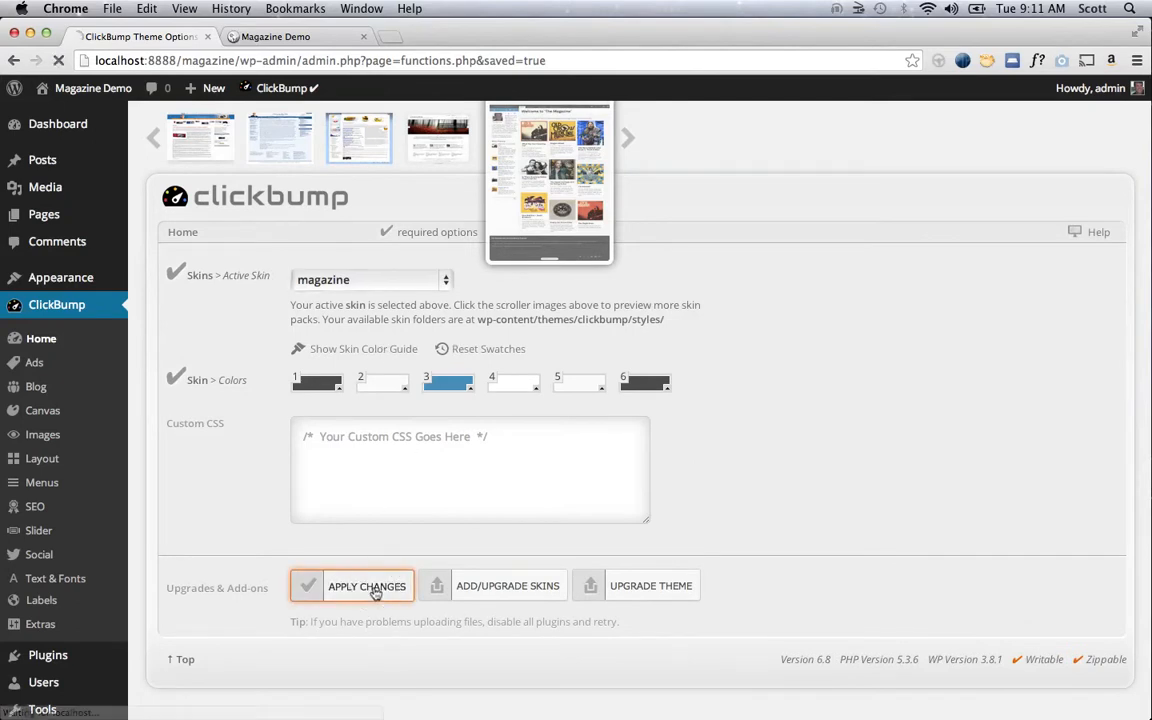
pyautogui.click(366, 586)
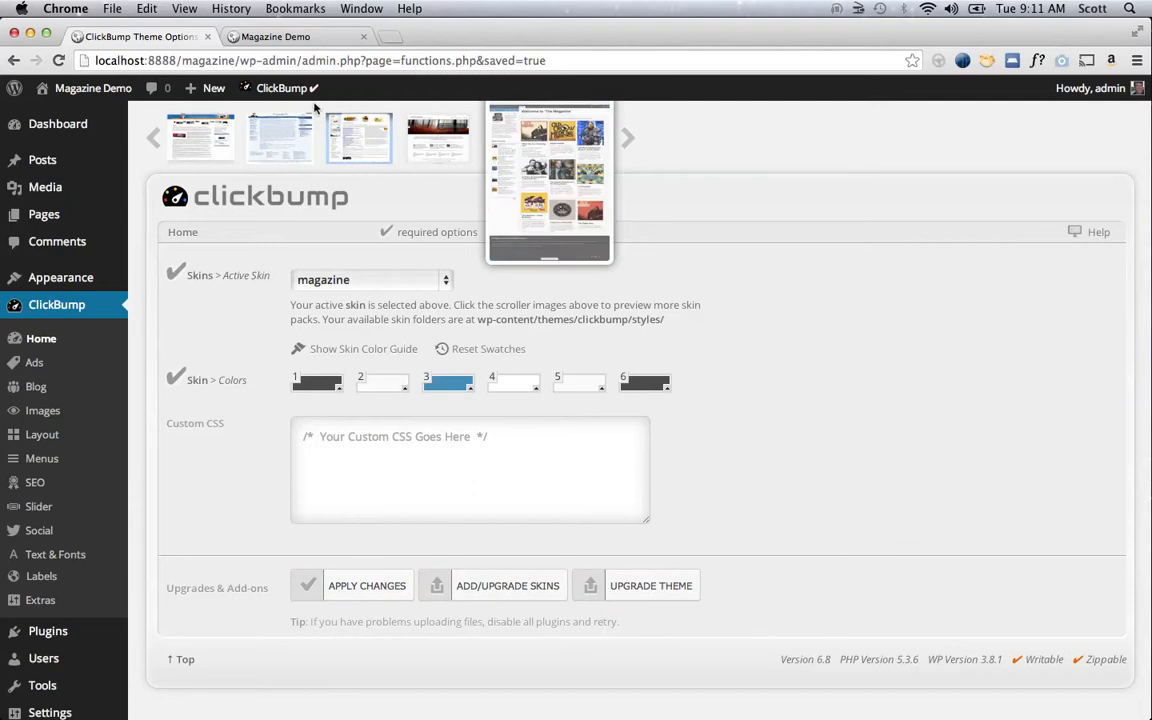
pyautogui.click(276, 36)
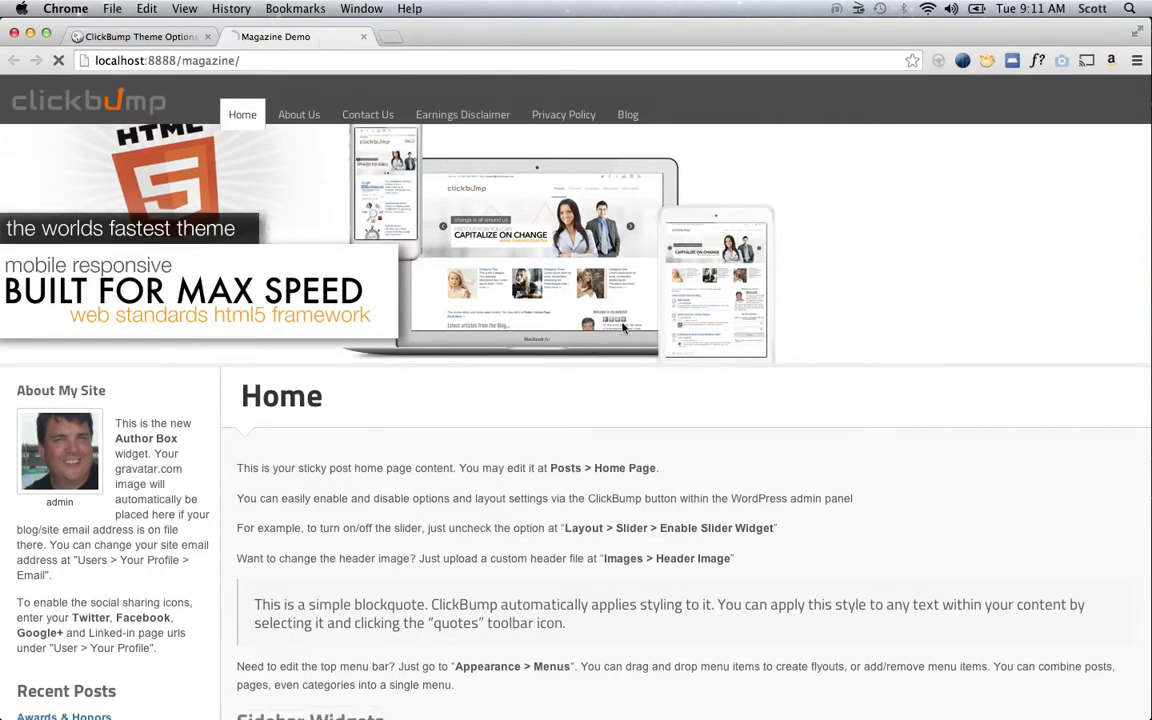
pyautogui.scroll(-3)
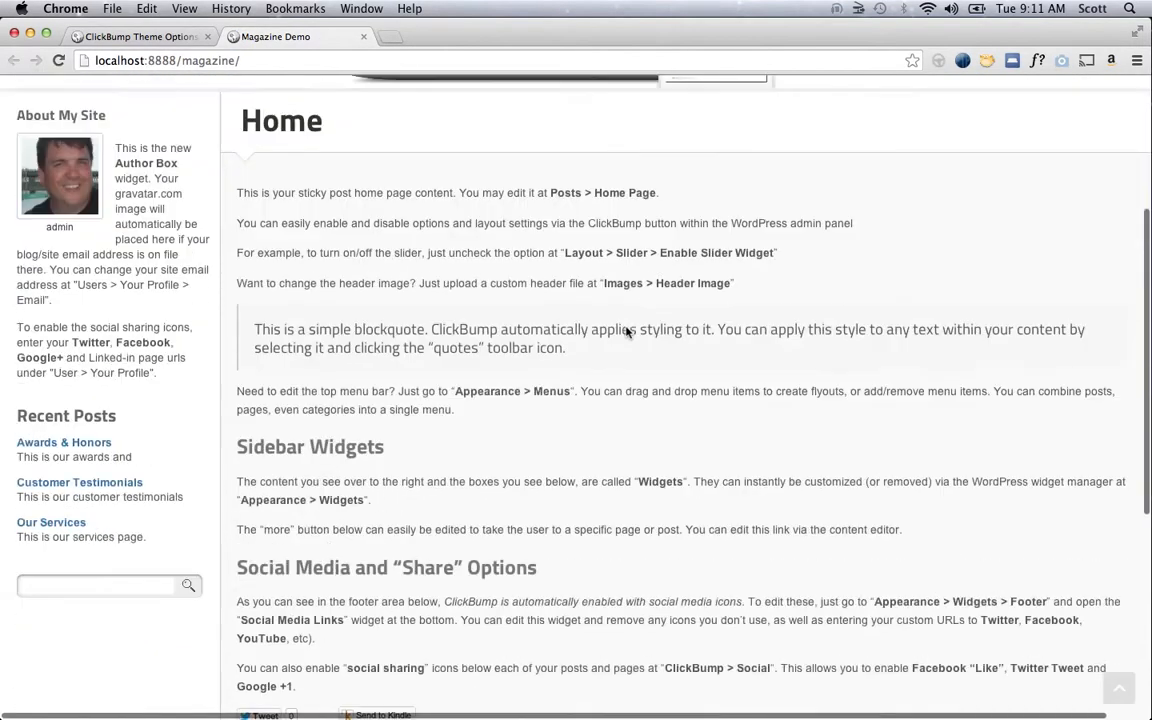
pyautogui.scroll(-3)
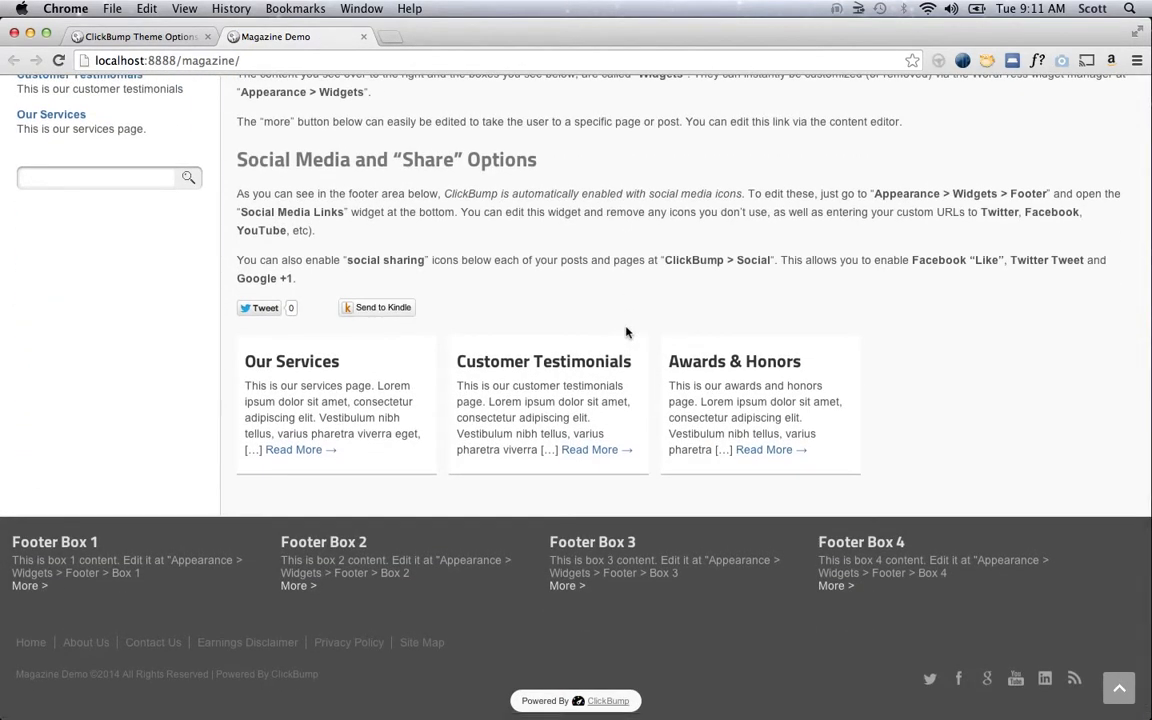
pyautogui.scroll(3)
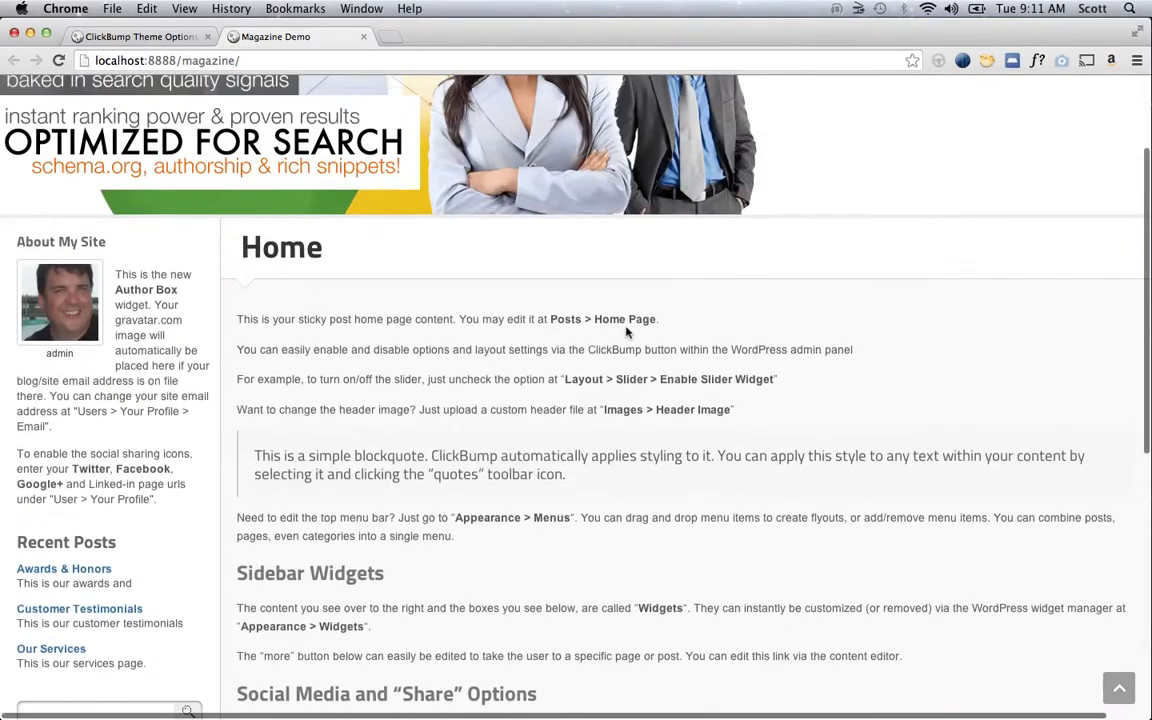
pyautogui.scroll(-3)
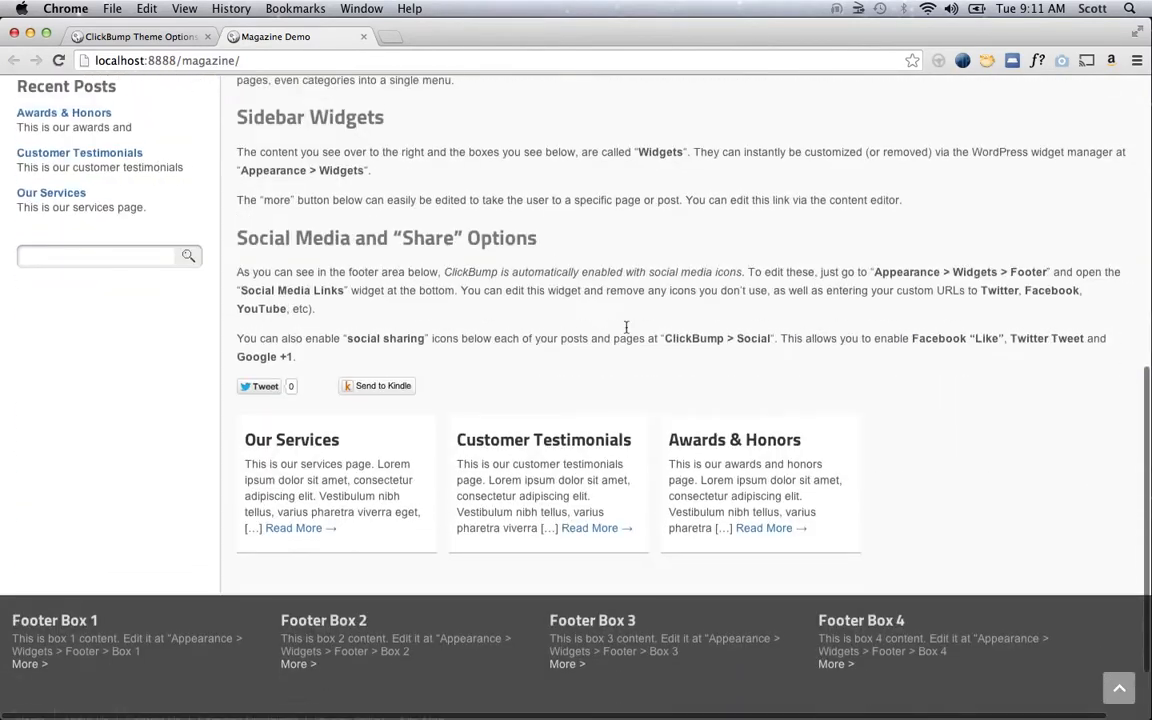
pyautogui.scroll(-3)
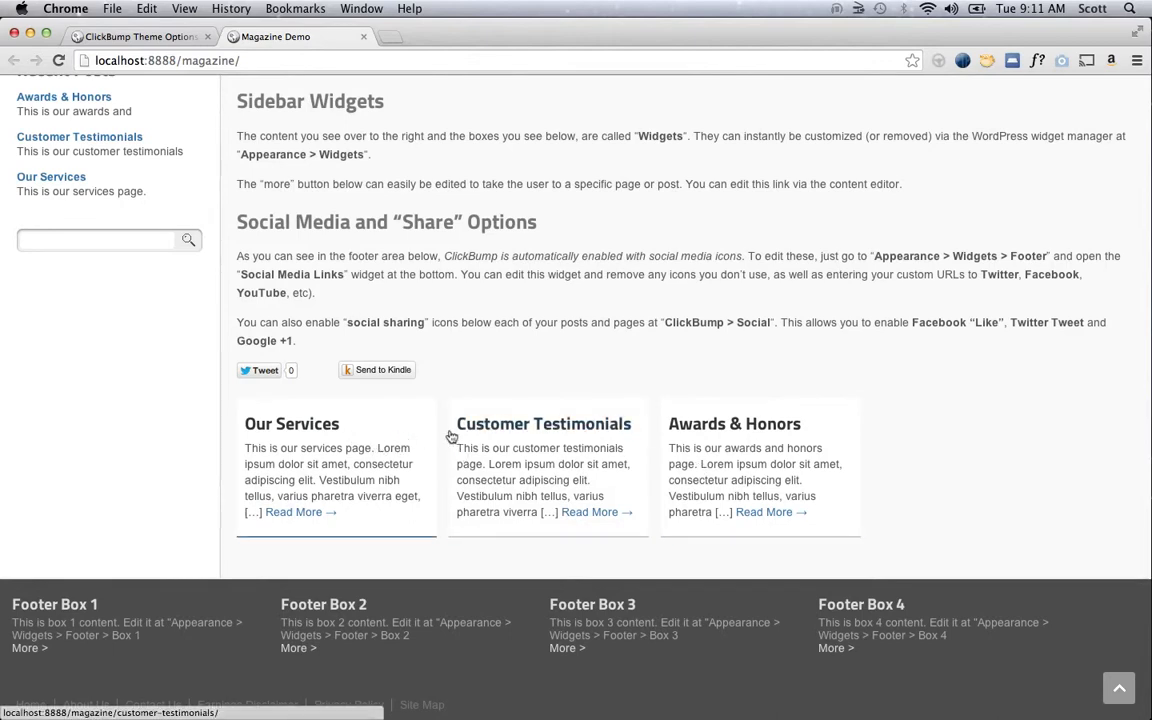
pyautogui.scroll(3)
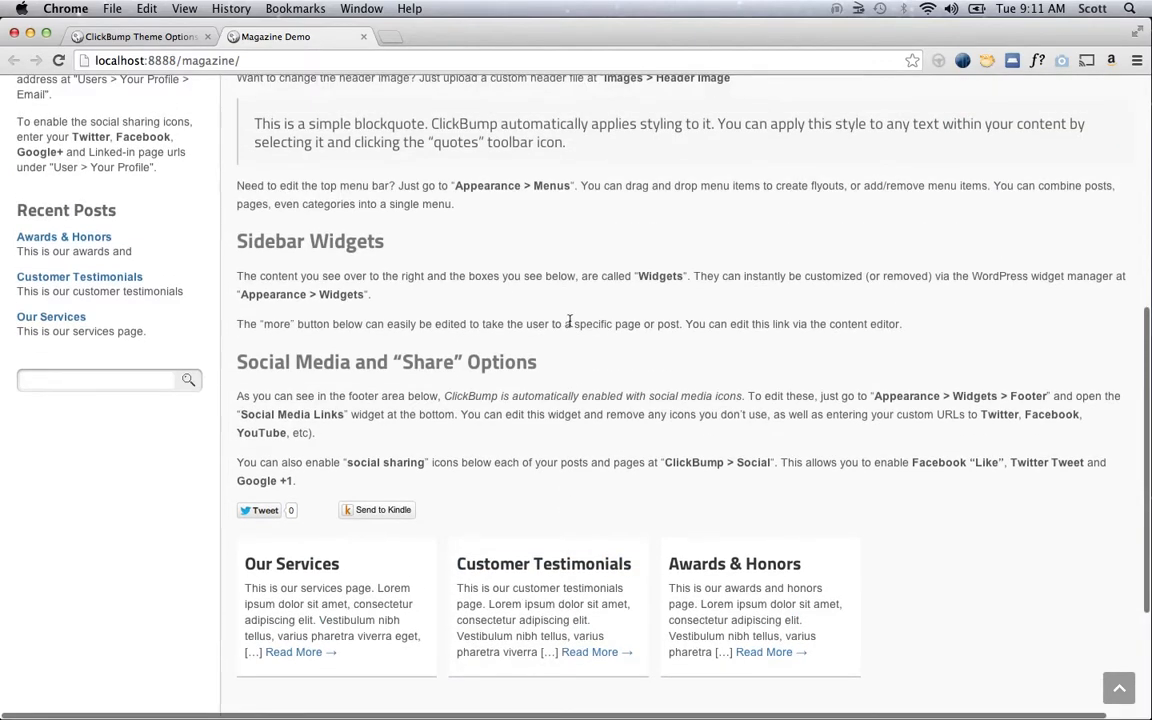
pyautogui.scroll(3)
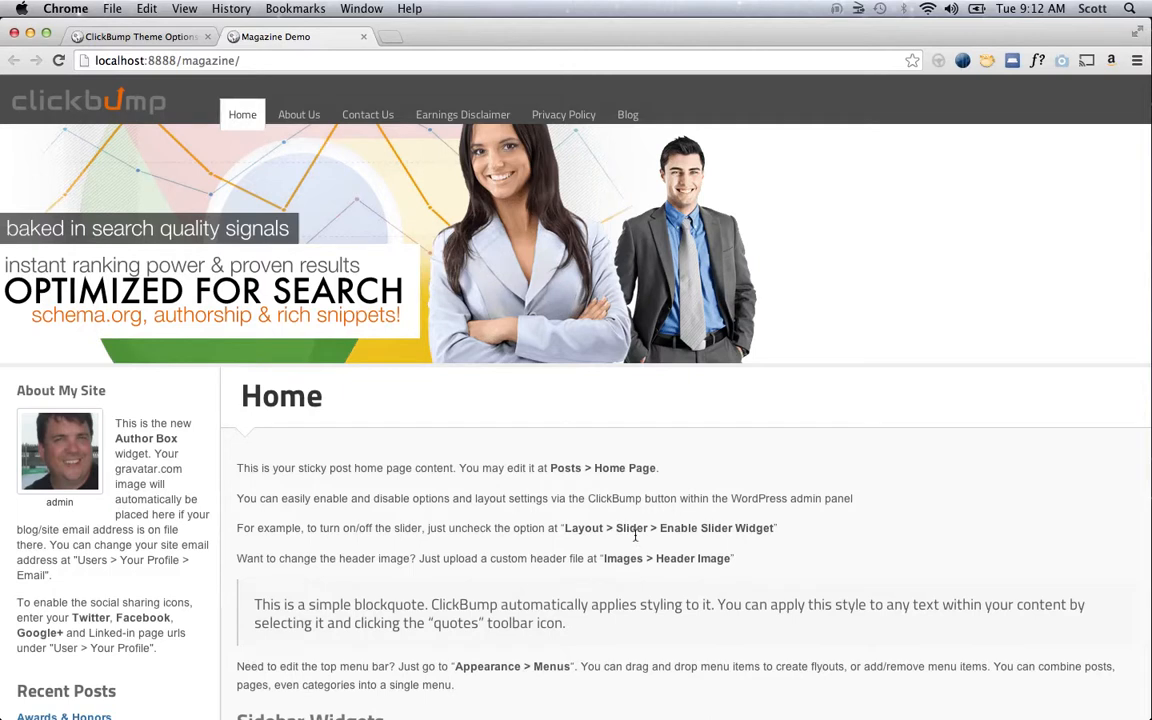
pyautogui.scroll(-3)
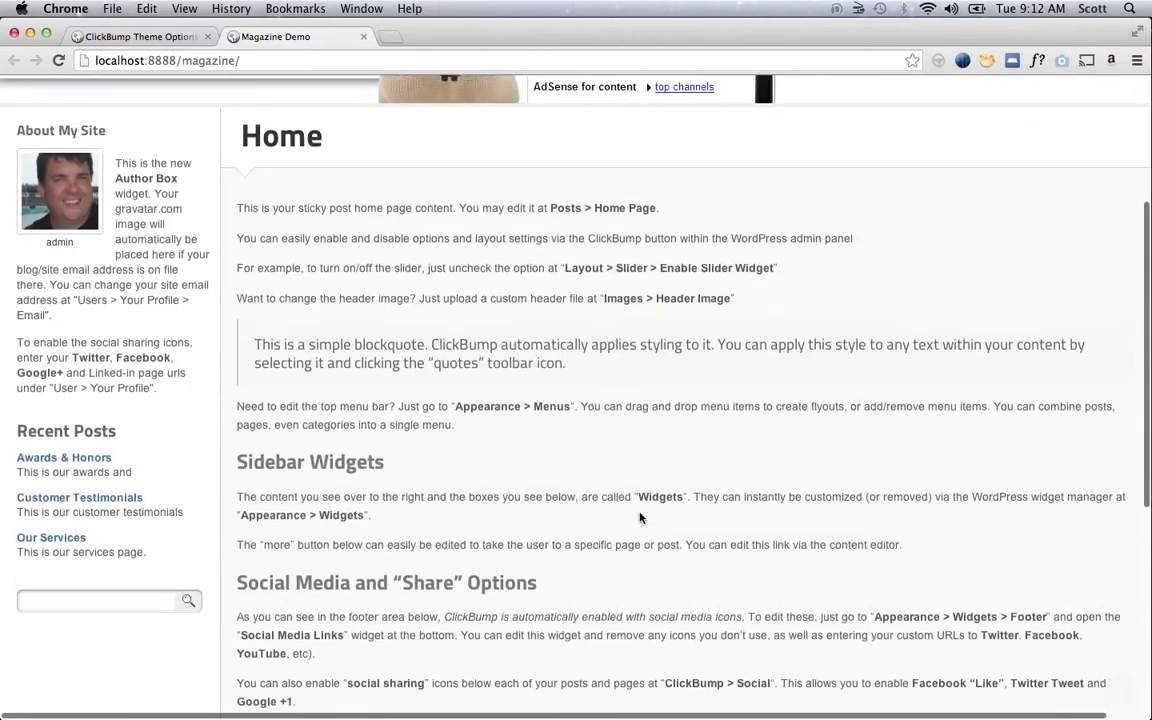
pyautogui.scroll(-3)
pyautogui.write('mag')
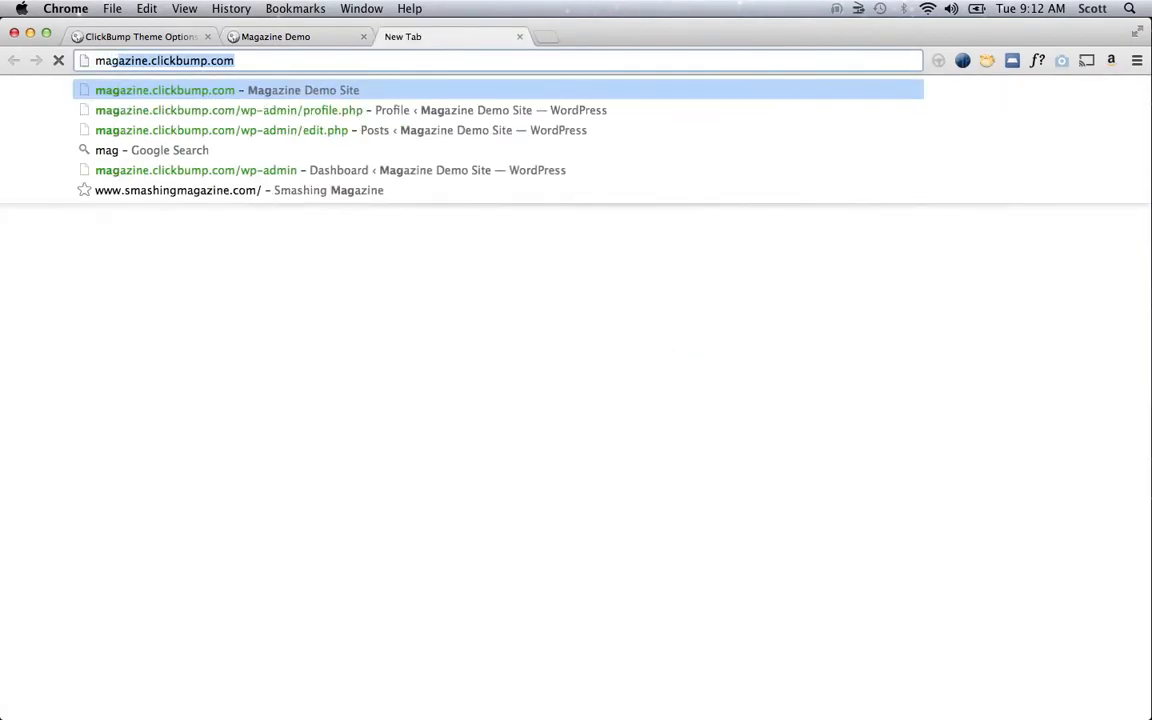
# - Load magazine.clickbump.com in a new tab and scroll to reveal the promo box header
pyautogui.press('Return')
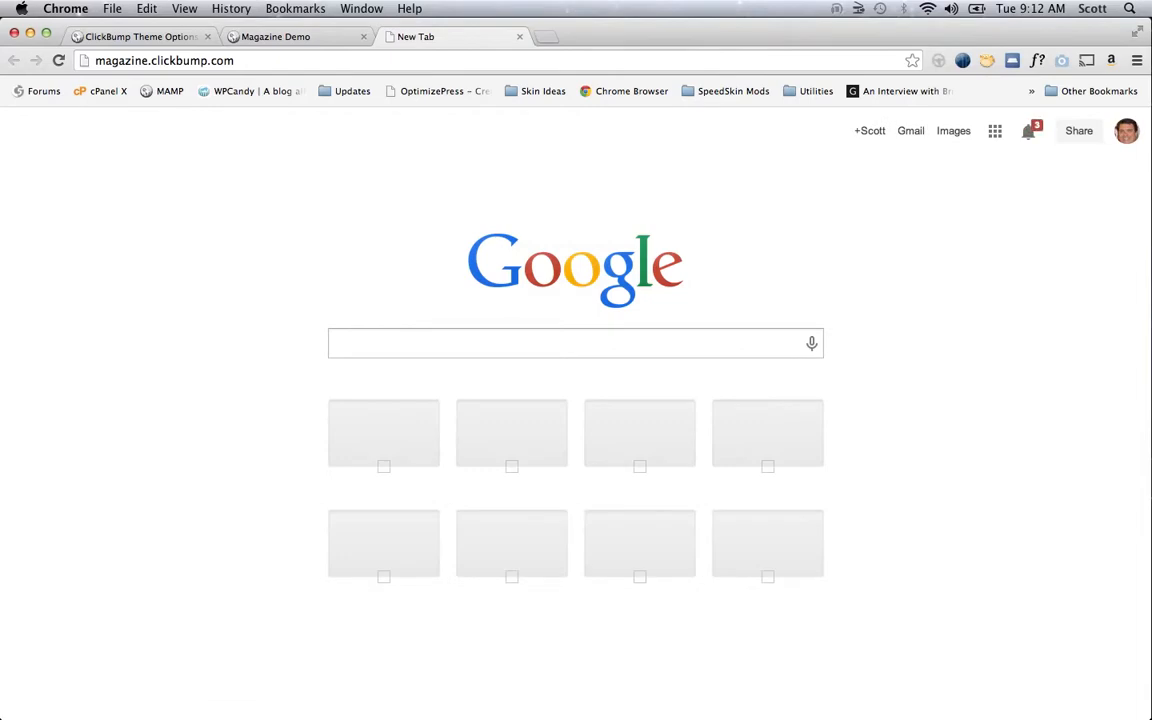
pyautogui.moveTo(538, 130)
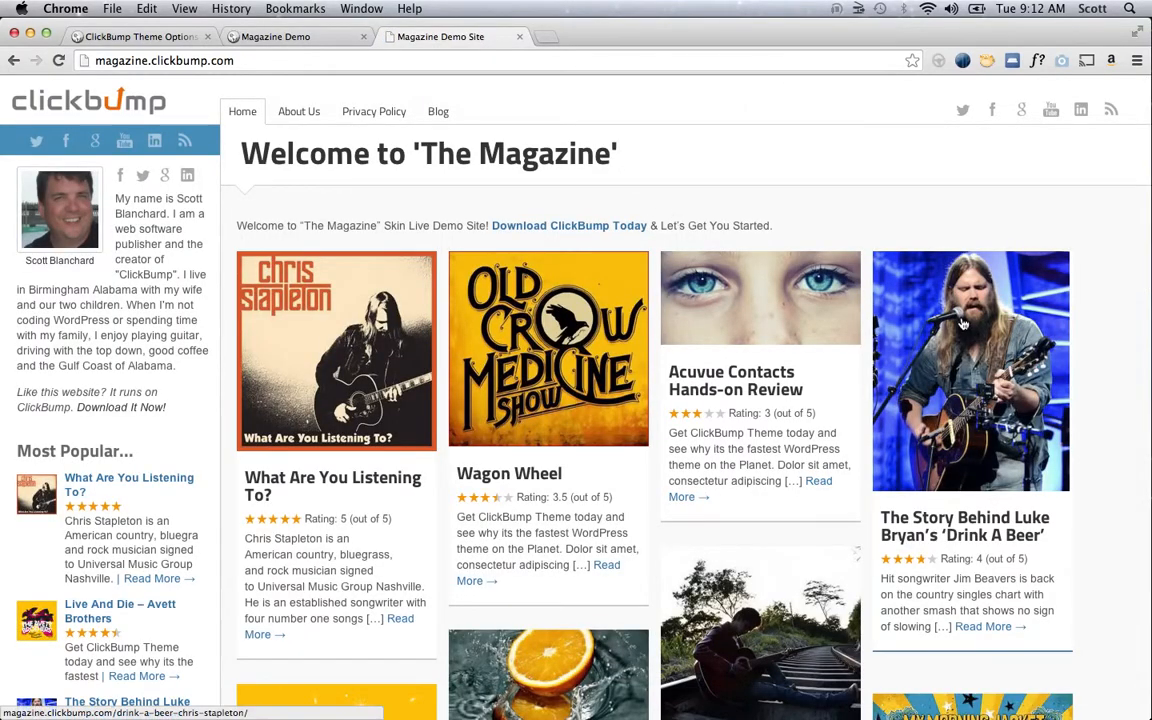
pyautogui.scroll(-3)
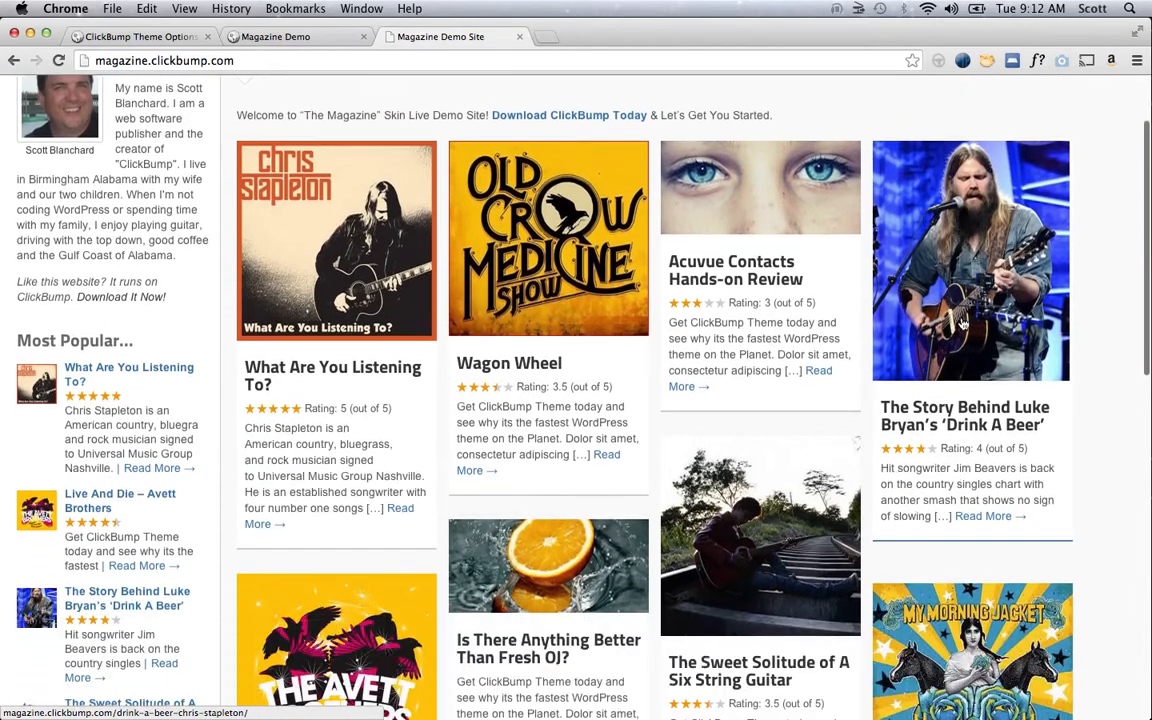
pyautogui.scroll(-3)
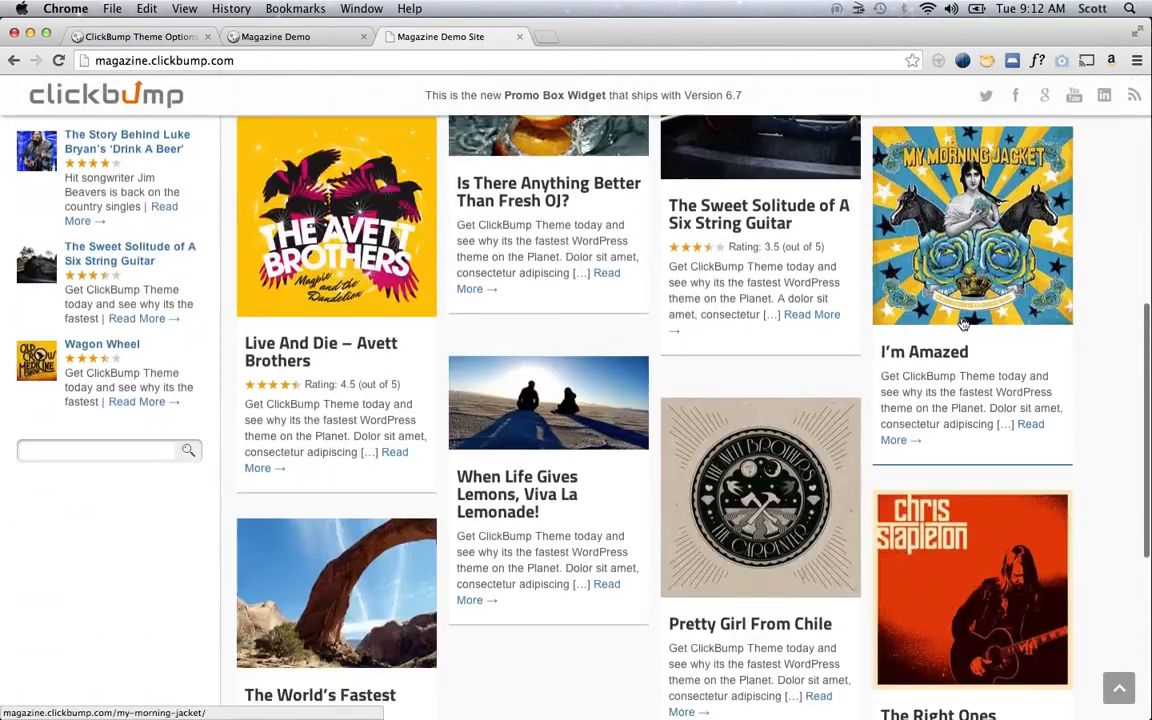
pyautogui.scroll(-3)
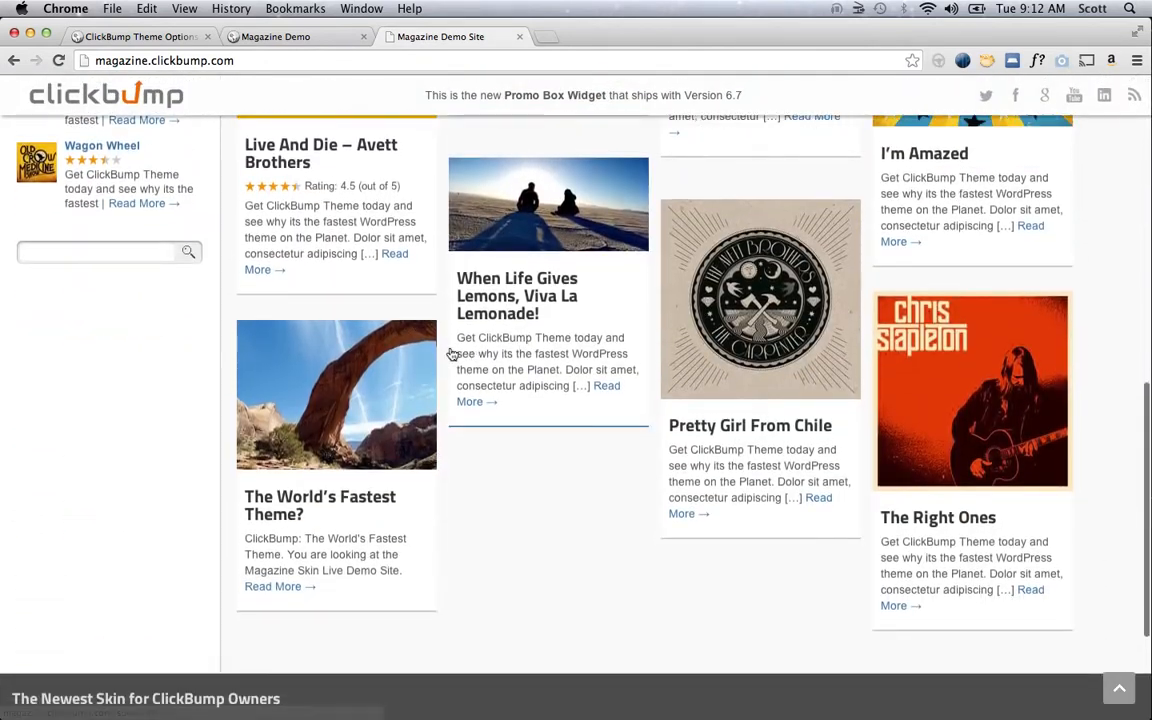
pyautogui.scroll(3)
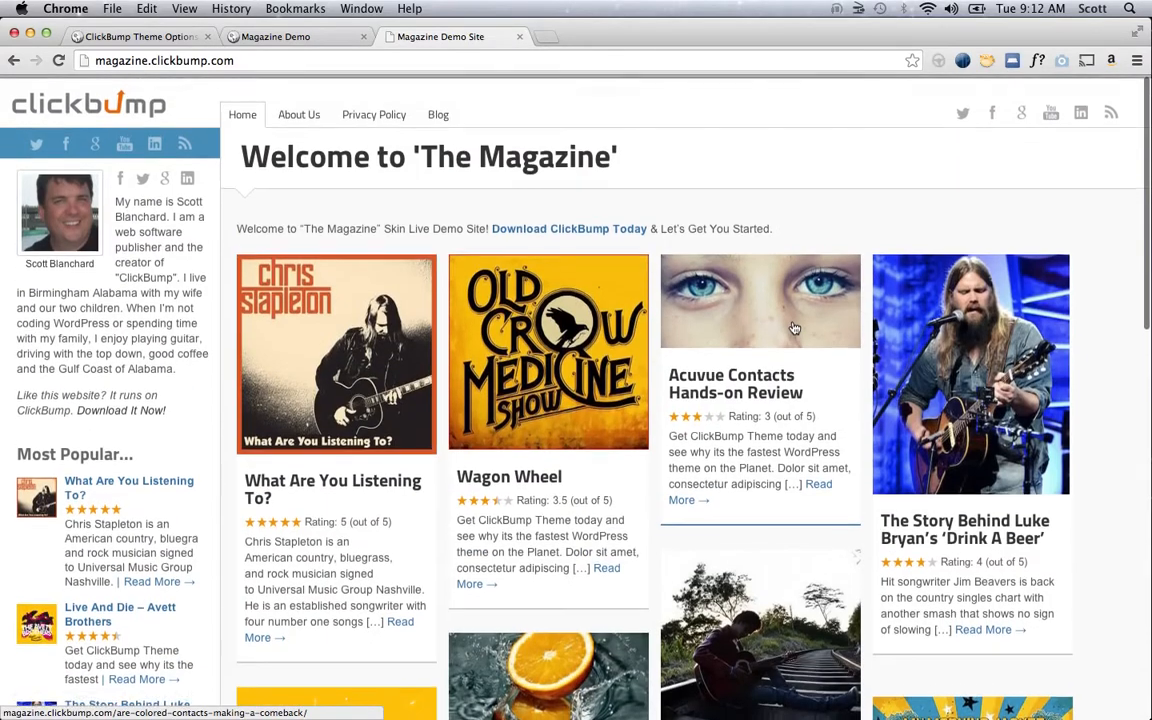
pyautogui.scroll(-3)
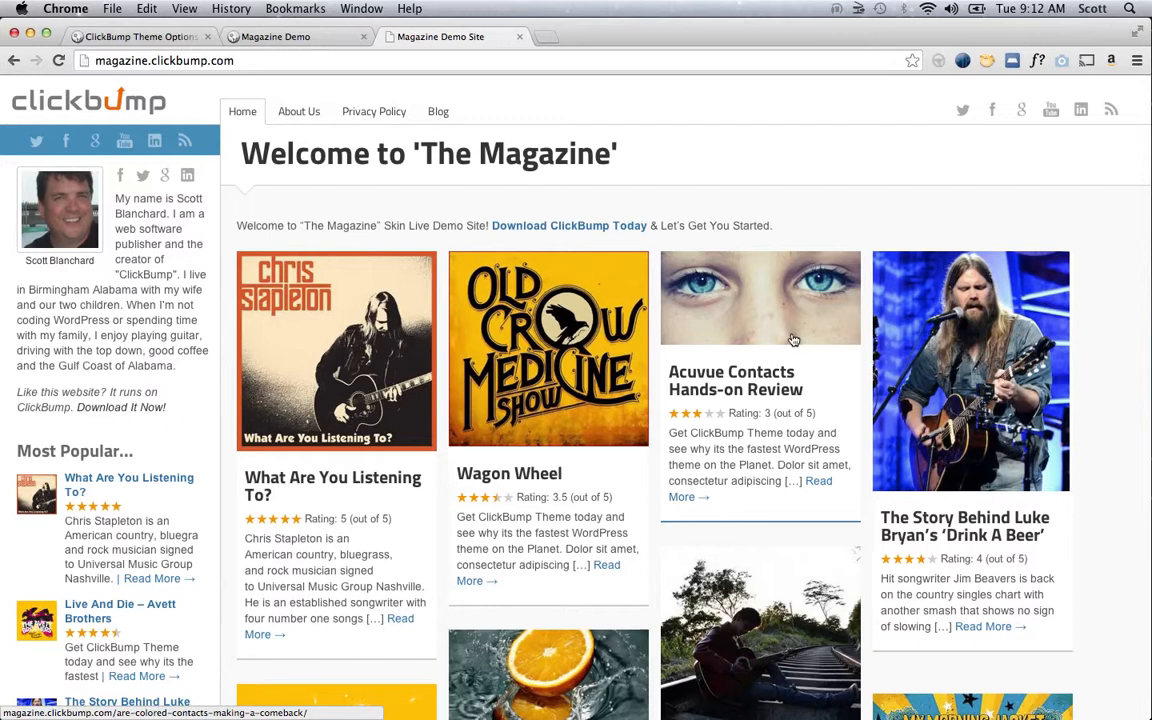
pyautogui.moveTo(576, 368)
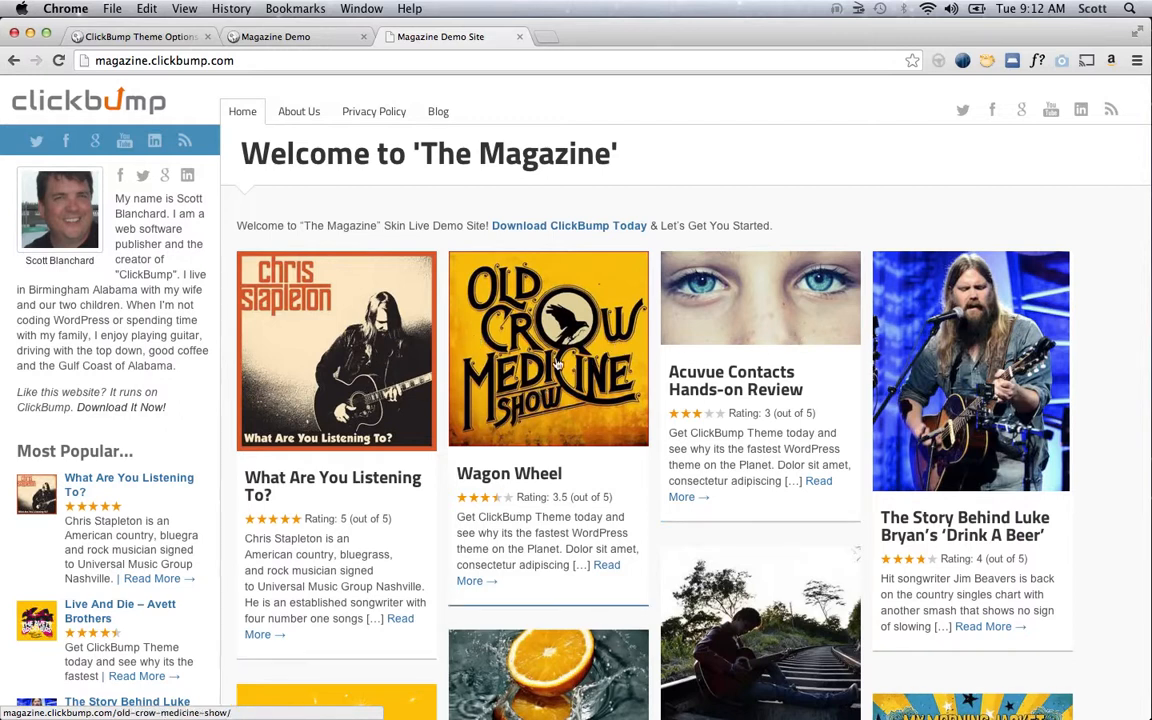
pyautogui.moveTo(476, 288)
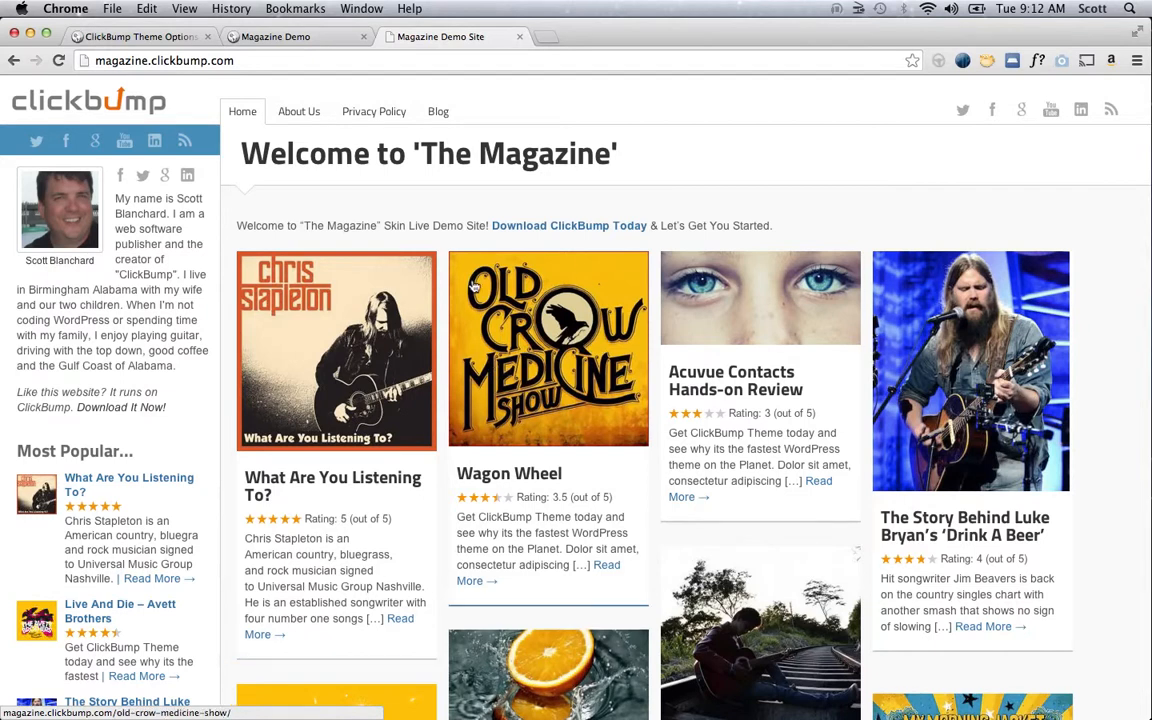
pyautogui.moveTo(464, 332)
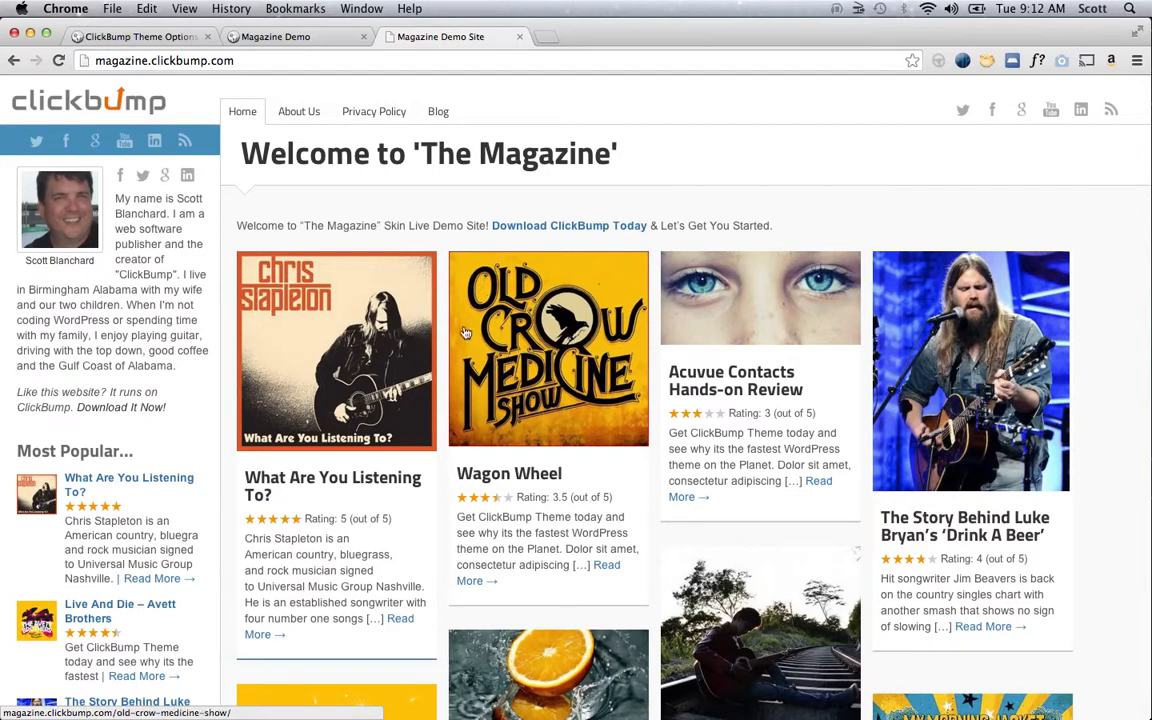
pyautogui.scroll(-3)
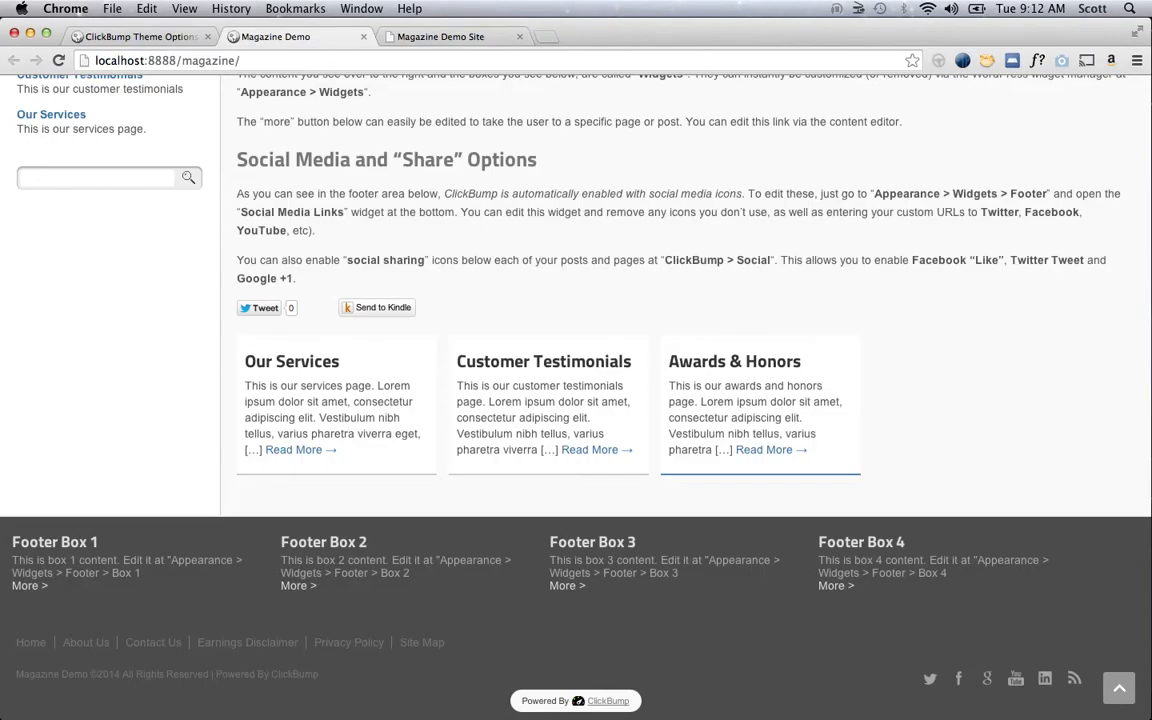
# - Scroll back up the ClickBump theme options page showing the magazine skin active
pyautogui.scroll(3)
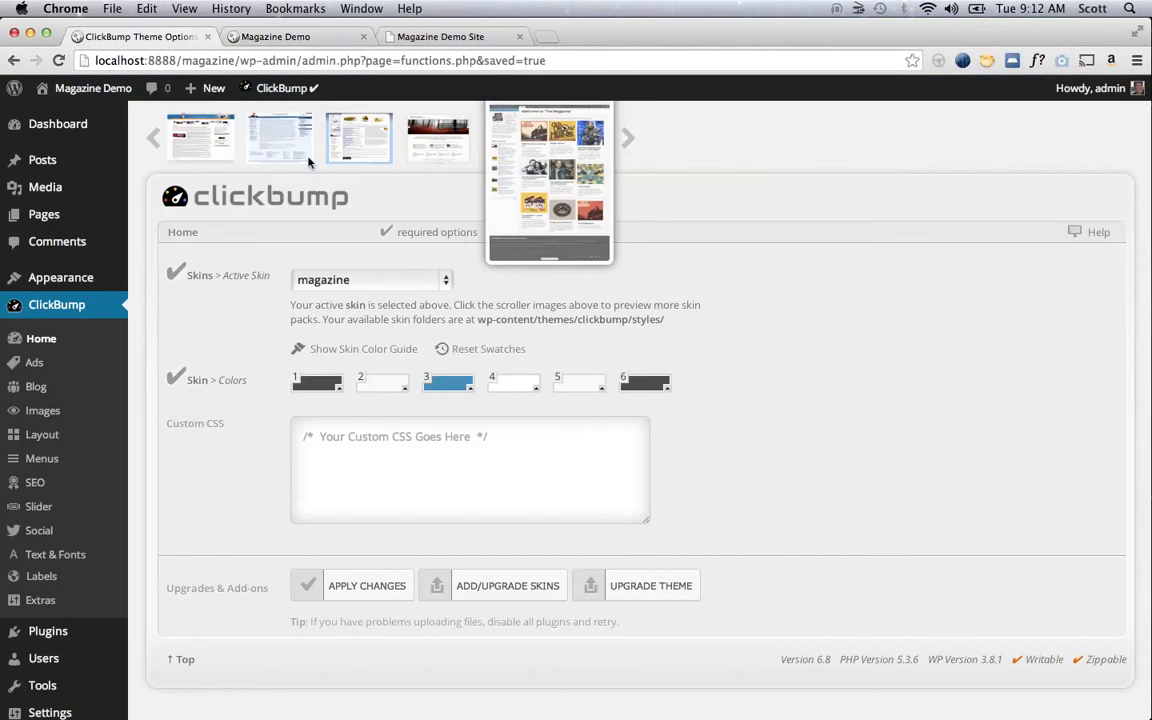
pyautogui.moveTo(60, 276)
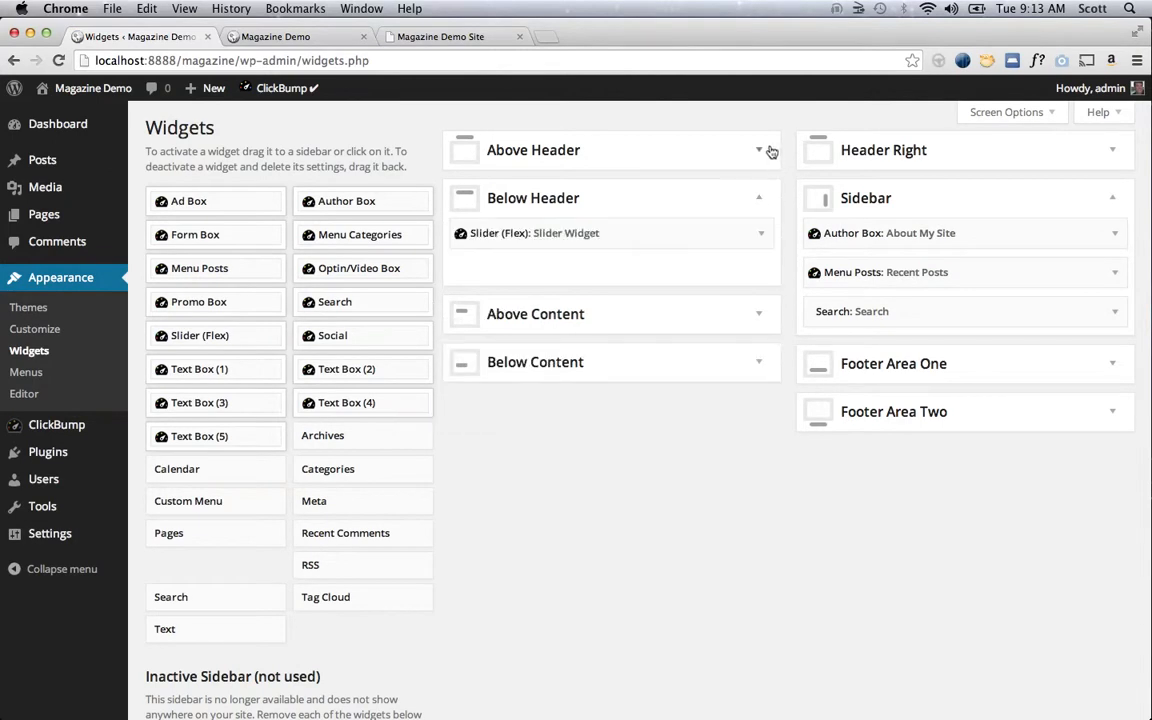
# - Set the Slider (Flex) widget in Below Header to Hide under Widget Visibility
pyautogui.click(760, 232)
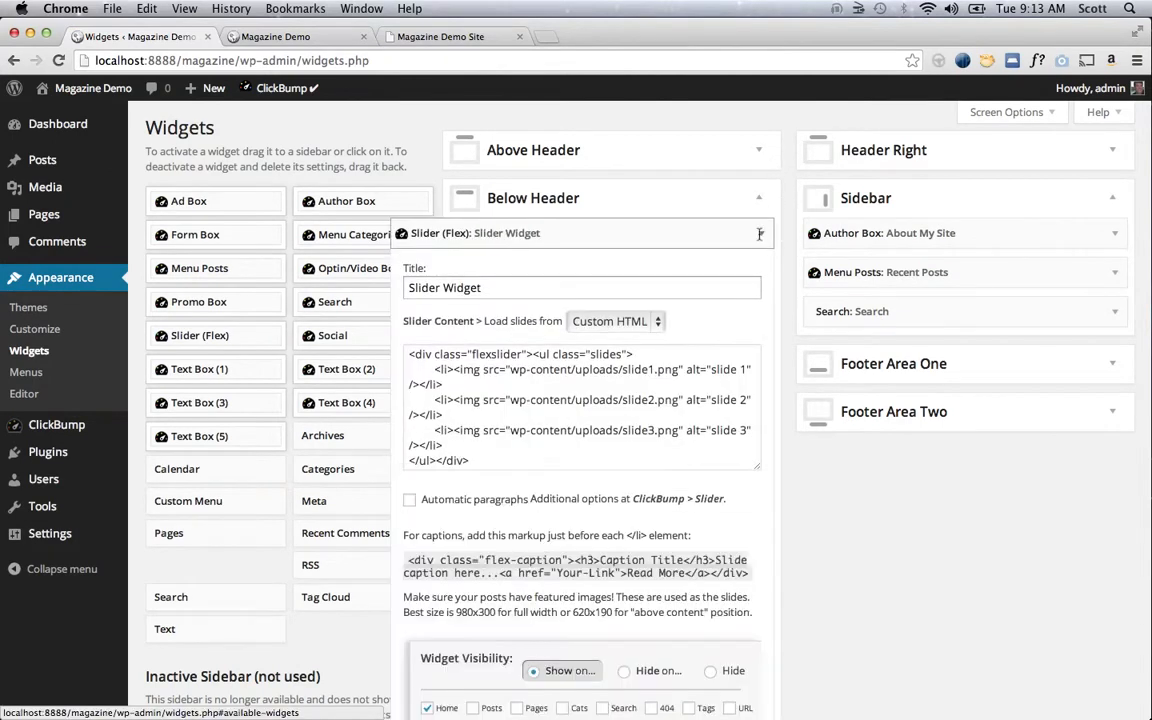
pyautogui.click(710, 672)
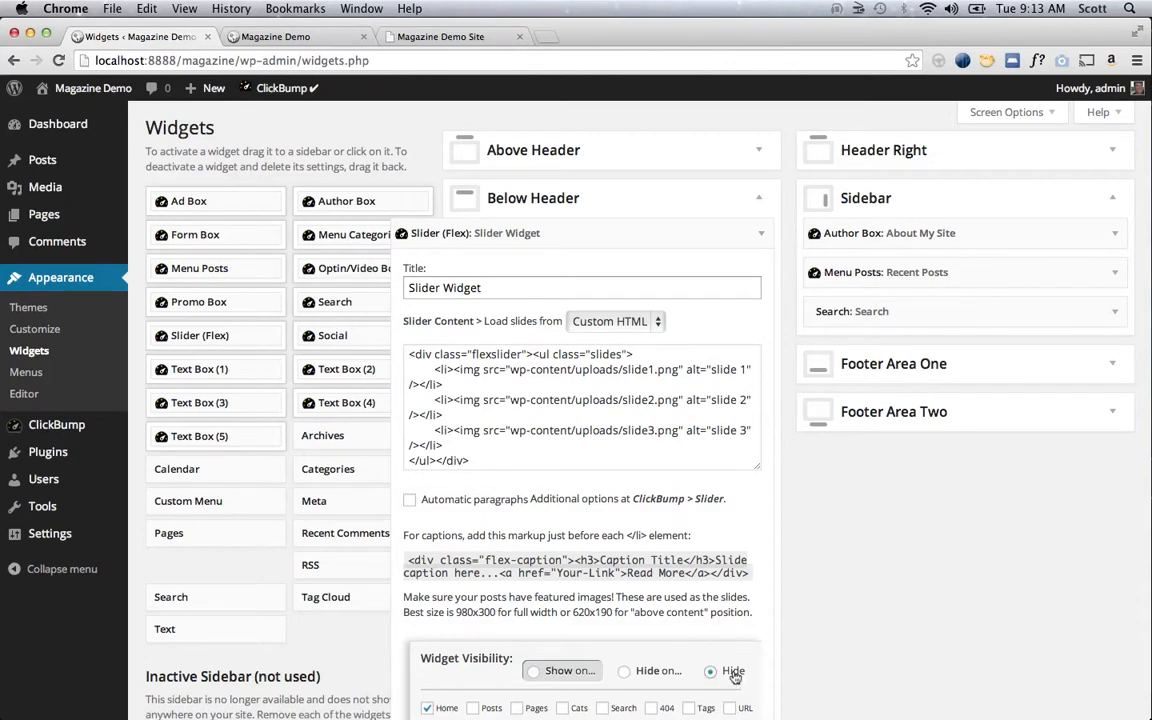
pyautogui.scroll(-3)
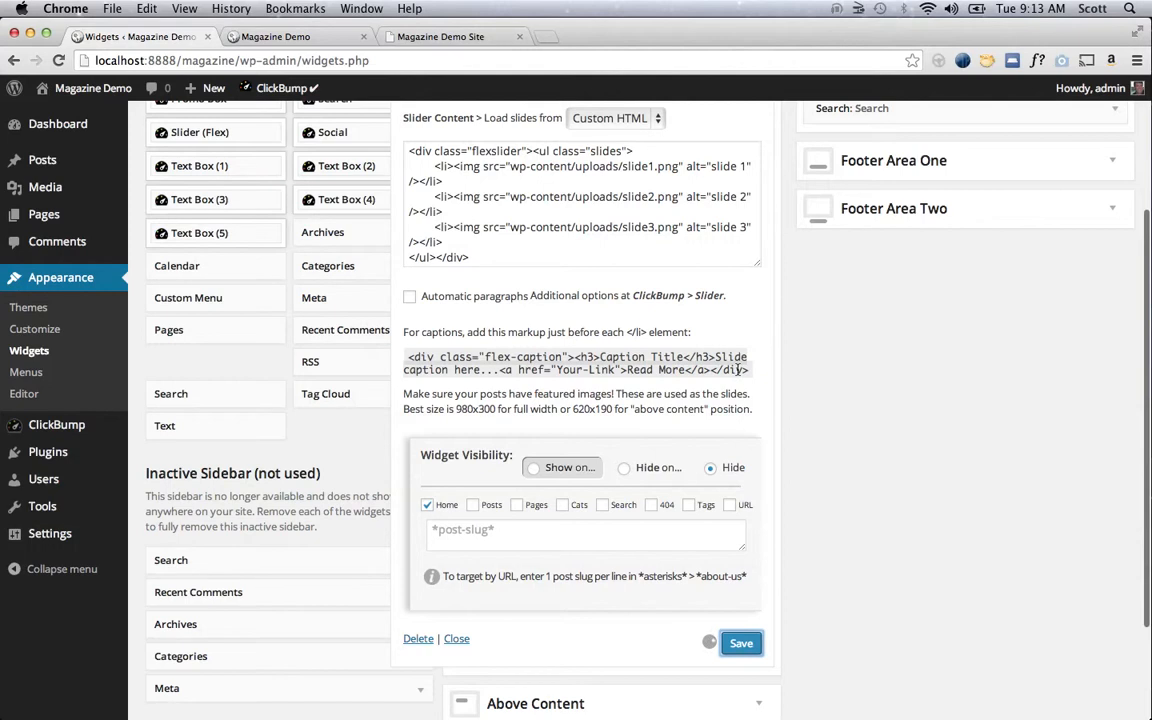
pyautogui.scroll(3)
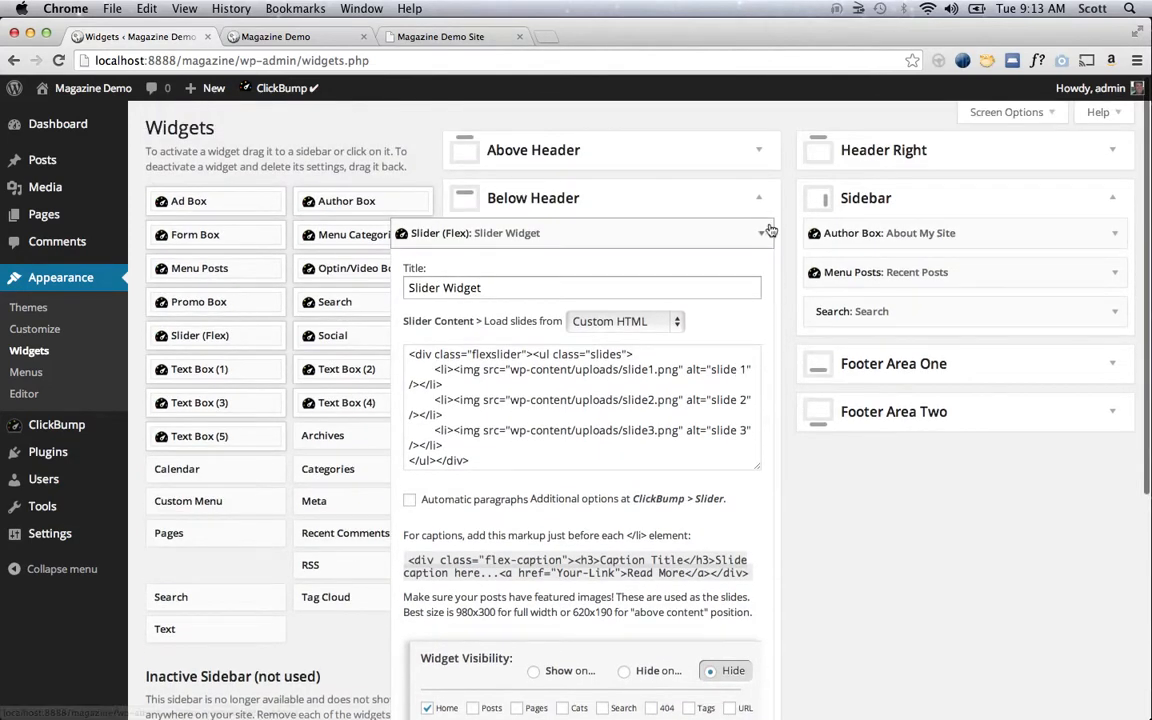
pyautogui.click(760, 232)
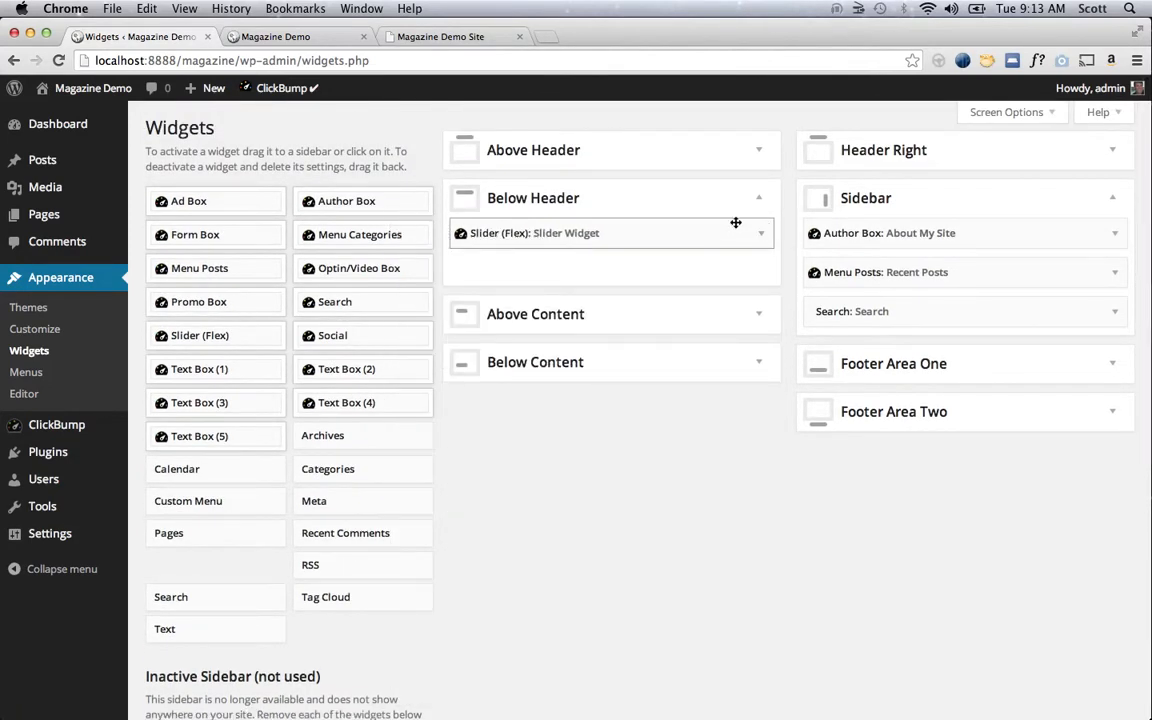
# - Check the Above Content widget area by expanding and collapsing it
pyautogui.click(760, 314)
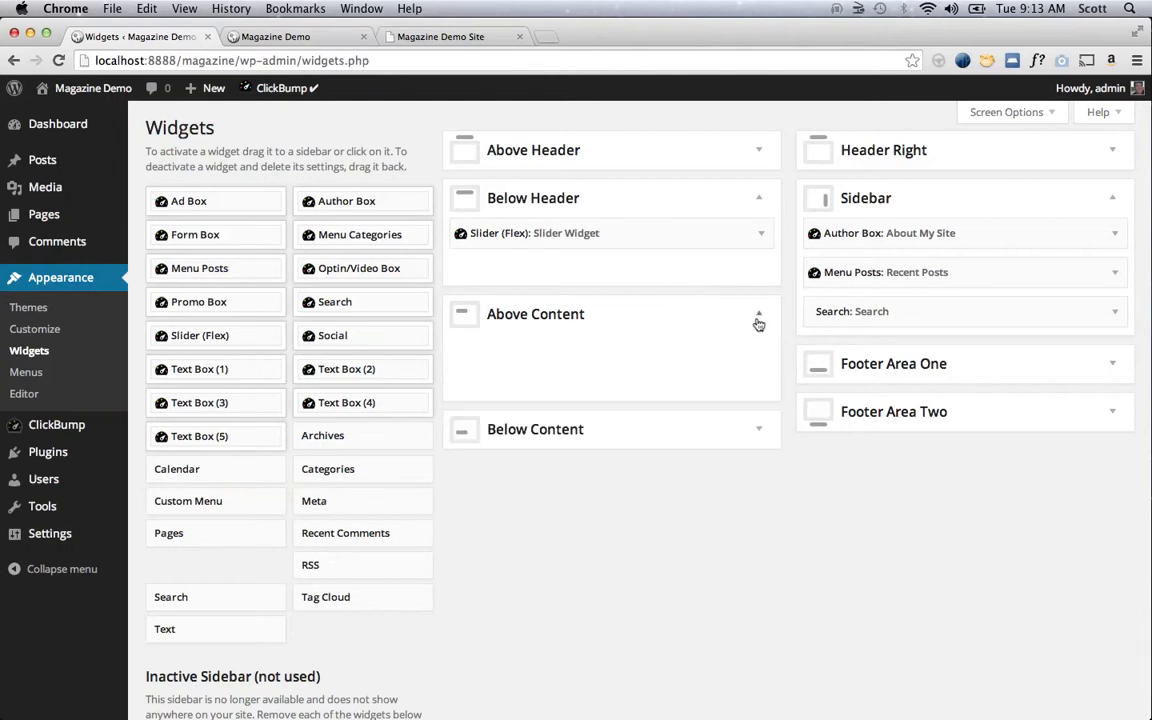
pyautogui.click(758, 312)
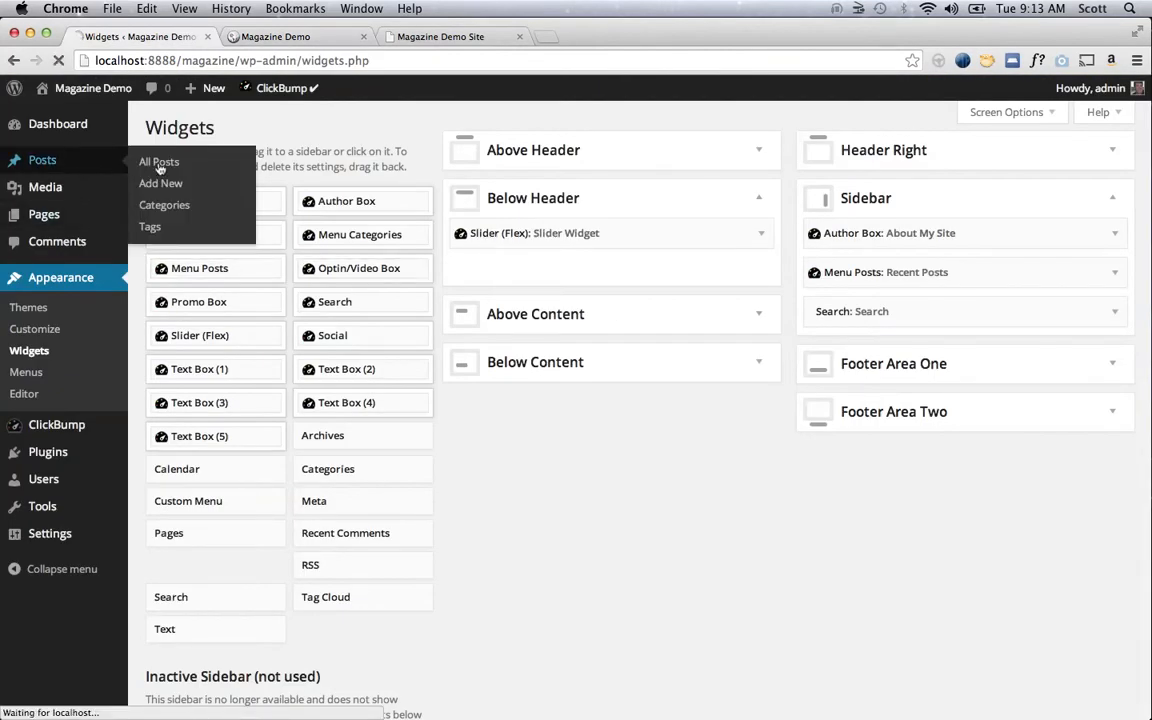
# - Filter the posts list to sticky posts and open 'Home - Sticky' for editing
pyautogui.click(160, 160)
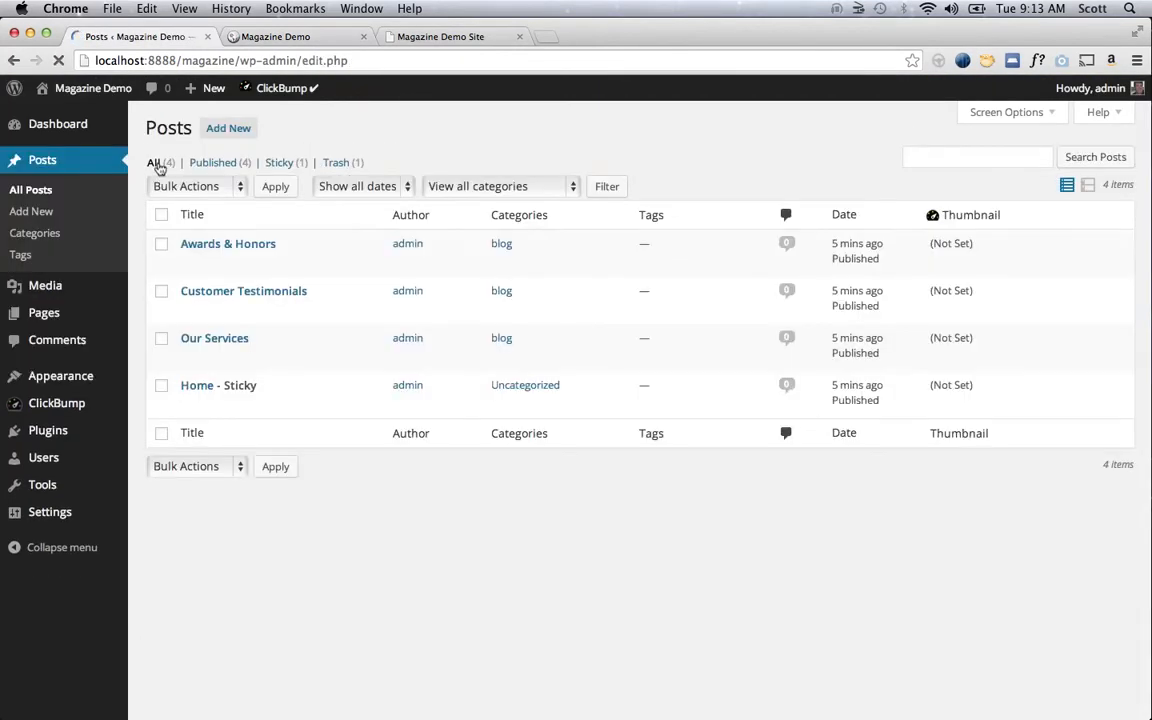
pyautogui.click(280, 162)
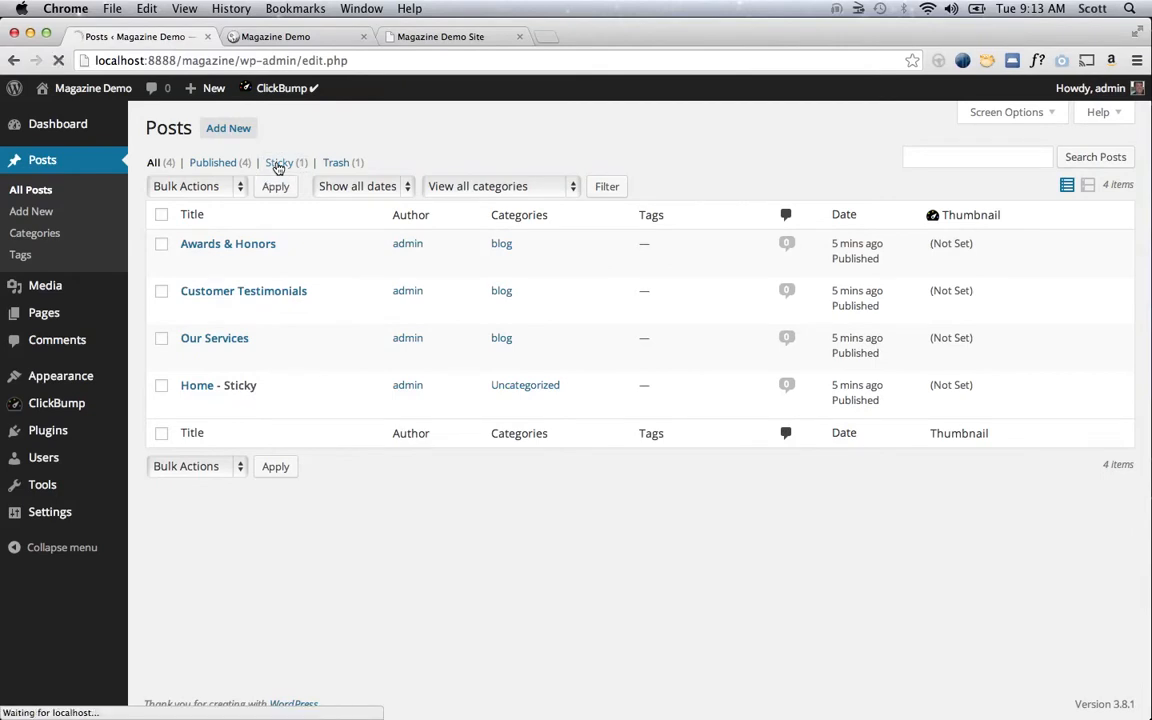
pyautogui.click(280, 162)
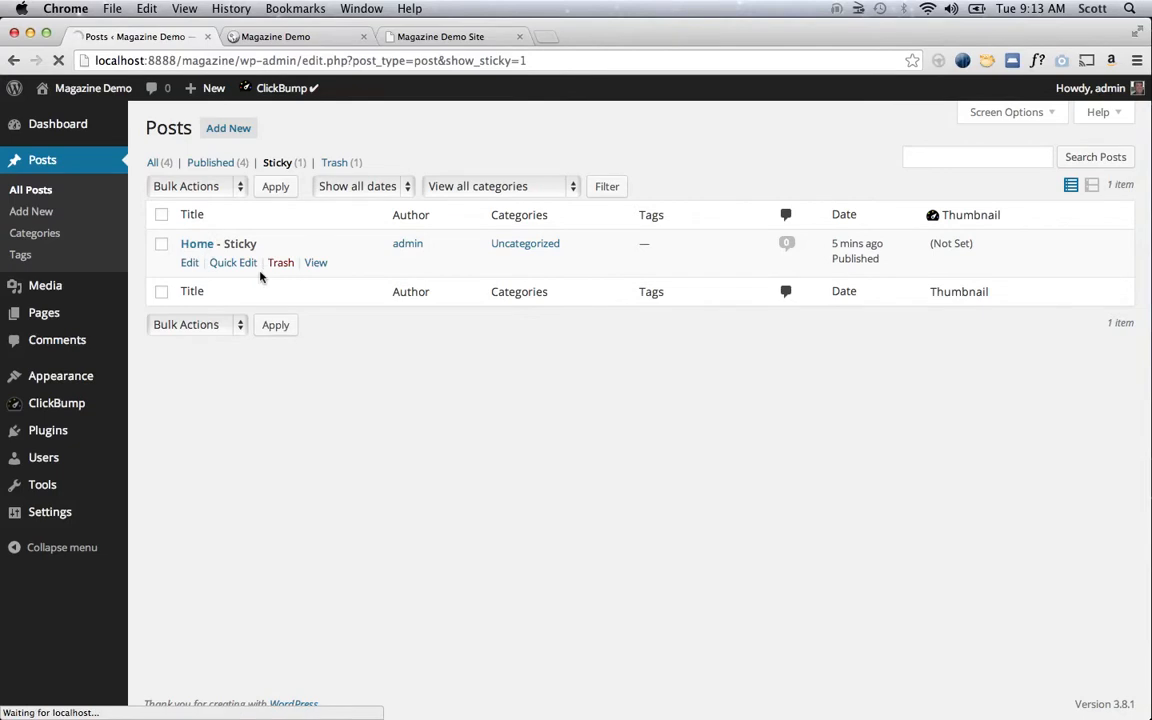
pyautogui.click(216, 244)
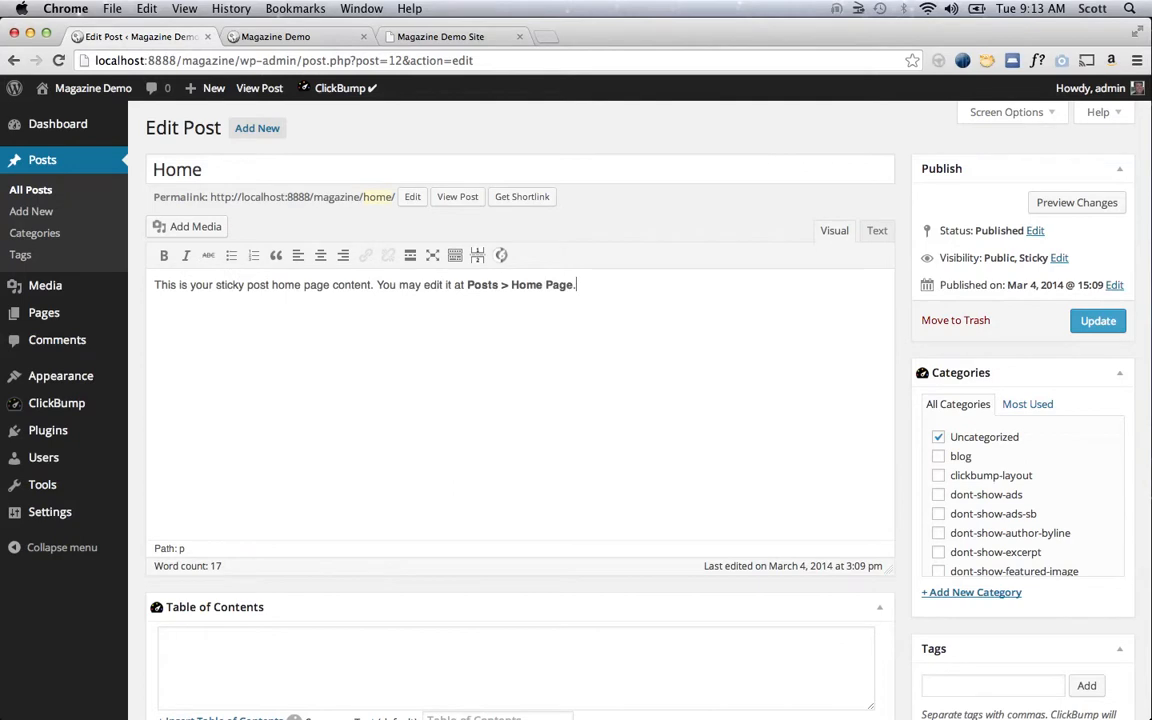
# - Update the Home post so its content shows on the front page
pyautogui.click(1096, 320)
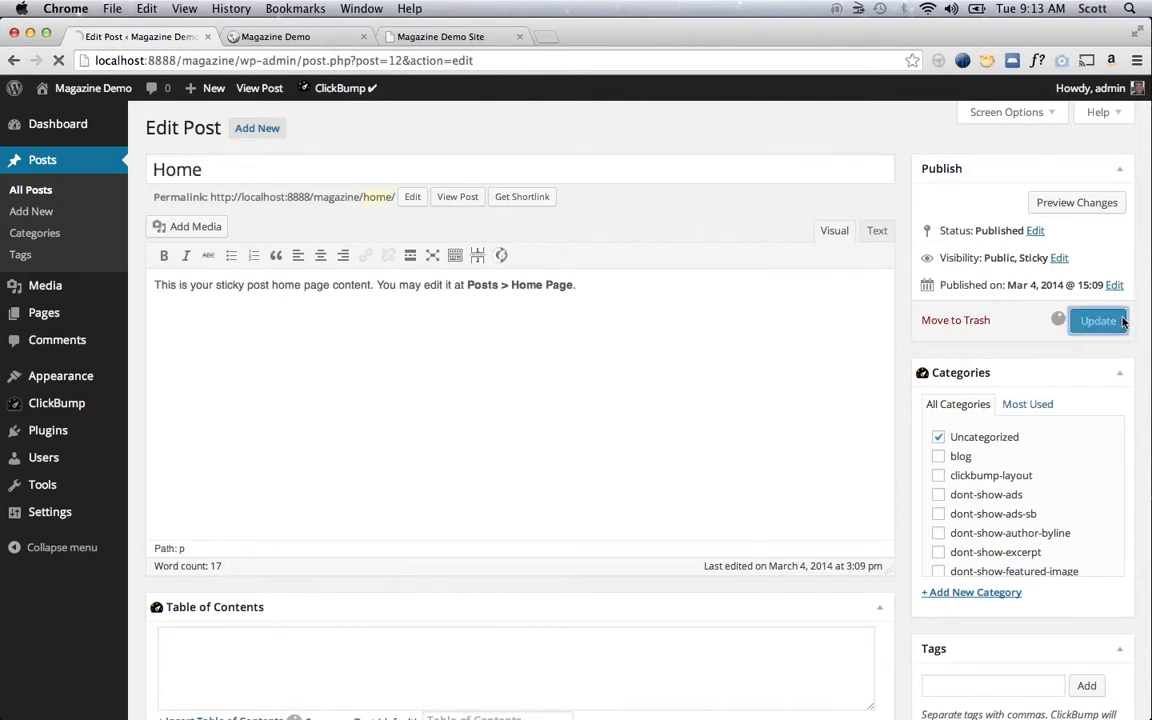
pyautogui.click(1098, 320)
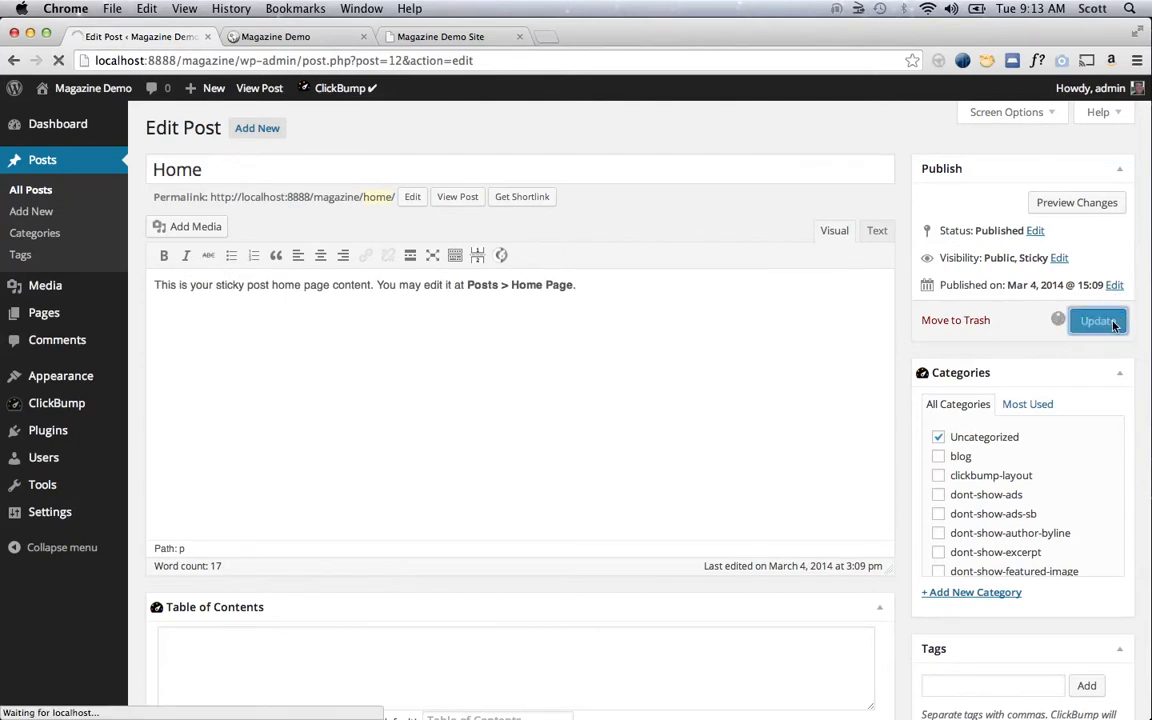
pyautogui.click(1096, 320)
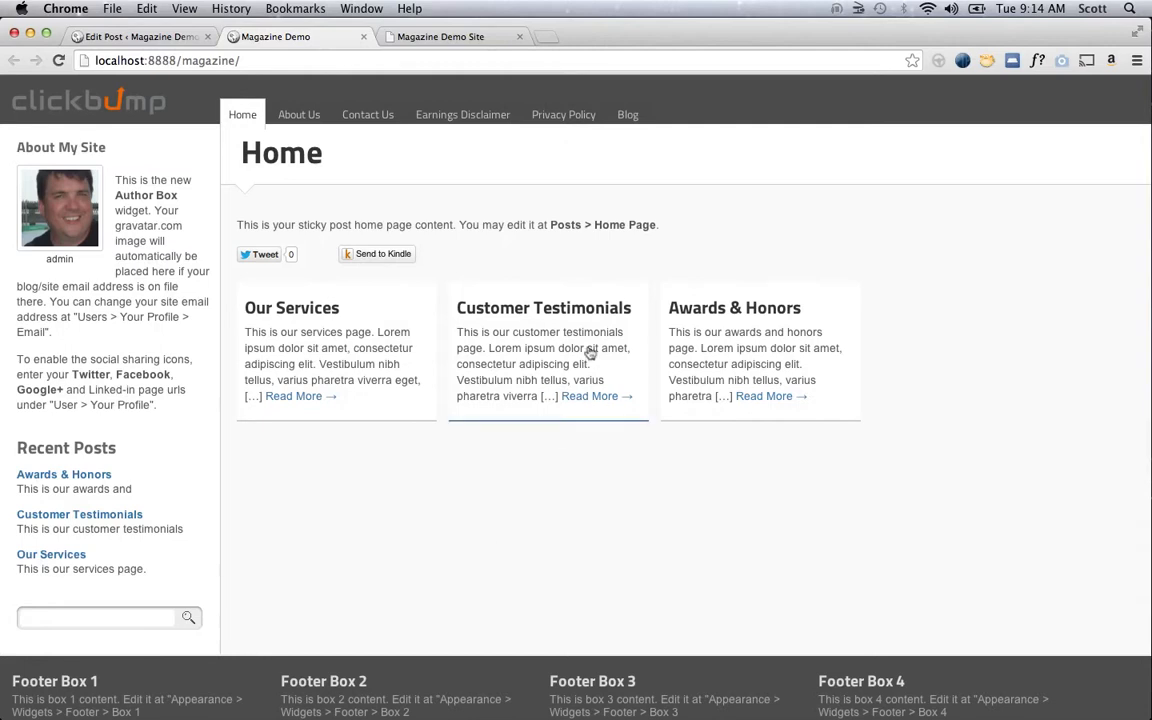
# - Switch back to the admin tab showing the Home post editor with 'Post updated'
pyautogui.click(140, 36)
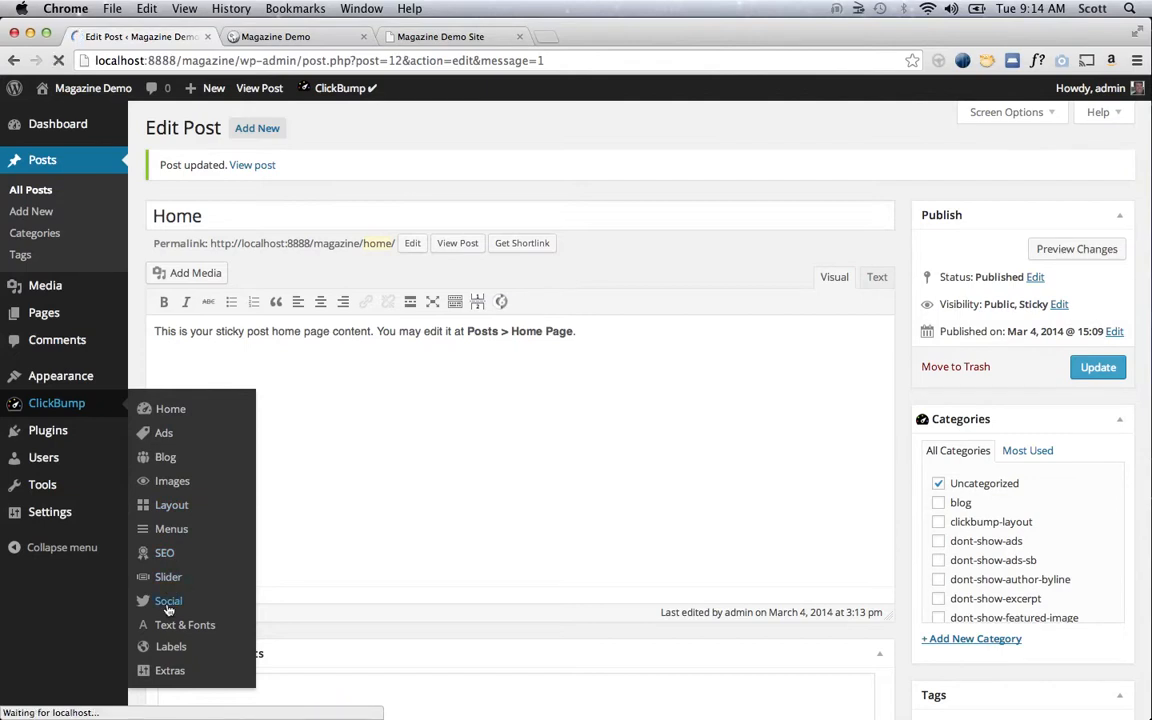
# - Review ClickBump's Social sharing options with all share buttons disabled
pyautogui.click(168, 600)
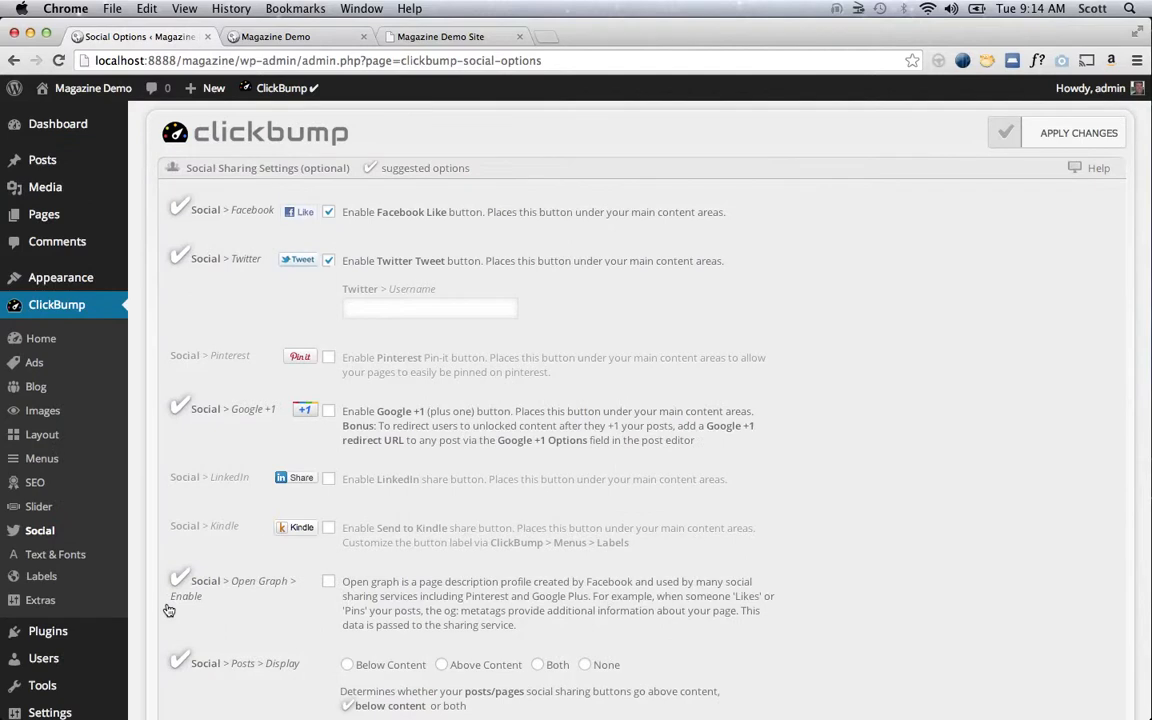
pyautogui.moveTo(424, 212)
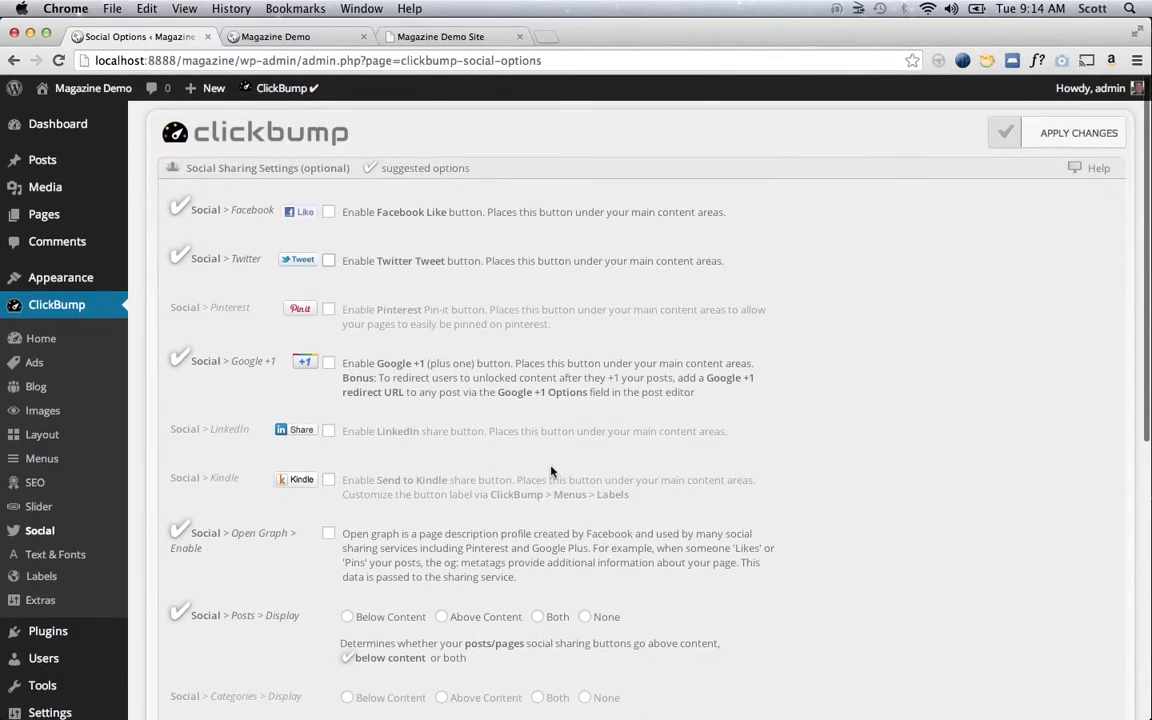
pyautogui.moveTo(324, 224)
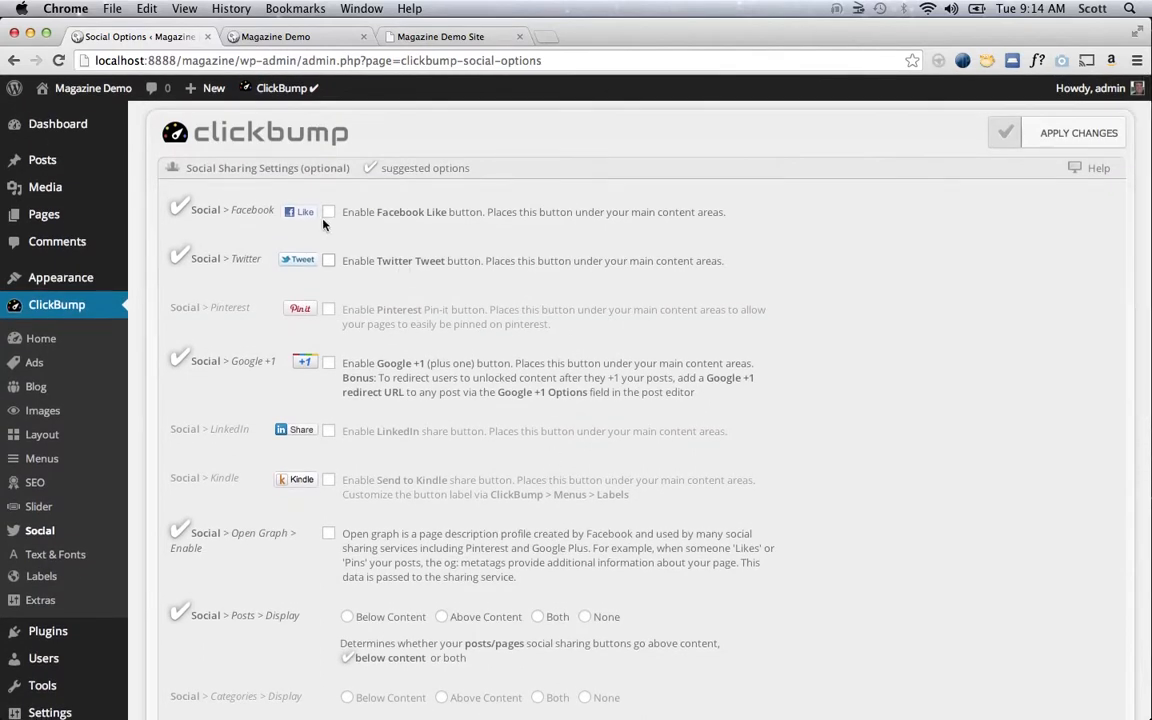
pyautogui.moveTo(400, 552)
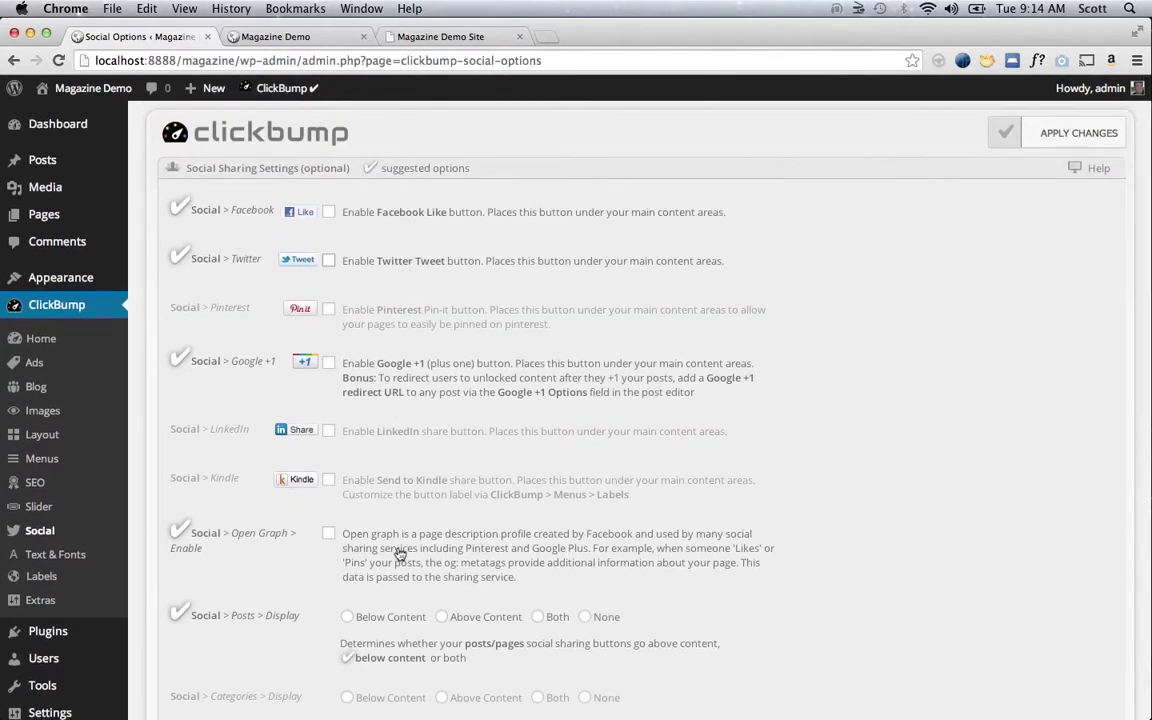
pyautogui.scroll(-3)
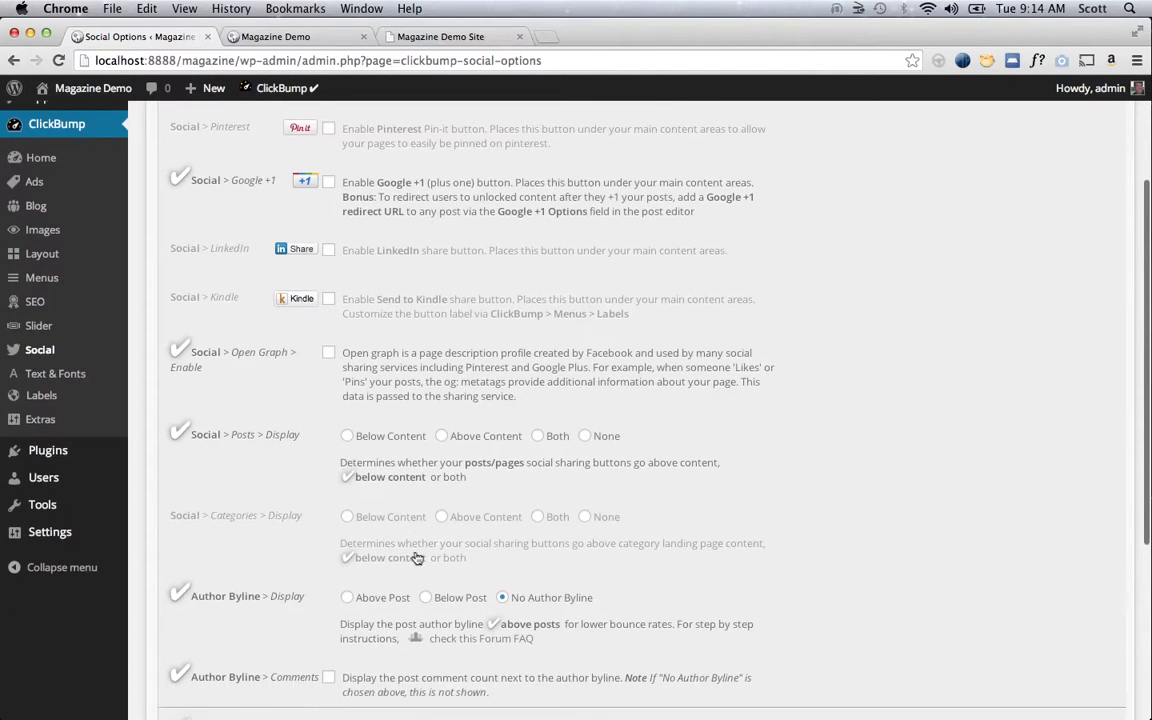
pyautogui.scroll(-3)
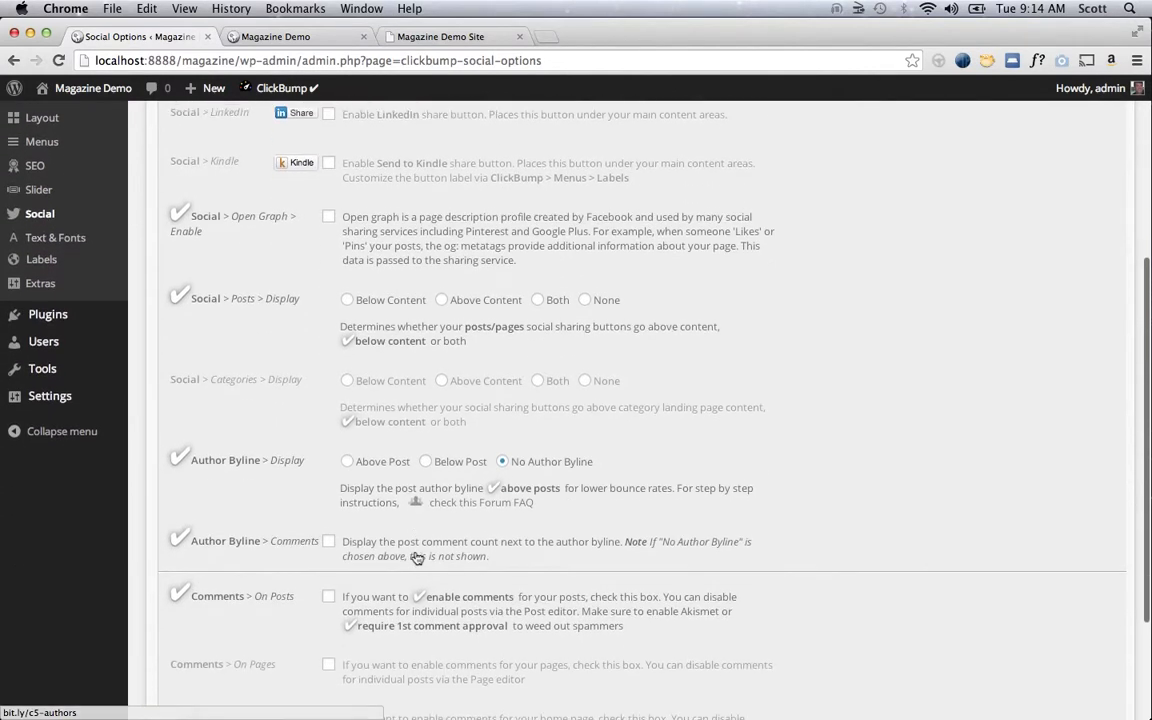
pyautogui.scroll(-3)
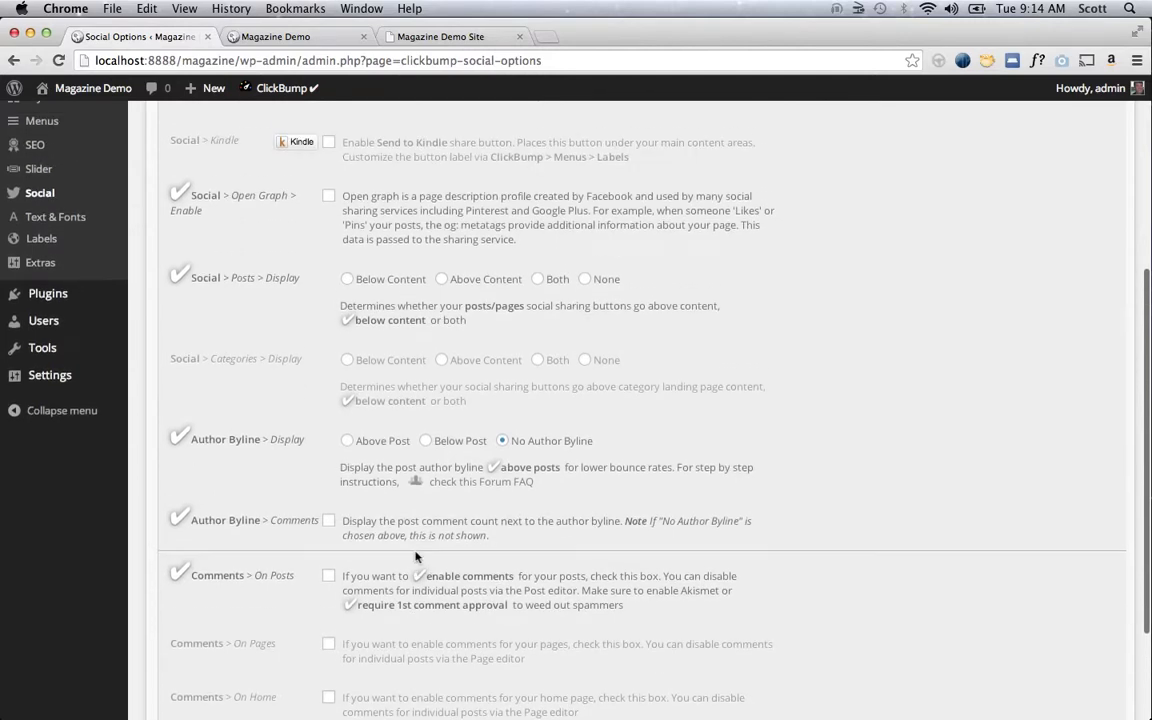
pyautogui.scroll(3)
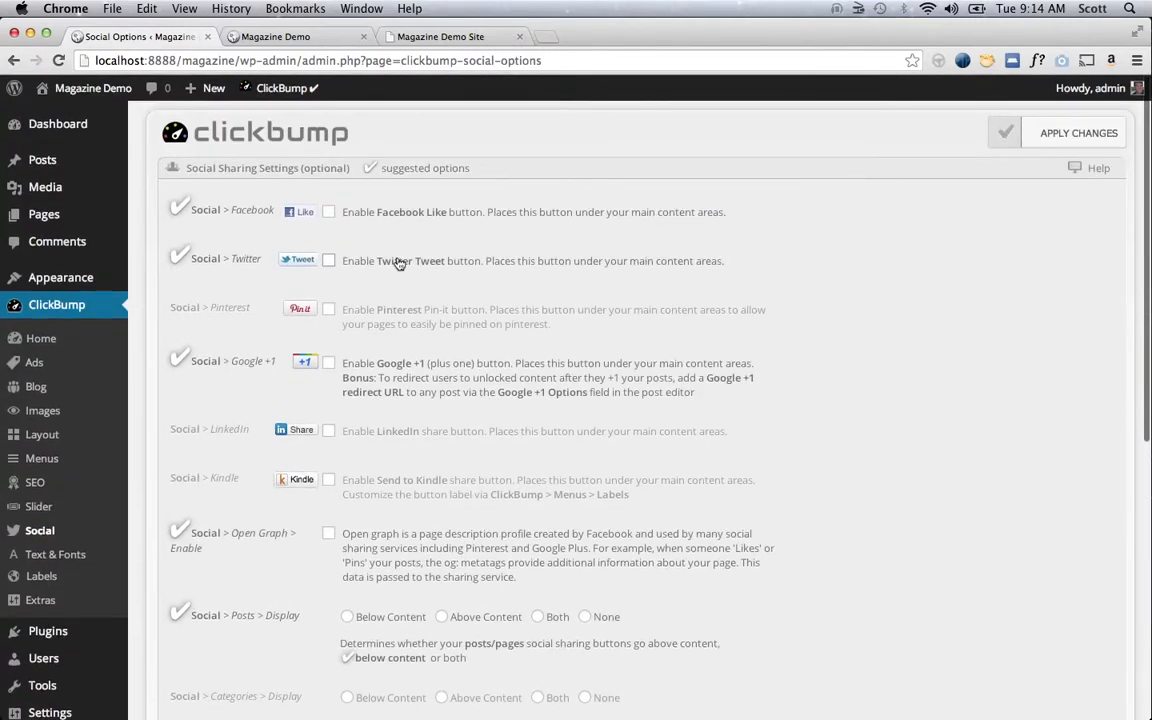
# - Toggle Enable Twitter Tweet button on then off, leaving it disabled
pyautogui.click(328, 260)
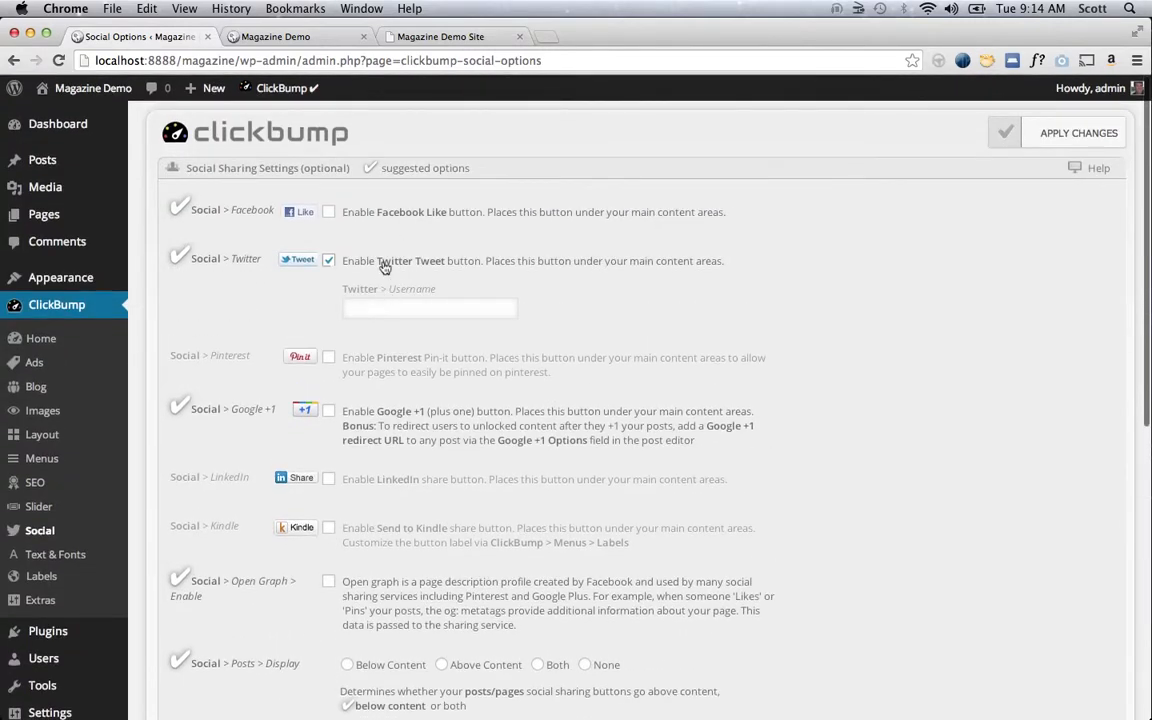
pyautogui.click(328, 260)
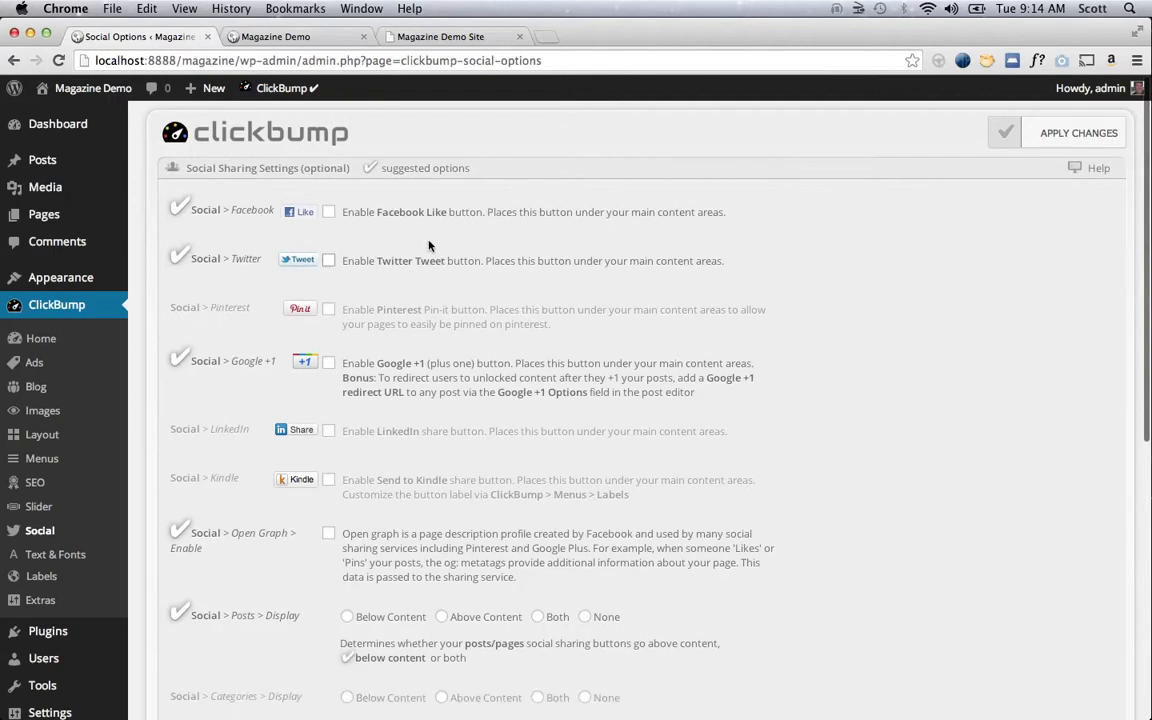
pyautogui.moveTo(384, 328)
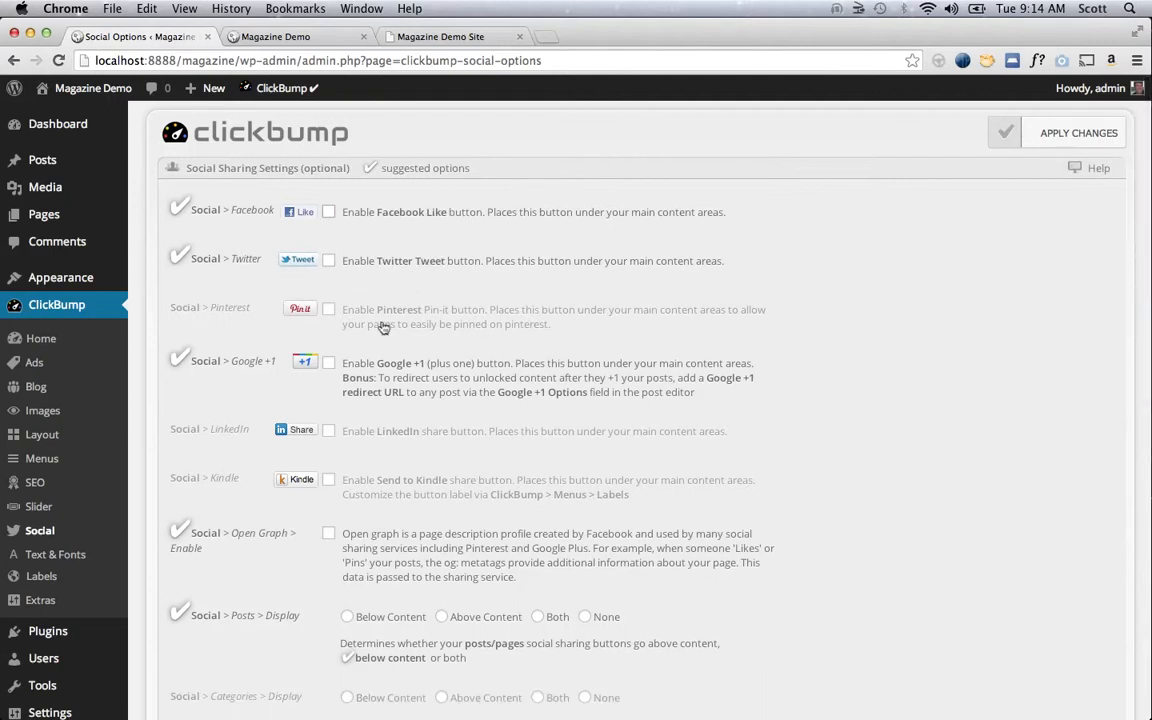
pyautogui.click(1078, 132)
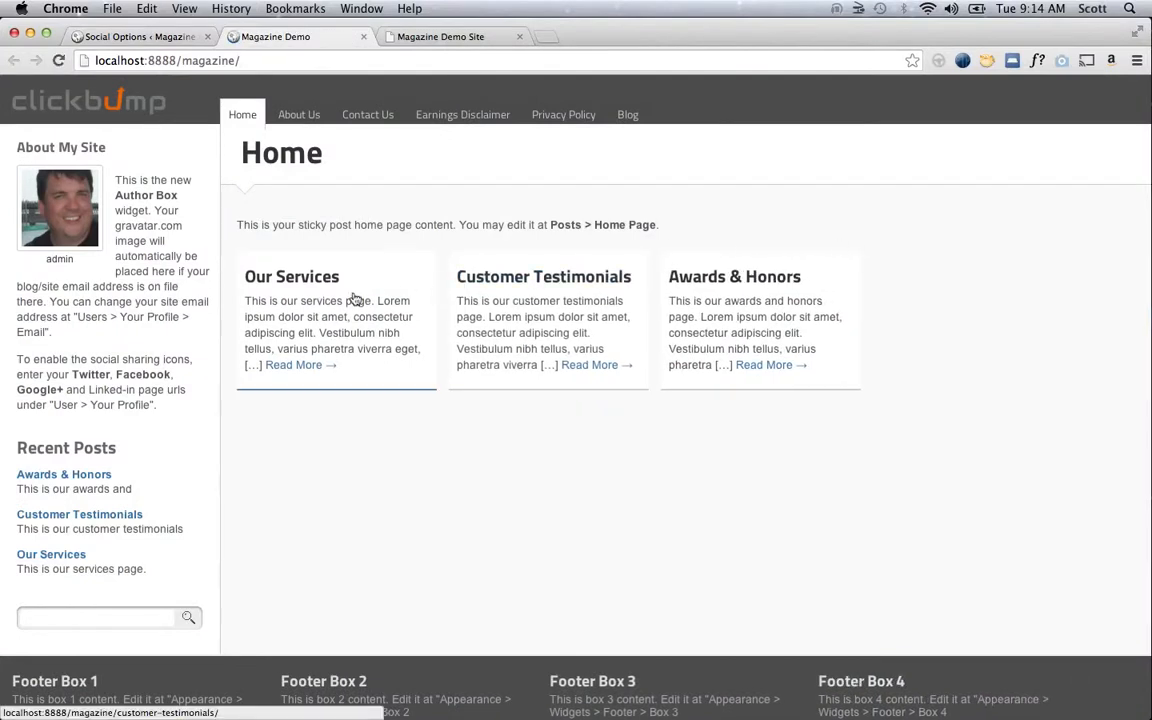
pyautogui.moveTo(564, 114)
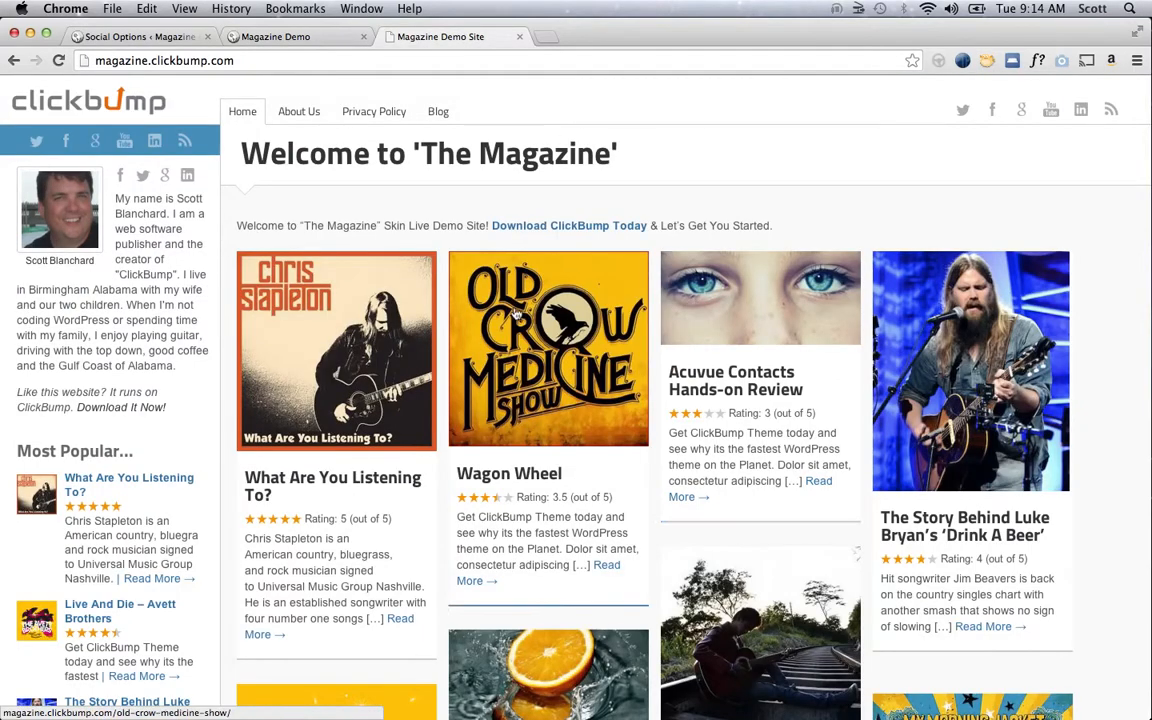
pyautogui.moveTo(500, 438)
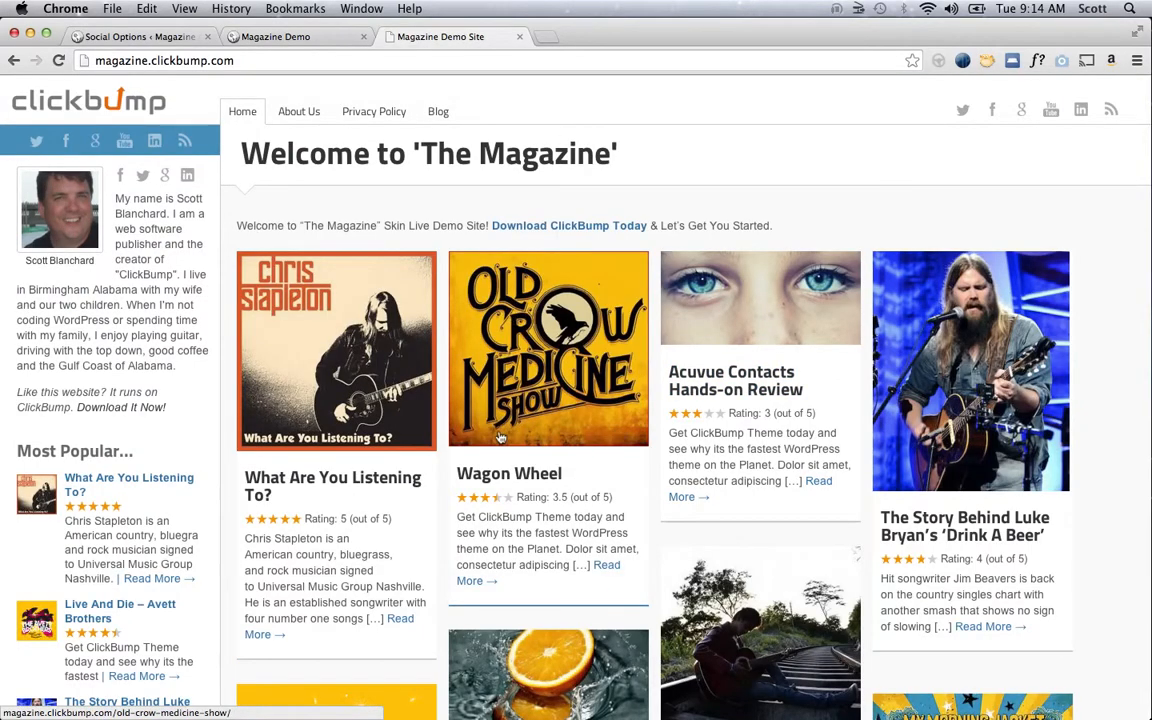
pyautogui.moveTo(710, 448)
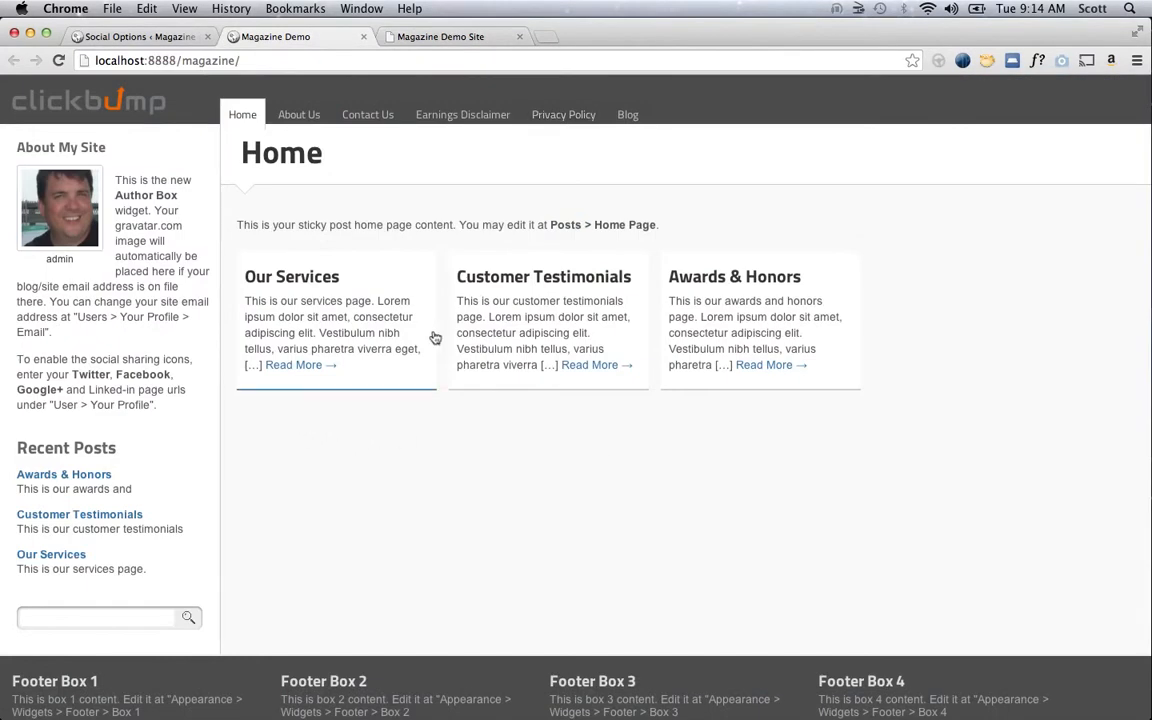
pyautogui.moveTo(534, 348)
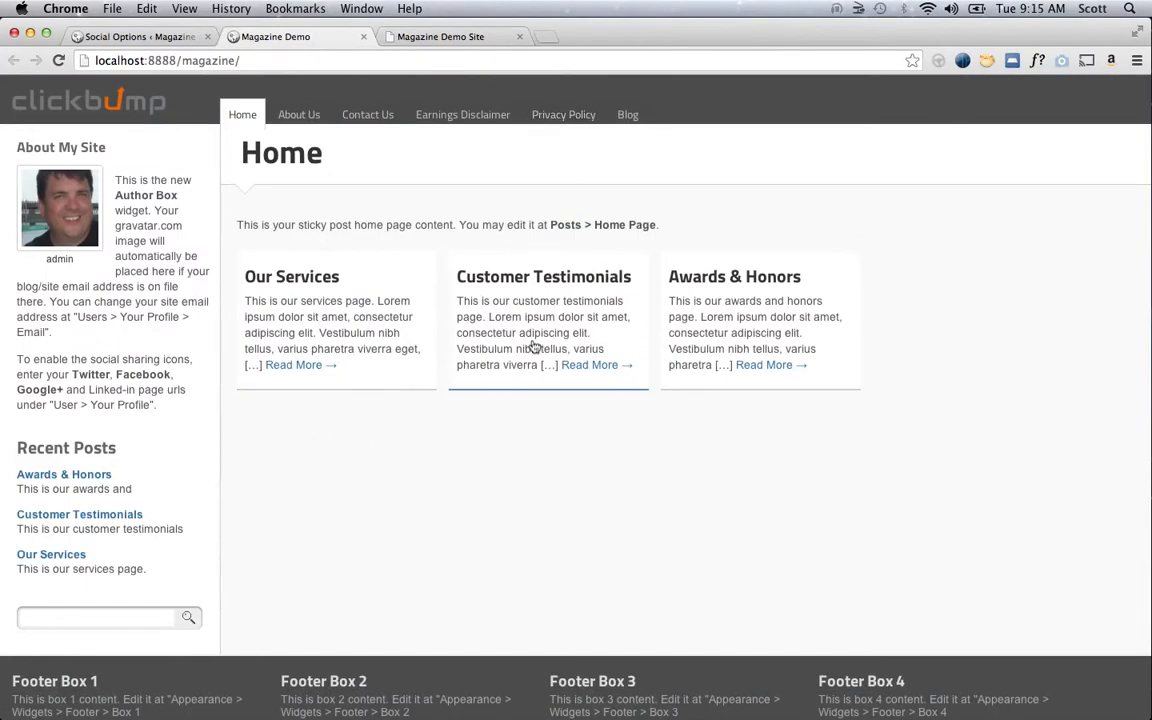
pyautogui.moveTo(384, 328)
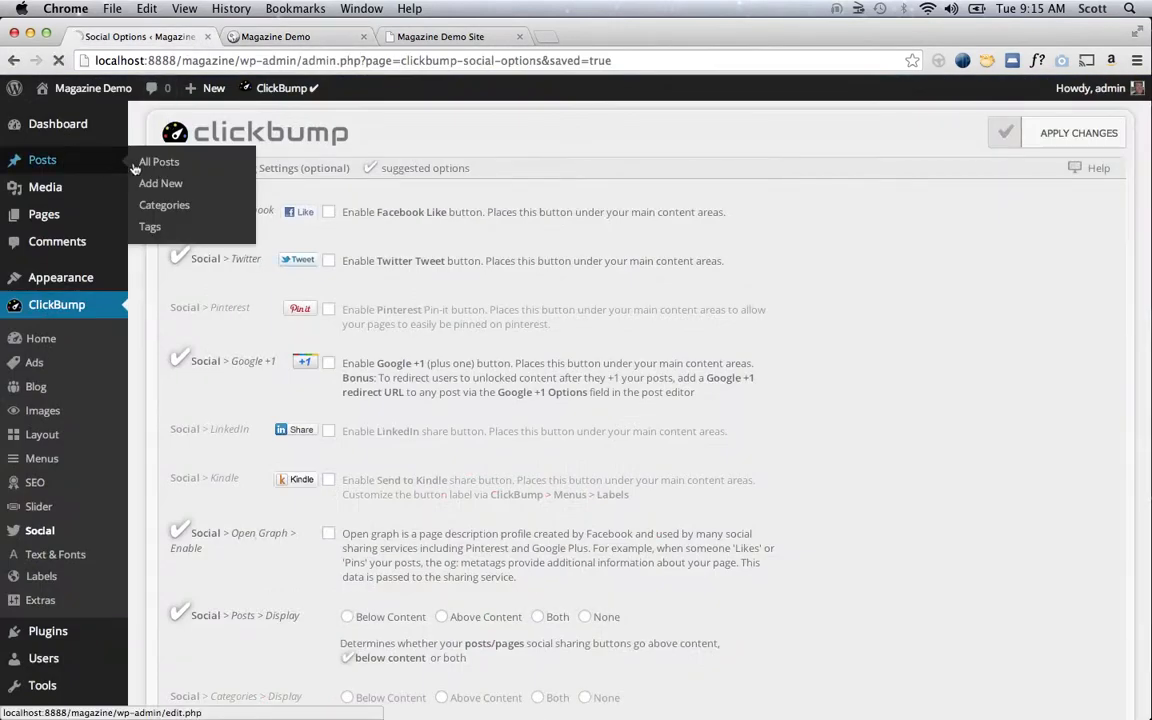
# - Open the Awards & Honors post for editing from All Posts
pyautogui.click(158, 160)
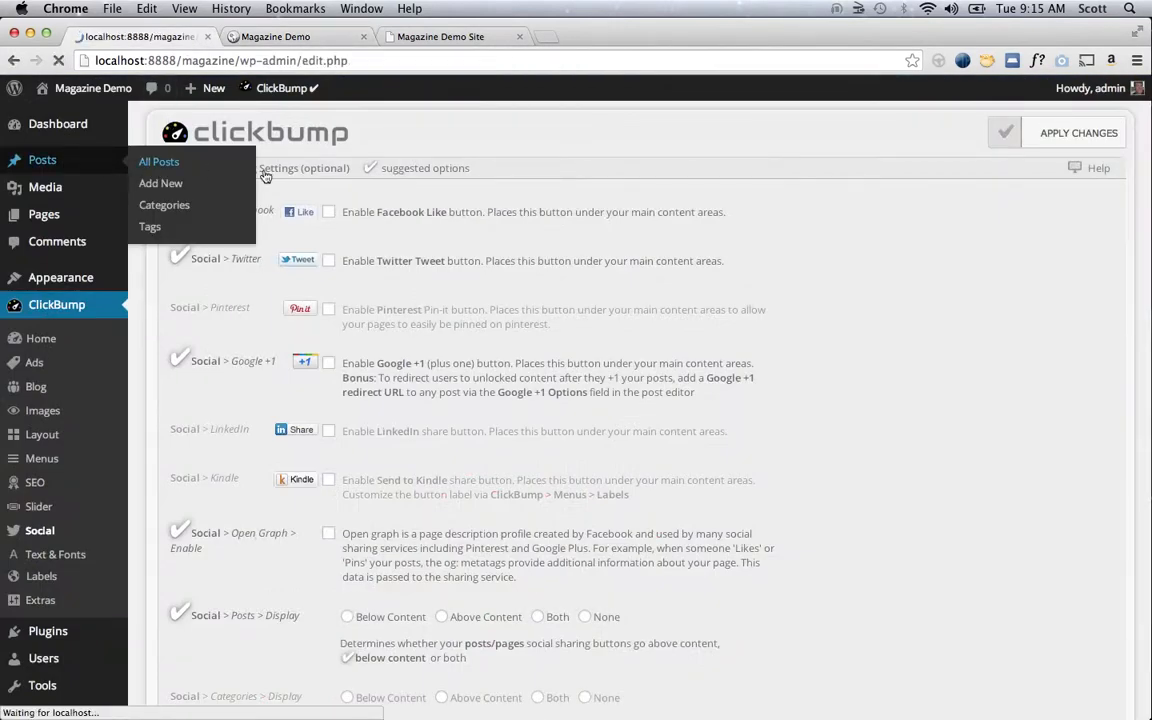
pyautogui.click(160, 160)
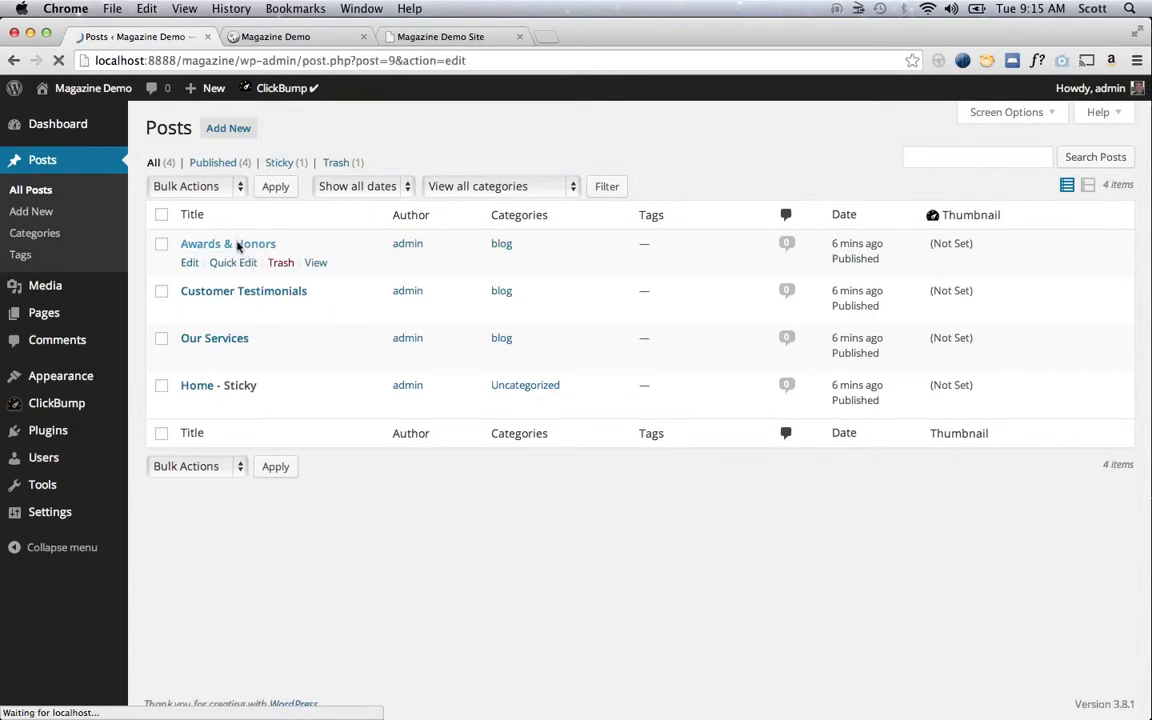
pyautogui.click(228, 244)
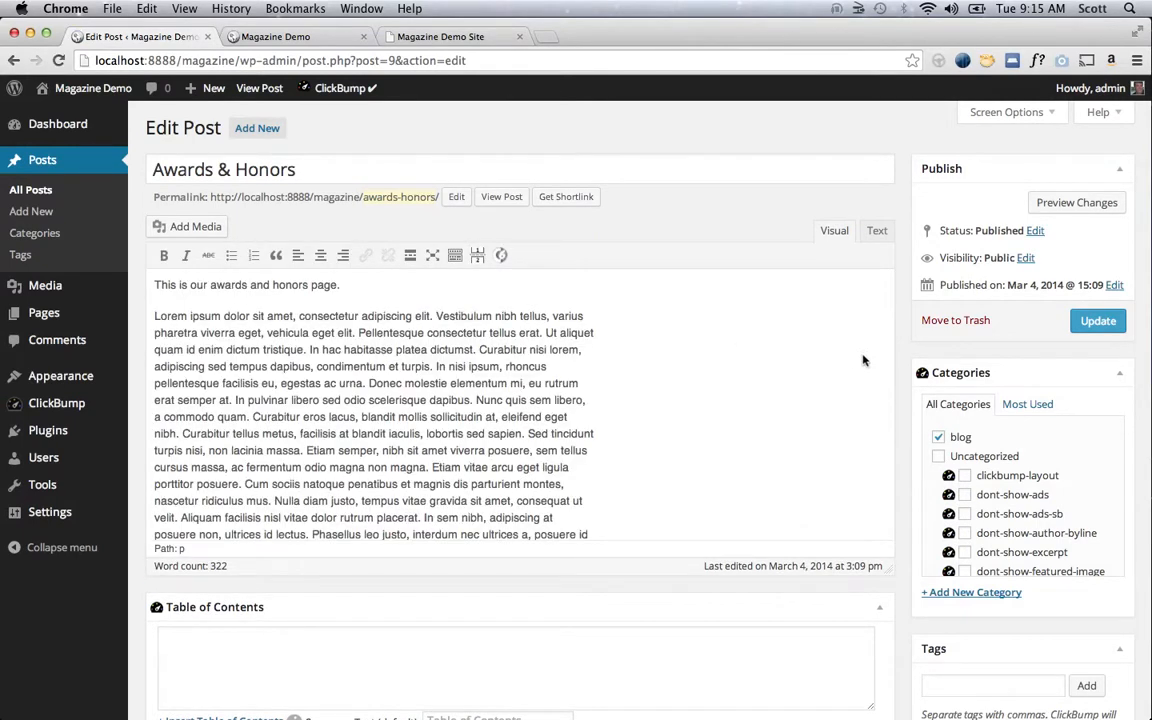
pyautogui.moveTo(1122, 376)
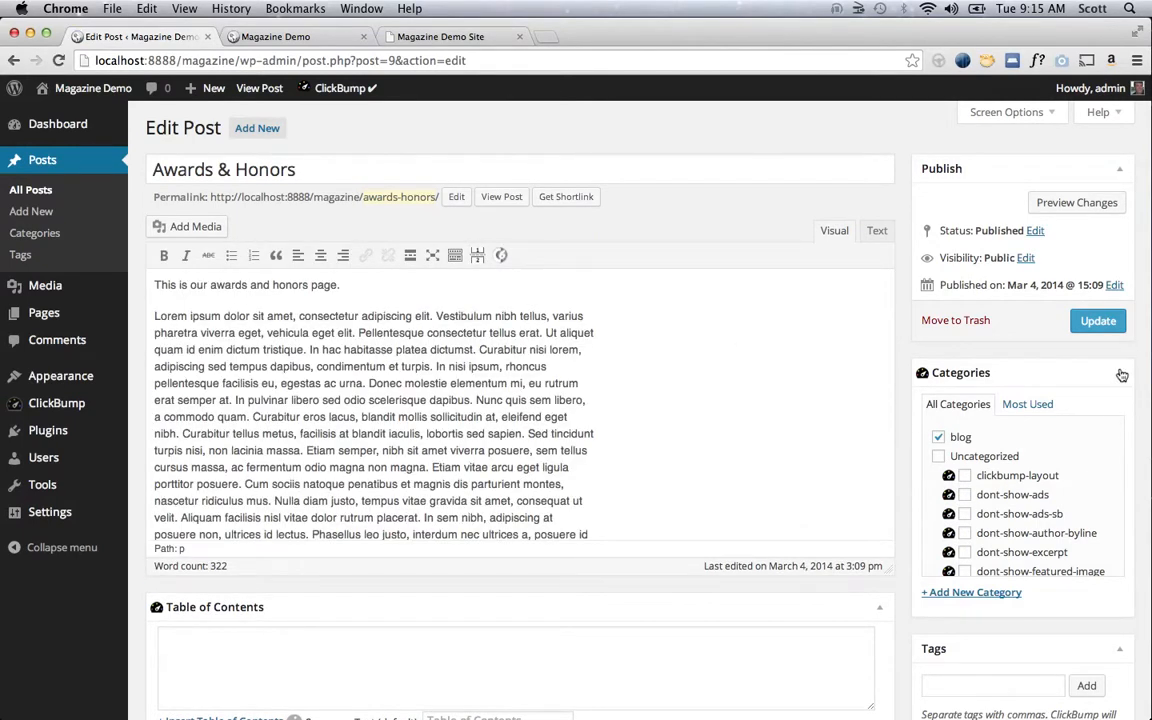
# - Collapse the side boxes and start Set featured image for Awards & Honors
pyautogui.click(1120, 372)
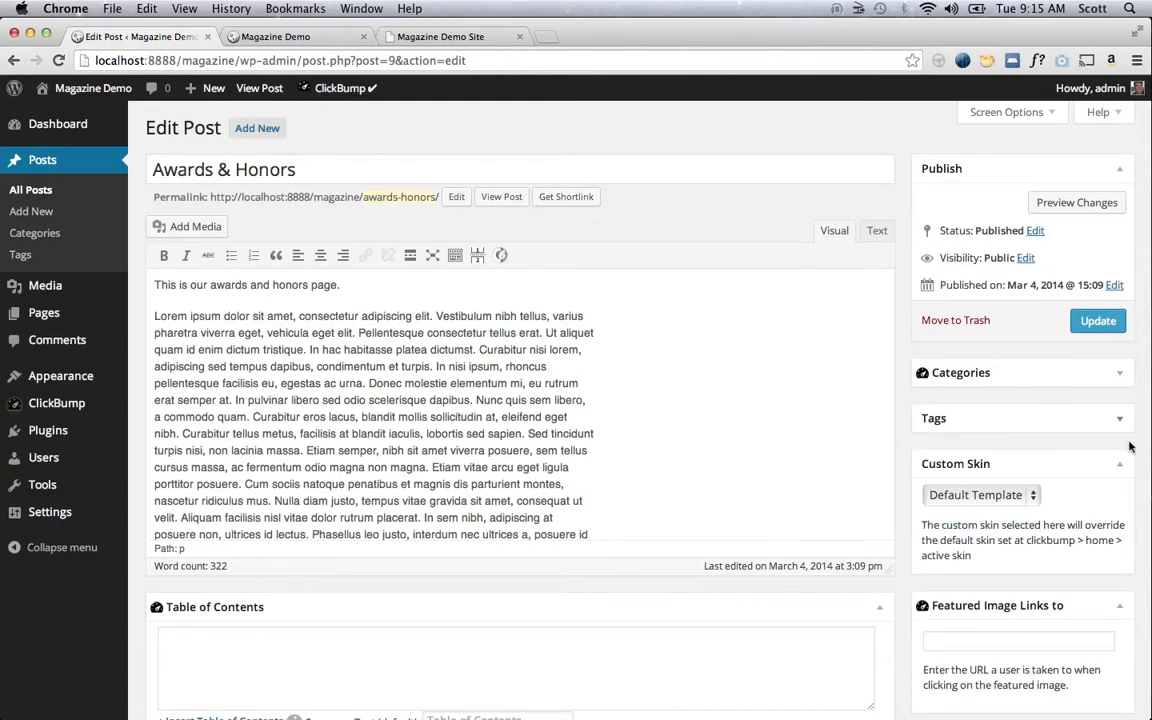
pyautogui.click(1120, 464)
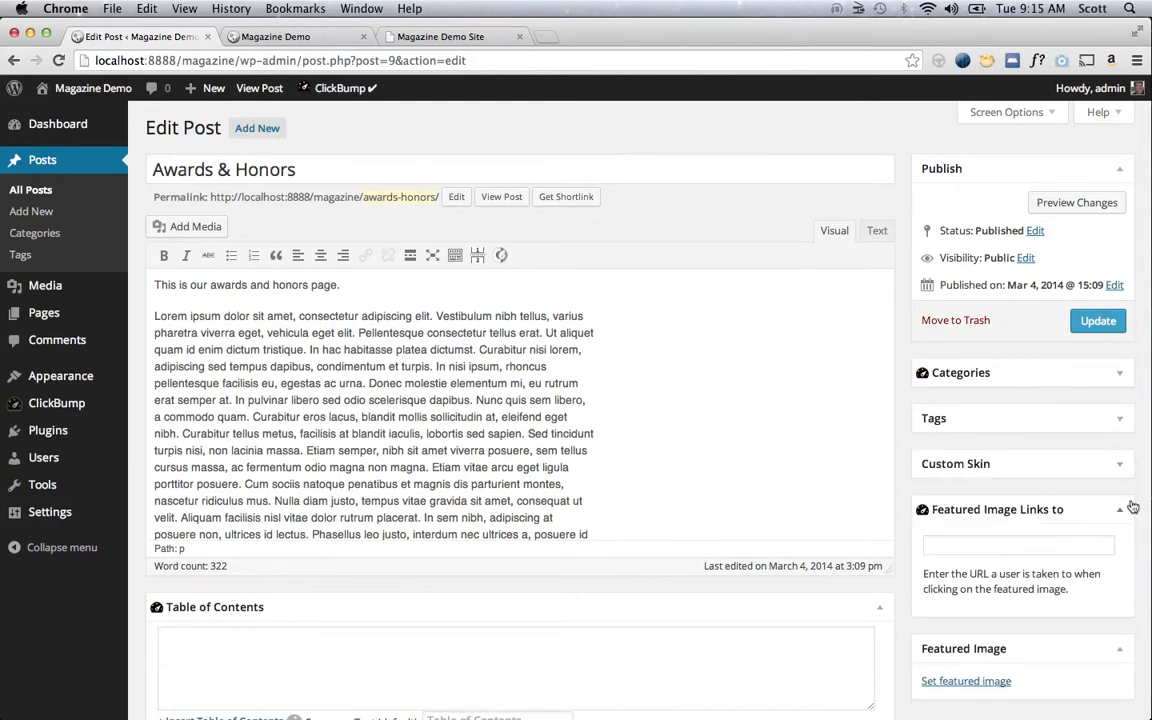
pyautogui.click(1116, 510)
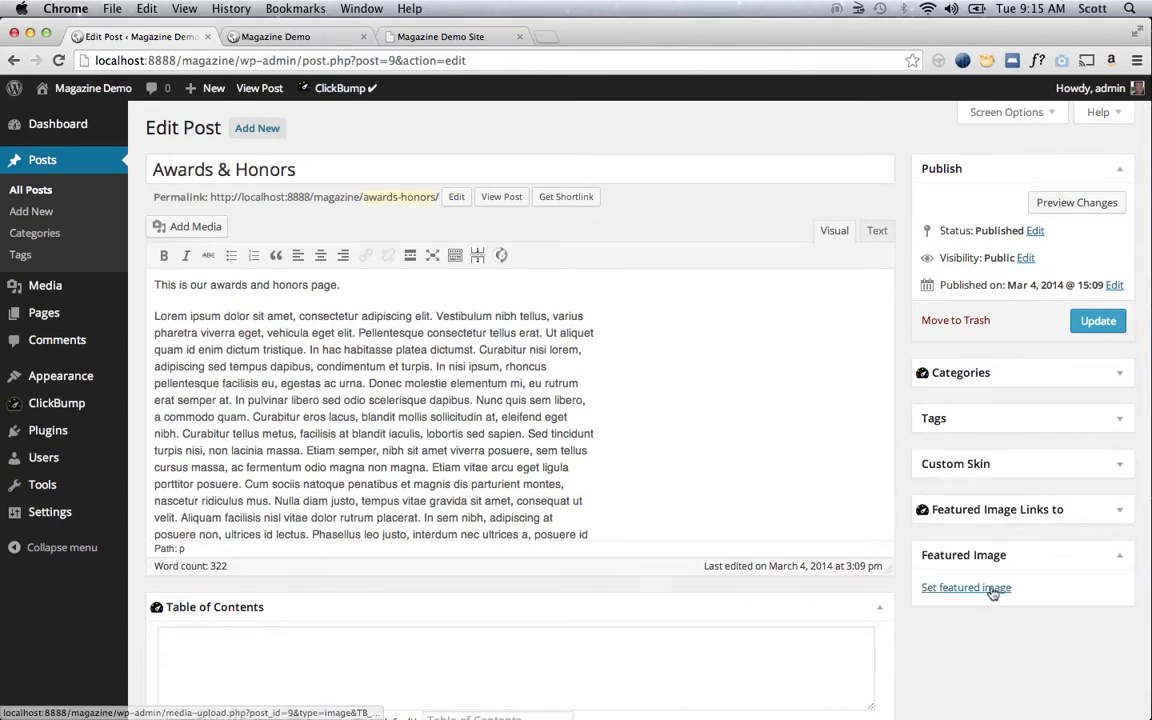
pyautogui.click(966, 588)
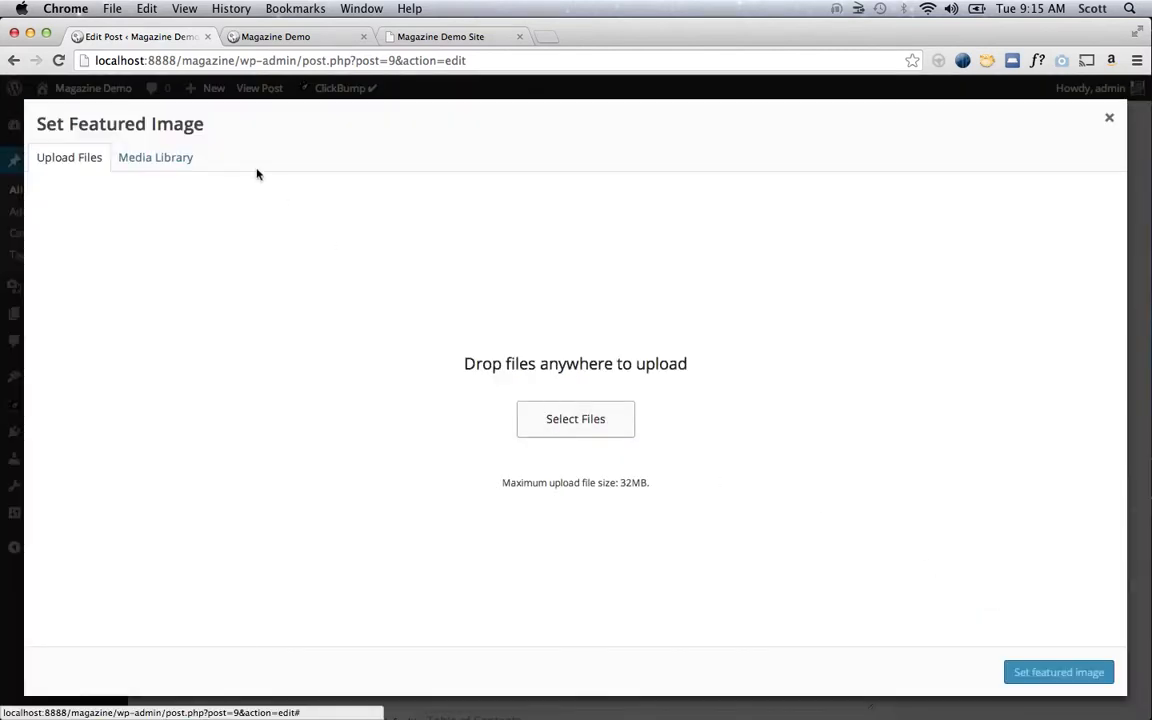
# - Upload the album cover images from the computer via Upload Files
pyautogui.click(156, 156)
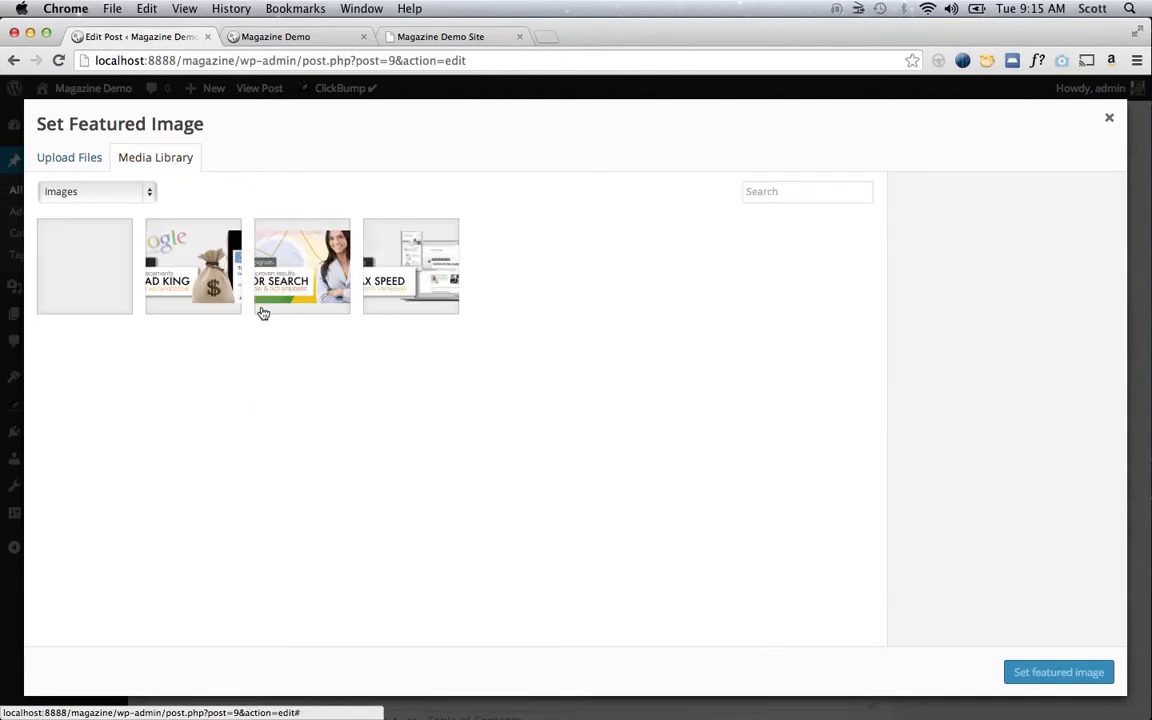
pyautogui.moveTo(204, 236)
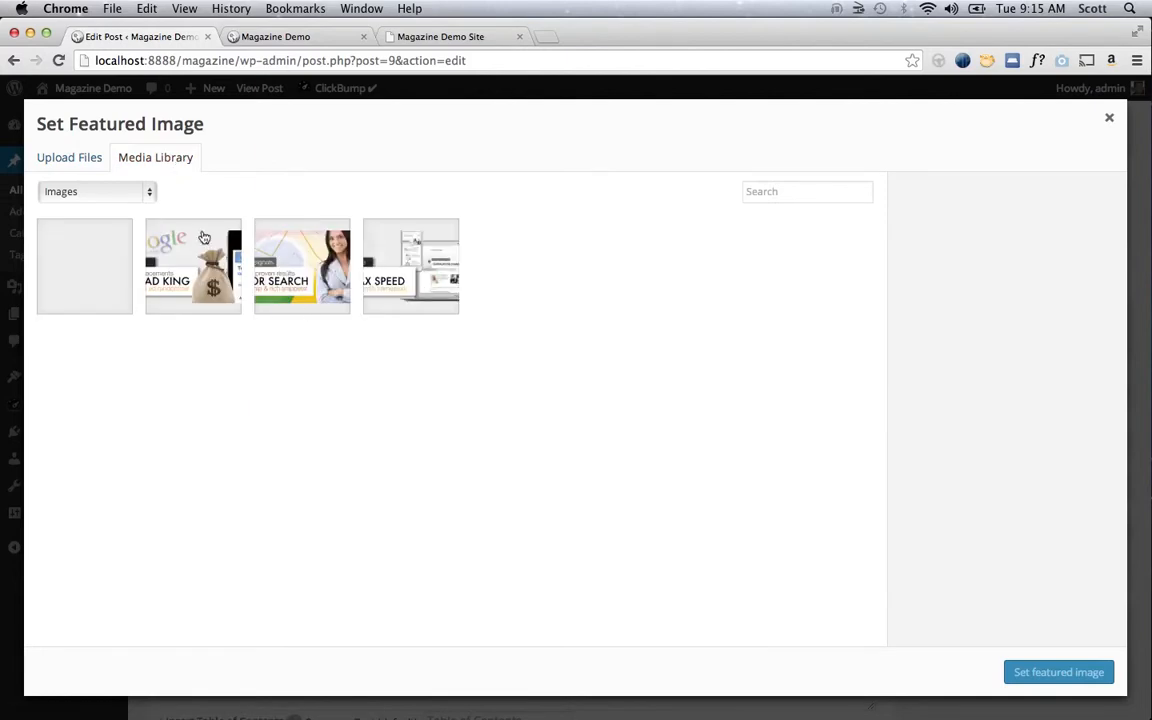
pyautogui.click(68, 156)
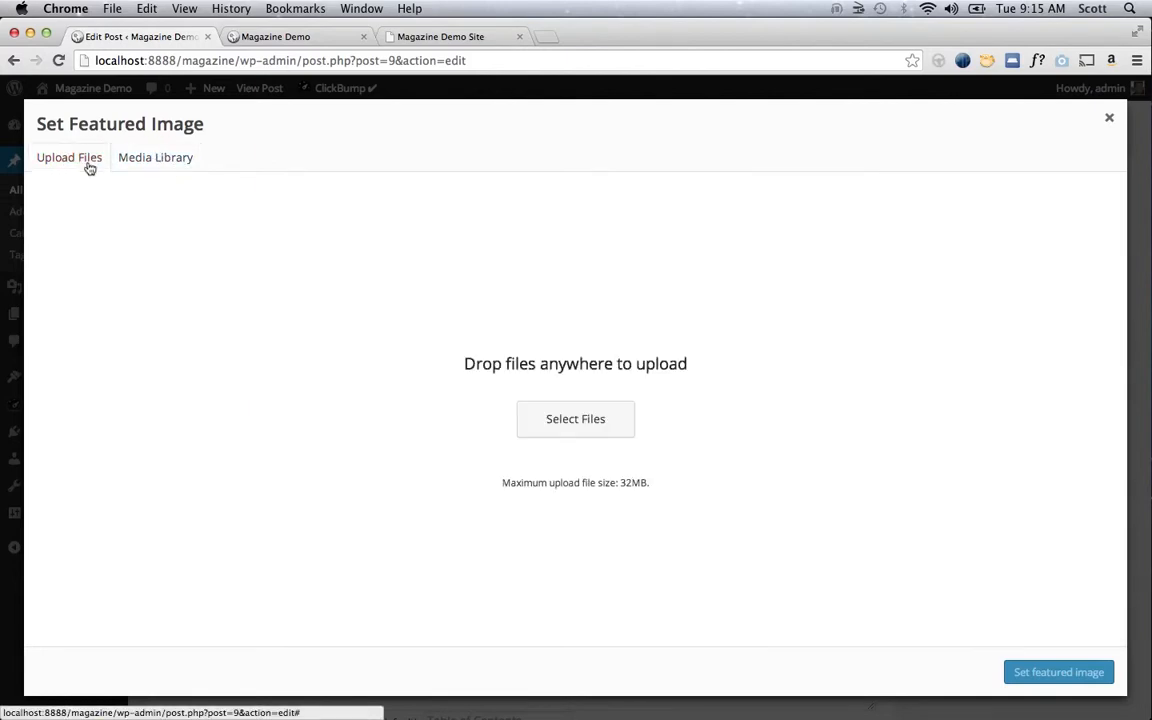
pyautogui.click(576, 418)
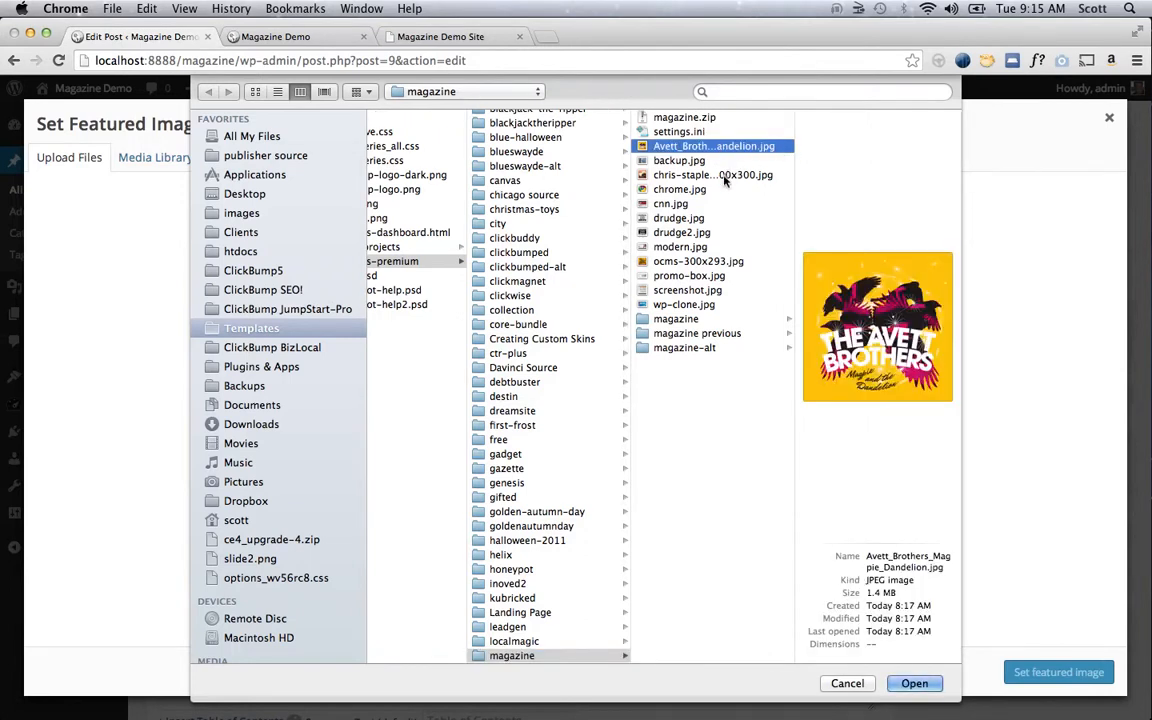
pyautogui.click(712, 176)
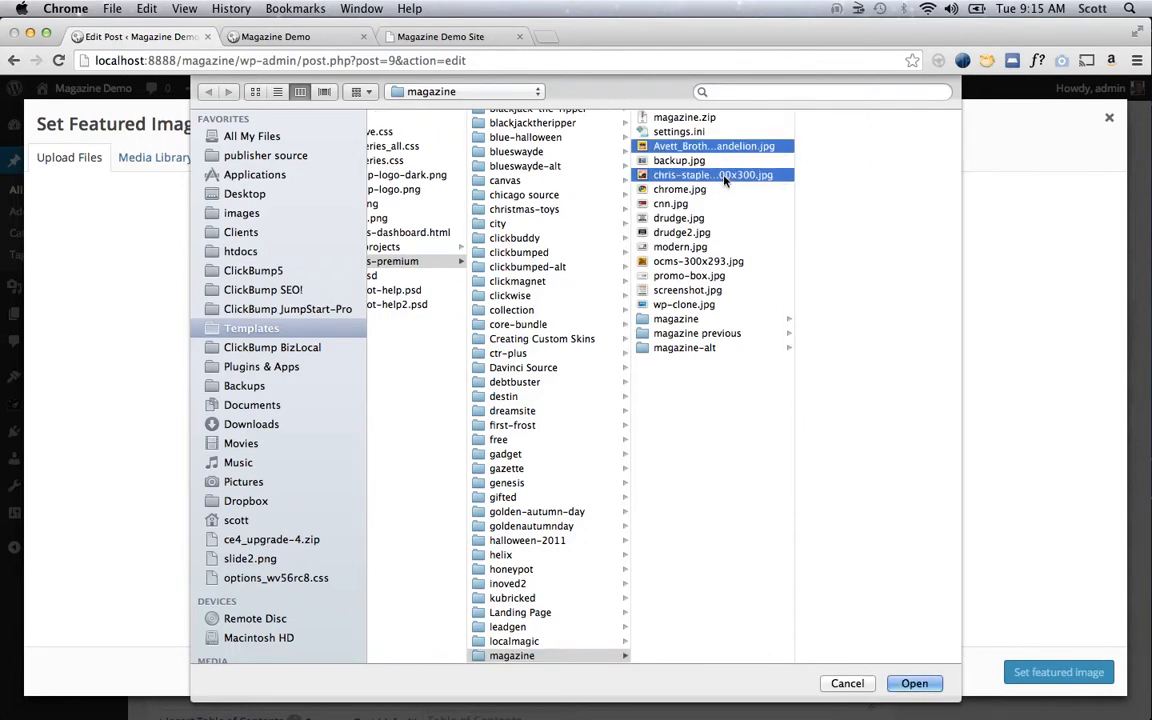
pyautogui.click(698, 260)
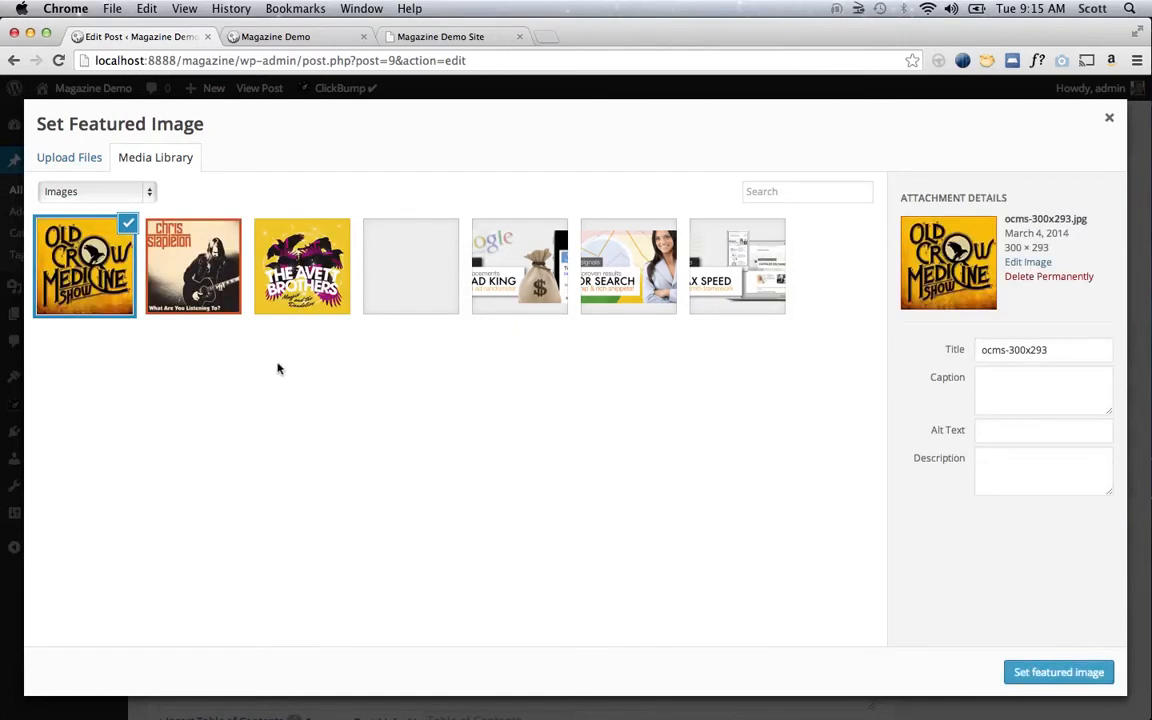
pyautogui.moveTo(1060, 608)
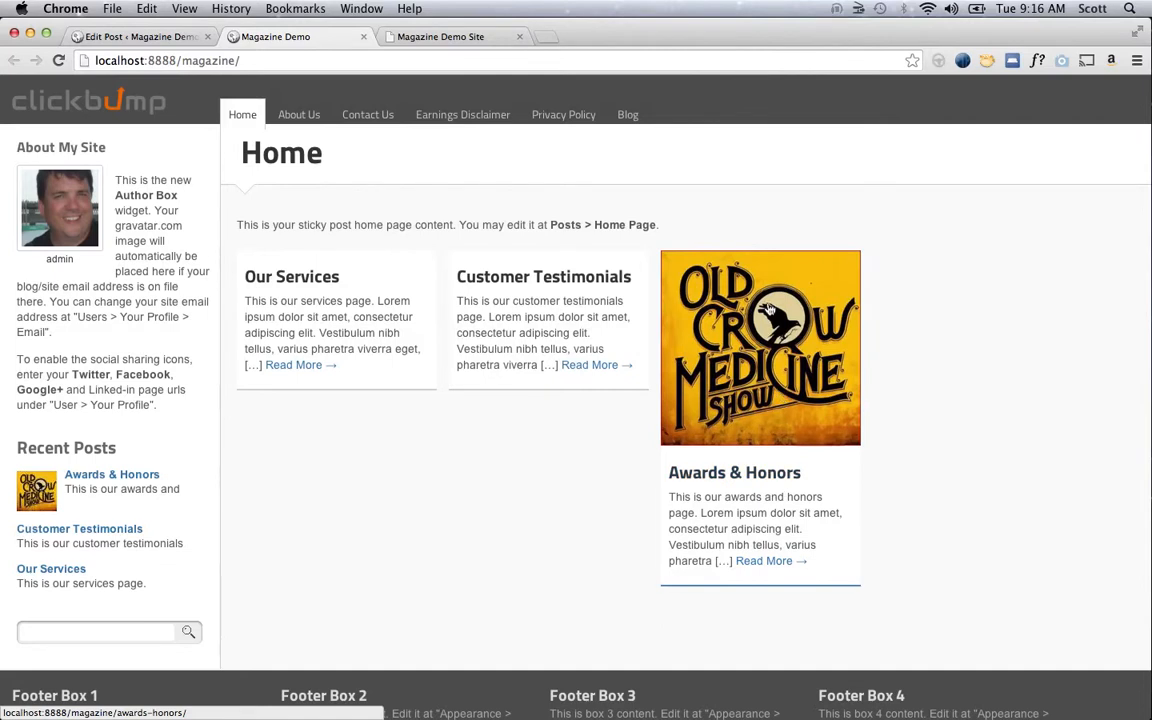
pyautogui.moveTo(596, 296)
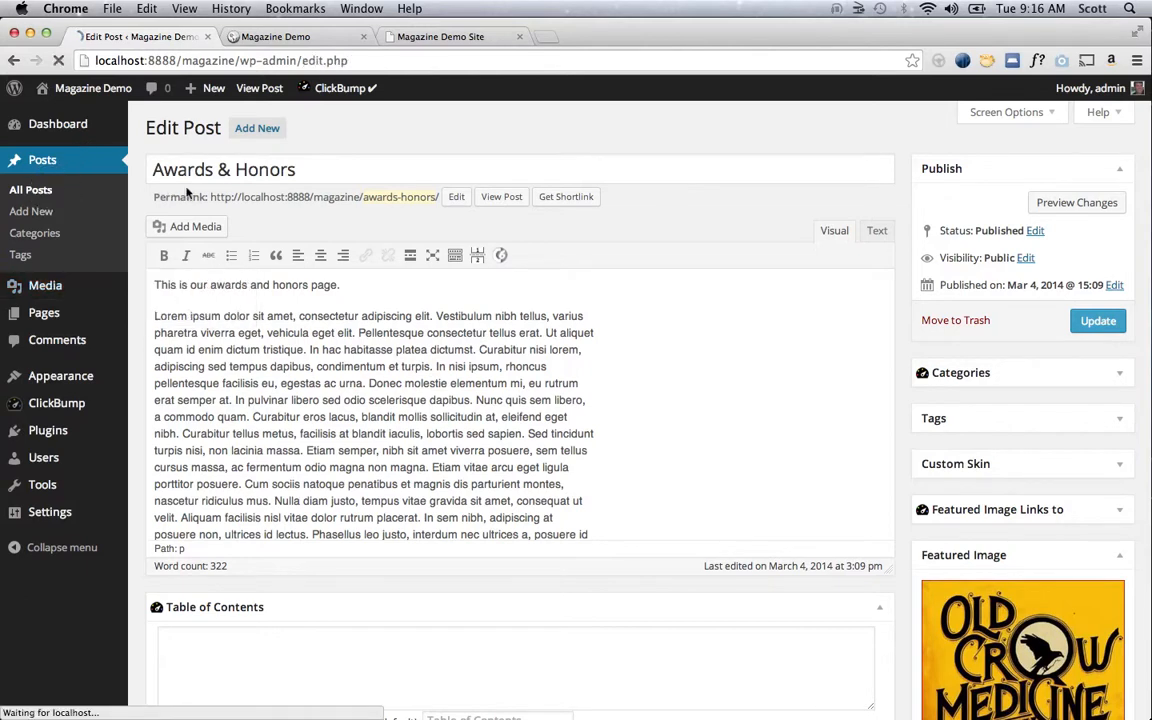
# - With the Old Crow Medicine Show cover set as featured image, return to All Posts
pyautogui.click(30, 188)
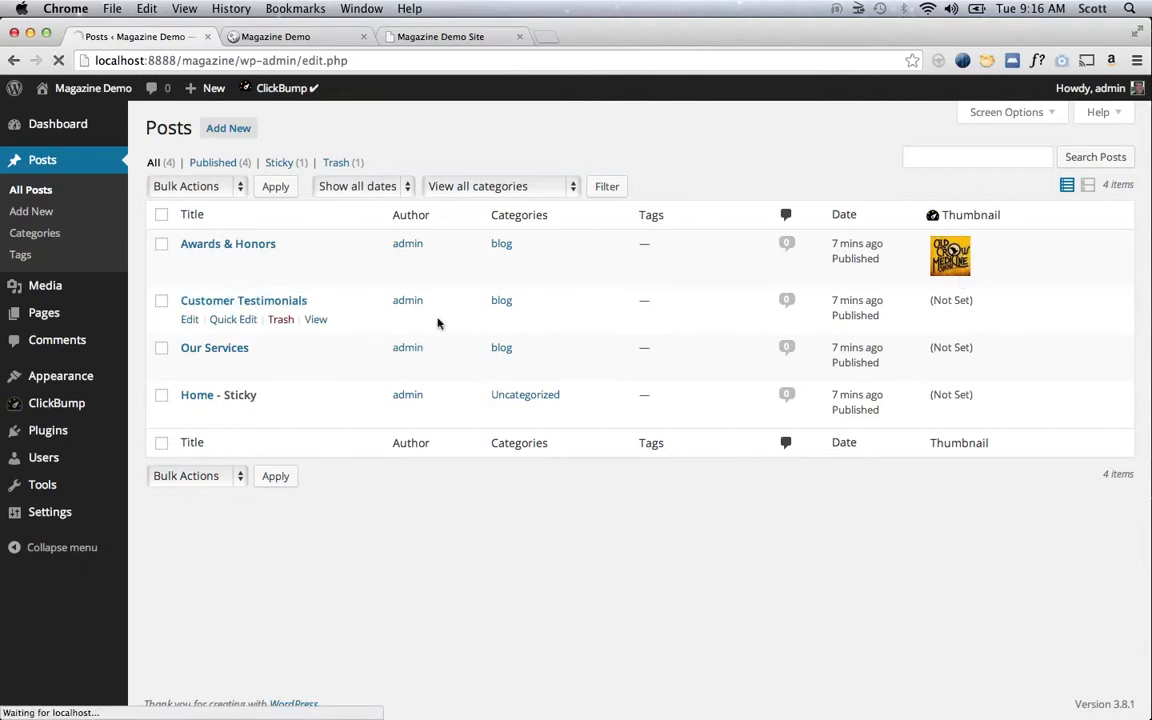
# - Give Customer Testimonials the chris-stapleton cover as featured image and update the post
pyautogui.click(188, 320)
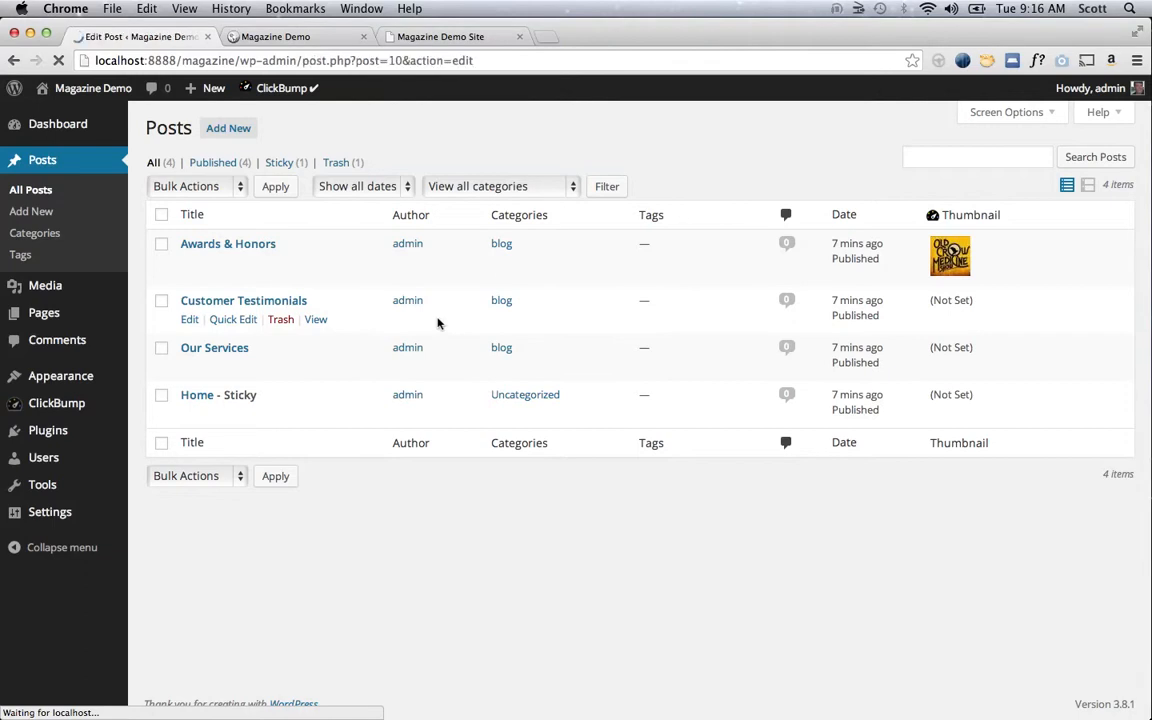
pyautogui.click(244, 300)
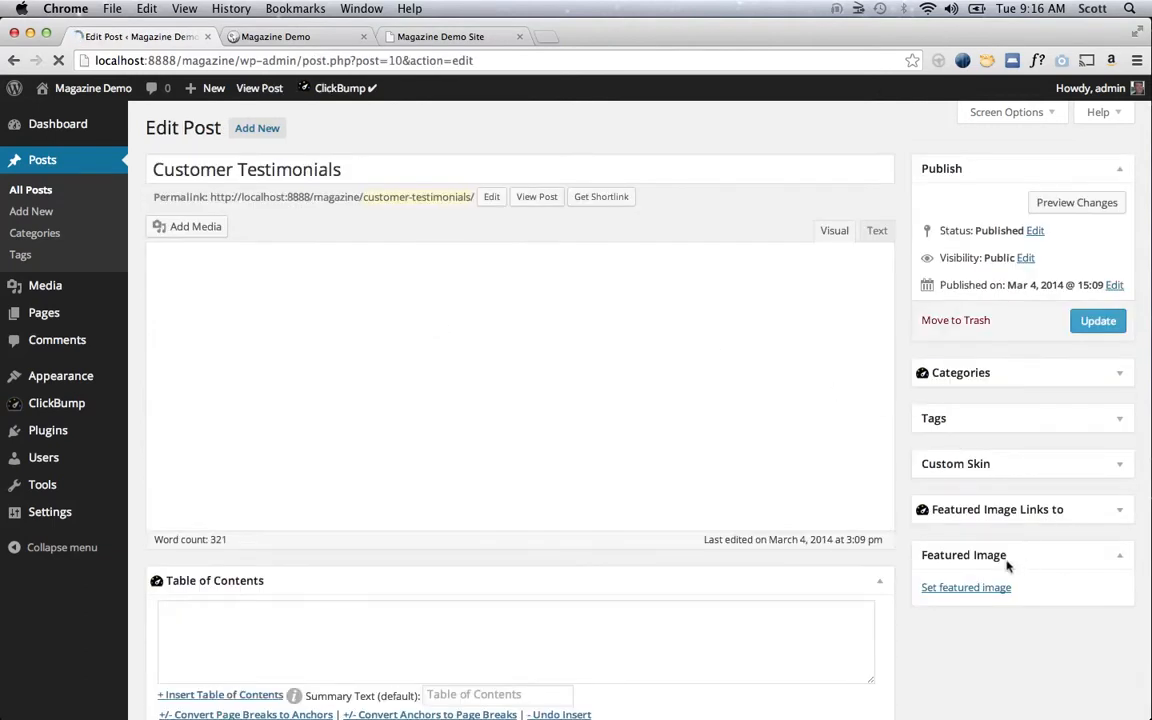
pyautogui.click(966, 588)
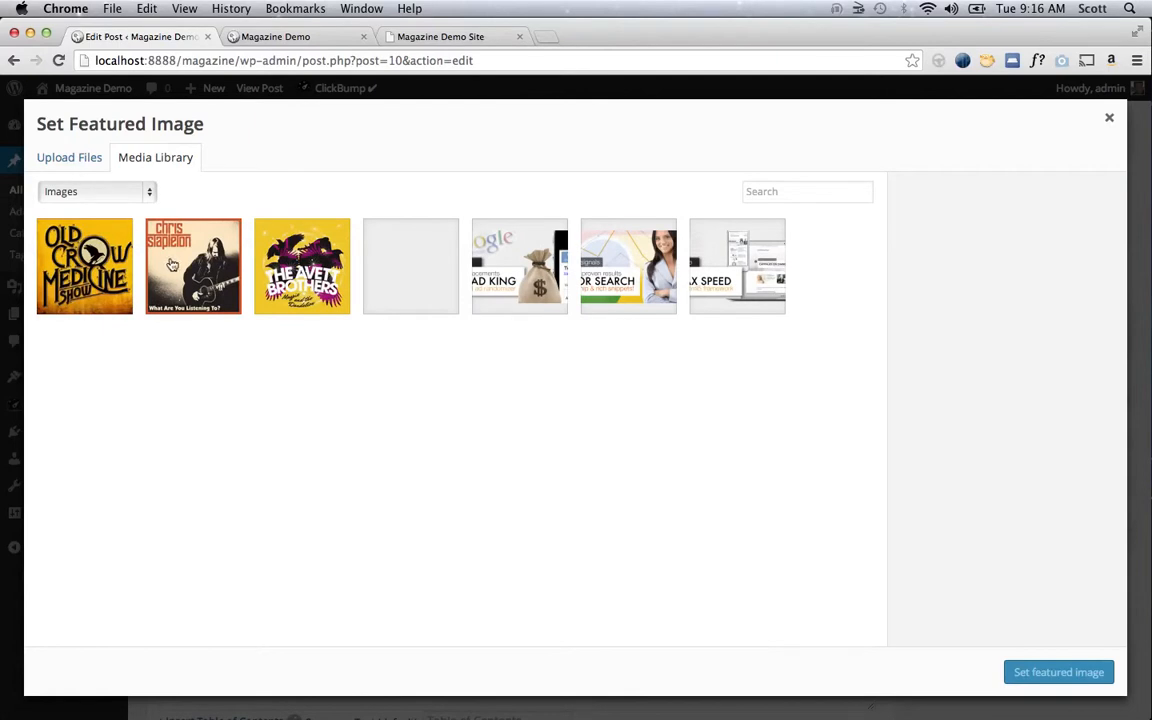
pyautogui.click(192, 264)
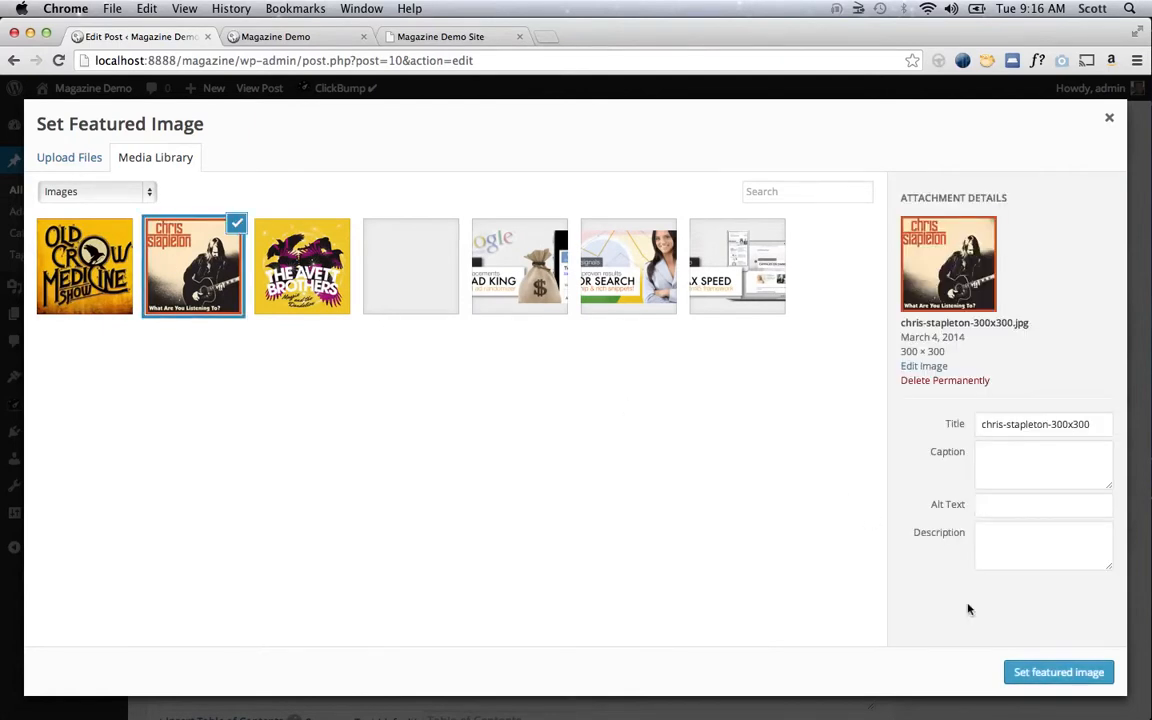
pyautogui.click(1058, 672)
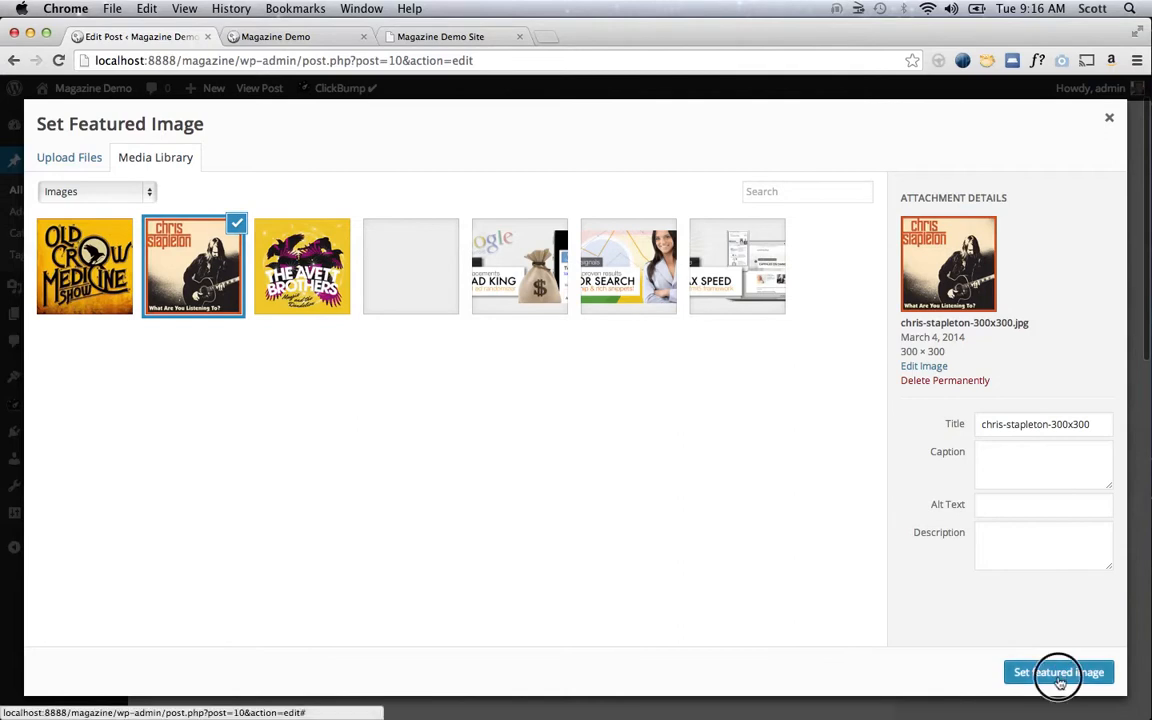
pyautogui.click(1058, 672)
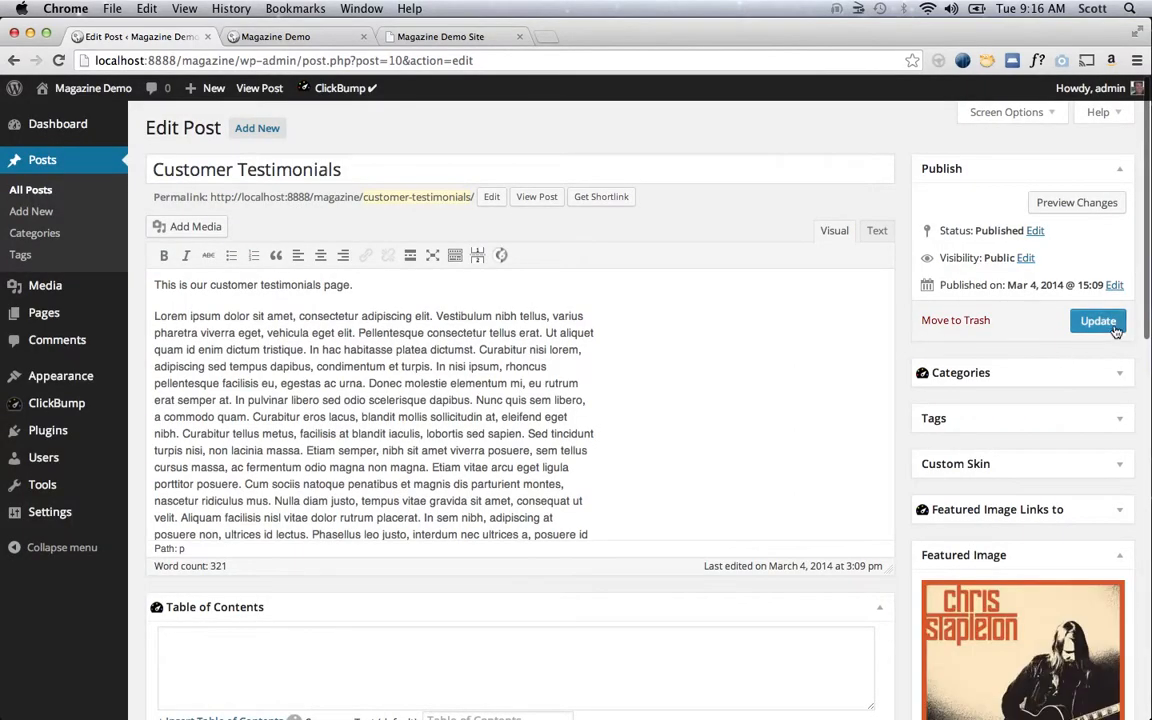
pyautogui.click(1098, 320)
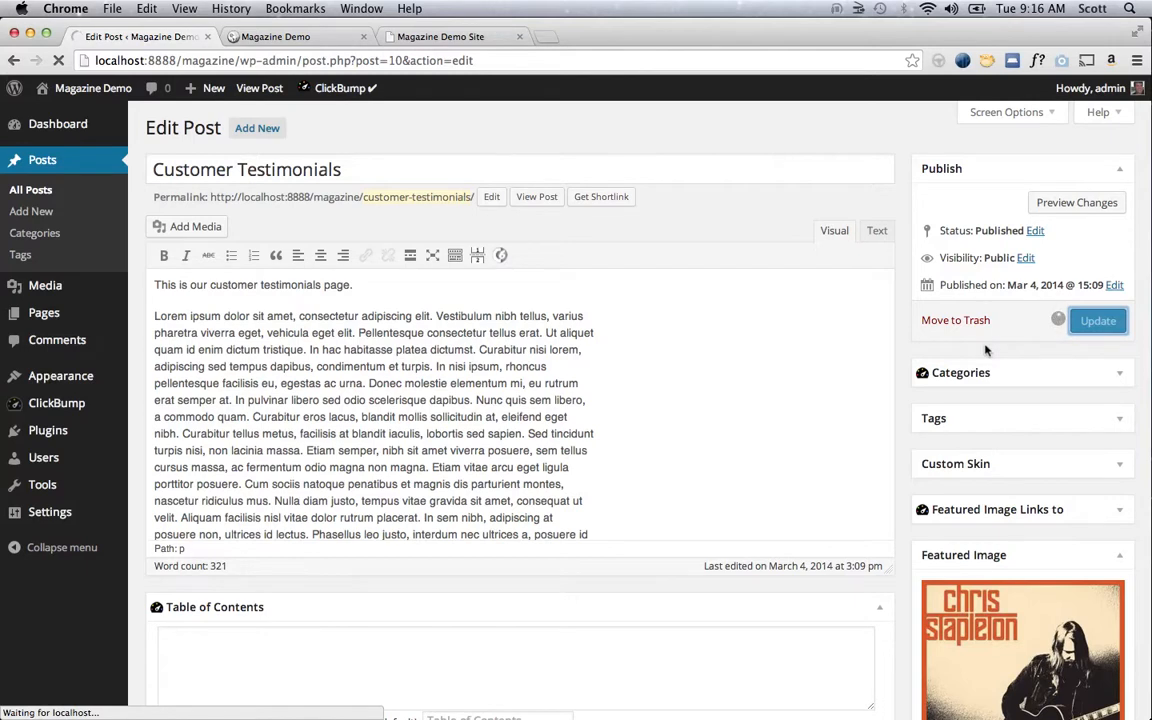
# - Tick and untick the dont-show-featured-image category, leaving it off
pyautogui.click(1096, 320)
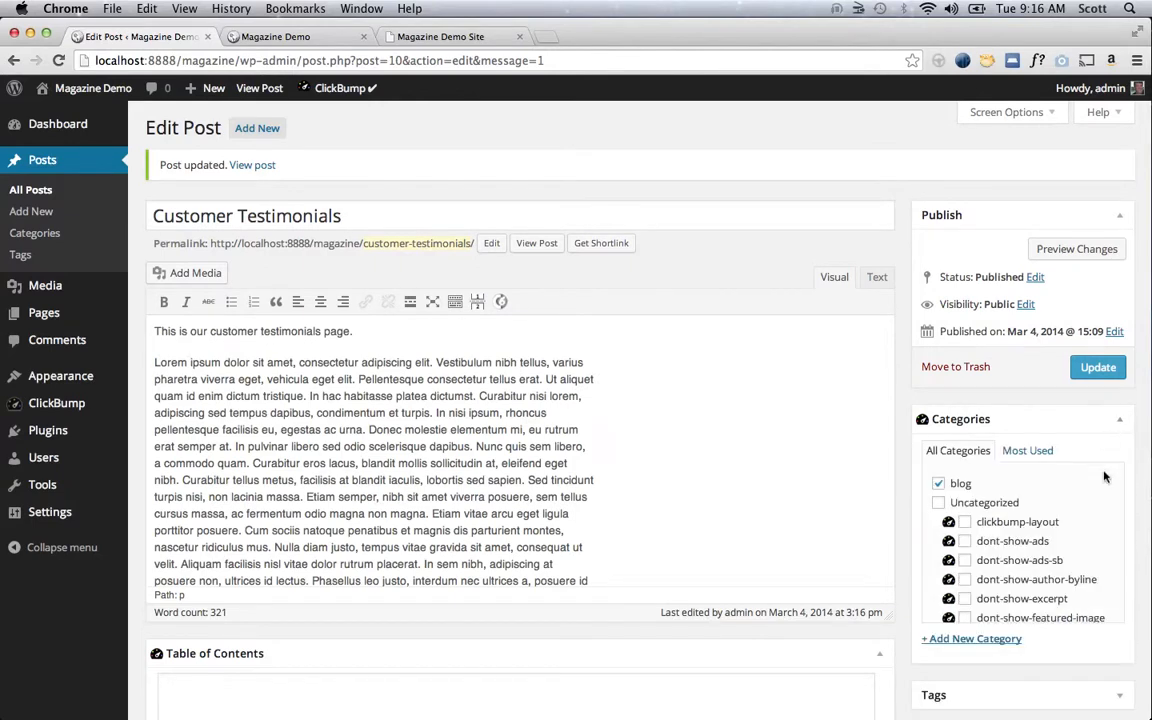
pyautogui.scroll(-3)
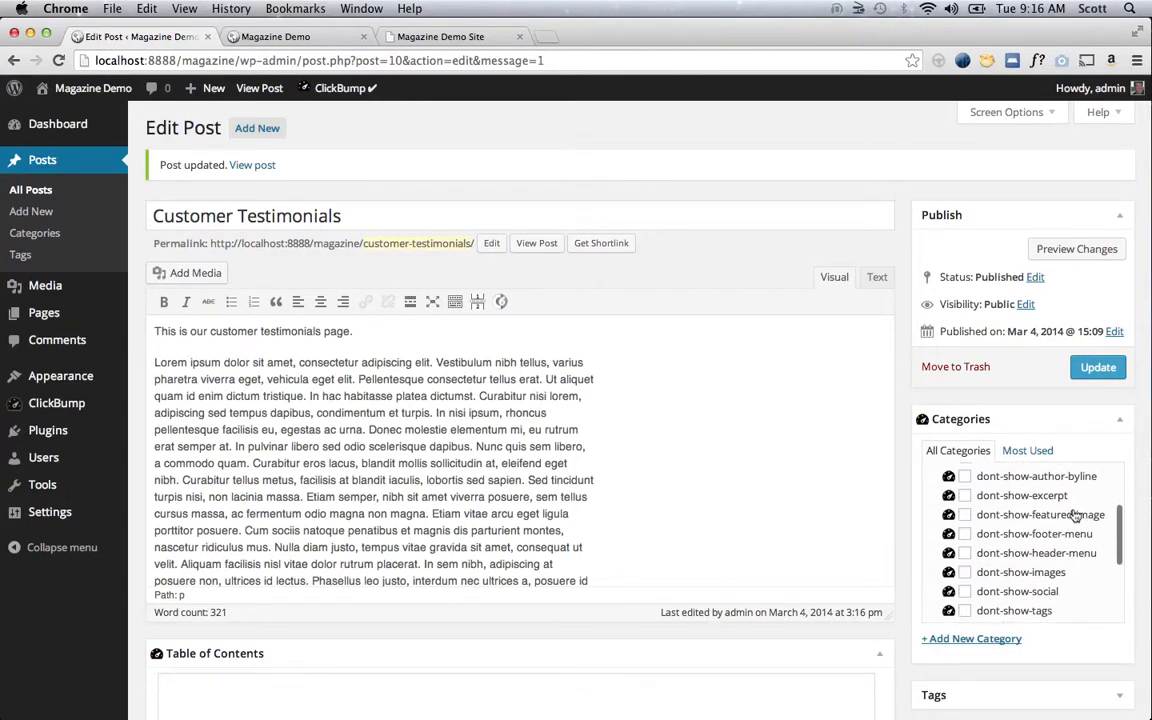
pyautogui.click(964, 514)
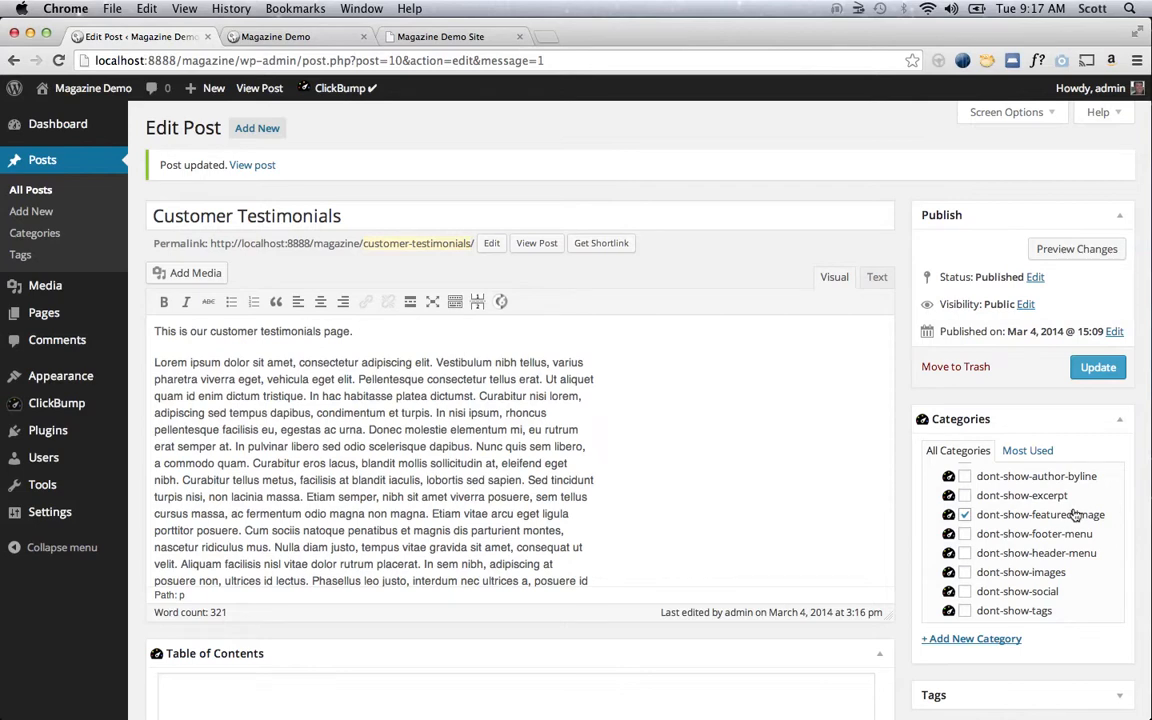
pyautogui.moveTo(1080, 518)
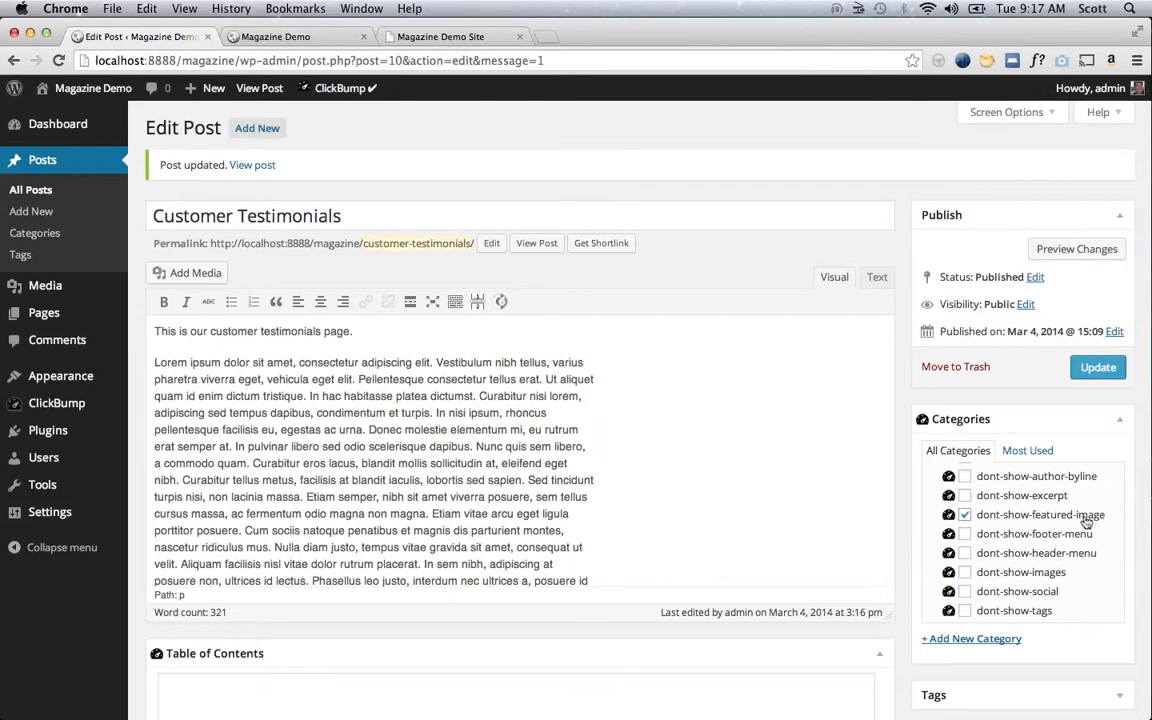
pyautogui.click(964, 514)
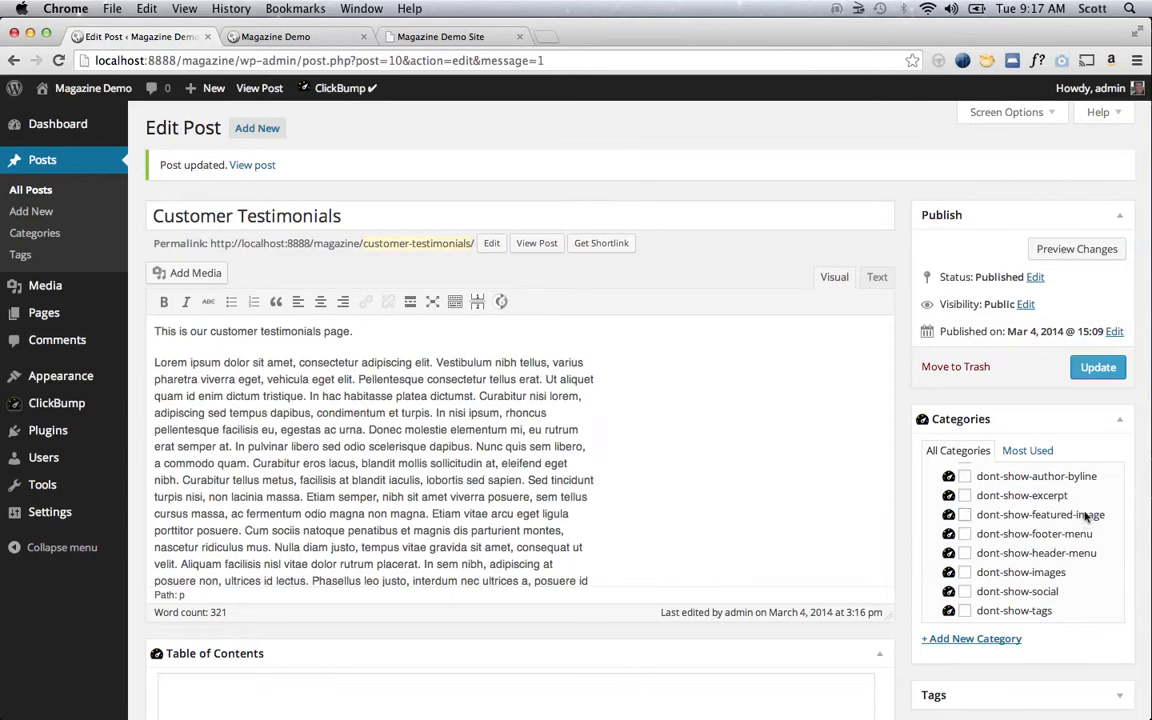
pyautogui.moveTo(870, 356)
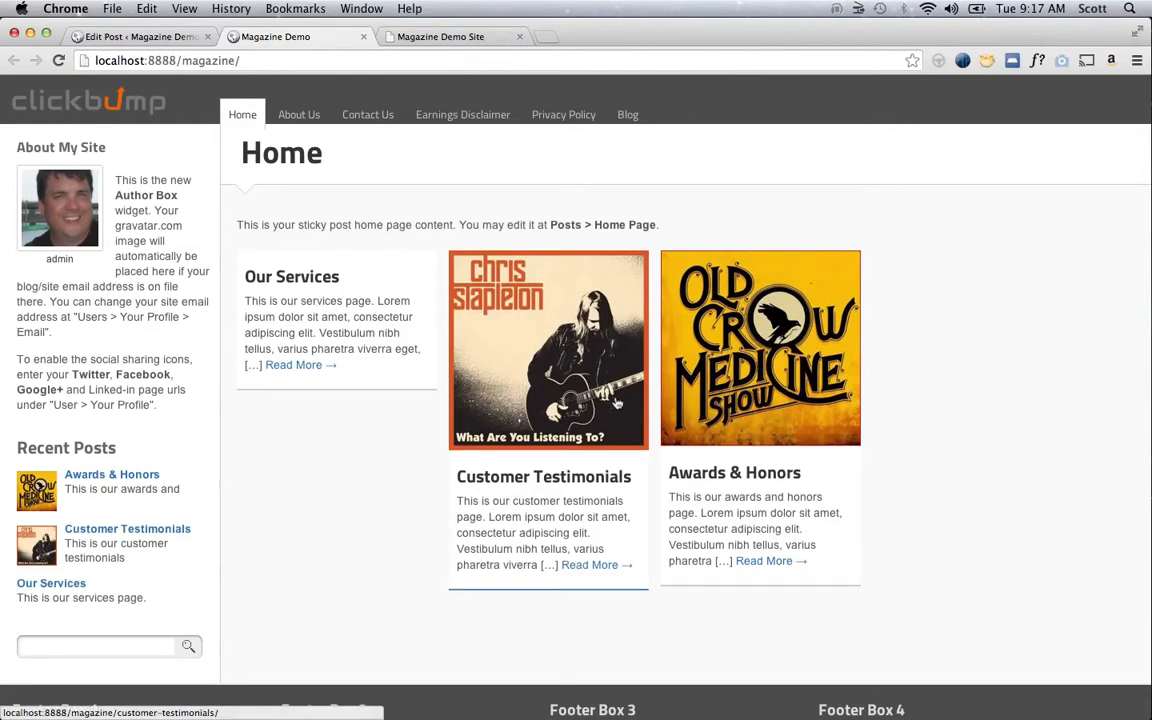
pyautogui.moveTo(798, 356)
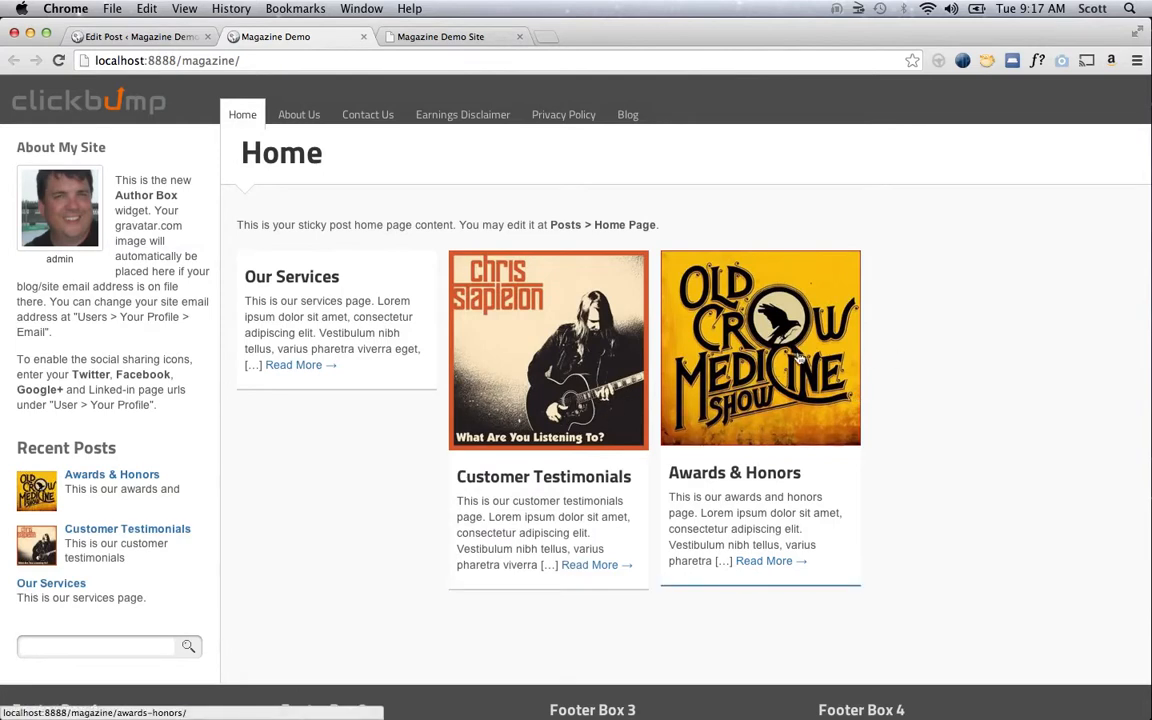
pyautogui.moveTo(878, 392)
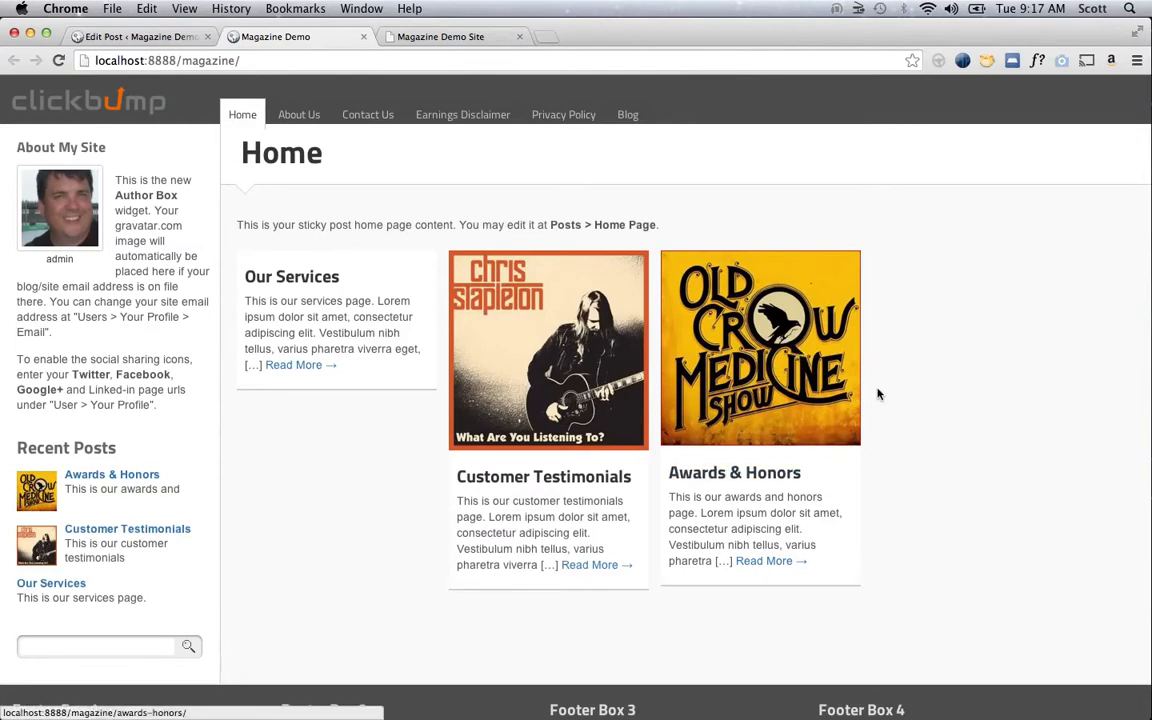
# - Switch from the Magazine Demo tab back to the Customer Testimonials Edit Post tab
pyautogui.click(140, 36)
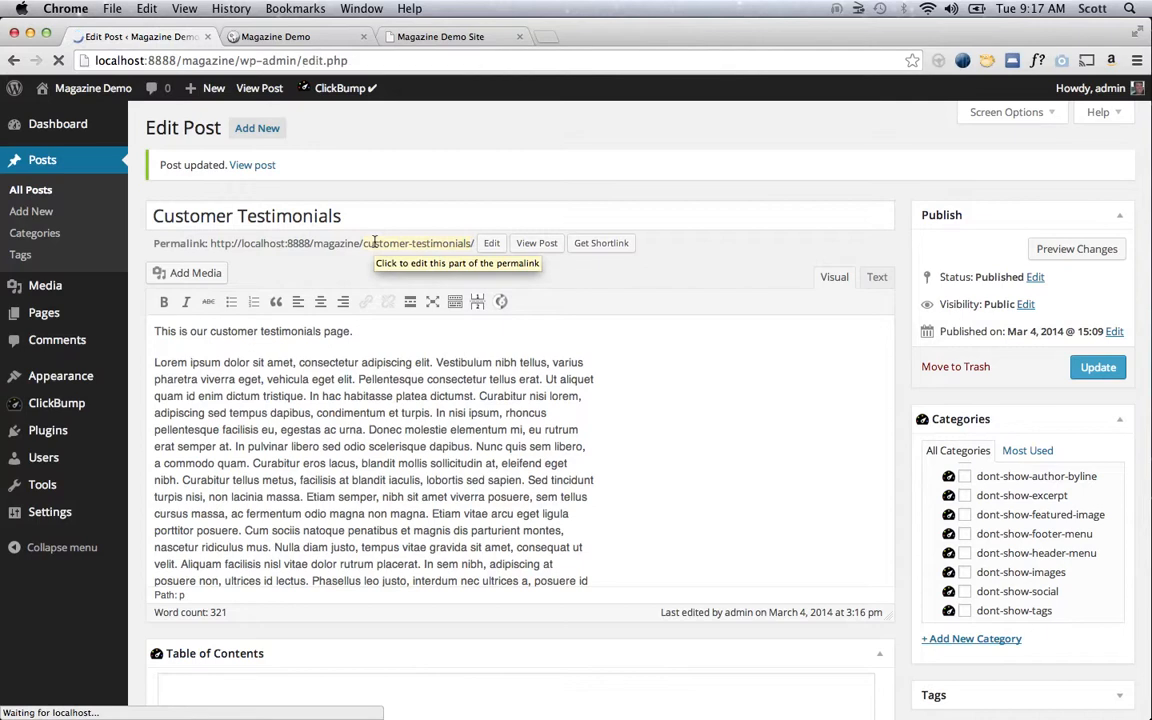
# - Open the Our Services post for editing from All Posts
pyautogui.click(30, 188)
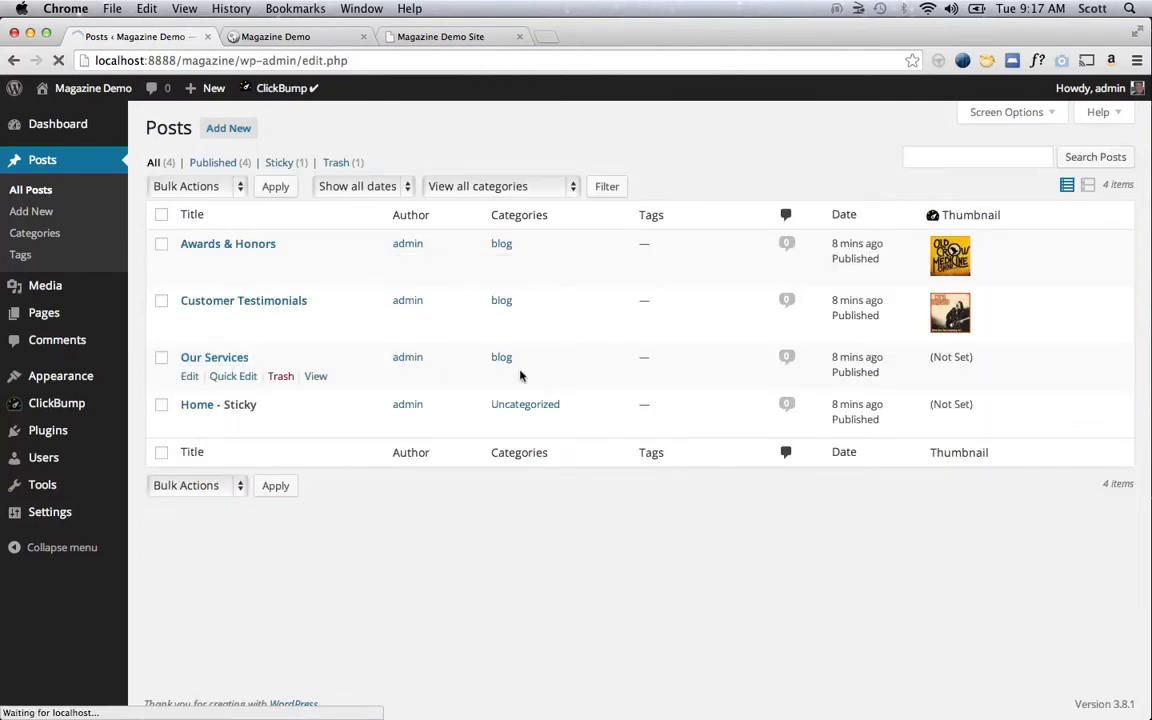
pyautogui.click(214, 356)
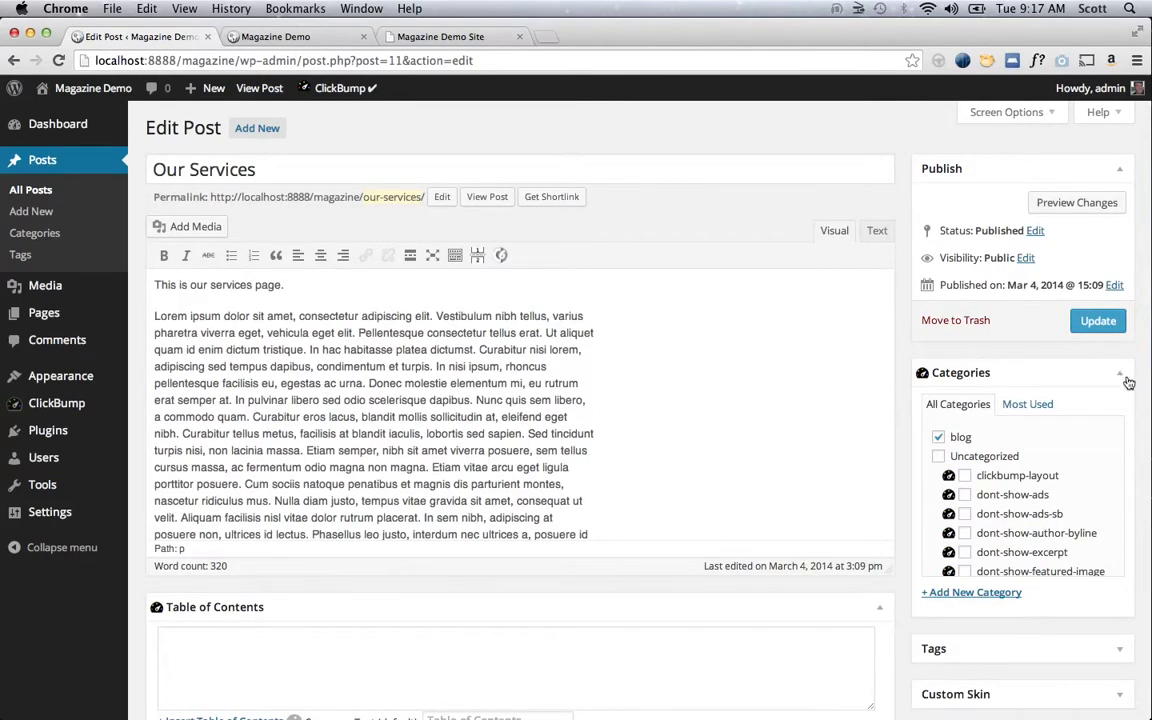
pyautogui.click(1120, 372)
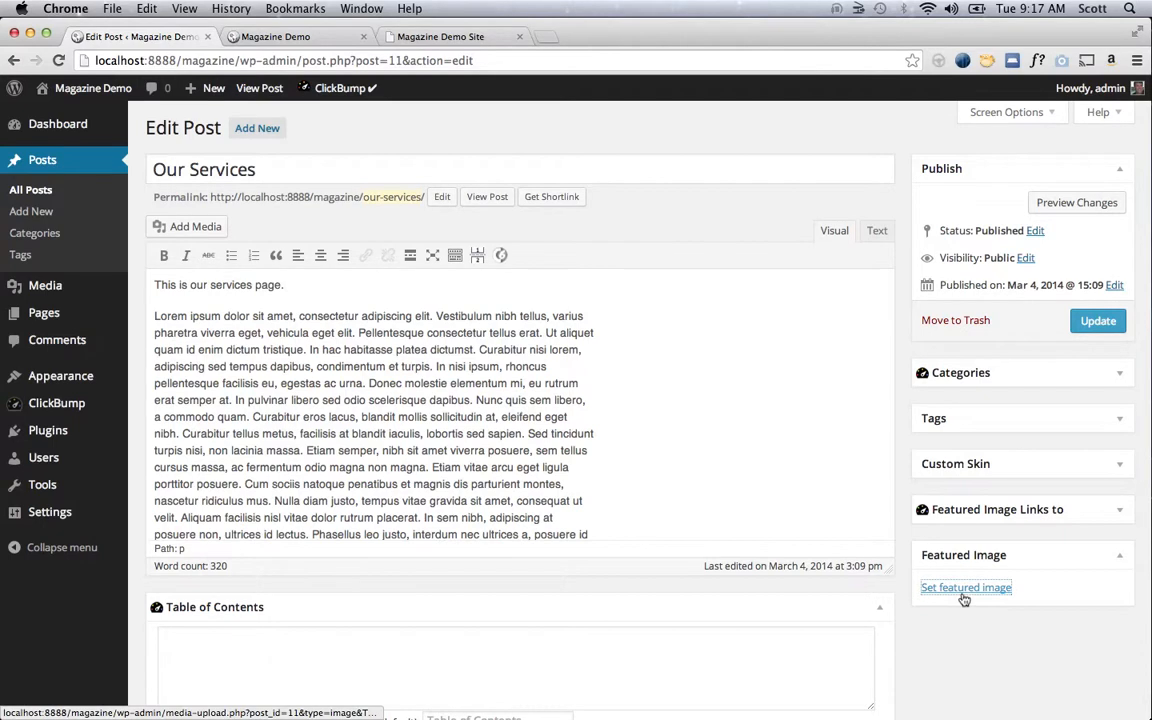
# - Set the Avett Brothers cover as Our Services' featured image and view the site
pyautogui.click(966, 588)
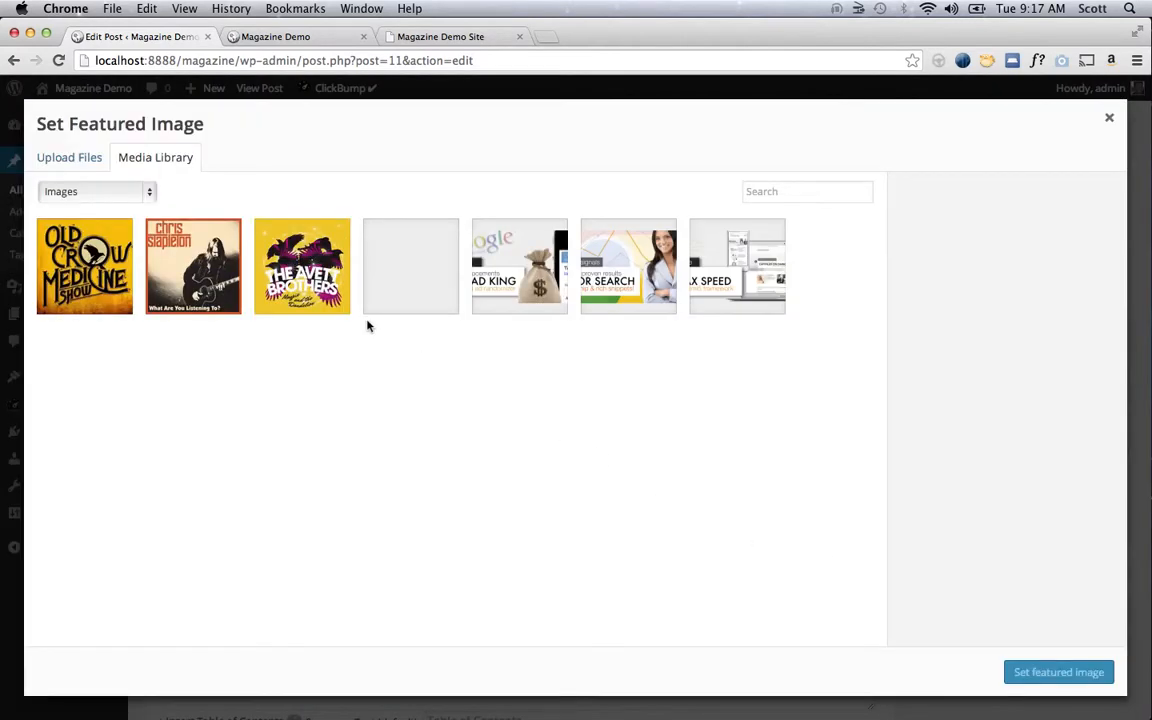
pyautogui.click(302, 266)
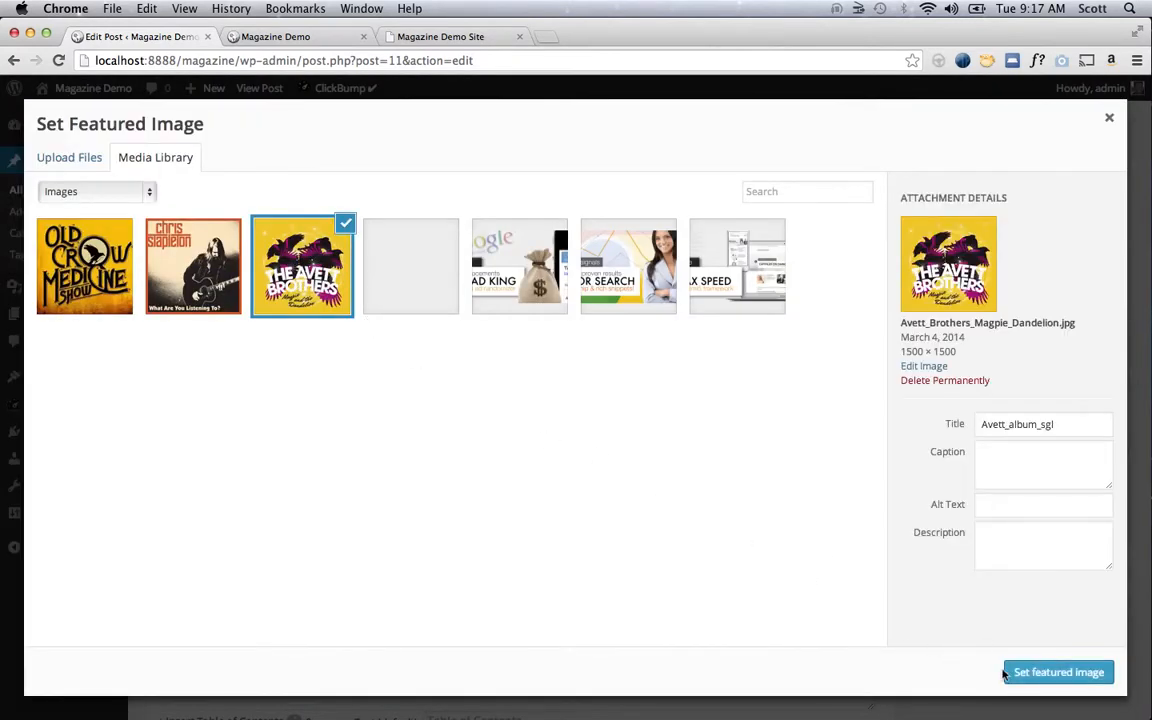
pyautogui.click(1058, 672)
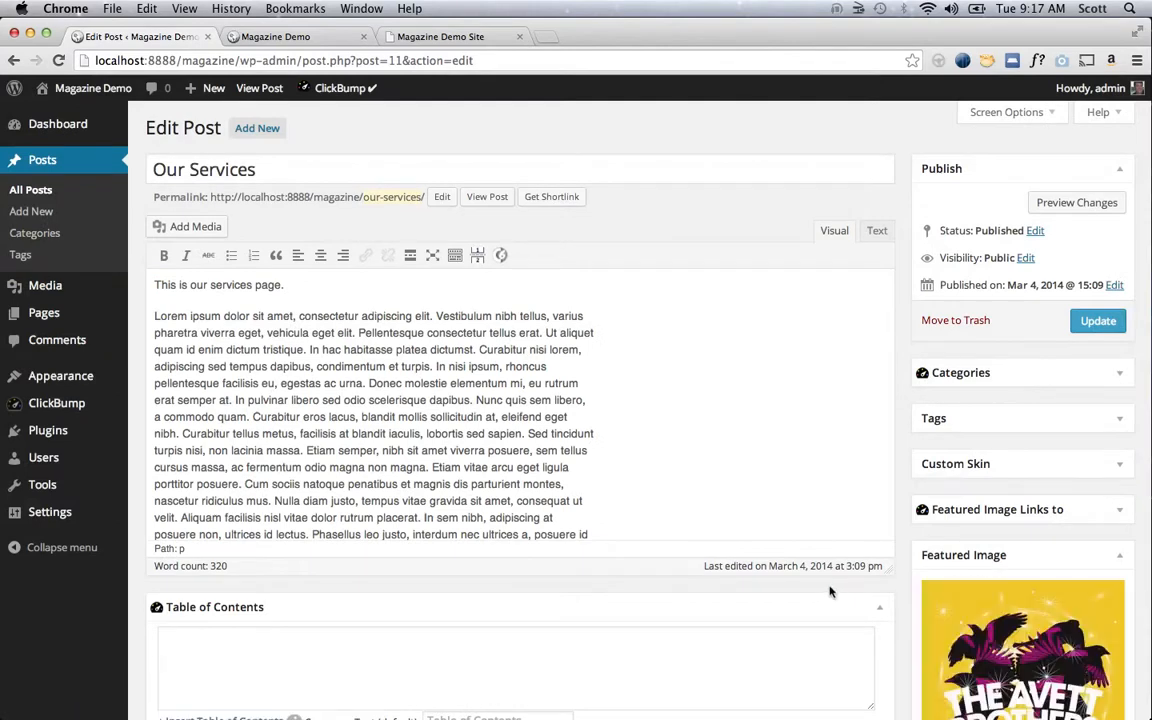
pyautogui.click(296, 36)
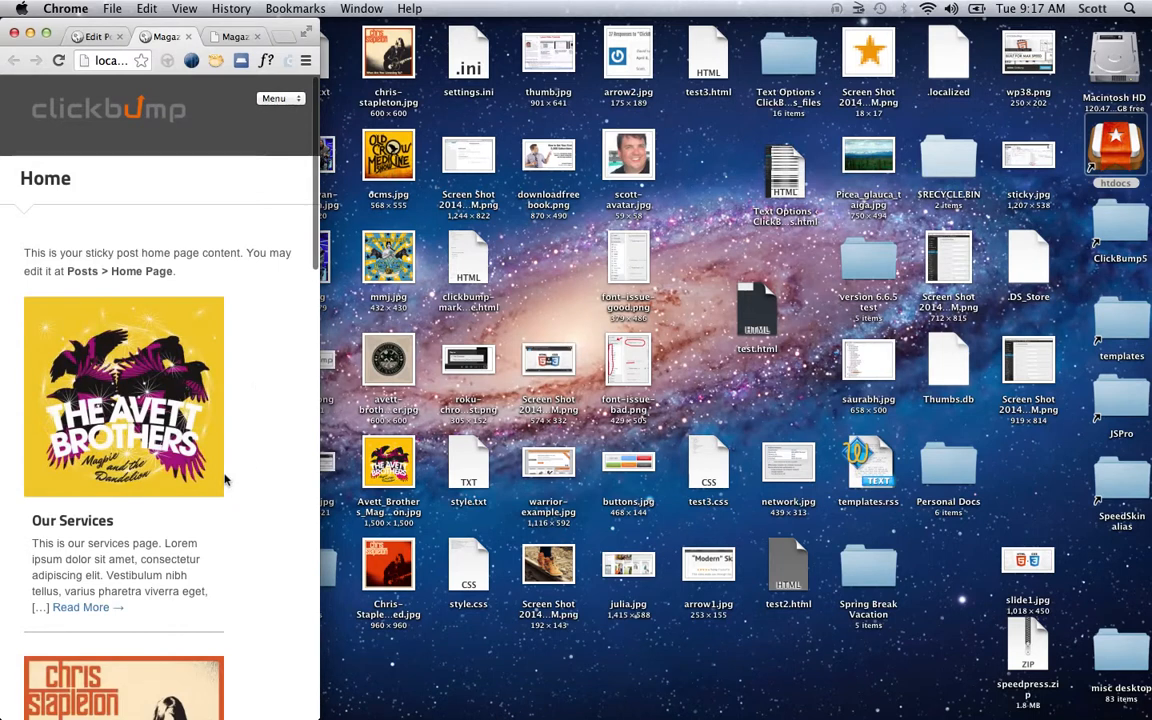
# - Scroll the Magazine Demo home page down to the footer boxes and back up
pyautogui.scroll(-3)
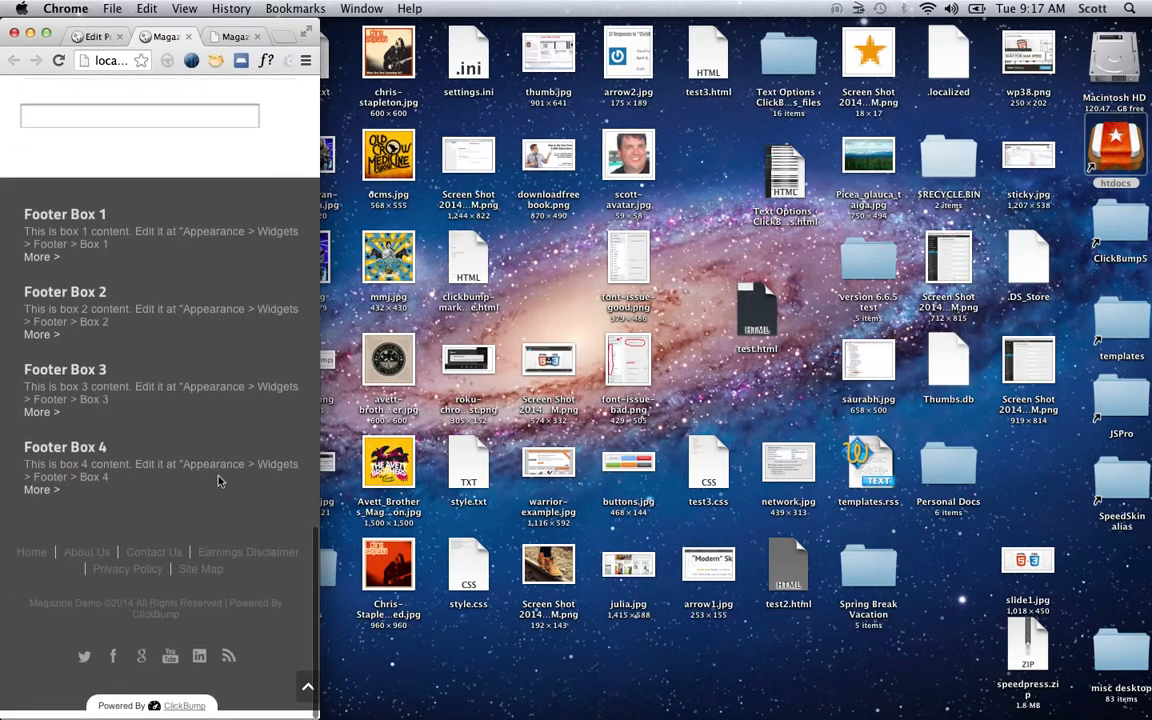
pyautogui.scroll(3)
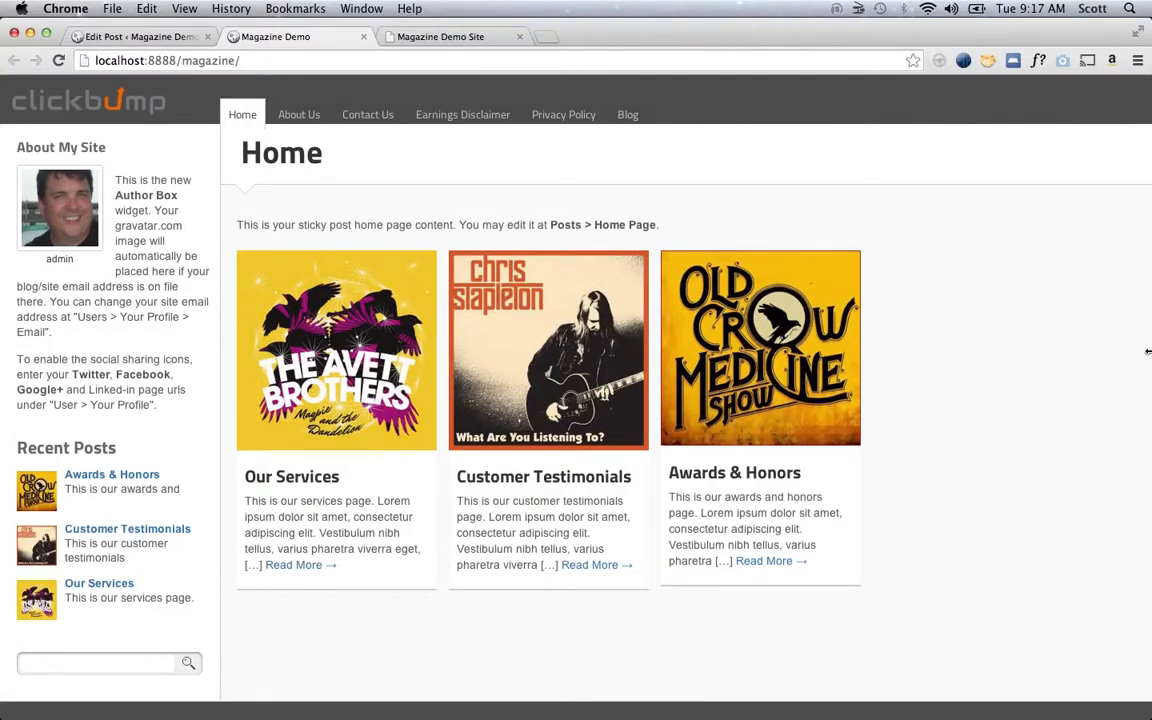
pyautogui.moveTo(1070, 428)
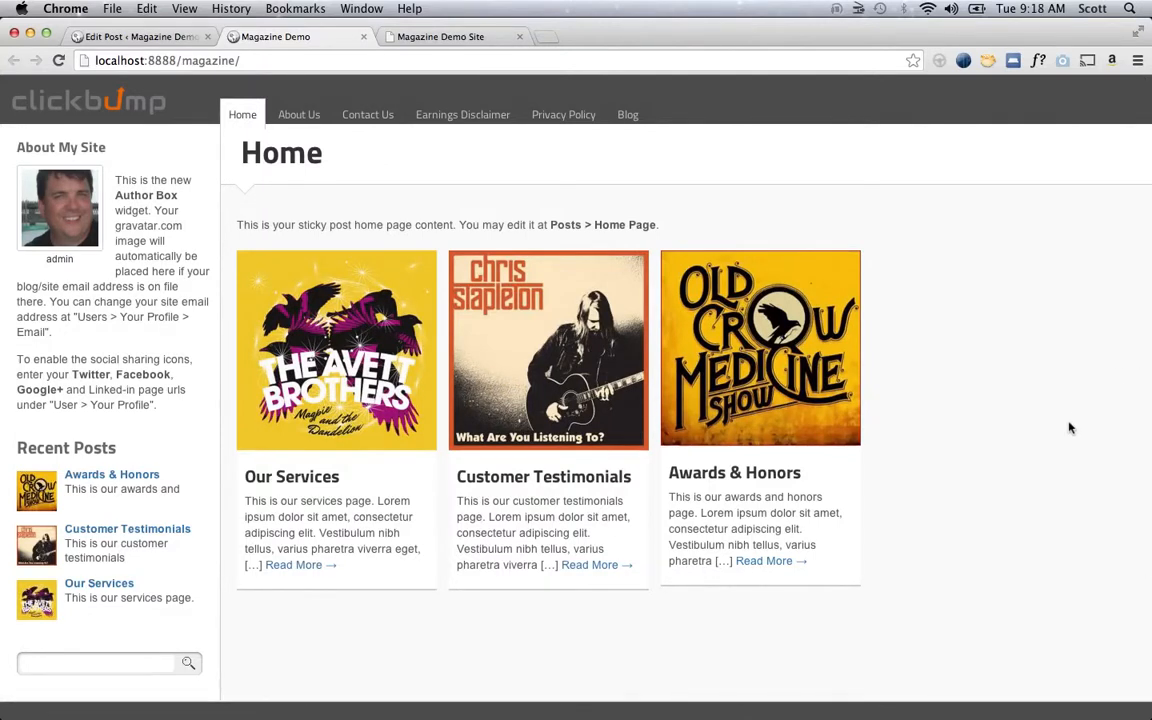
pyautogui.moveTo(950, 408)
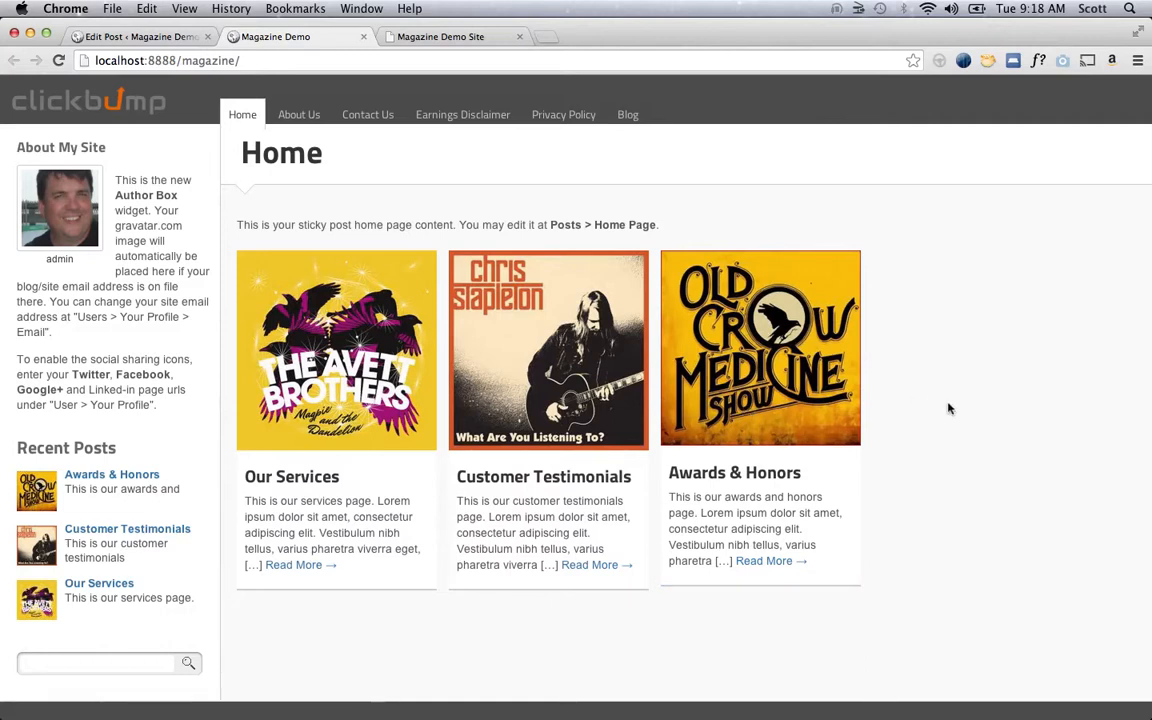
pyautogui.moveTo(928, 332)
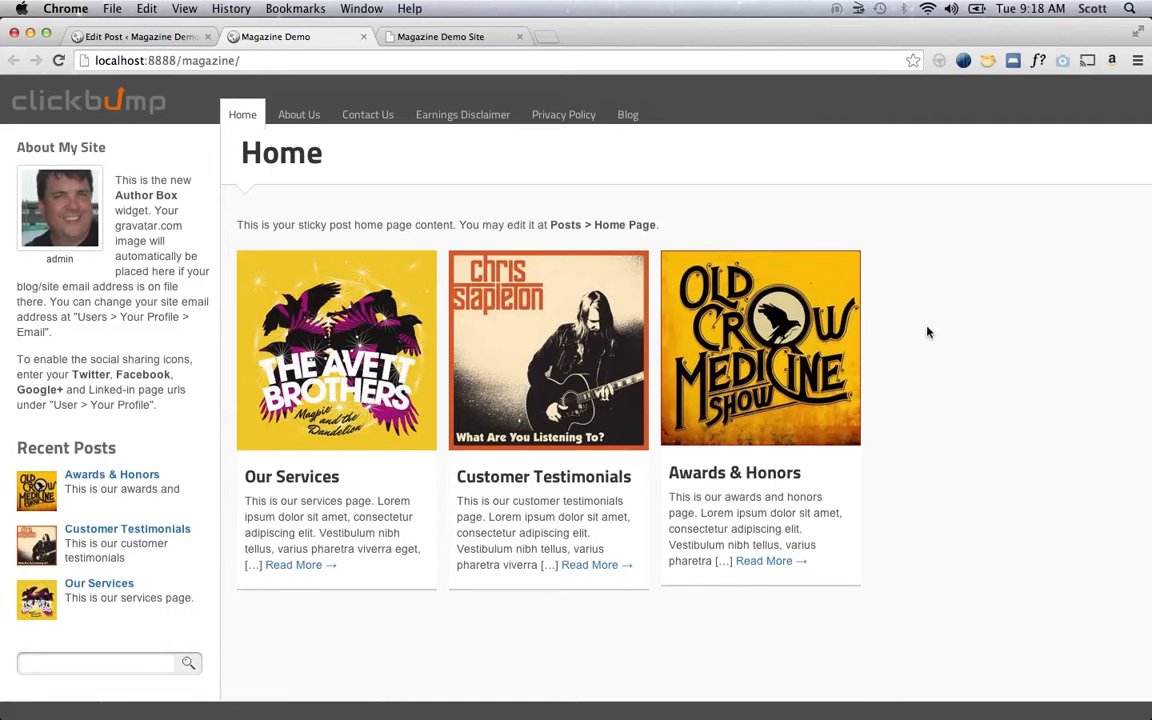
pyautogui.moveTo(404, 180)
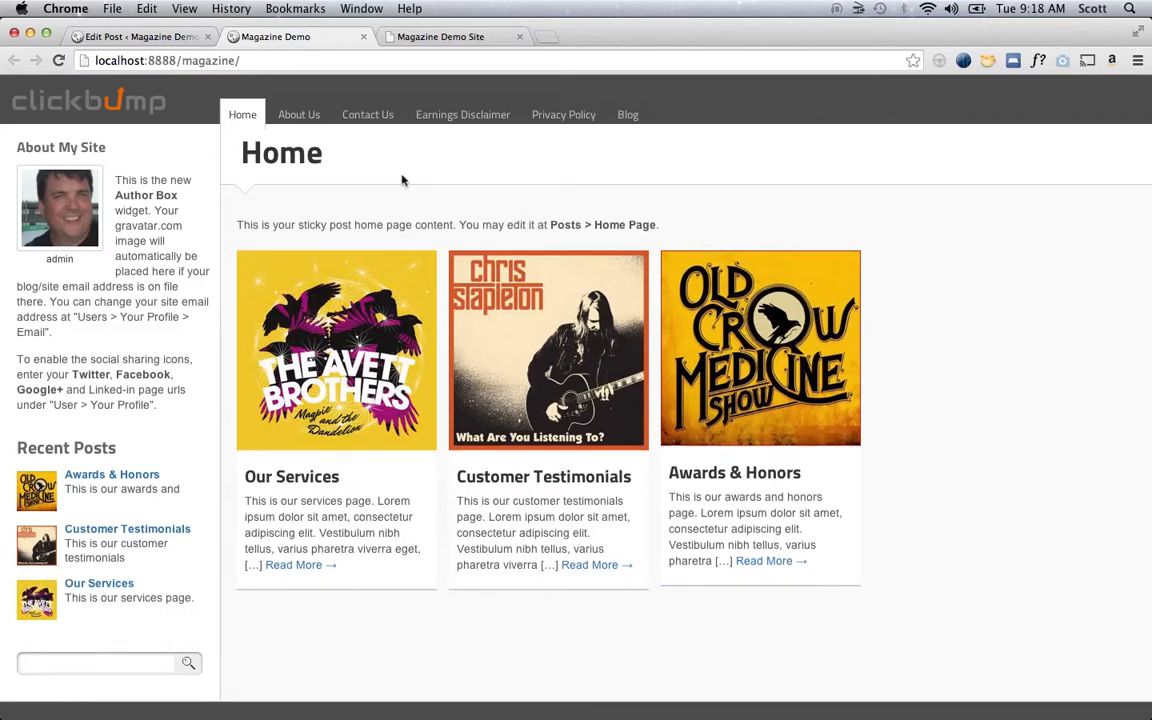
pyautogui.scroll(-3)
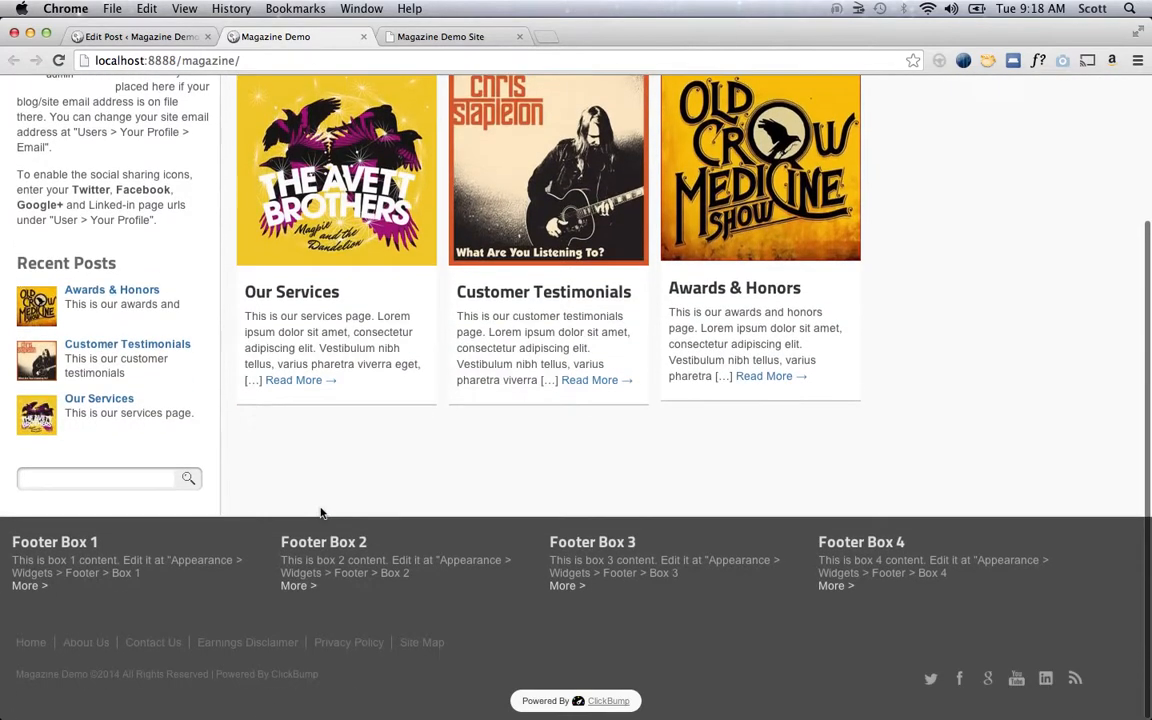
pyautogui.scroll(3)
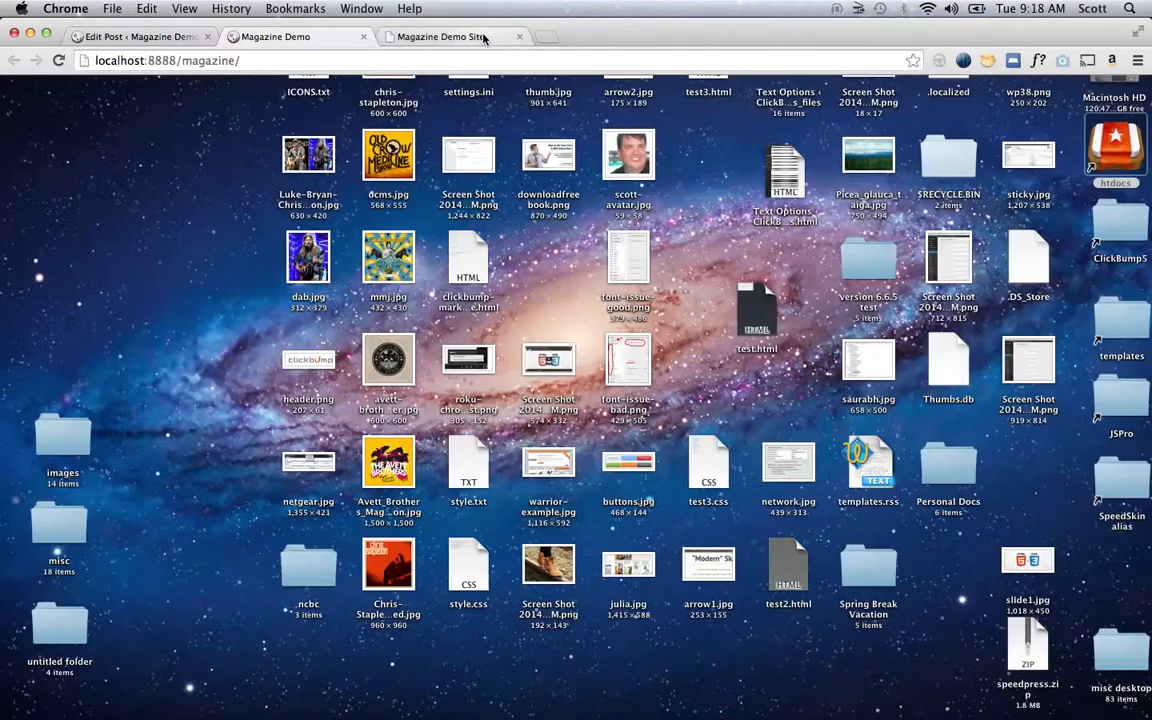
# - View the live demo's promo box header, then return to the Our Services post editor
pyautogui.click(440, 36)
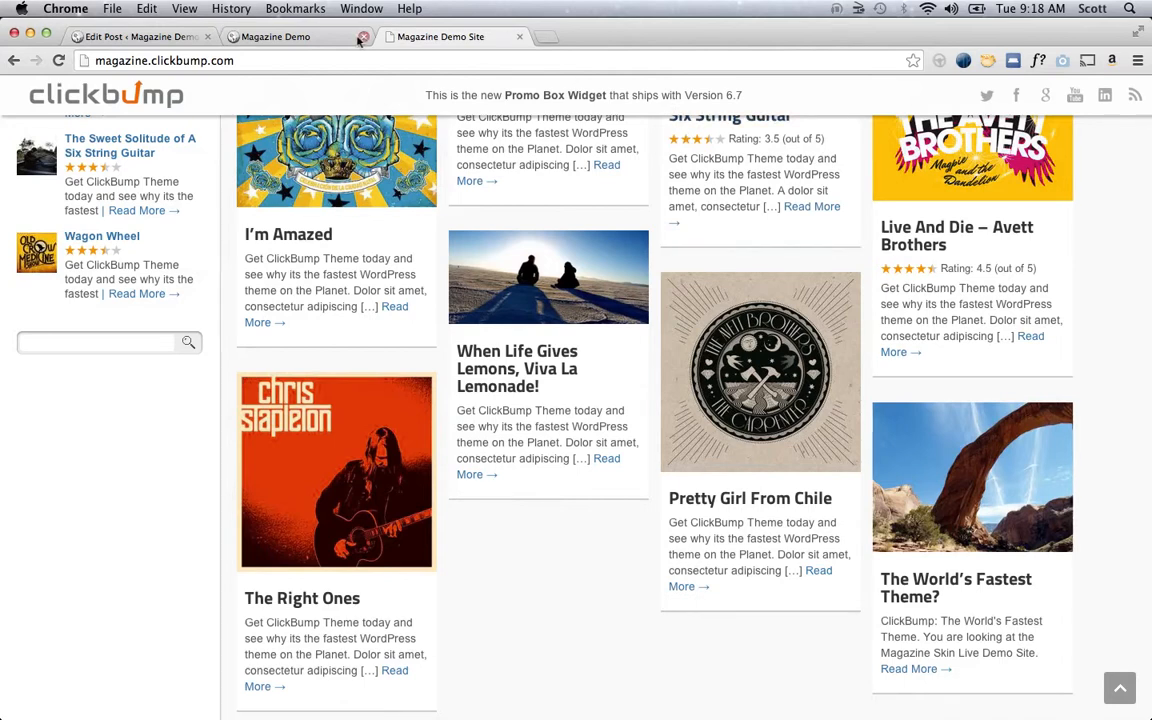
pyautogui.click(276, 36)
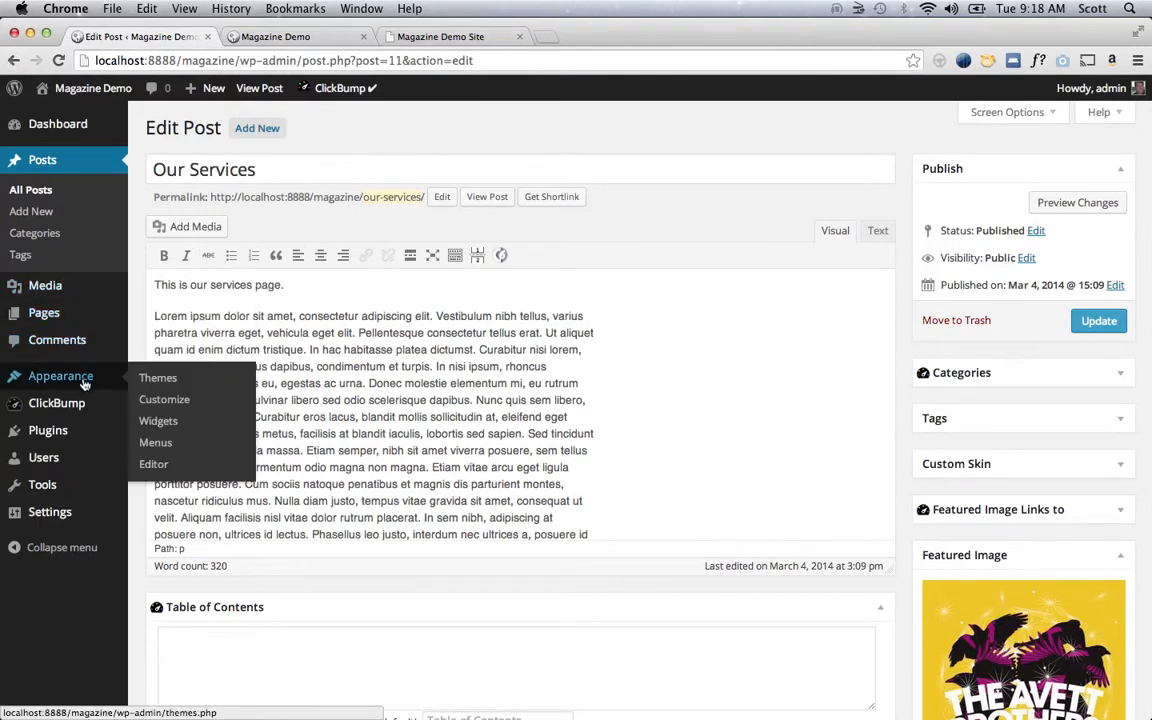
# - Place a Promo Box widget into the Above Header widget area
pyautogui.click(158, 420)
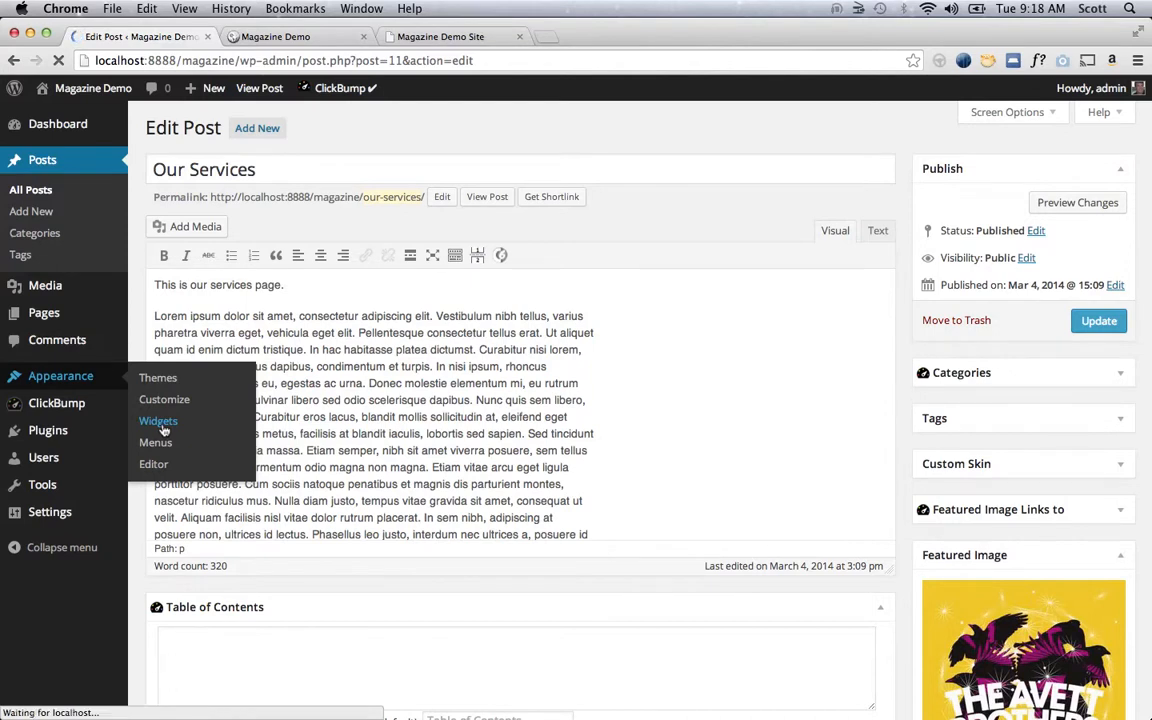
pyautogui.click(158, 420)
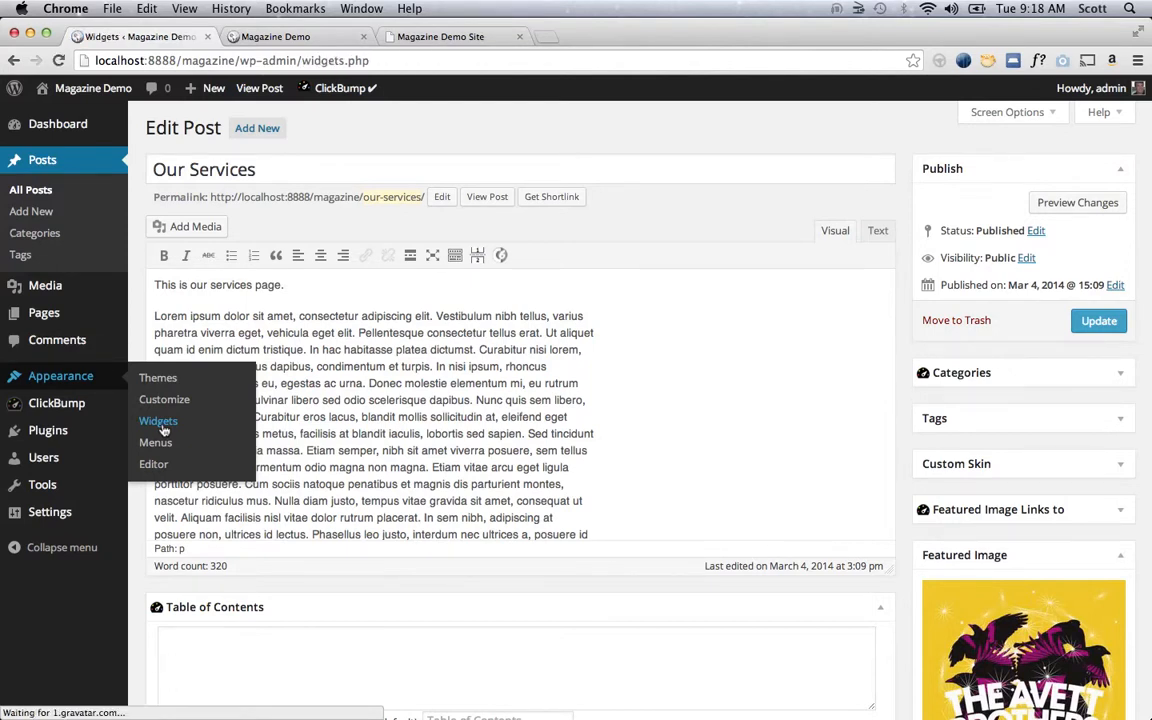
pyautogui.click(158, 420)
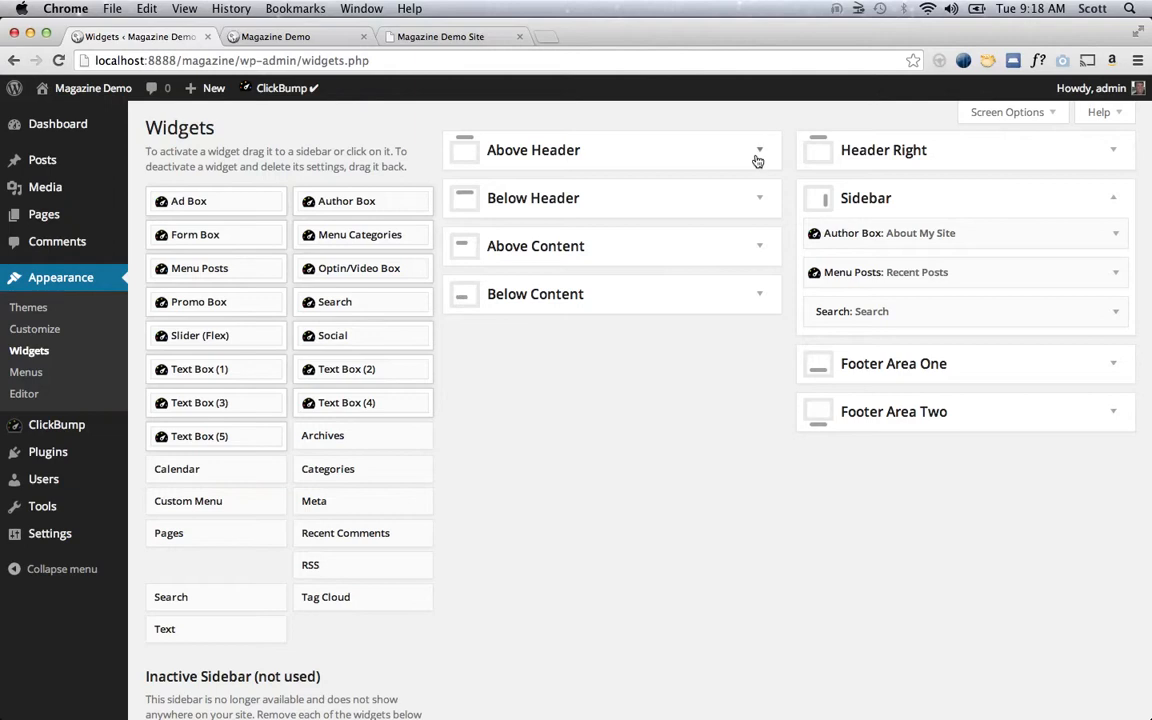
pyautogui.click(760, 150)
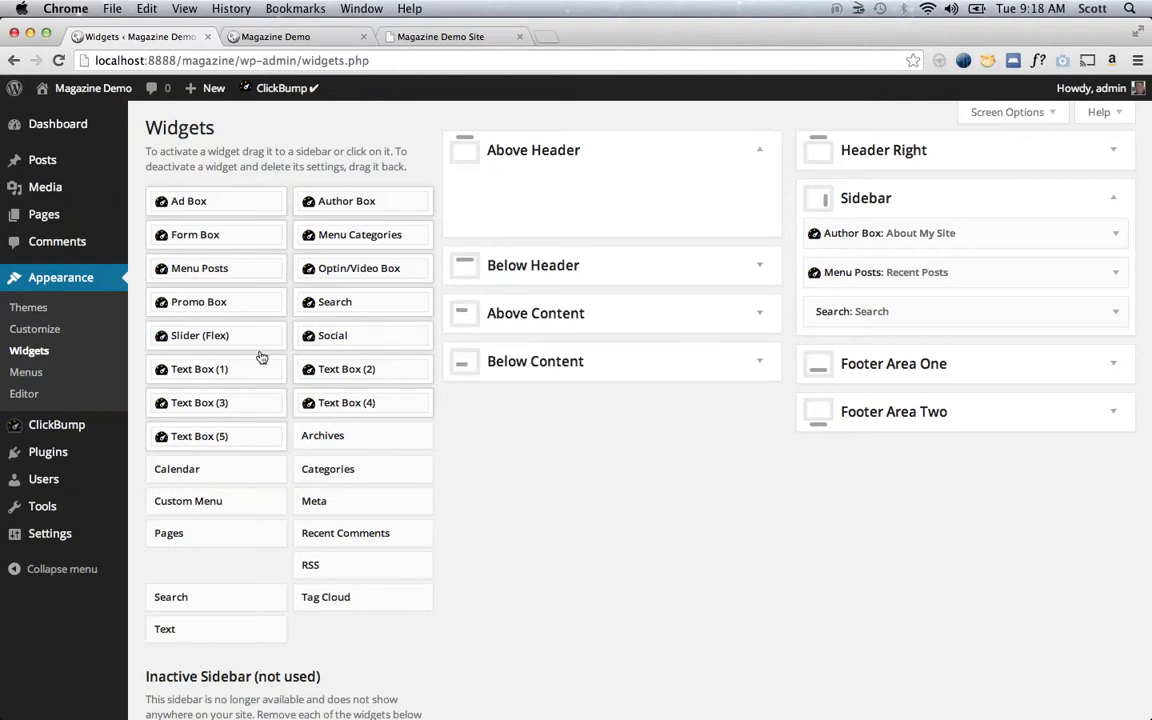
pyautogui.moveTo(276, 308)
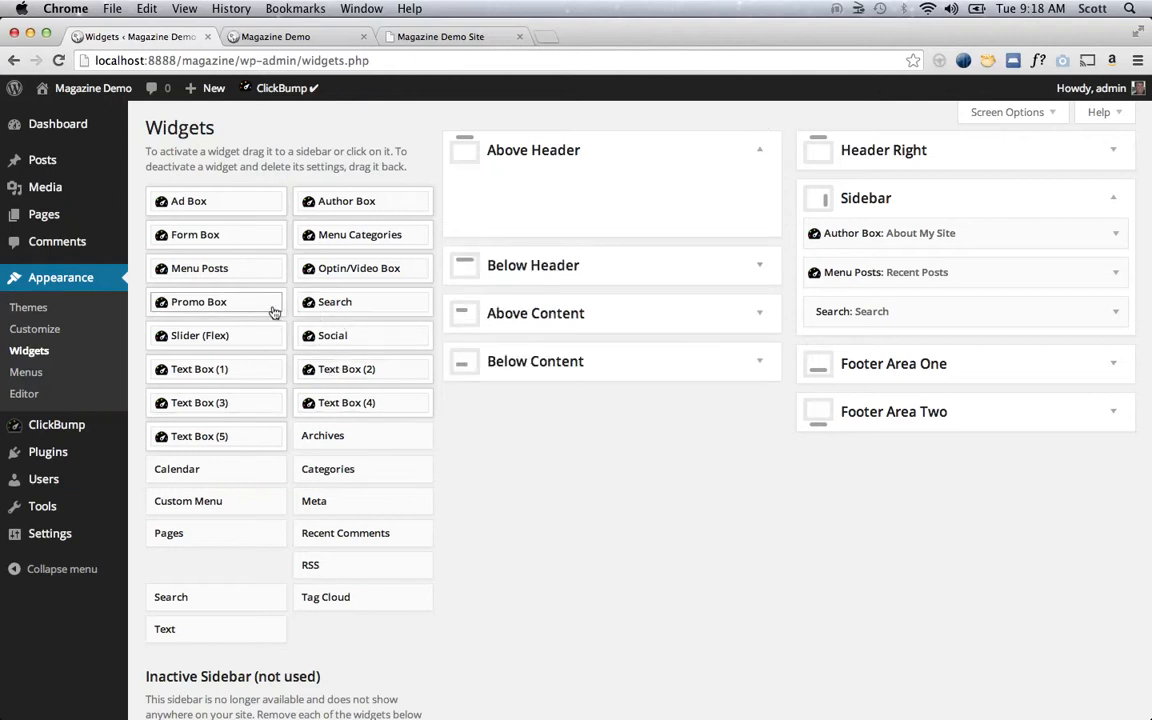
pyautogui.moveTo(198, 300); pyautogui.dragTo(584, 206)
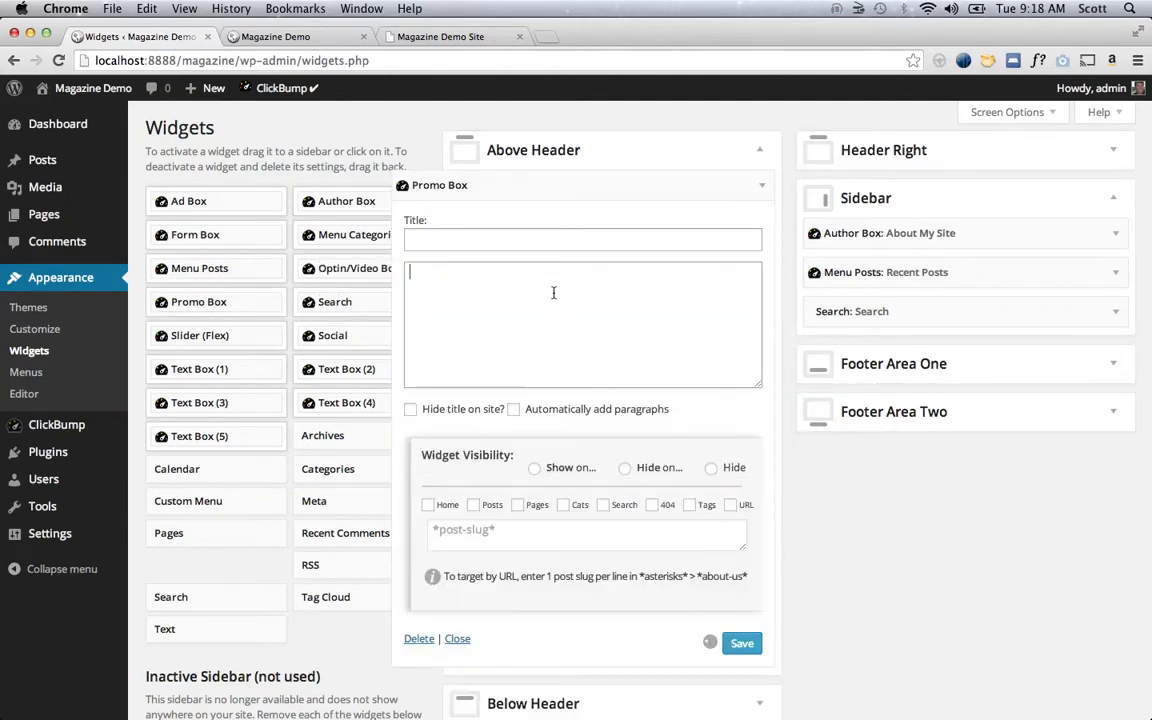
# - Give the Promo Box the message "This is a promo box header" and save it
pyautogui.write('T')
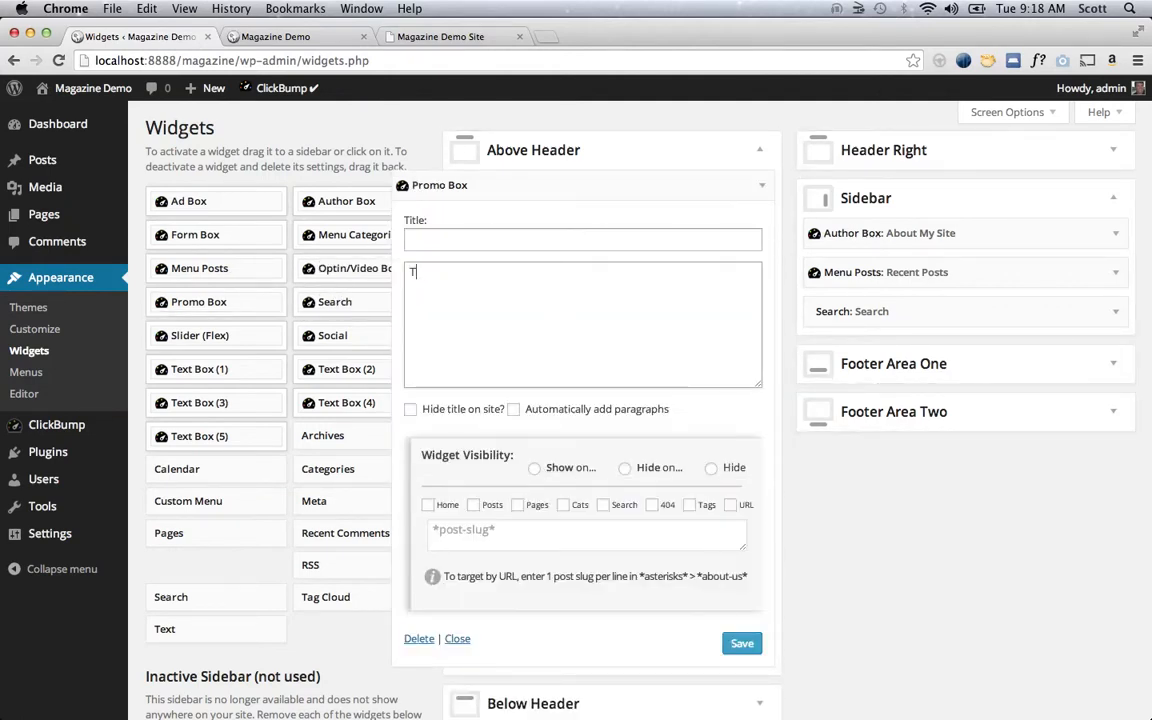
pyautogui.write('This is a')
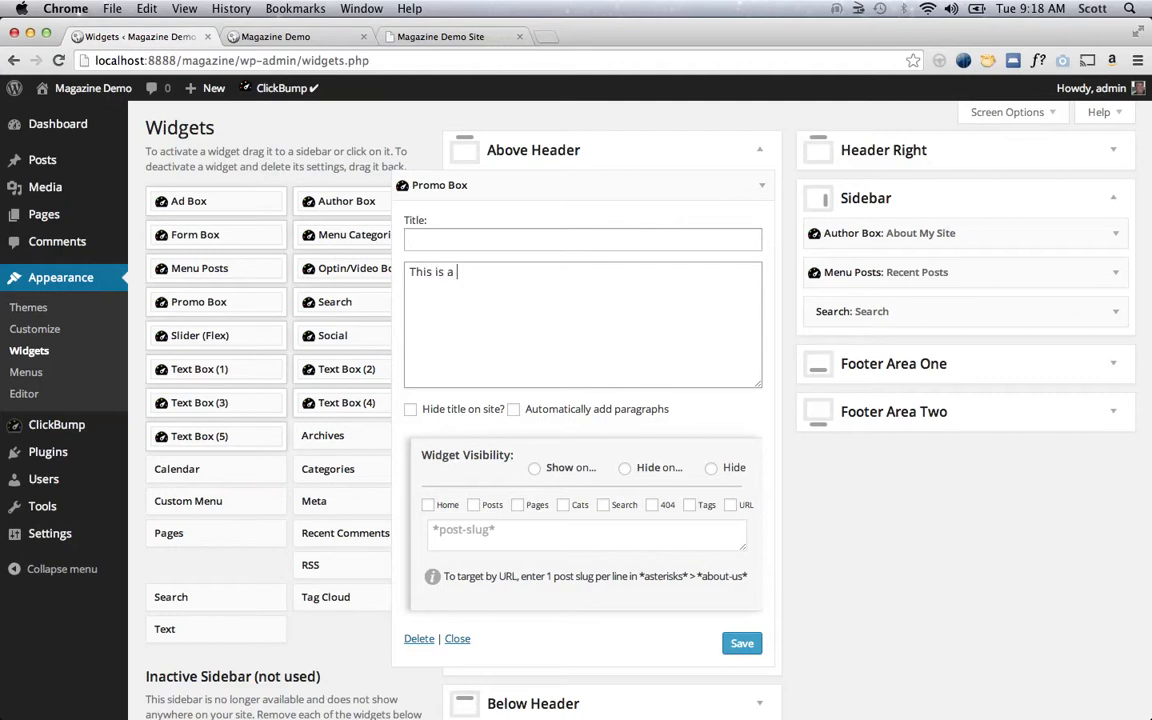
pyautogui.write('promo box')
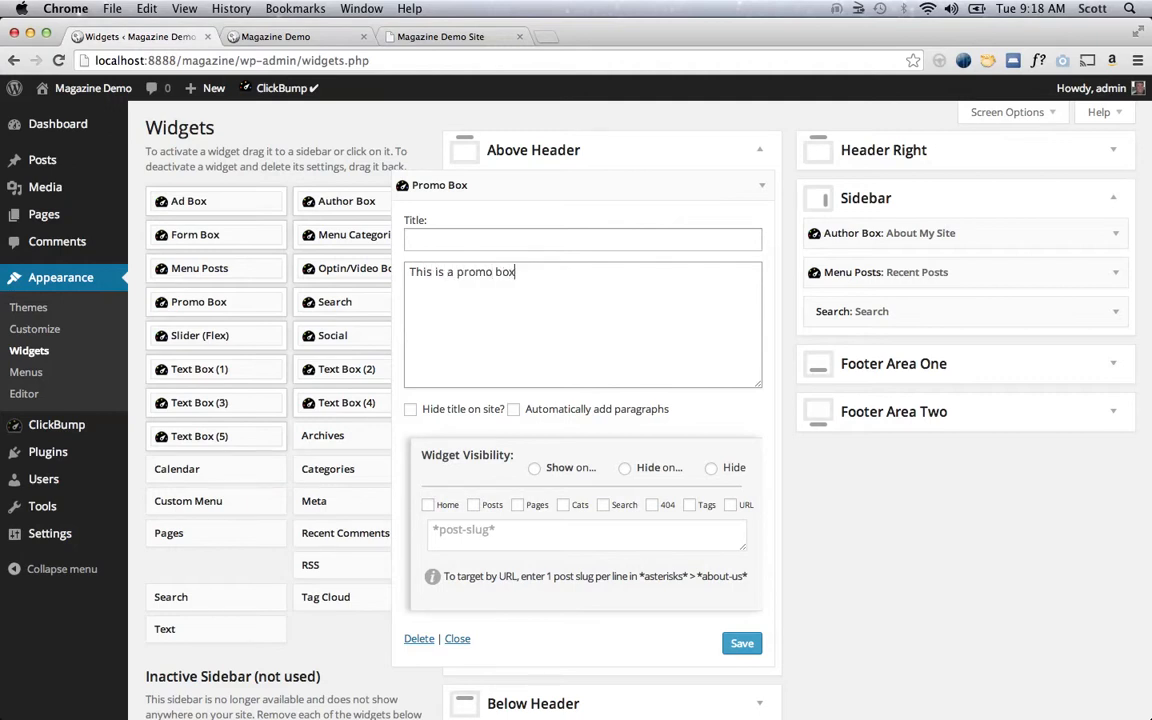
pyautogui.write('header')
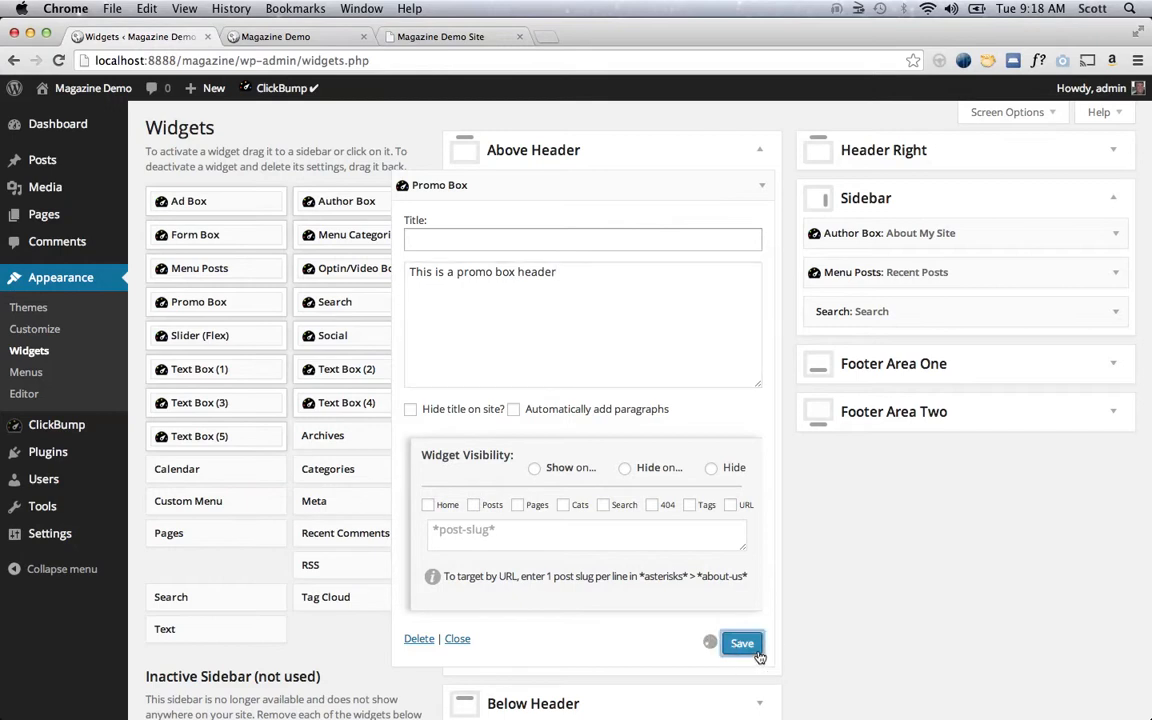
pyautogui.click(624, 468)
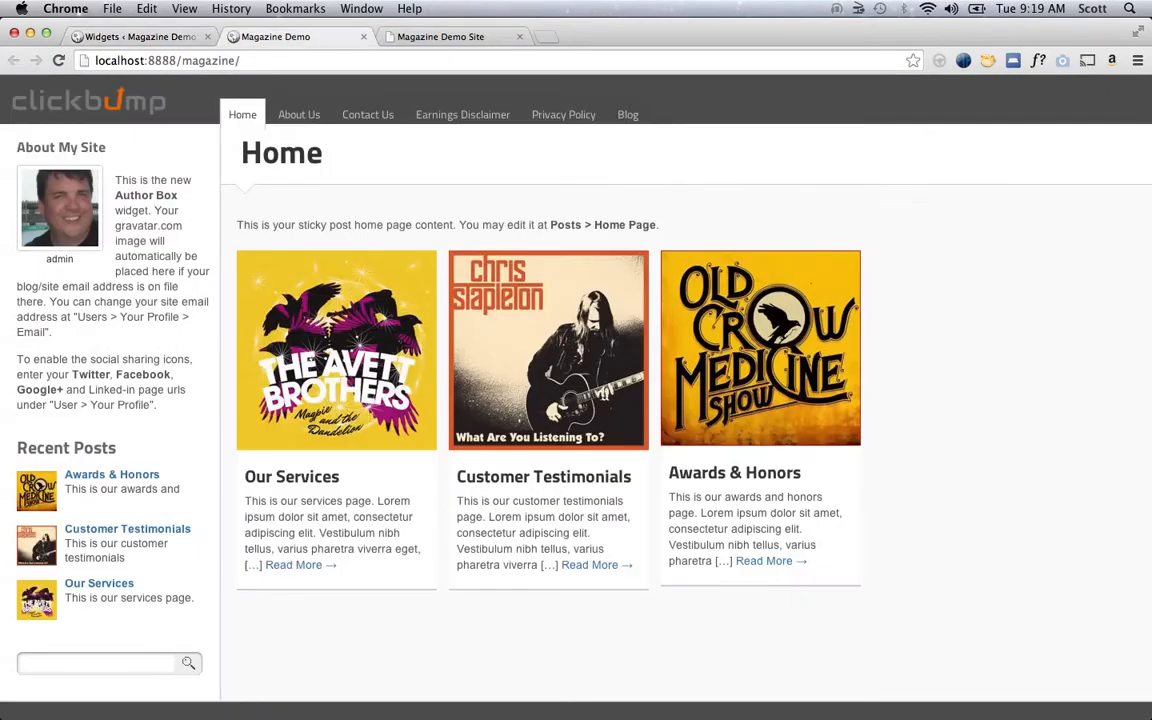
pyautogui.moveTo(596, 476)
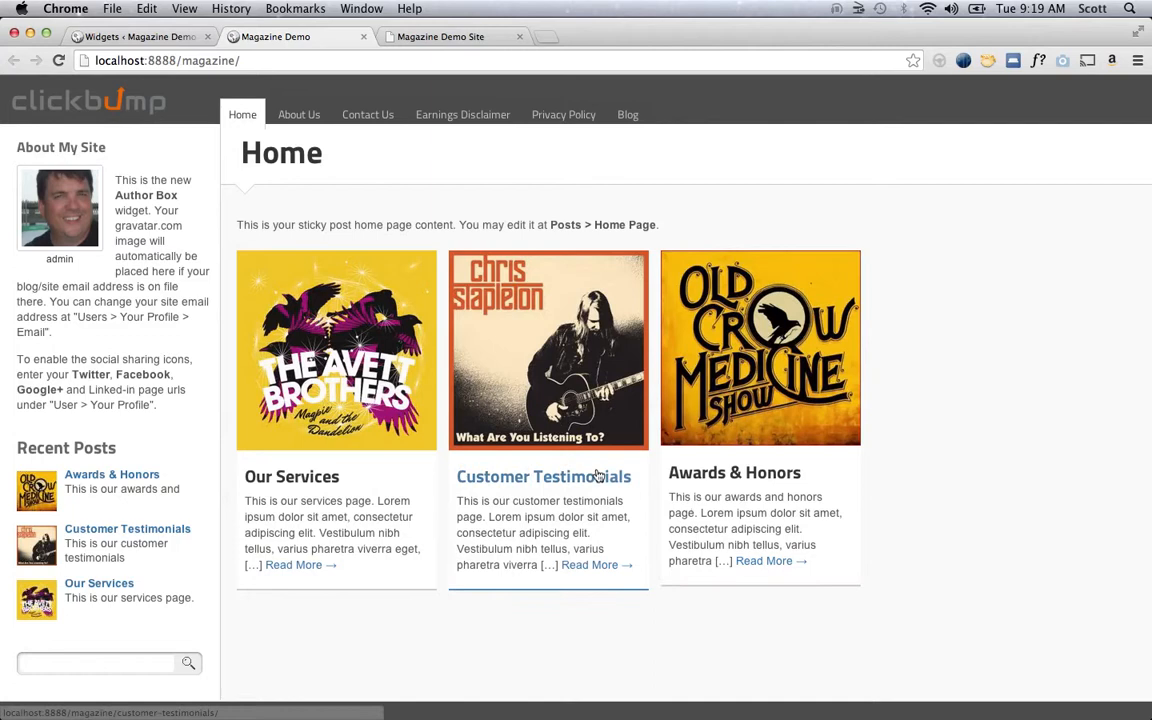
# - Scroll the Customer Testimonials page to watch the promo header bar appear
pyautogui.click(544, 476)
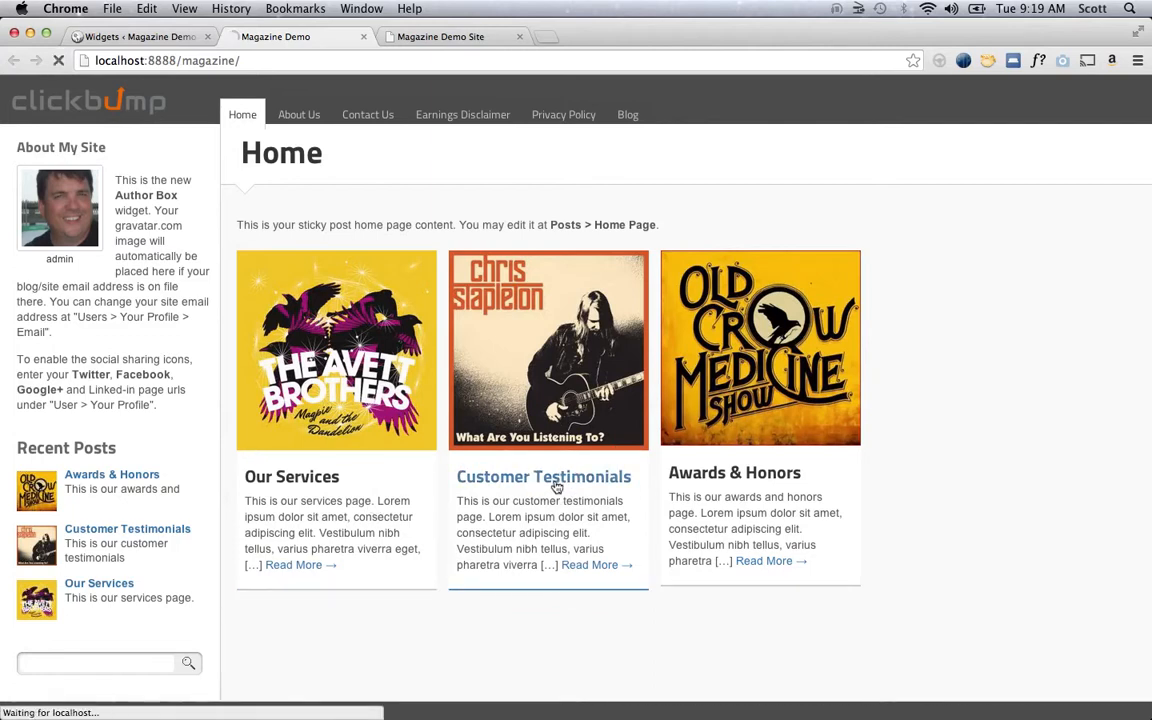
pyautogui.click(544, 476)
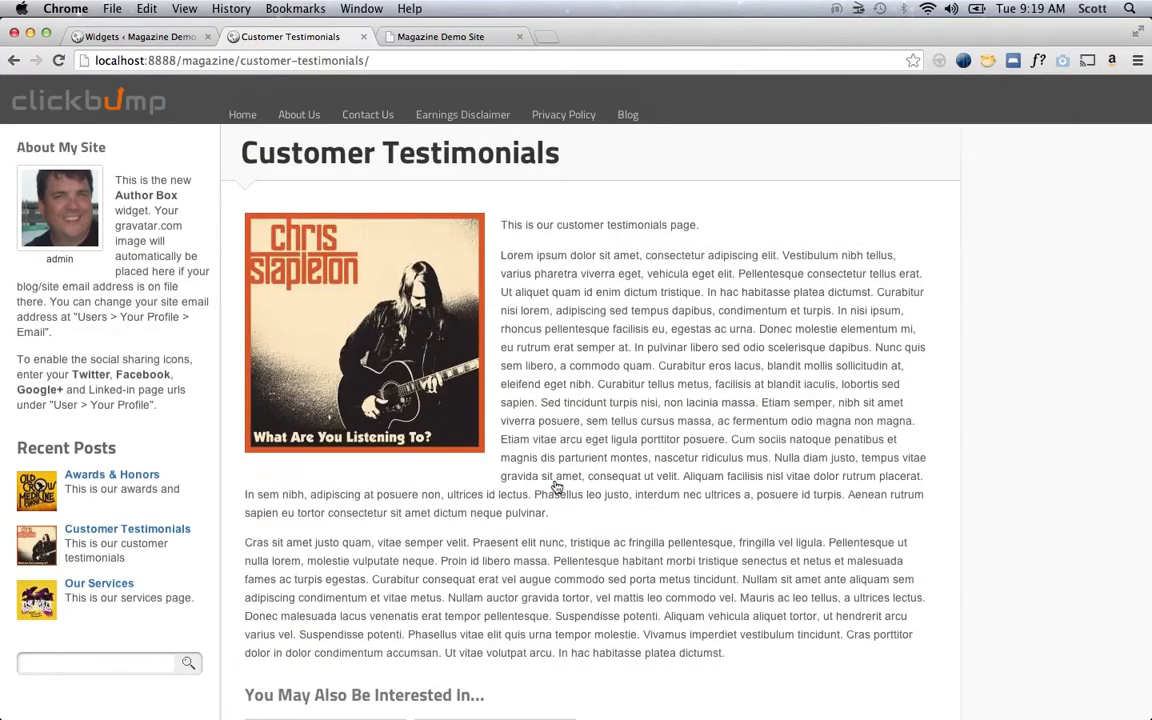
pyautogui.scroll(-3)
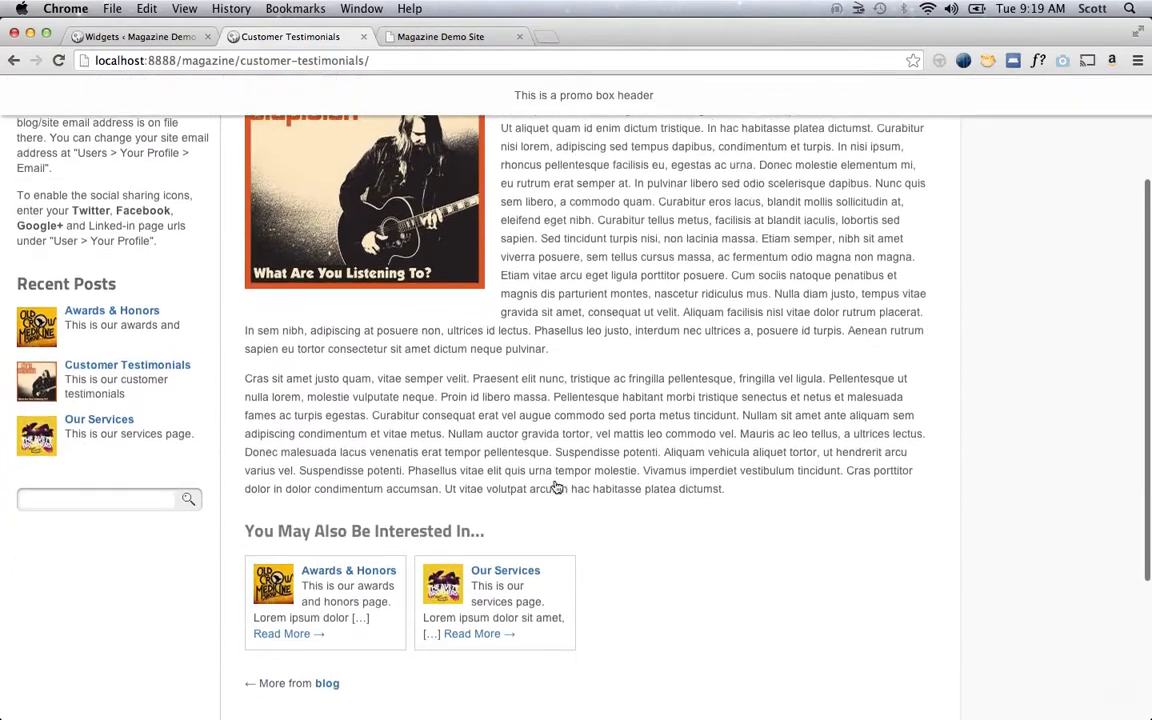
pyautogui.scroll(-3)
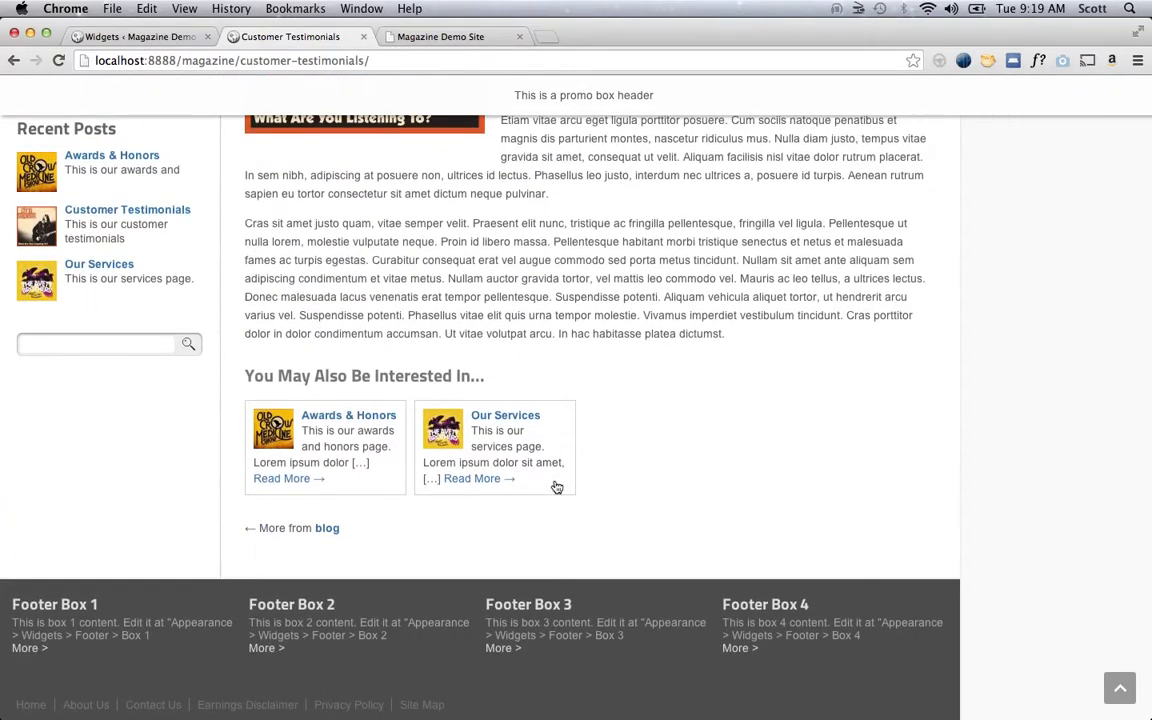
pyautogui.scroll(3)
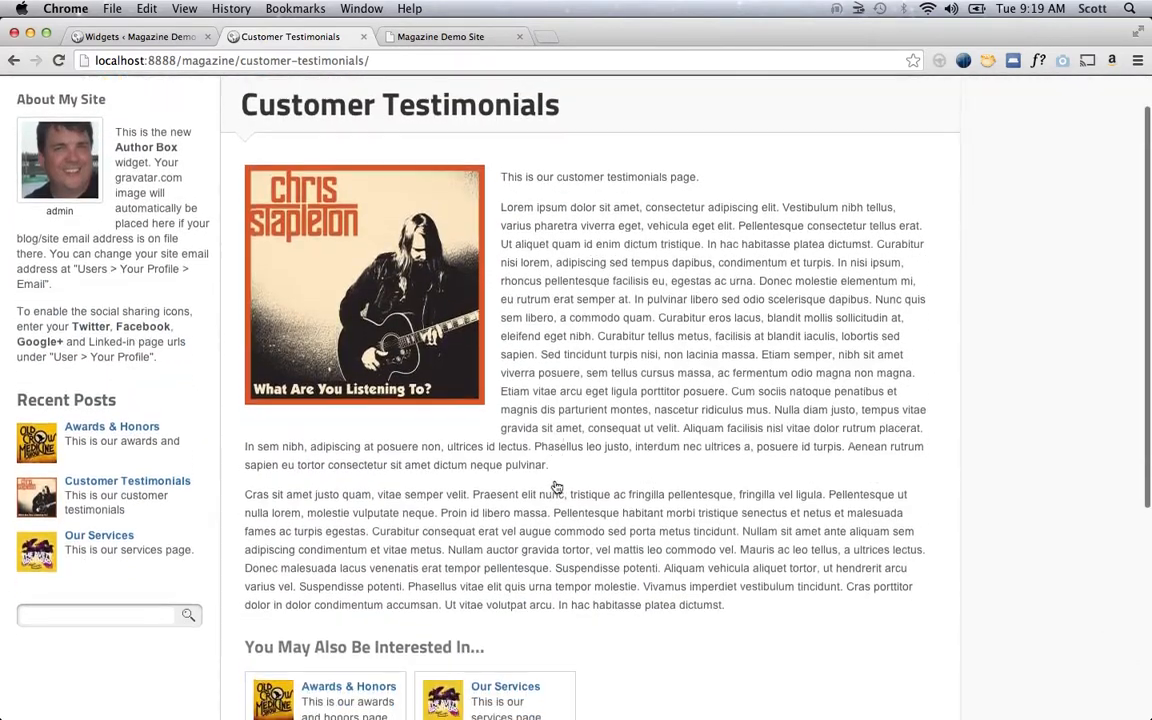
pyautogui.scroll(-3)
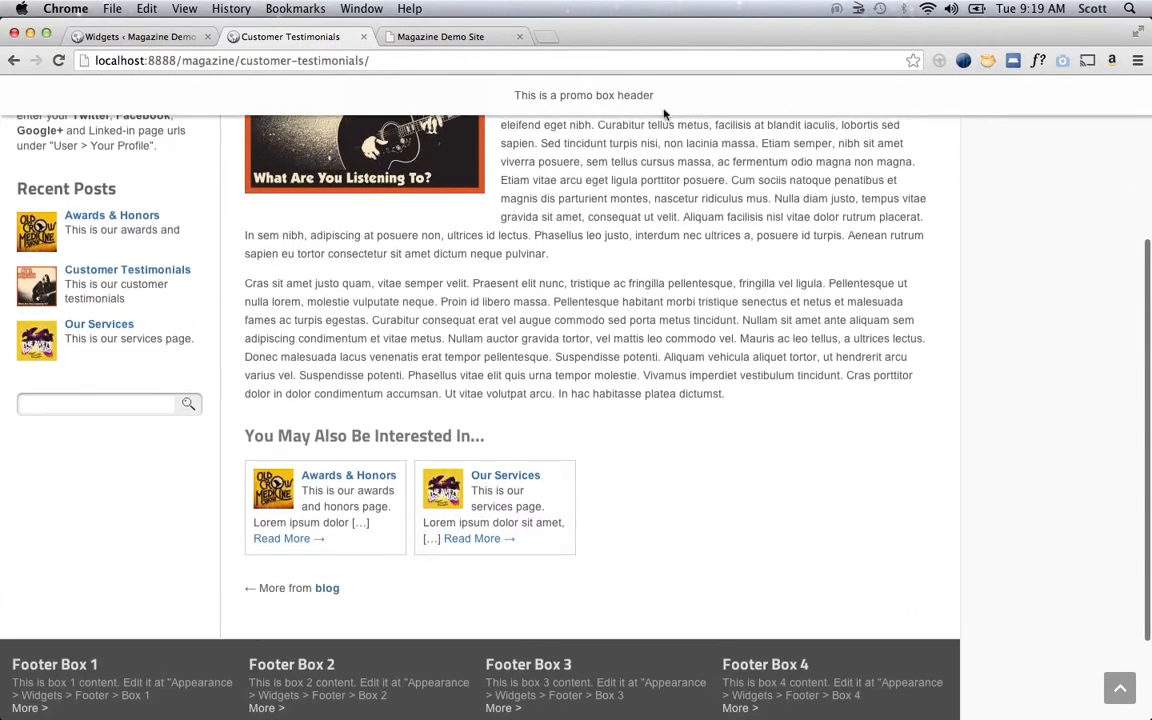
pyautogui.scroll(-3)
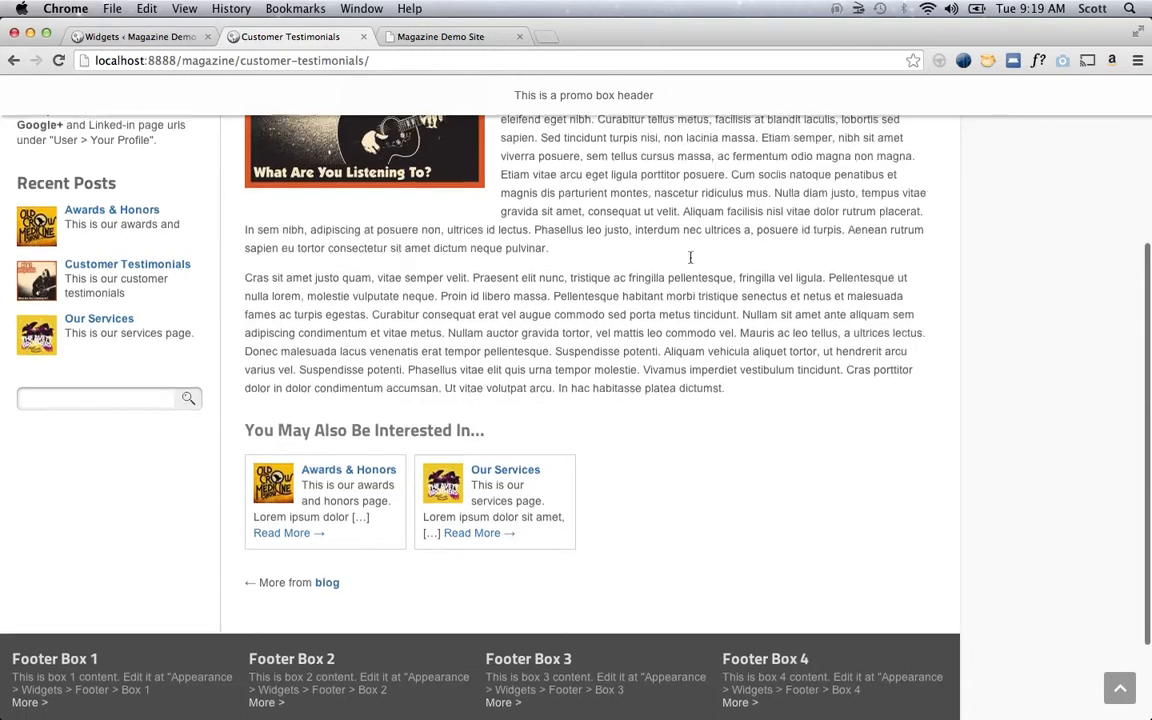
pyautogui.scroll(3)
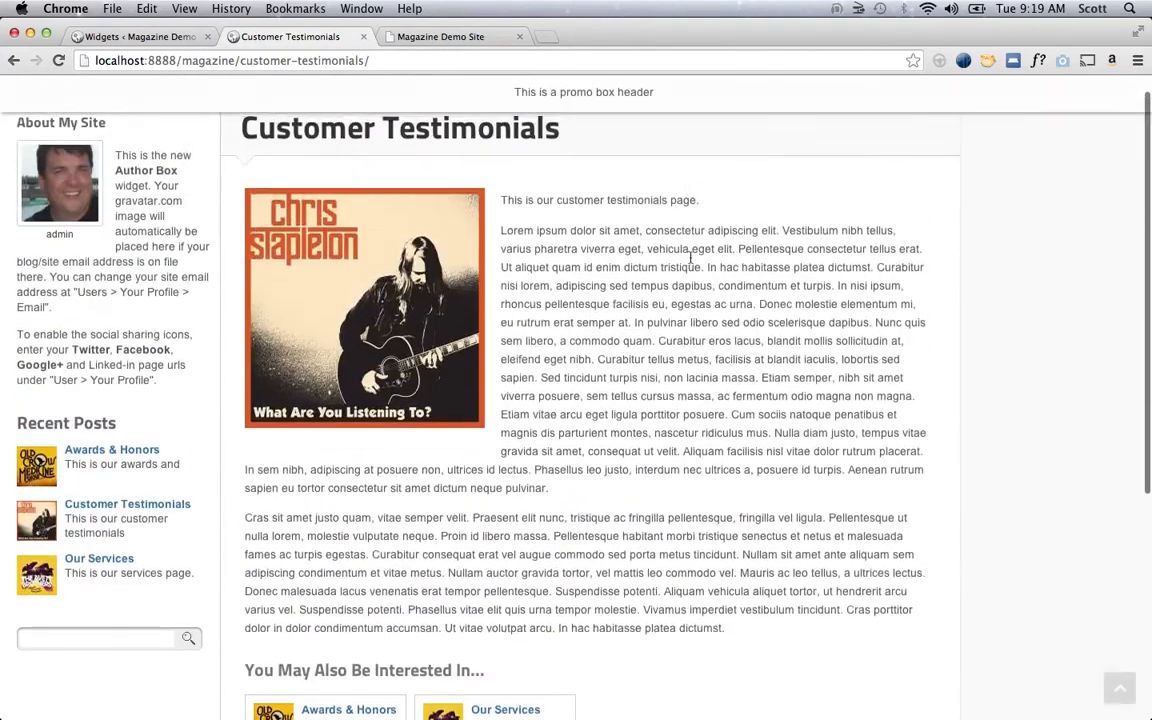
pyautogui.scroll(-3)
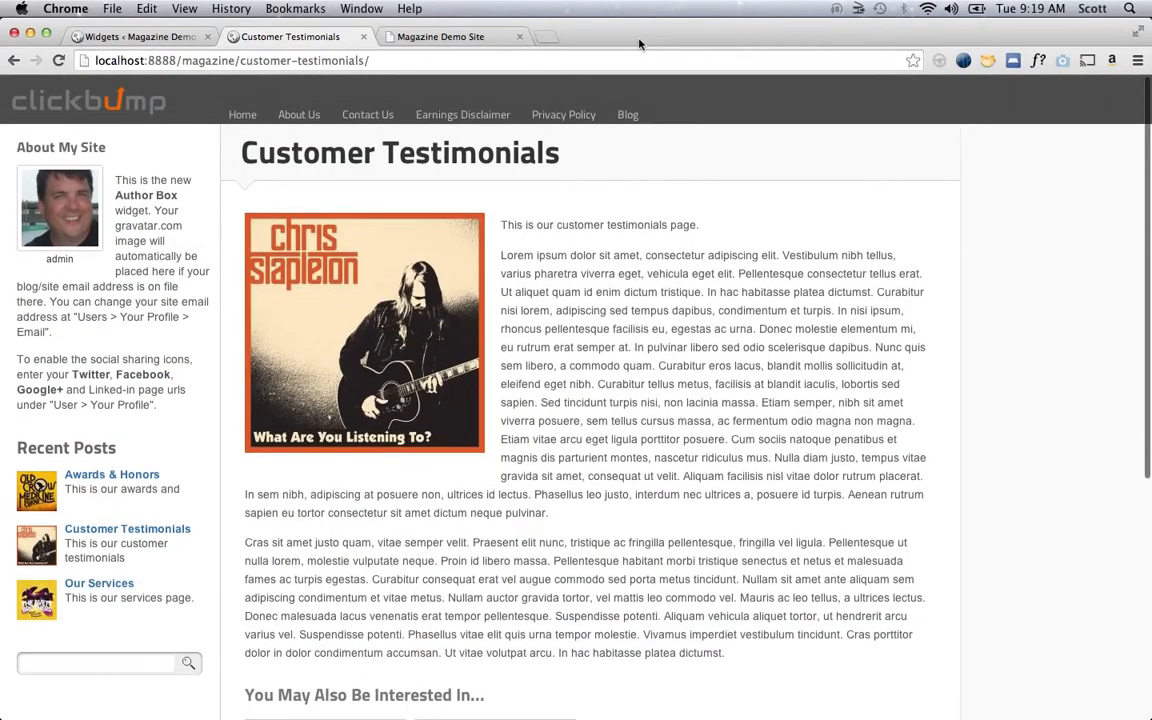
pyautogui.moveTo(438, 60)
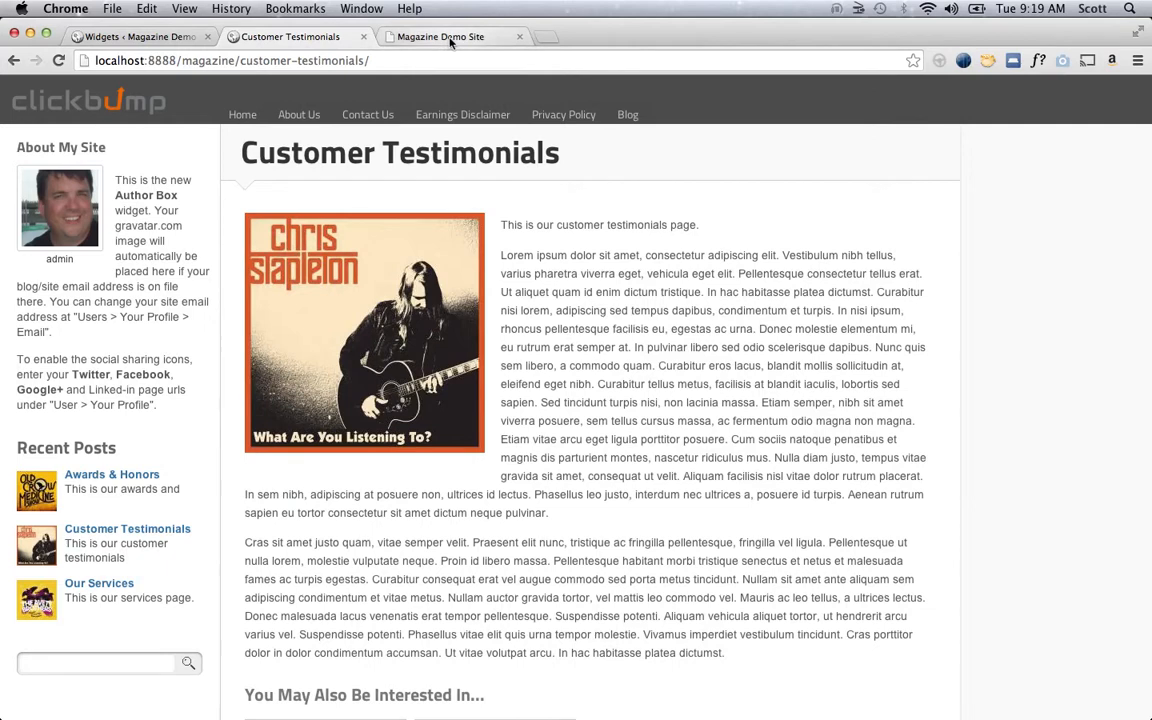
# - Return to the Widgets page with the Promo Box widget expanded
pyautogui.click(140, 36)
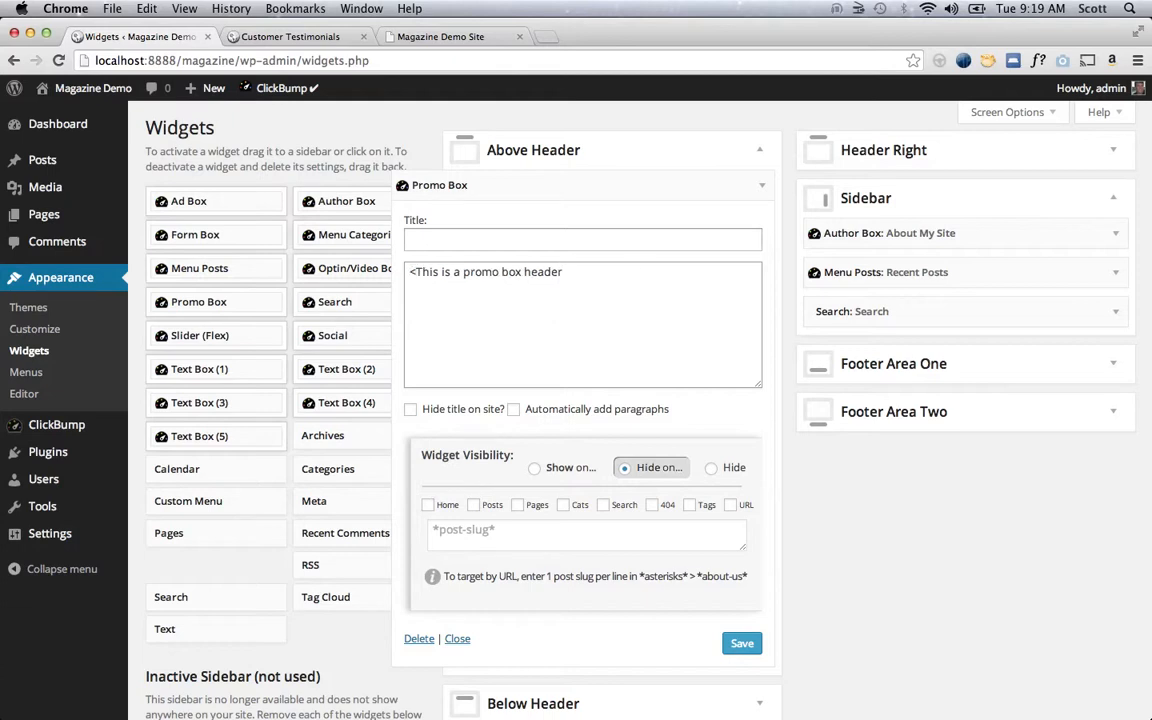
# - Add <span class="logo"></span> before the promo message and the copied social links list
pyautogui.write('<div clas')
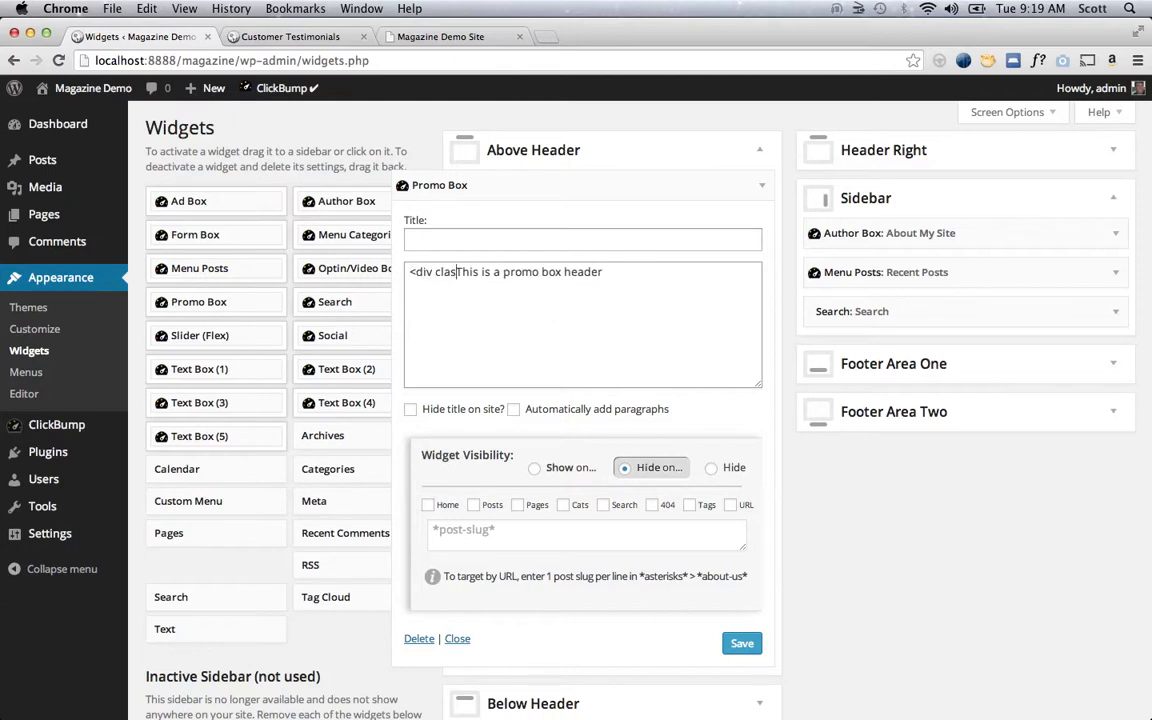
pyautogui.write('="')
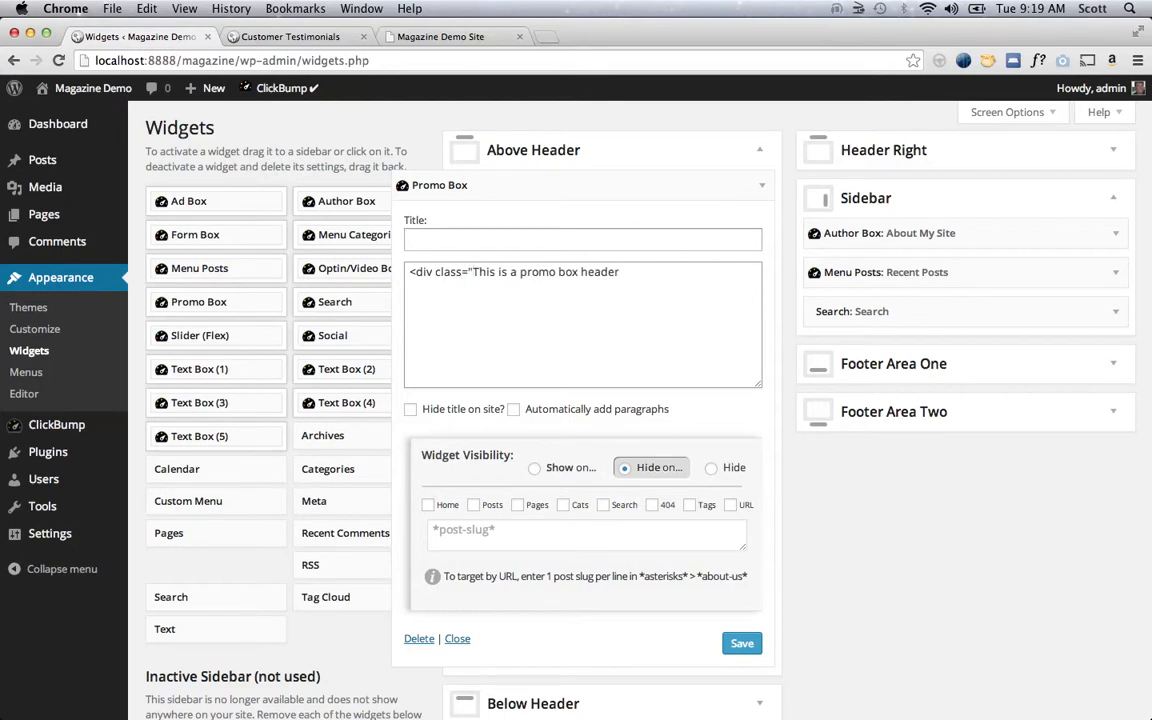
pyautogui.doubleClick(420, 272)
pyautogui.write('span')
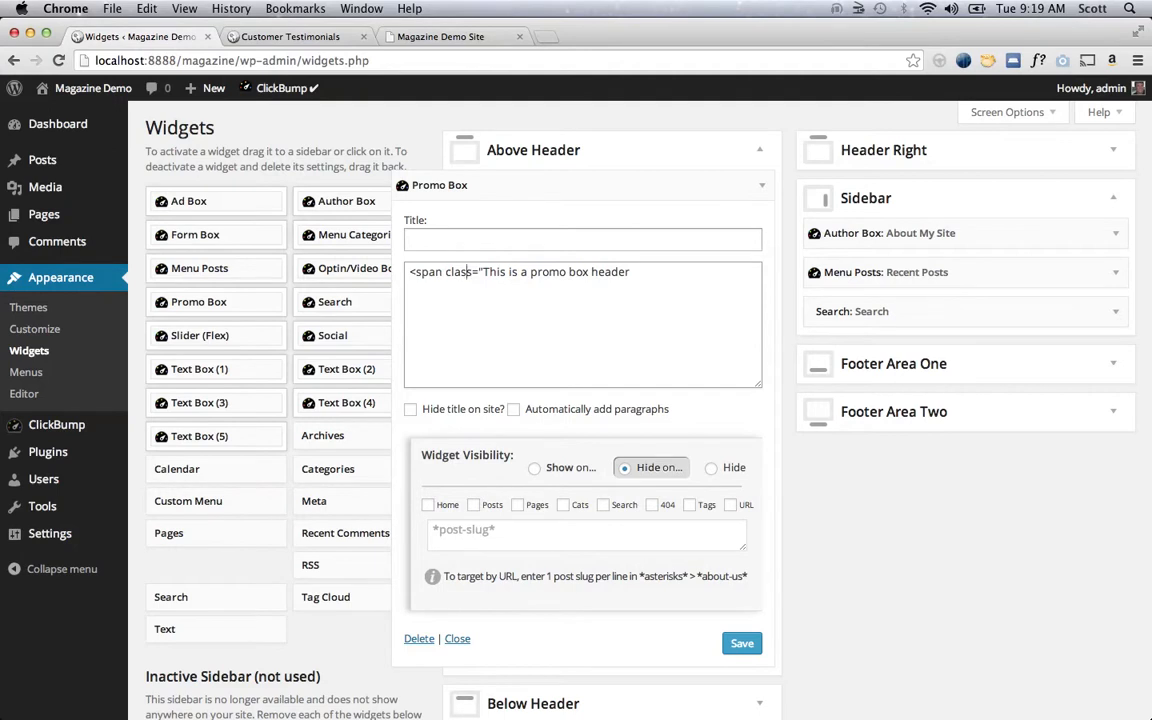
pyautogui.write('logo')
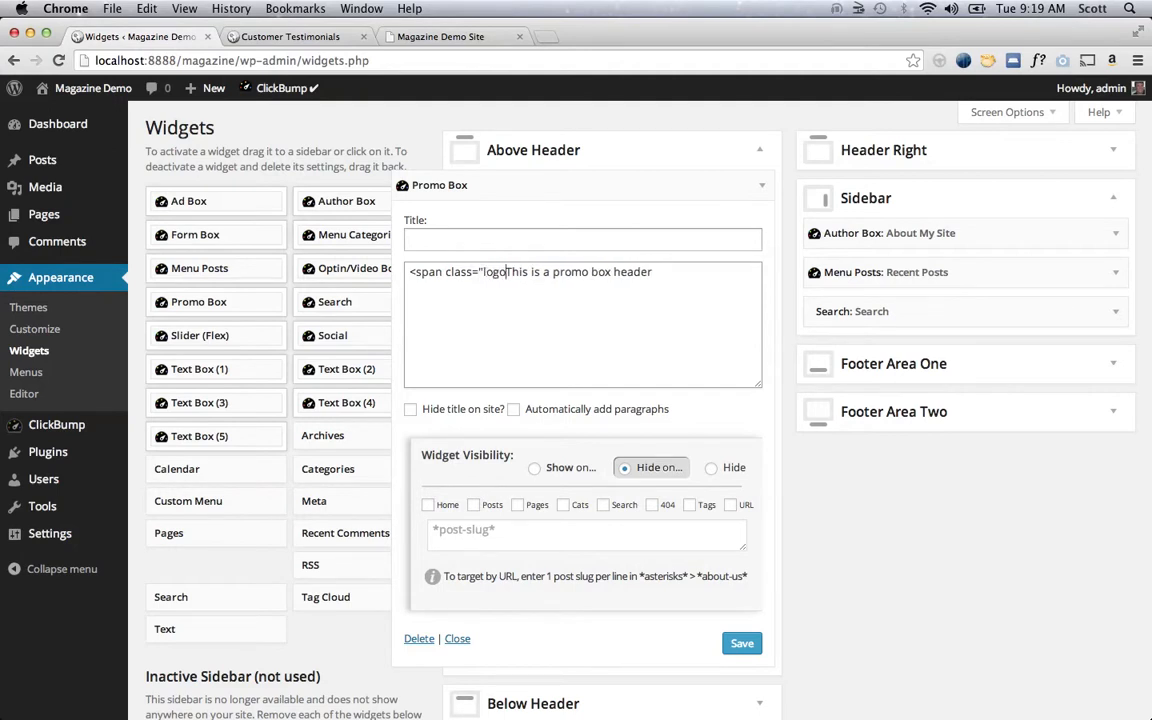
pyautogui.write('"><')
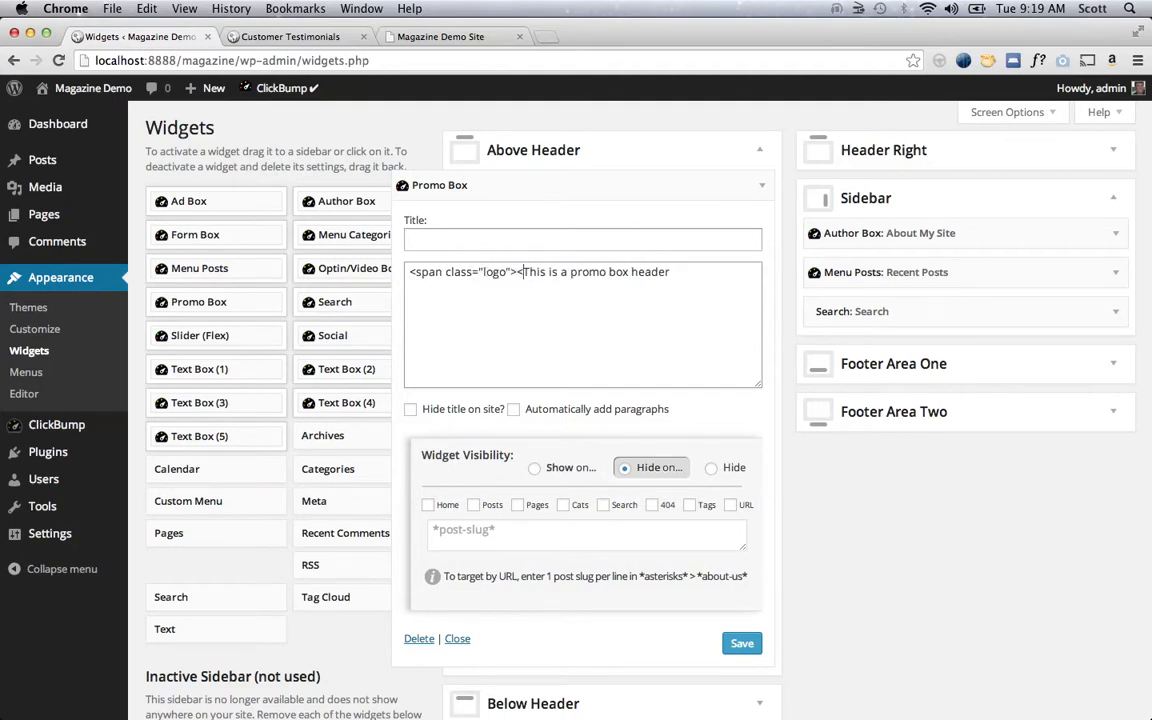
pyautogui.write('</span>')
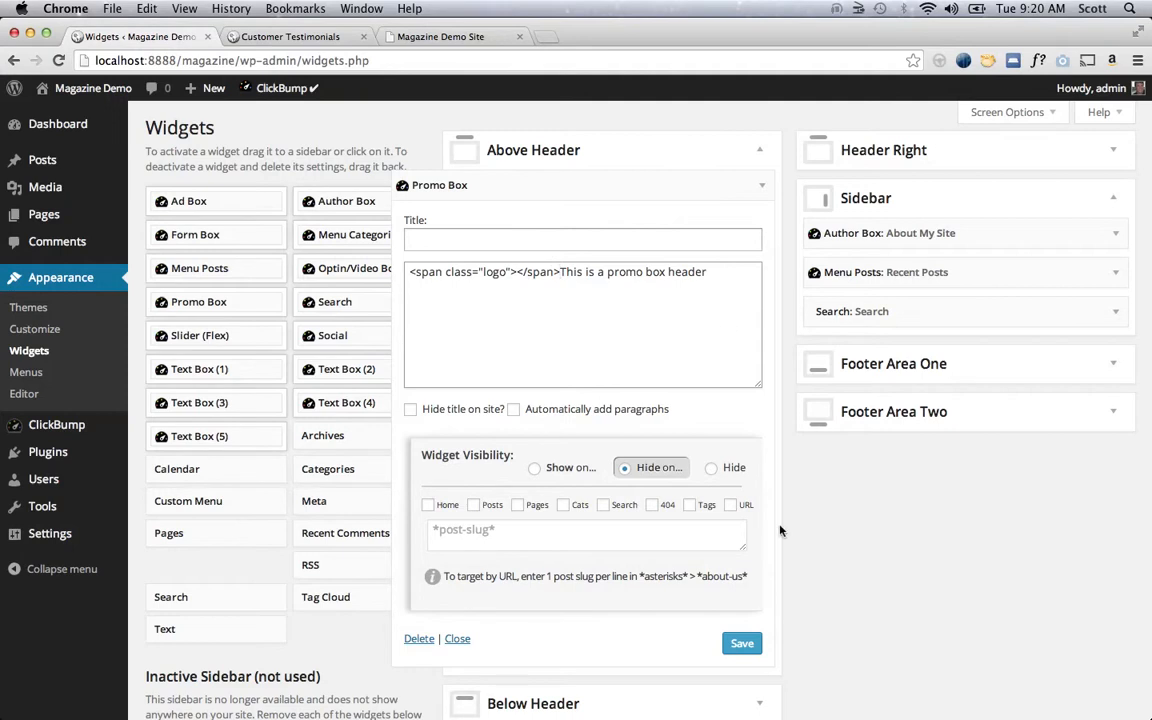
pyautogui.moveTo(1118, 416)
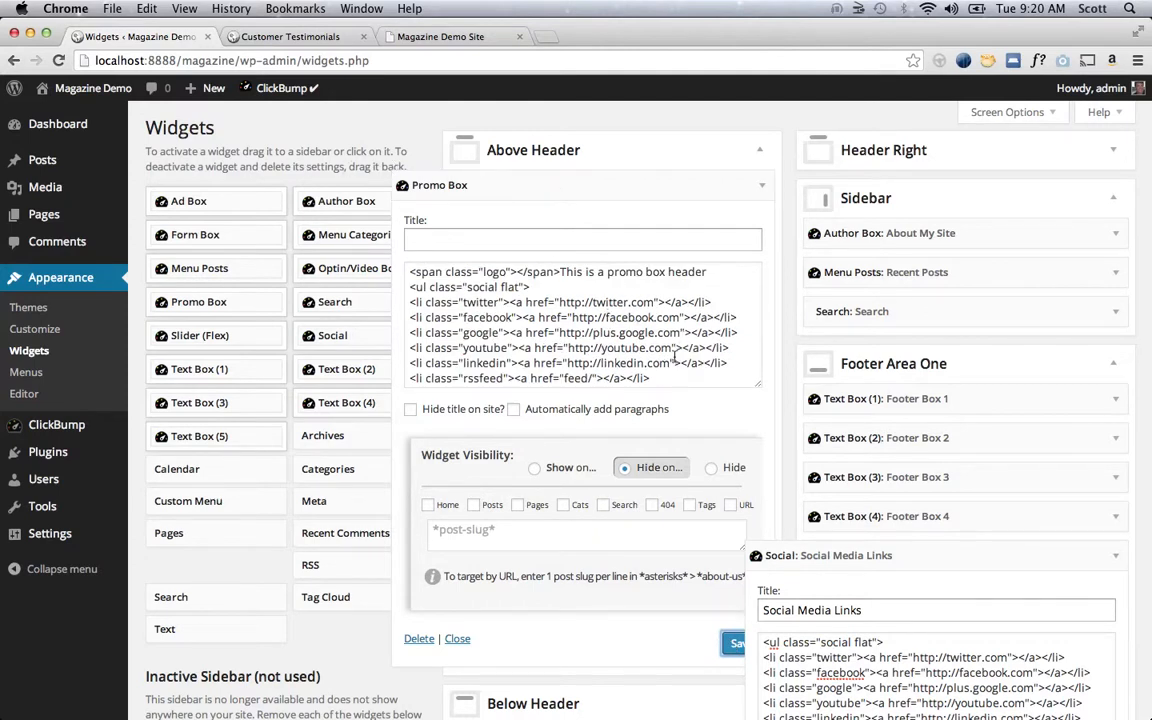
pyautogui.scroll(-3)
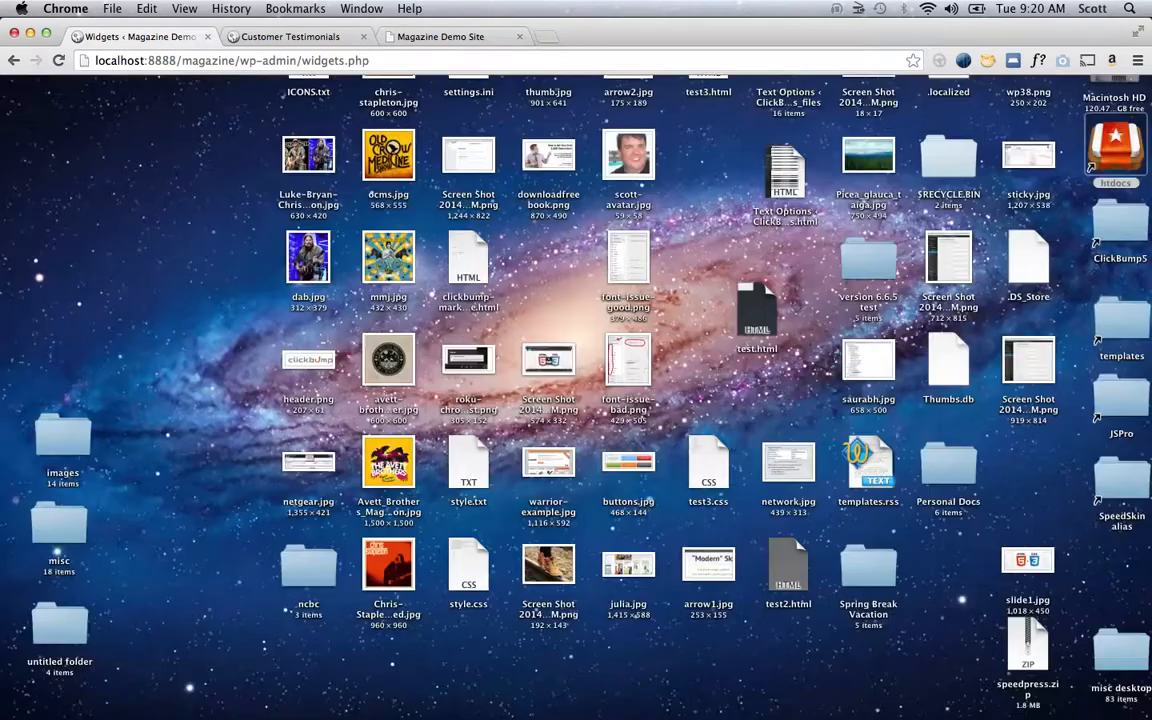
# - Check the Customer Testimonials page shows social icons beside the promo header message
pyautogui.click(290, 36)
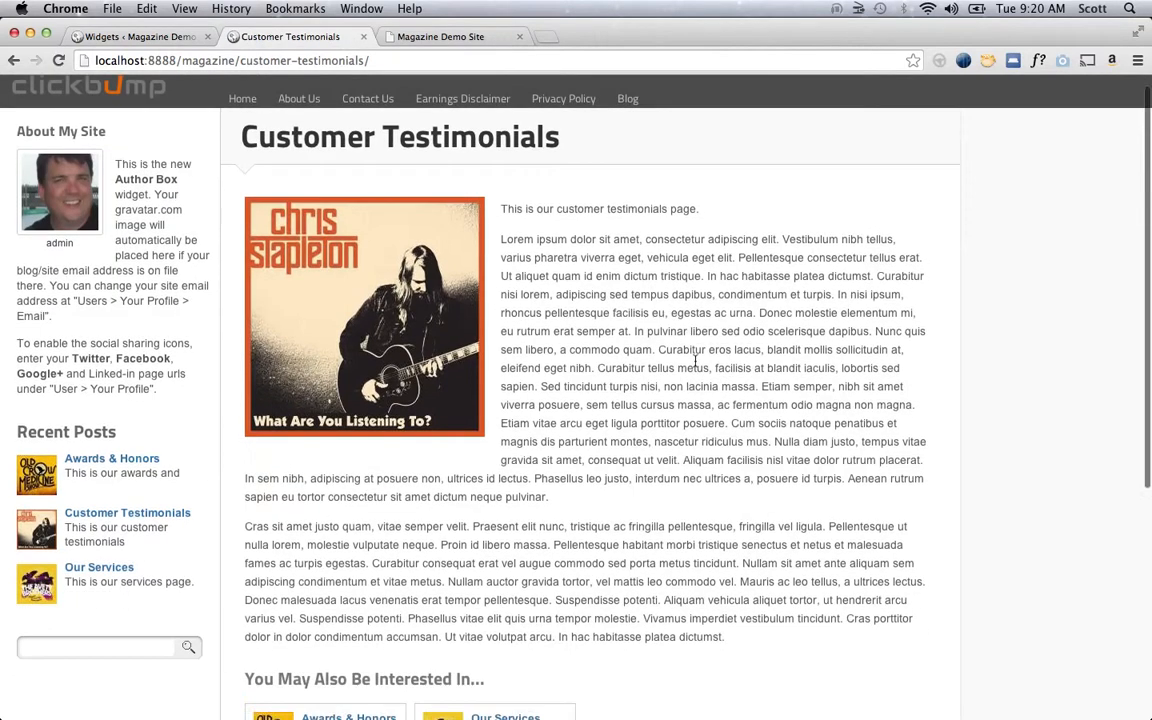
pyautogui.scroll(-3)
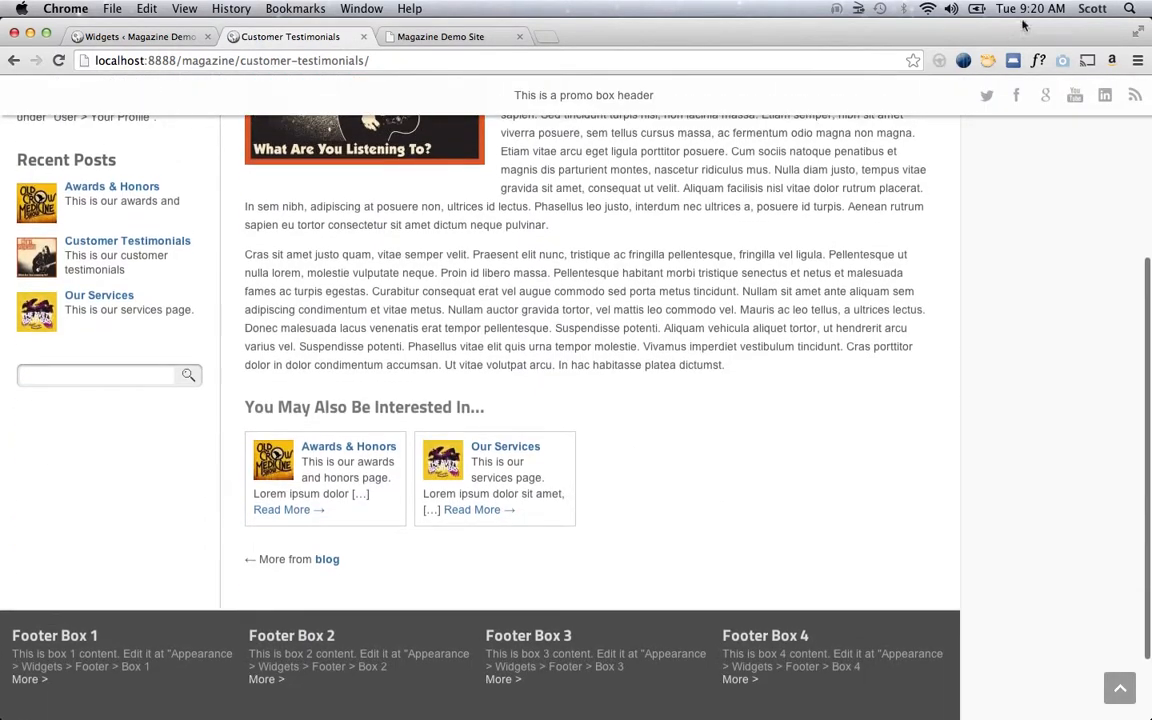
pyautogui.moveTo(1104, 94)
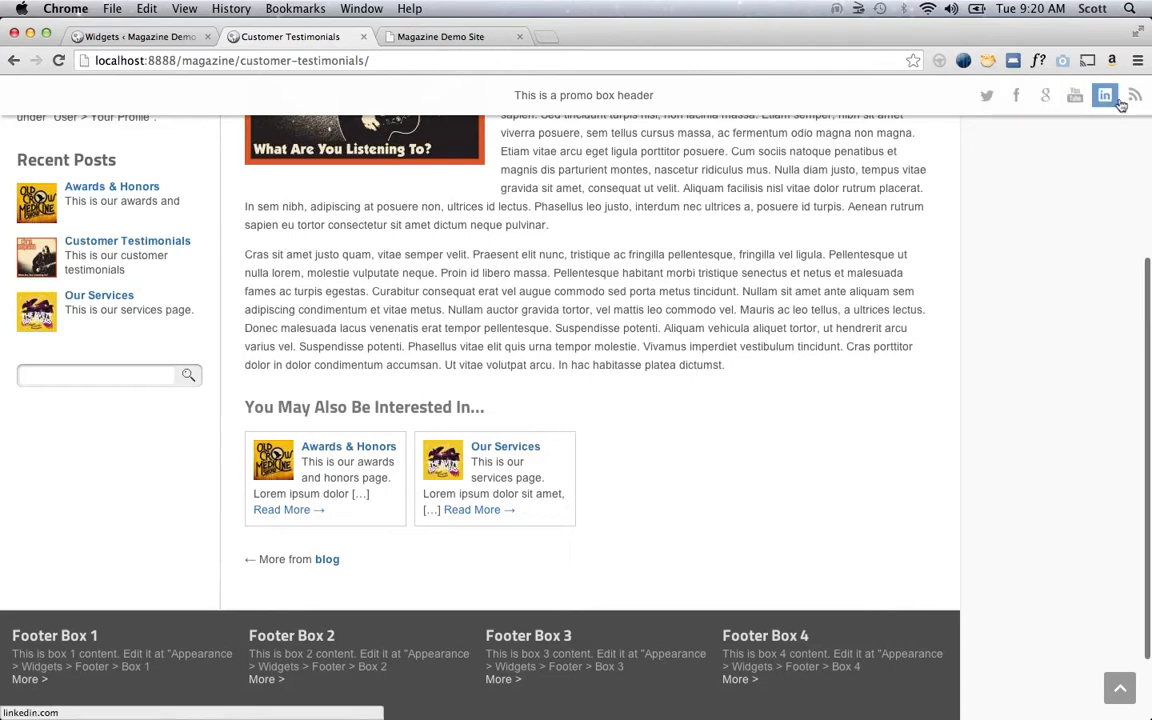
pyautogui.moveTo(172, 104)
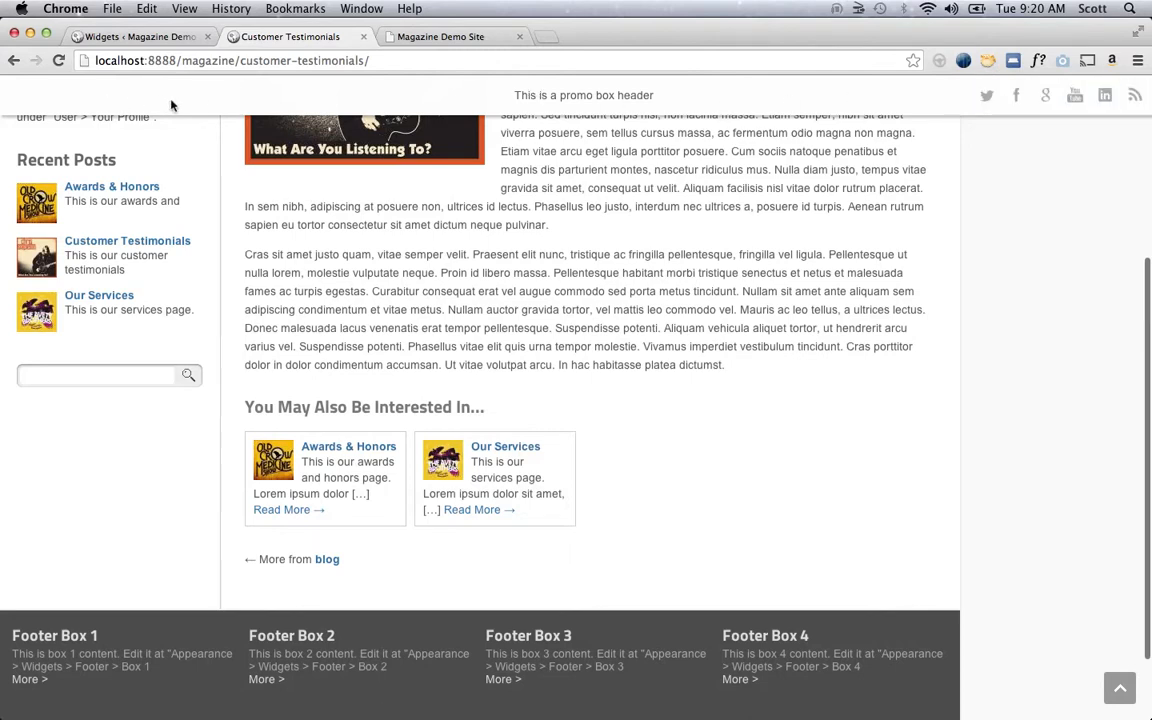
pyautogui.moveTo(420, 156)
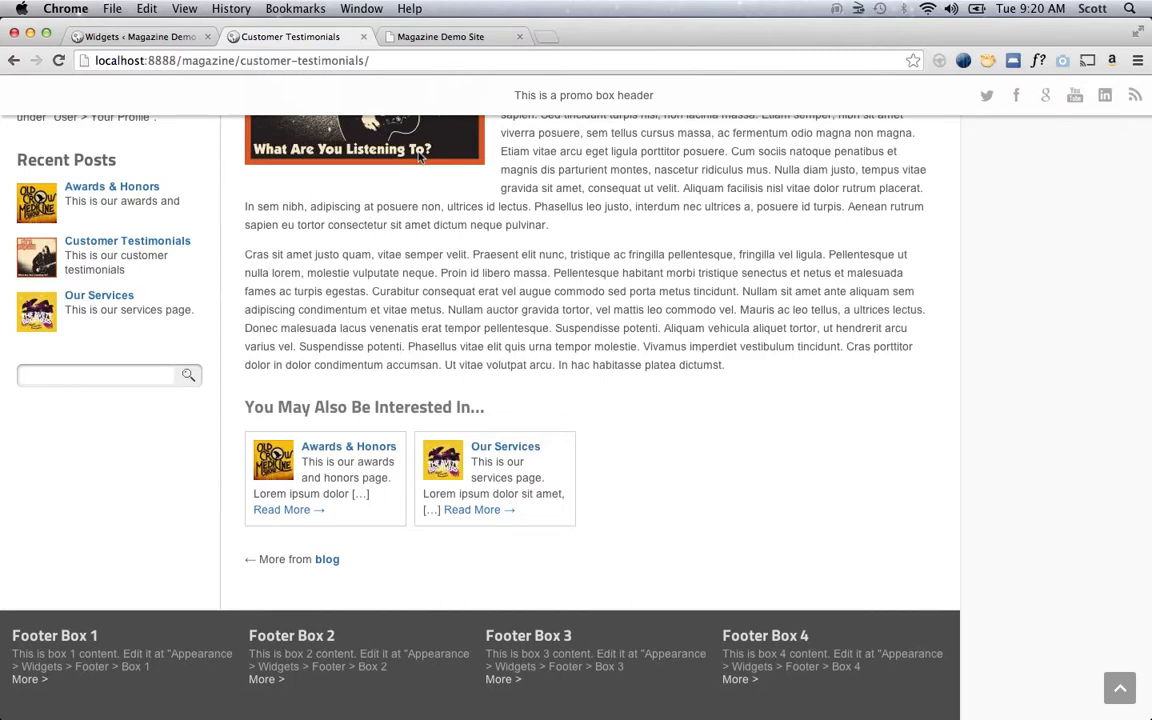
pyautogui.moveTo(444, 150)
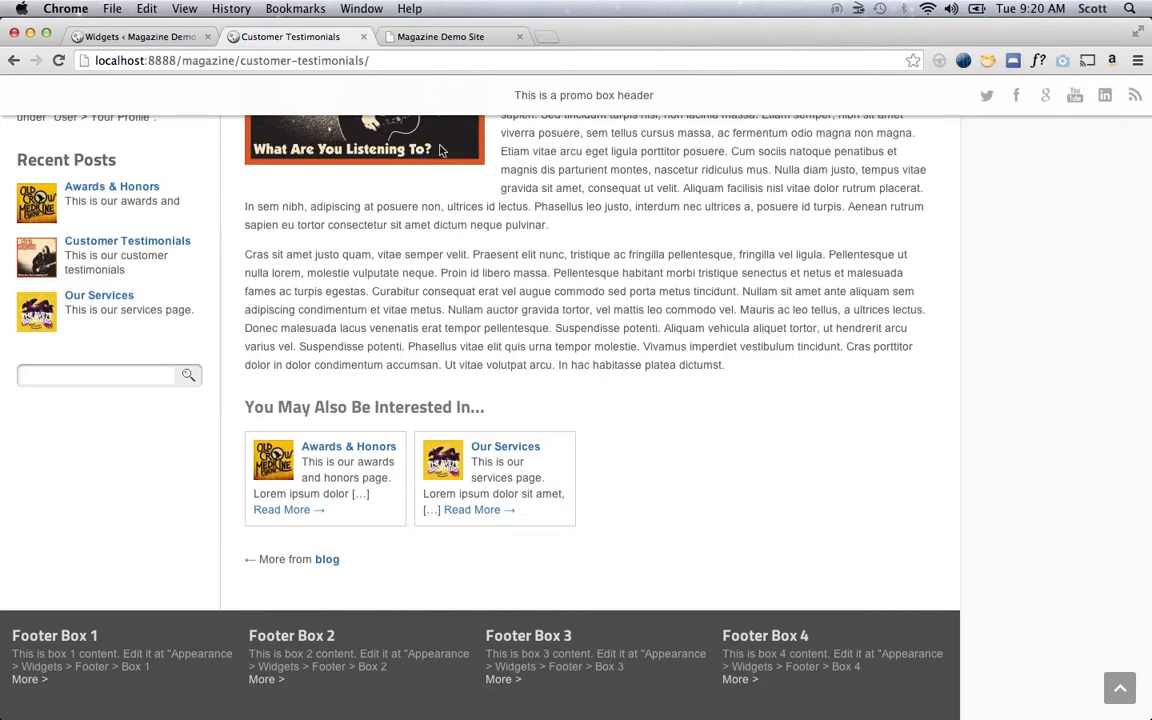
pyautogui.moveTo(532, 128)
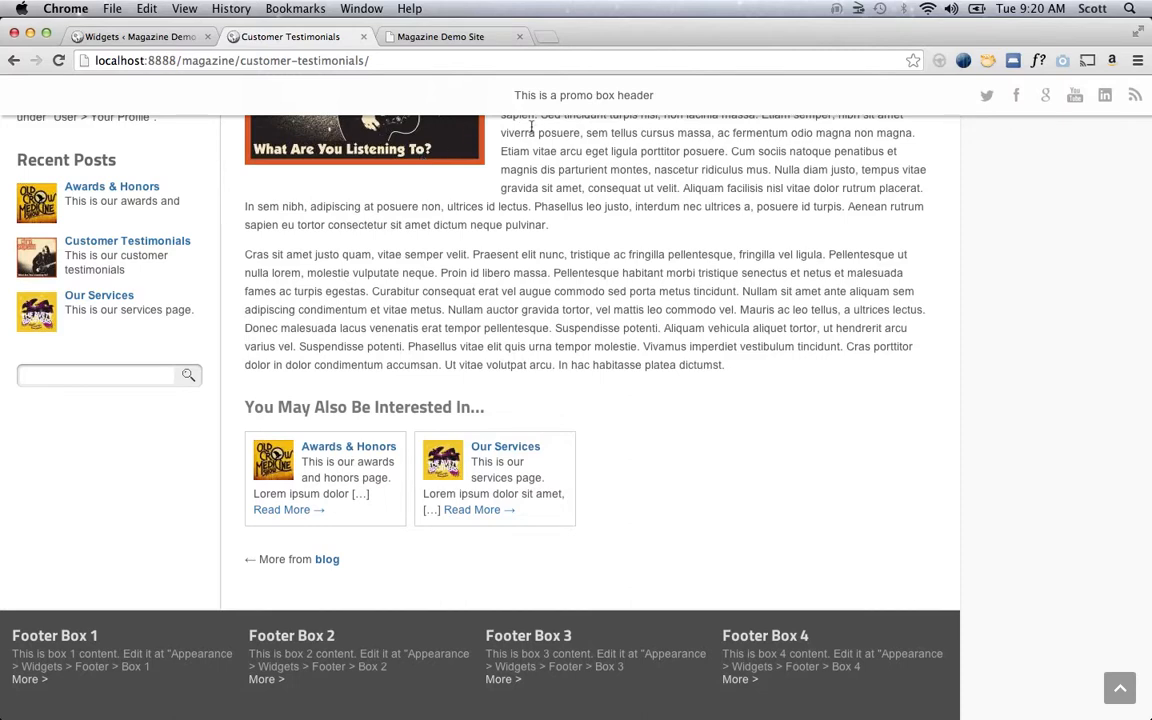
pyautogui.scroll(3)
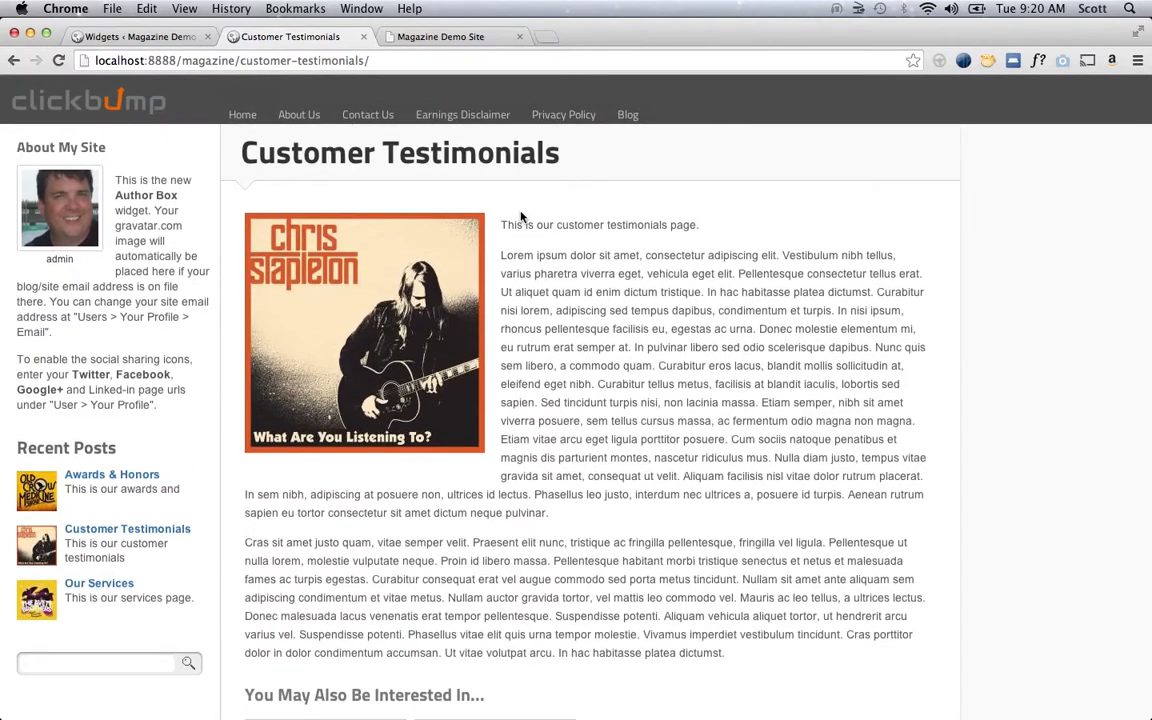
pyautogui.moveTo(692, 328)
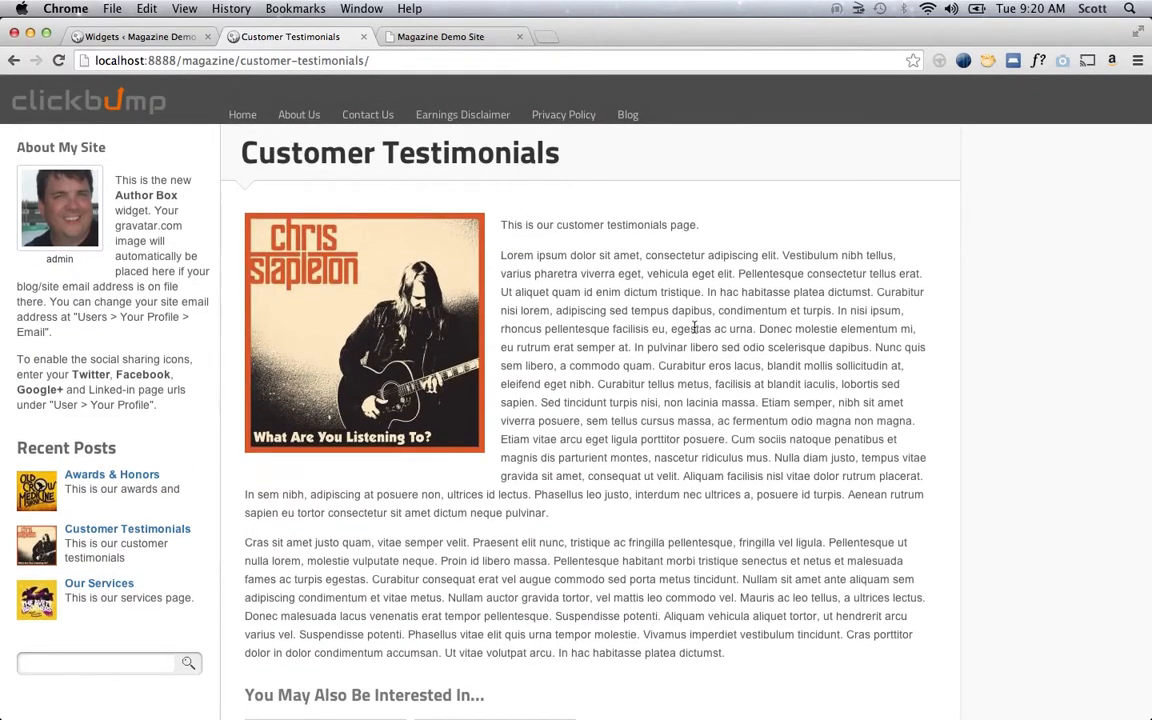
pyautogui.scroll(-3)
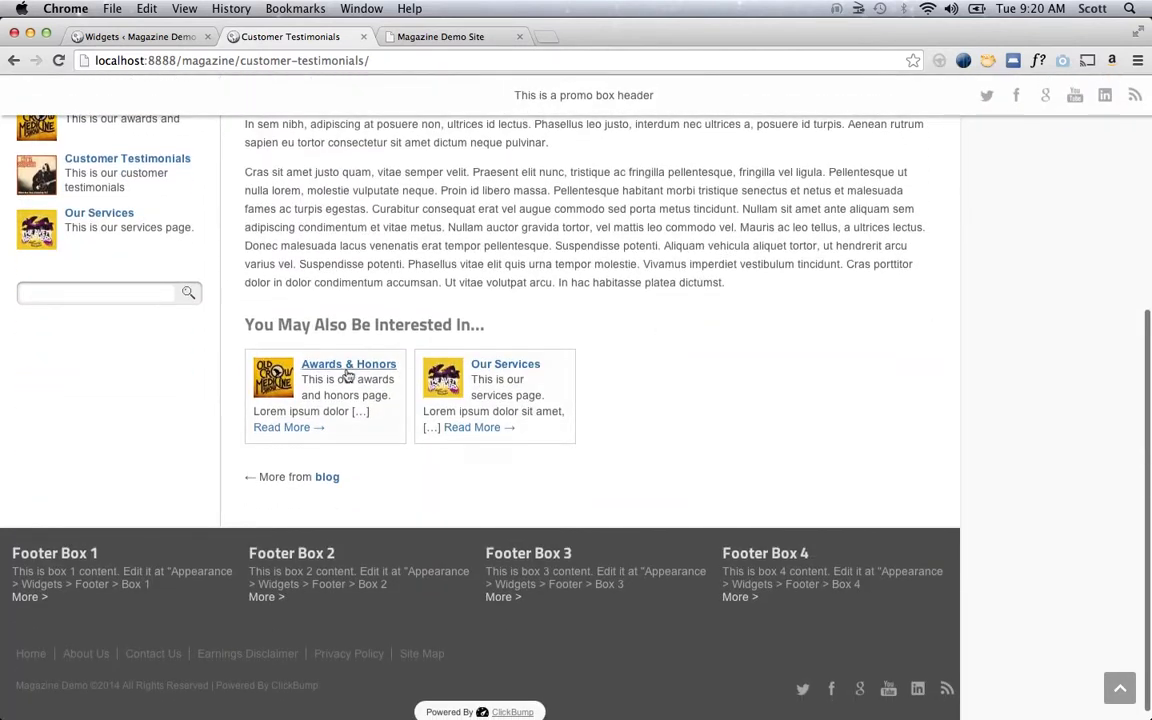
pyautogui.moveTo(362, 412)
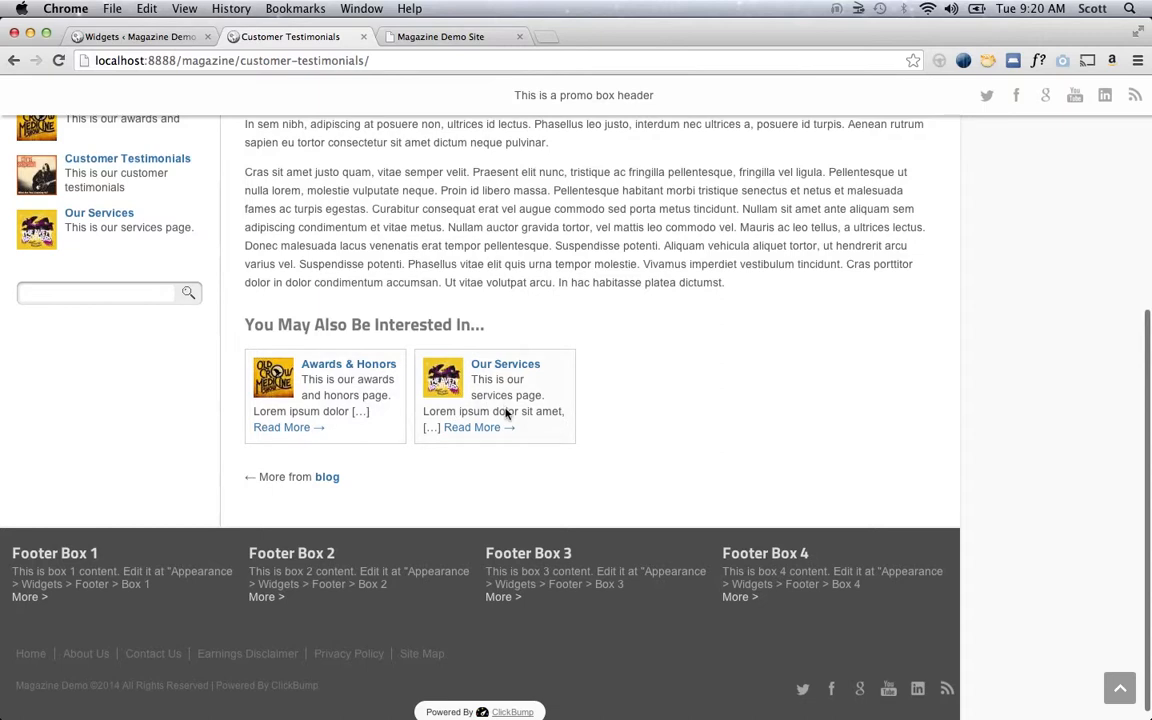
pyautogui.moveTo(648, 374)
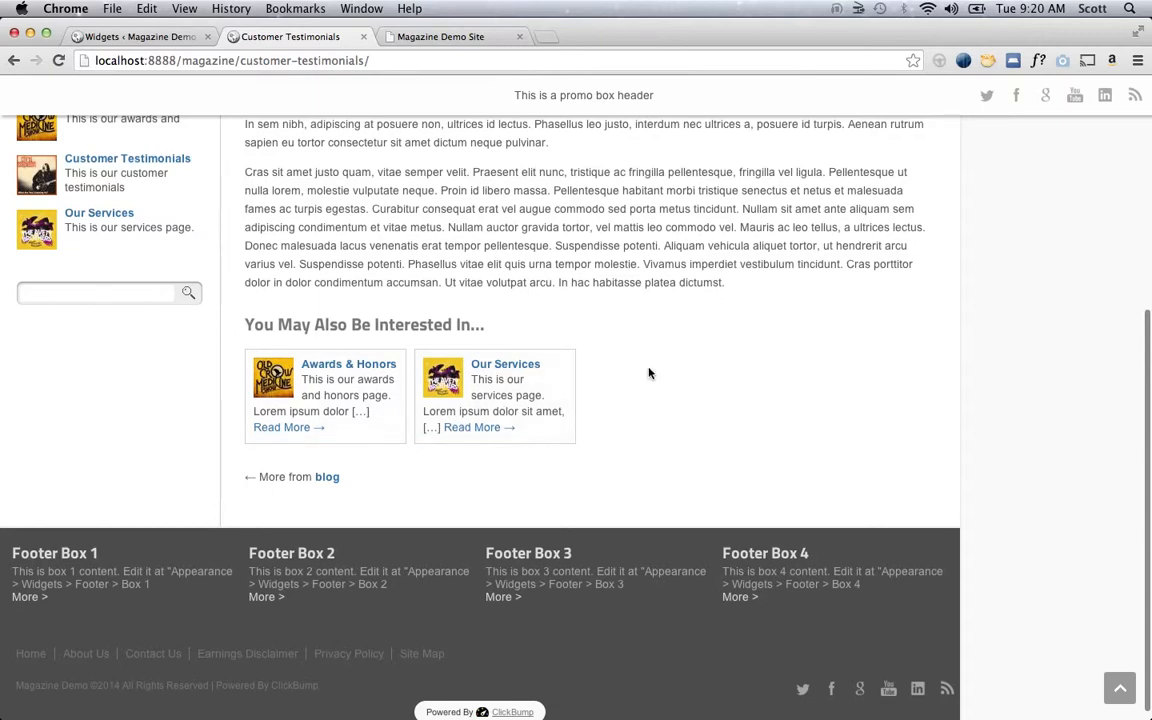
pyautogui.scroll(3)
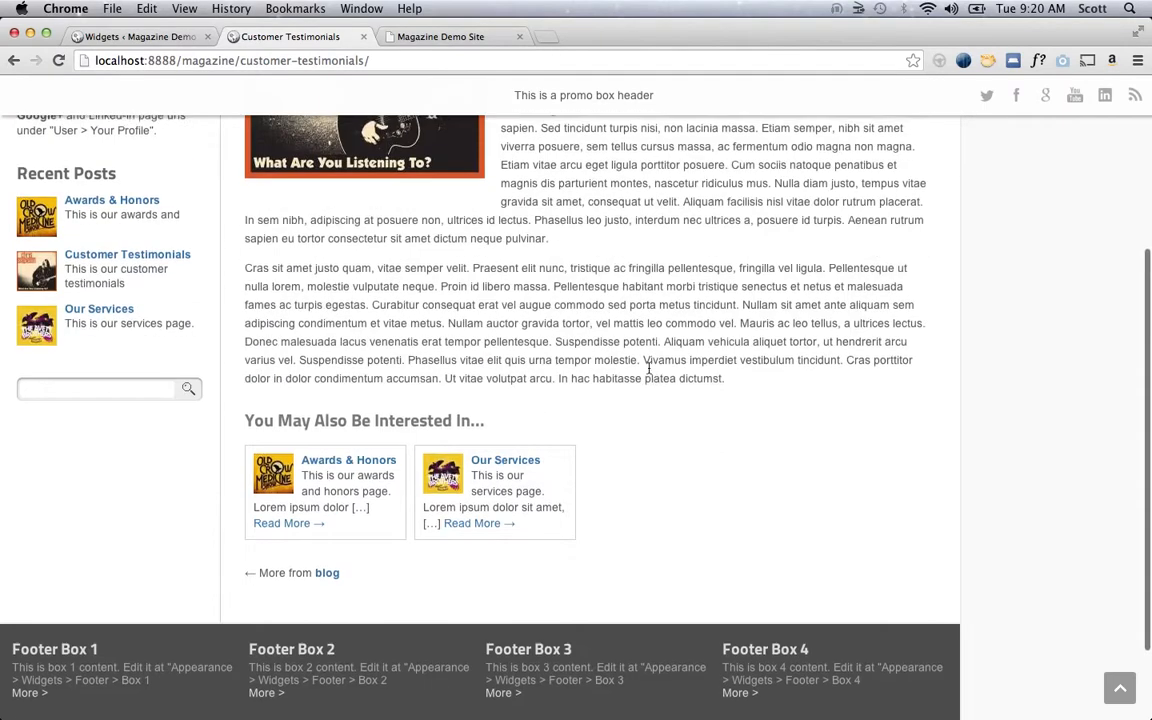
pyautogui.scroll(3)
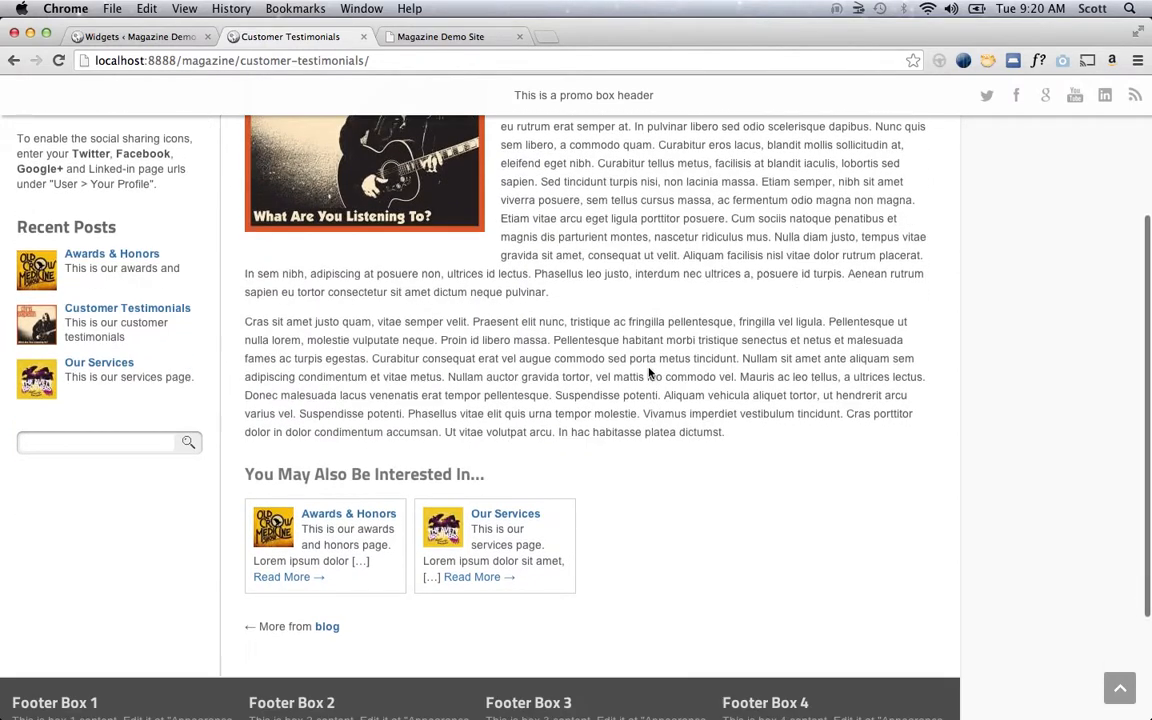
pyautogui.scroll(3)
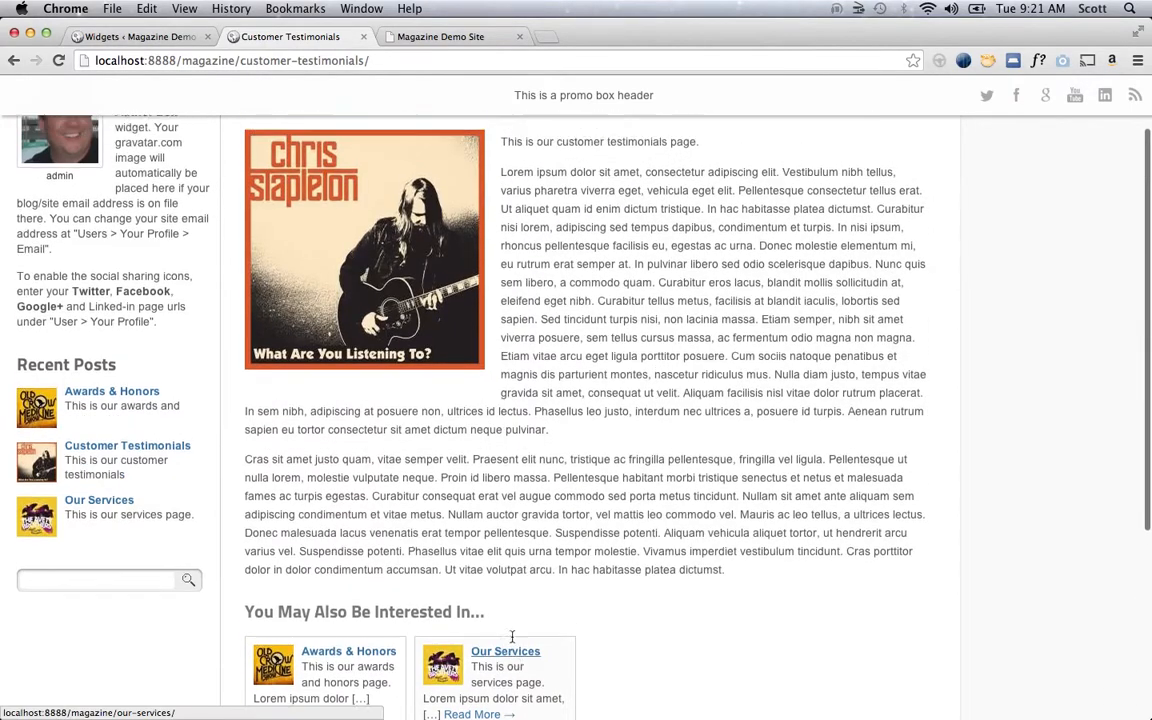
pyautogui.scroll(3)
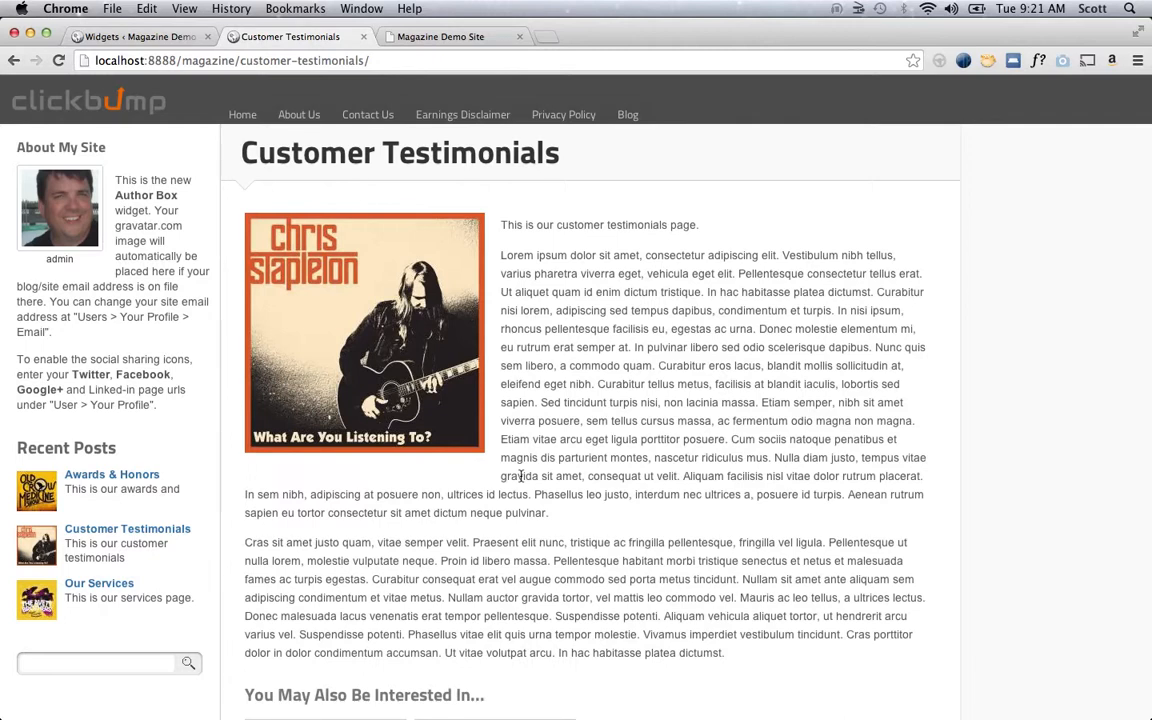
pyautogui.moveTo(630, 390)
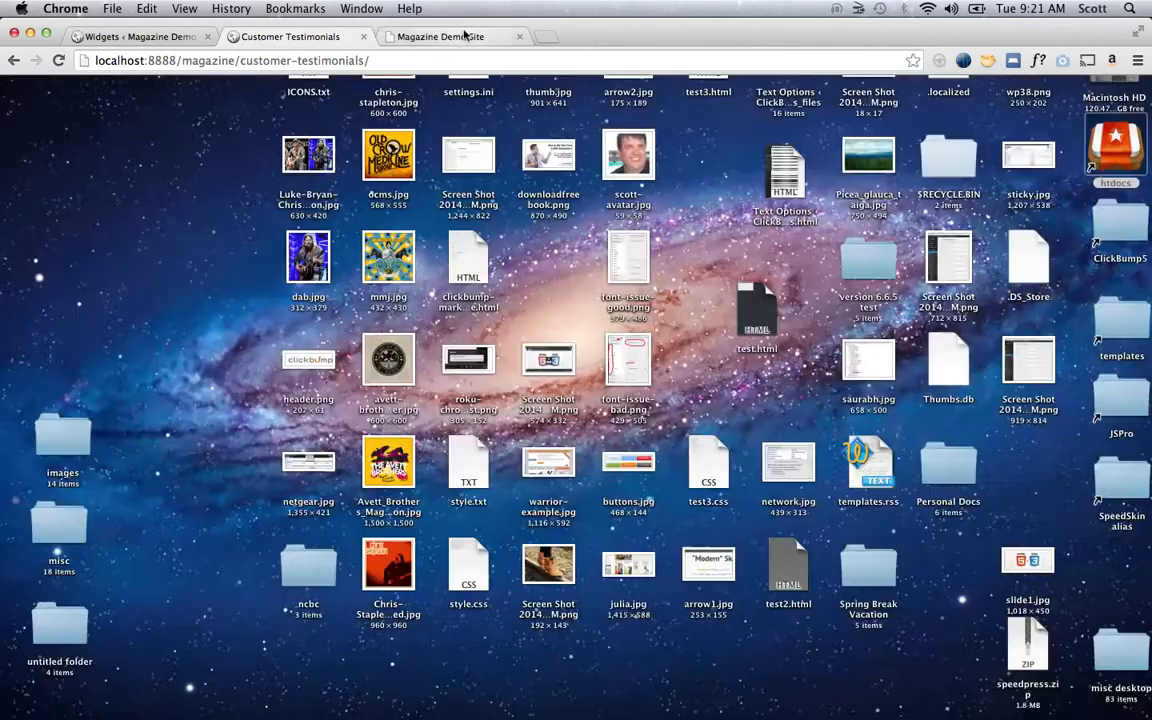
# - Load learn.clickbump.com and scroll to the 'Add a scroll-triggered Promo Box' tutorial
pyautogui.click(452, 36)
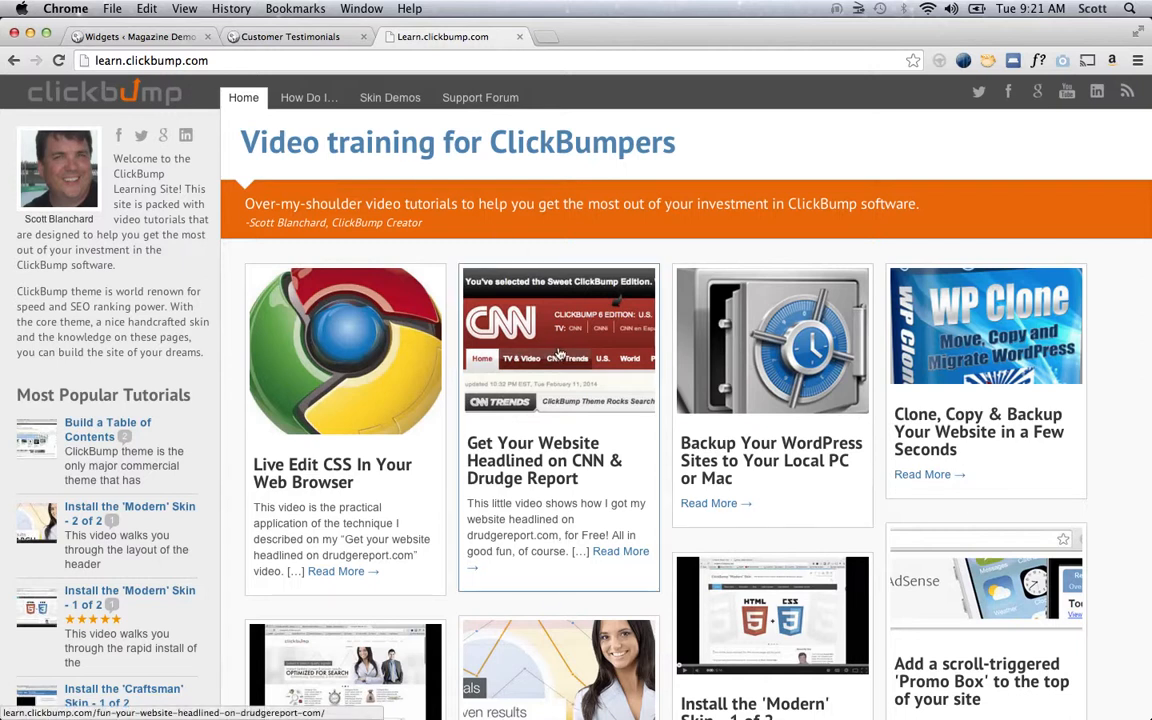
pyautogui.moveTo(980, 344)
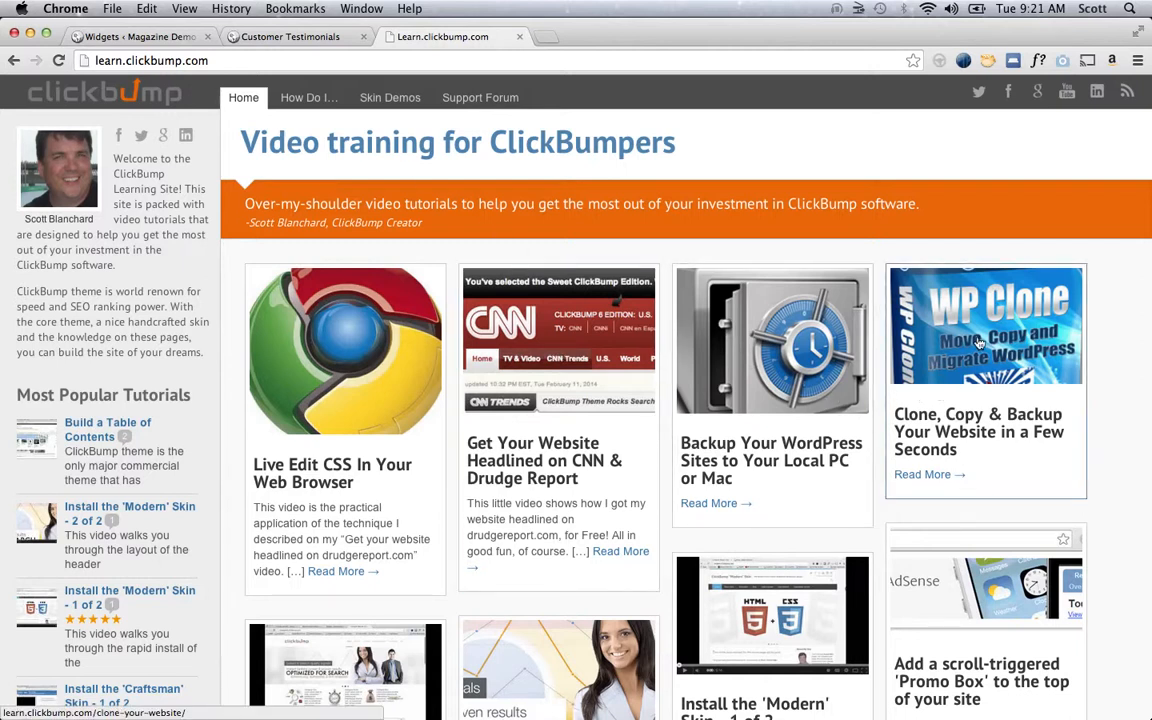
pyautogui.moveTo(992, 404)
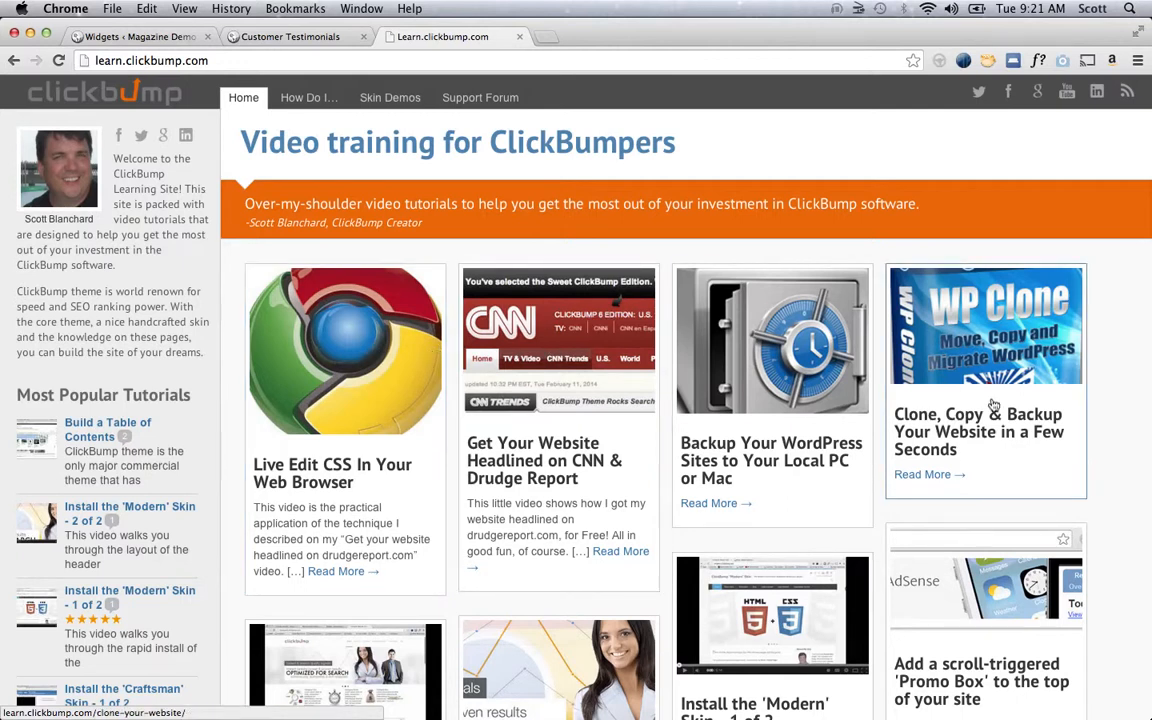
pyautogui.scroll(-3)
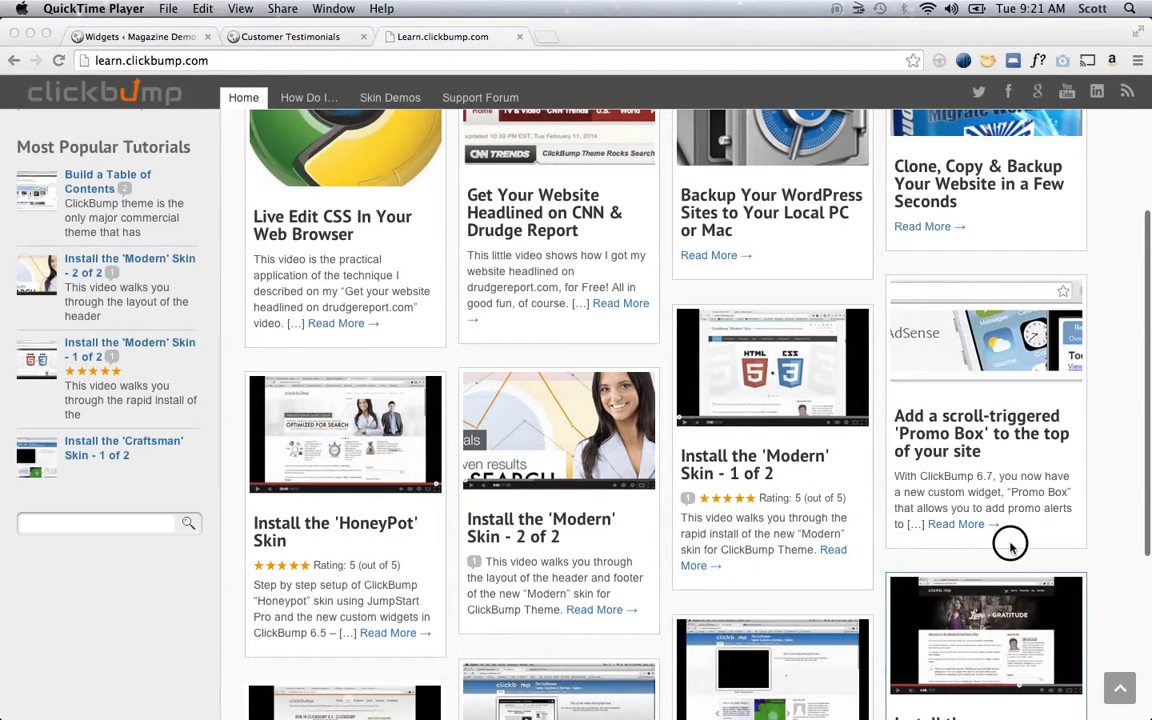
pyautogui.moveTo(944, 570)
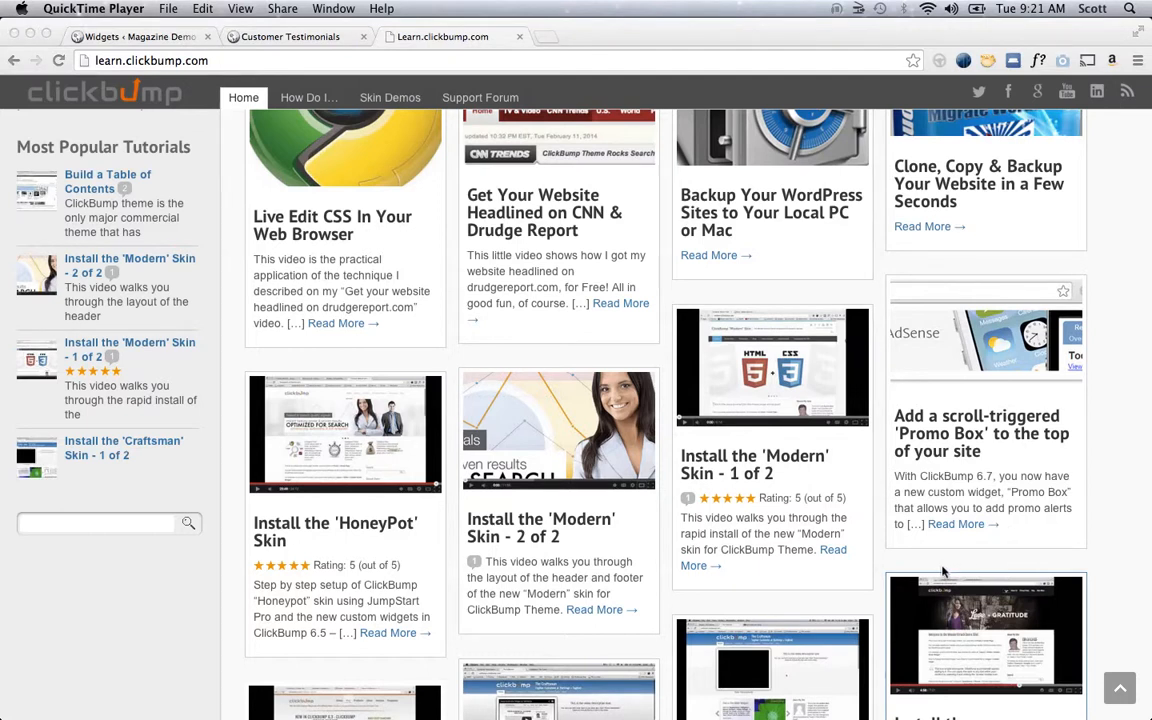